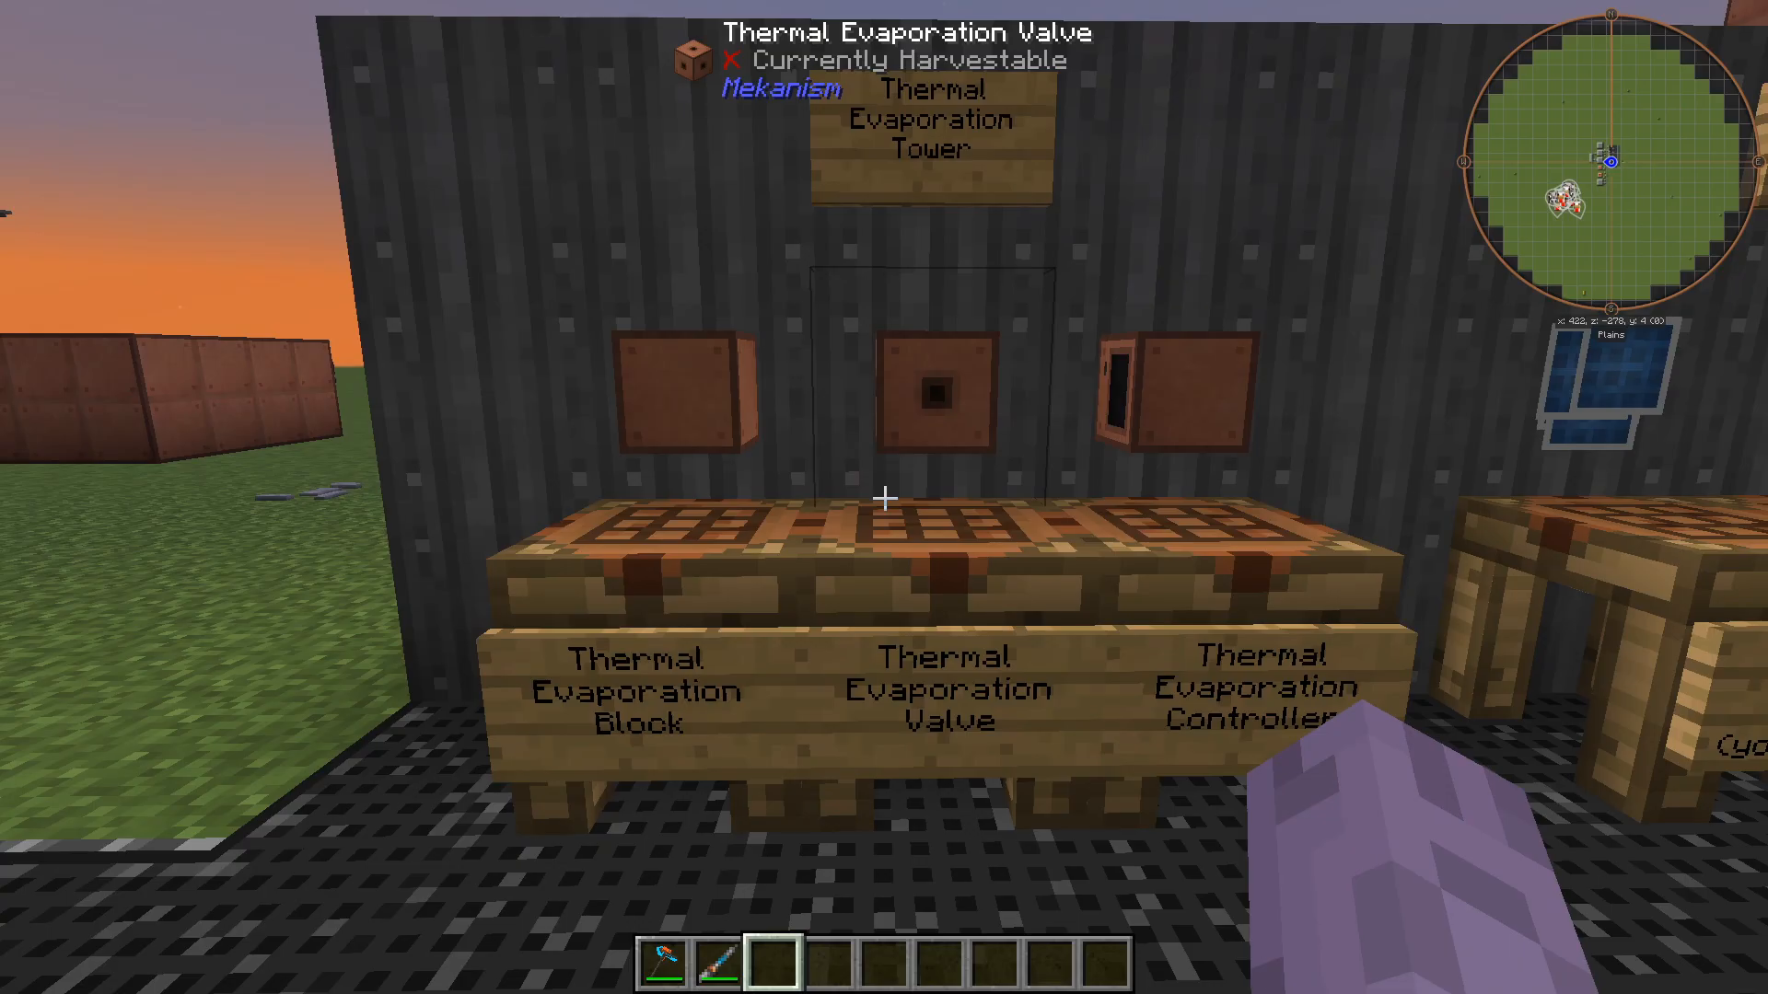
mouse_move(884, 498)
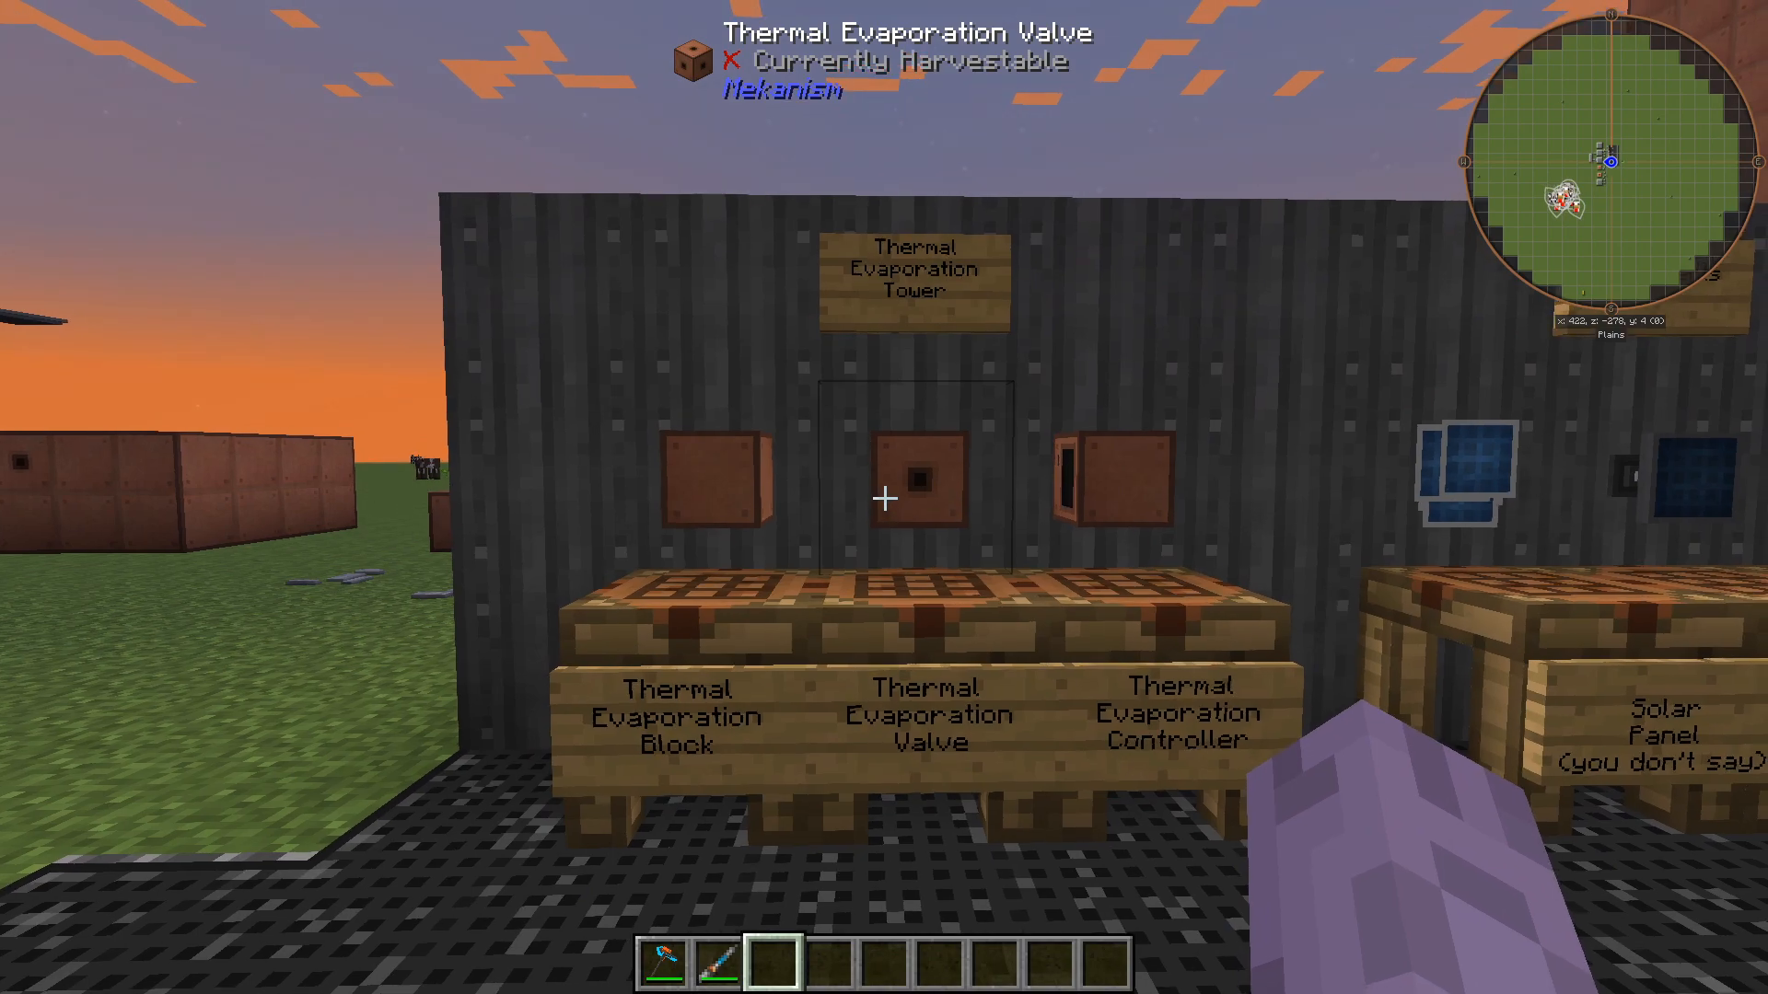
mouse_move(883, 497)
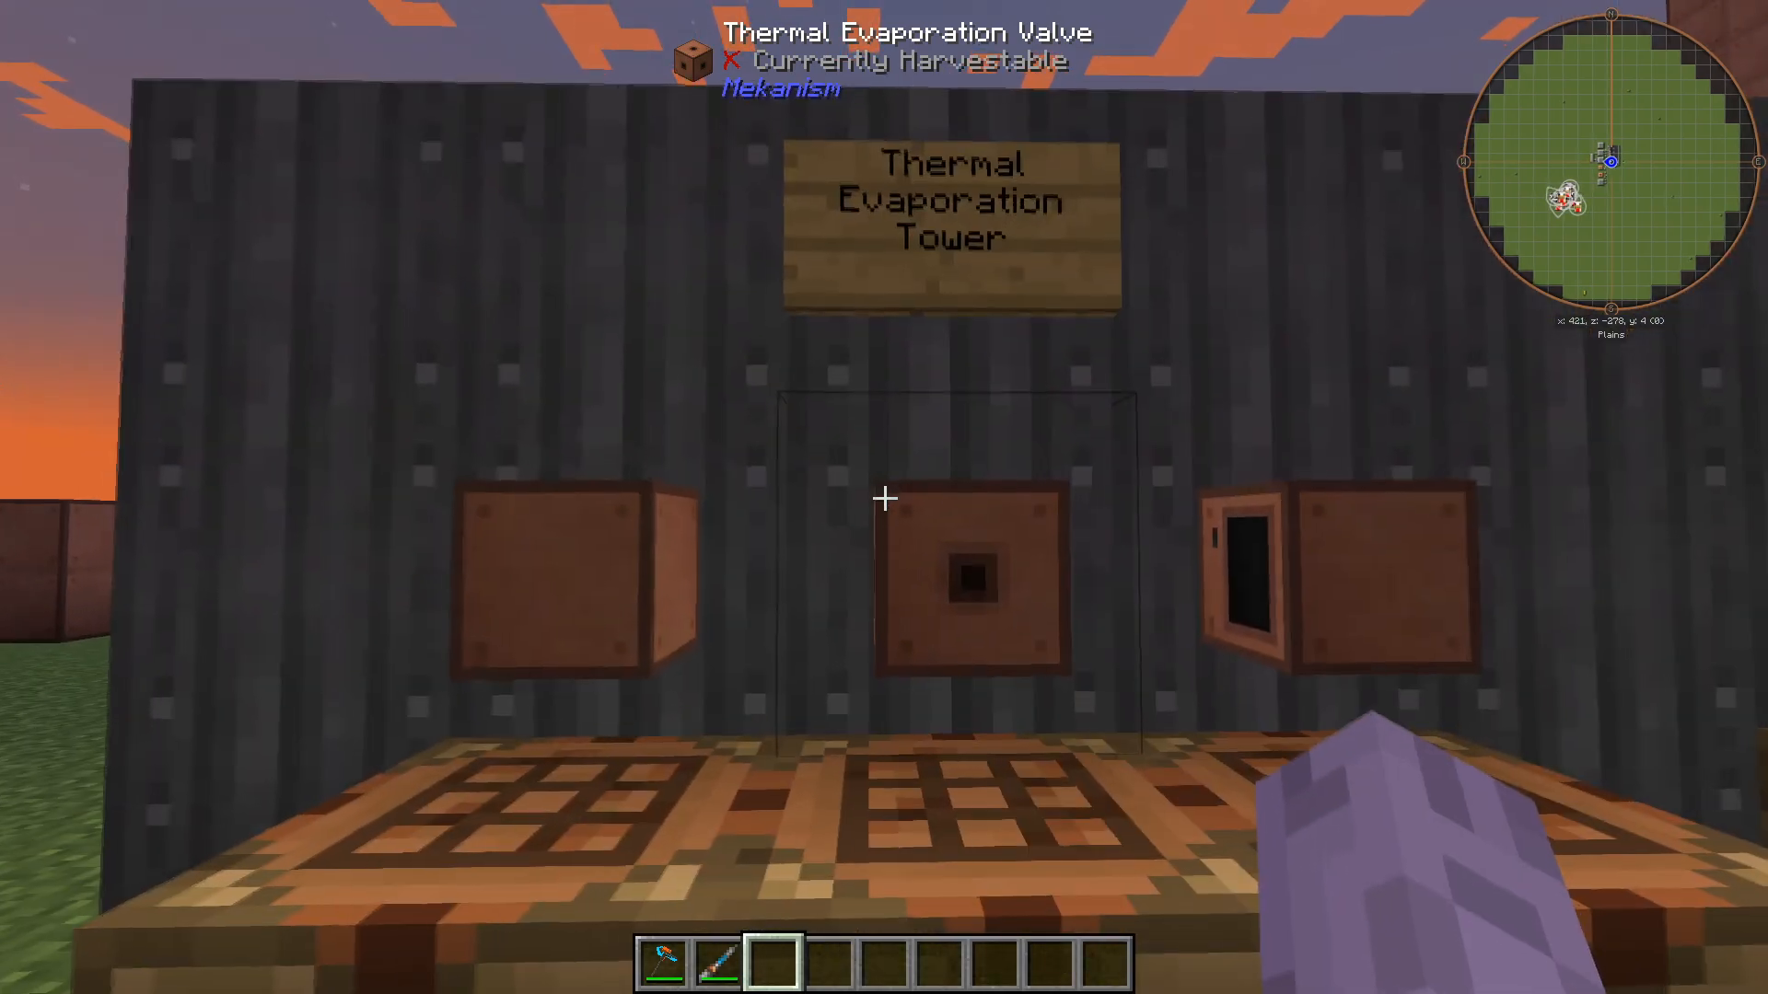
mouse_move(884, 497)
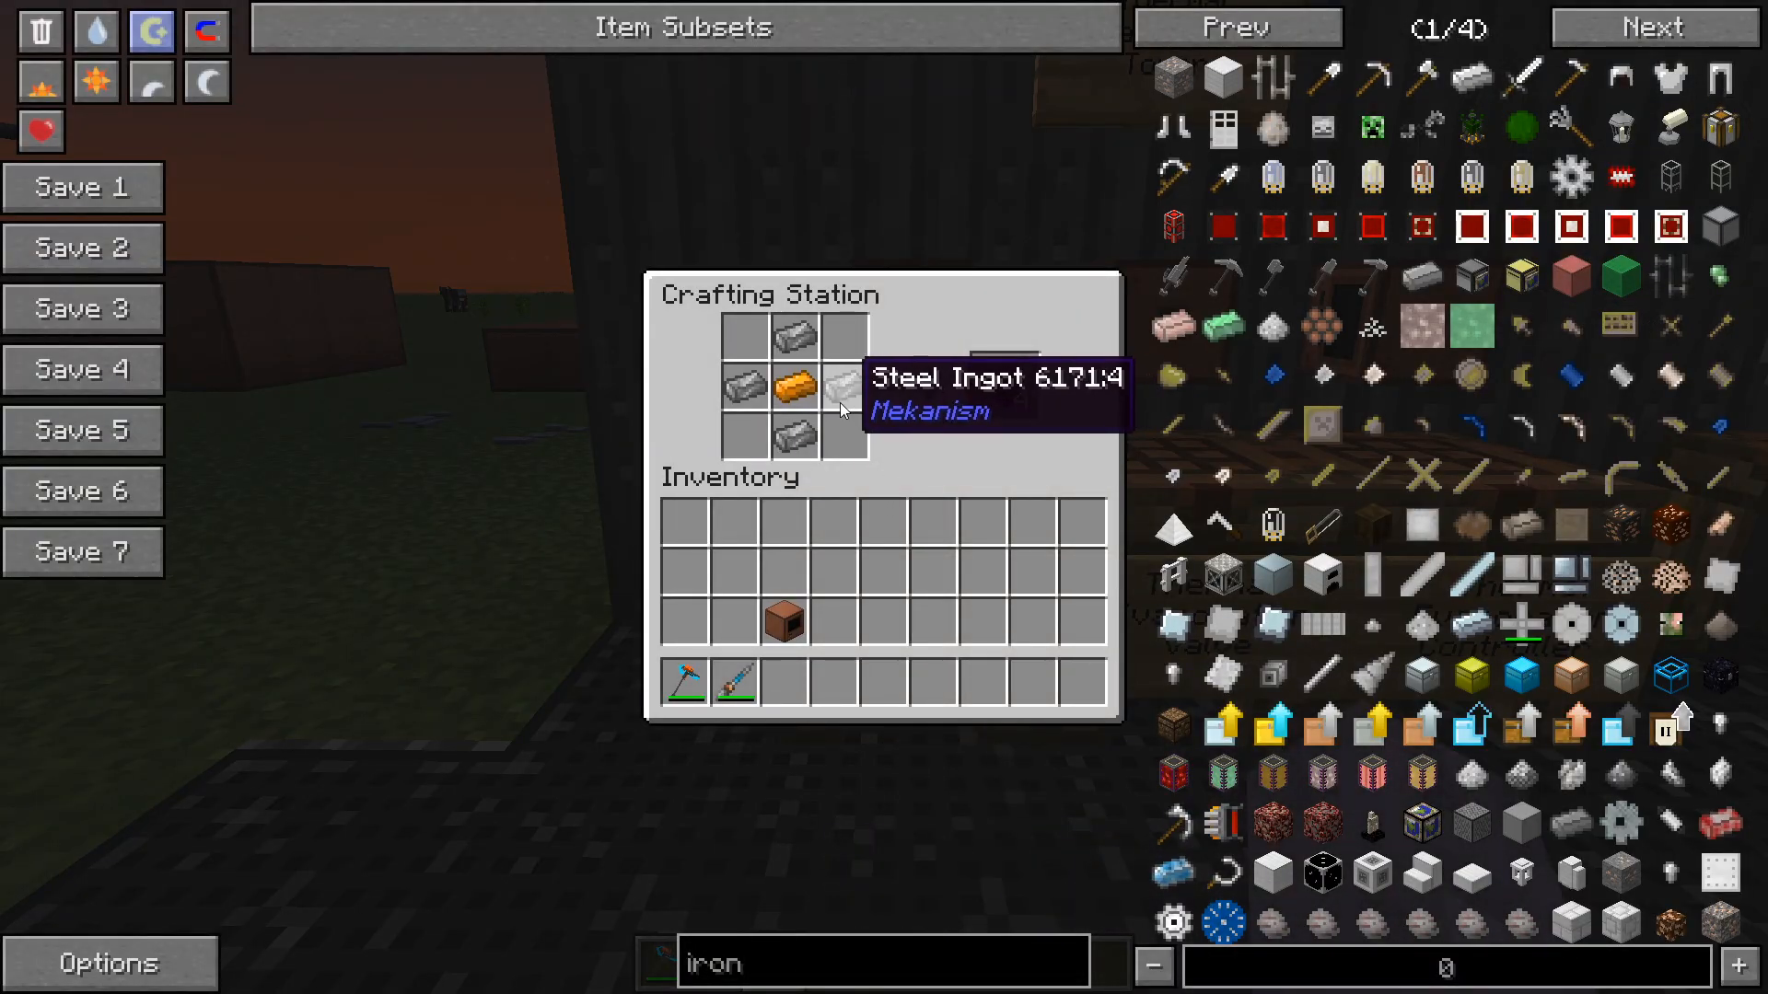
View the Thermal Evaporation Block and Valve recipes, closing each crafting station screen.
key("escape")
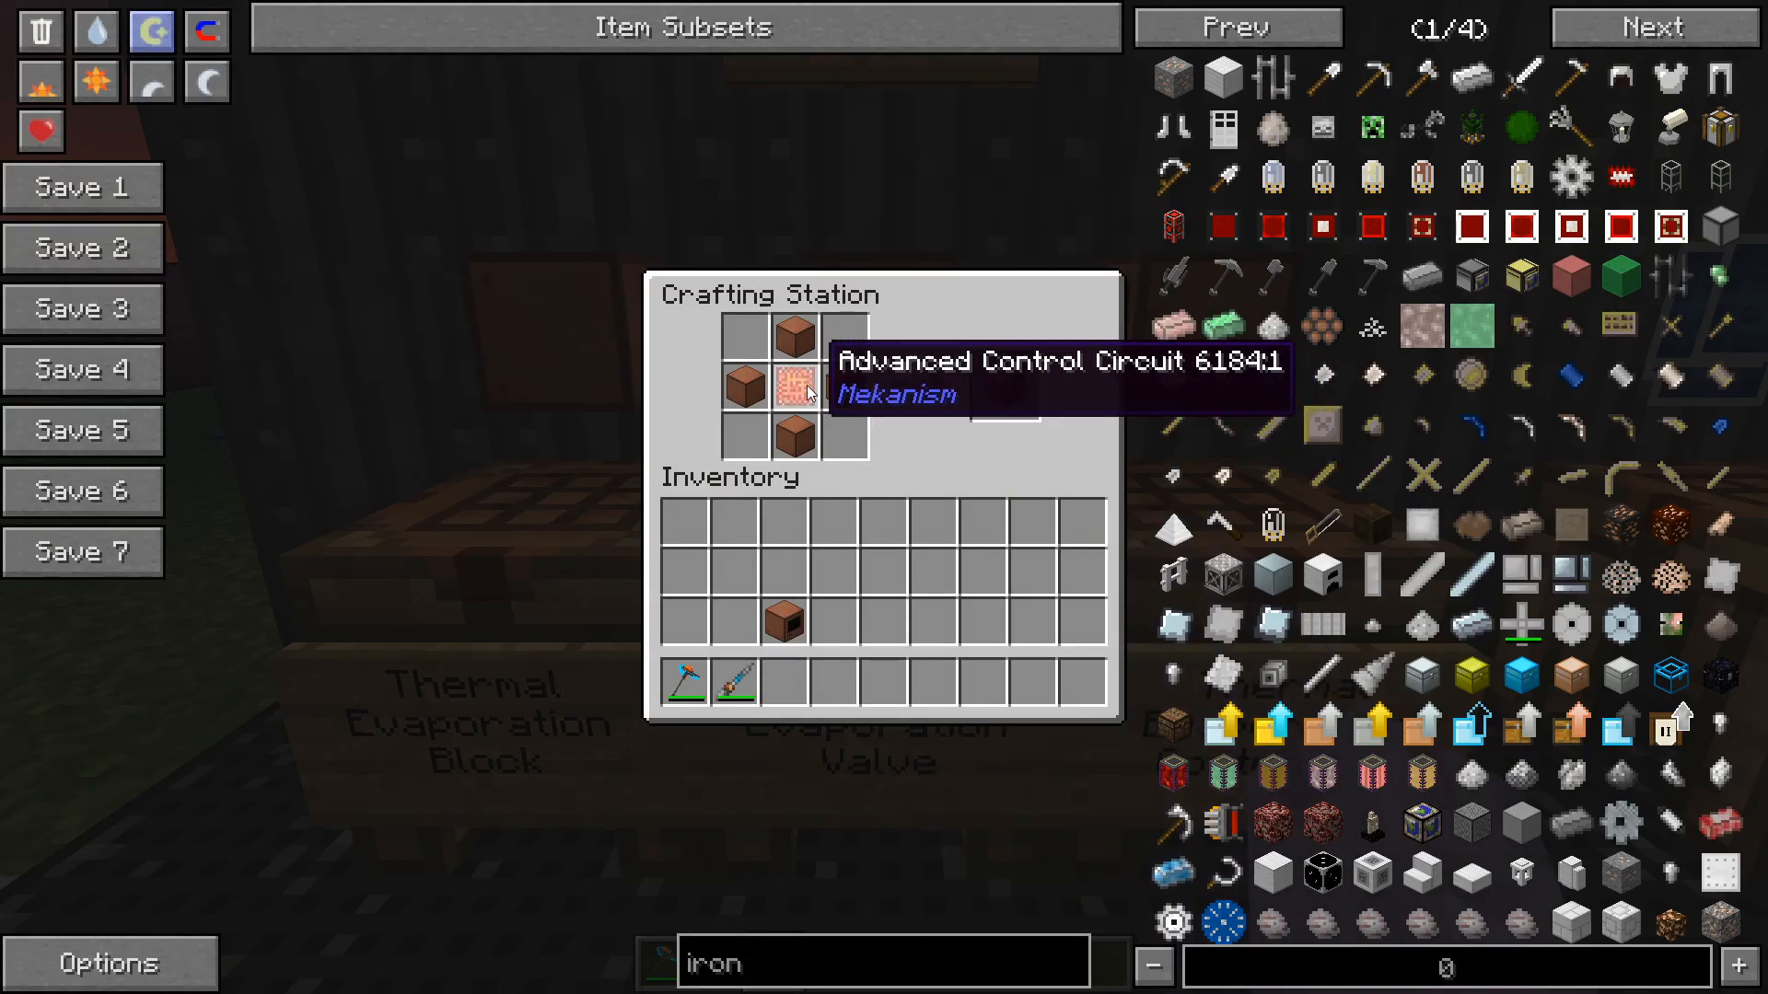
mouse_move(840, 477)
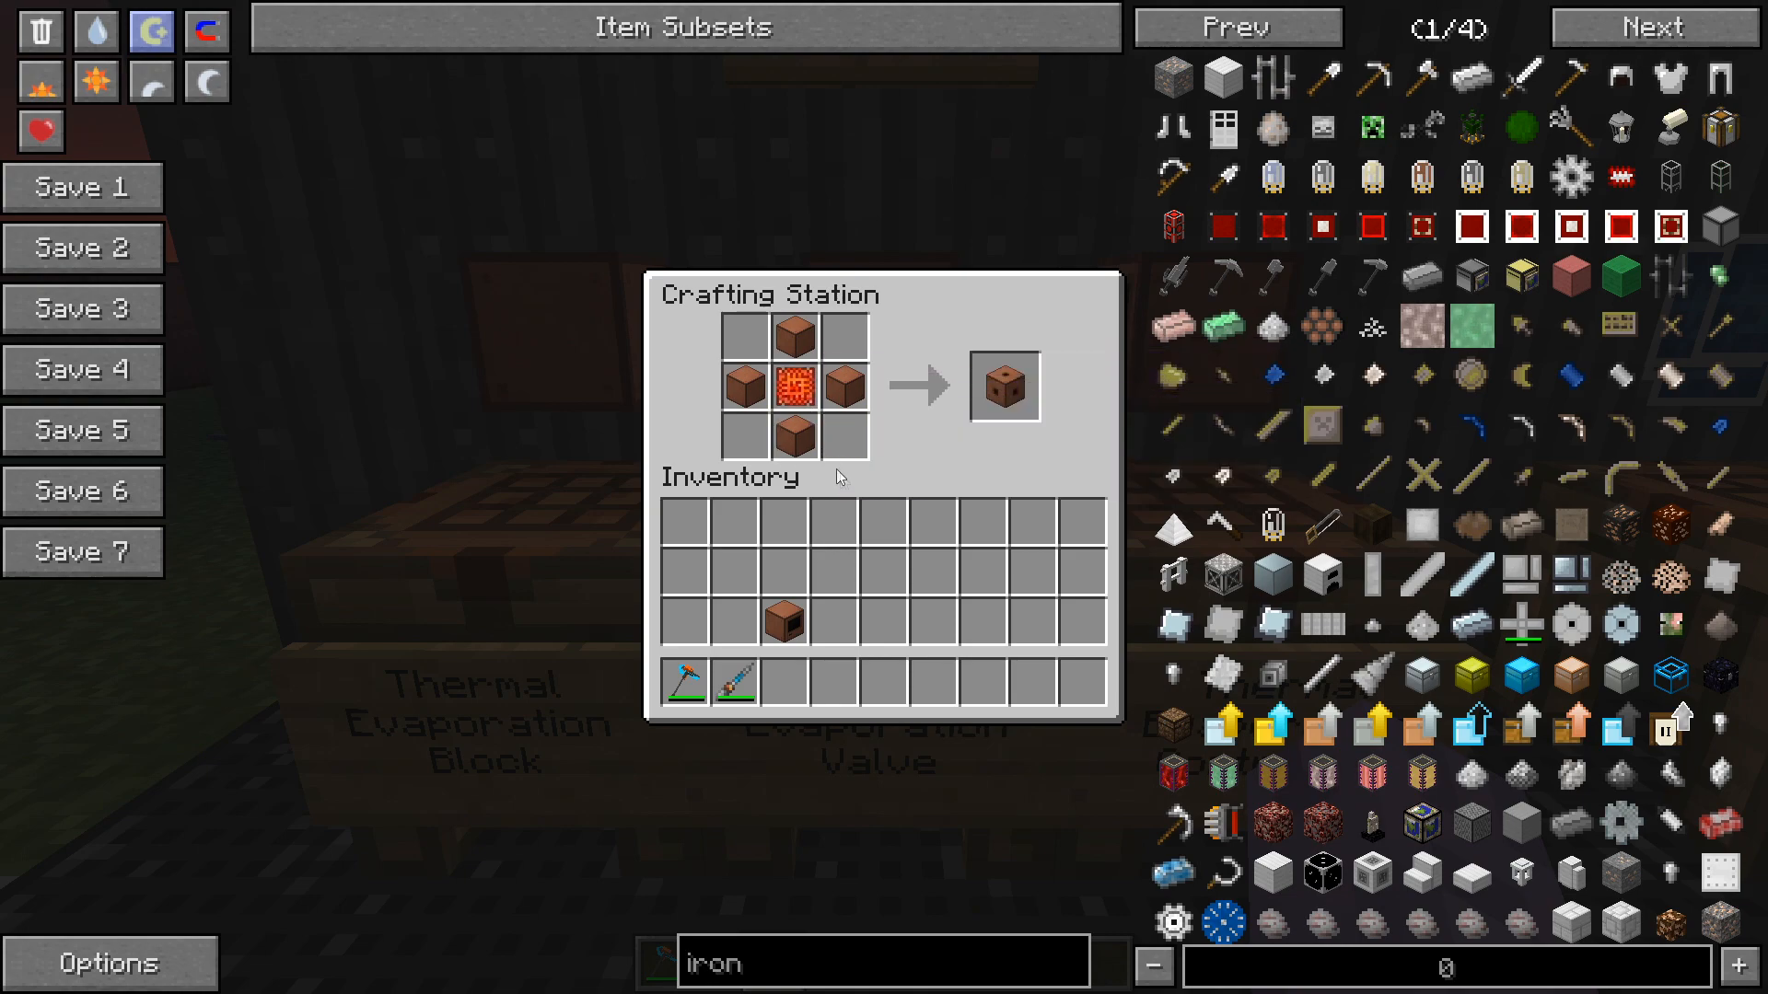
key("Escape")
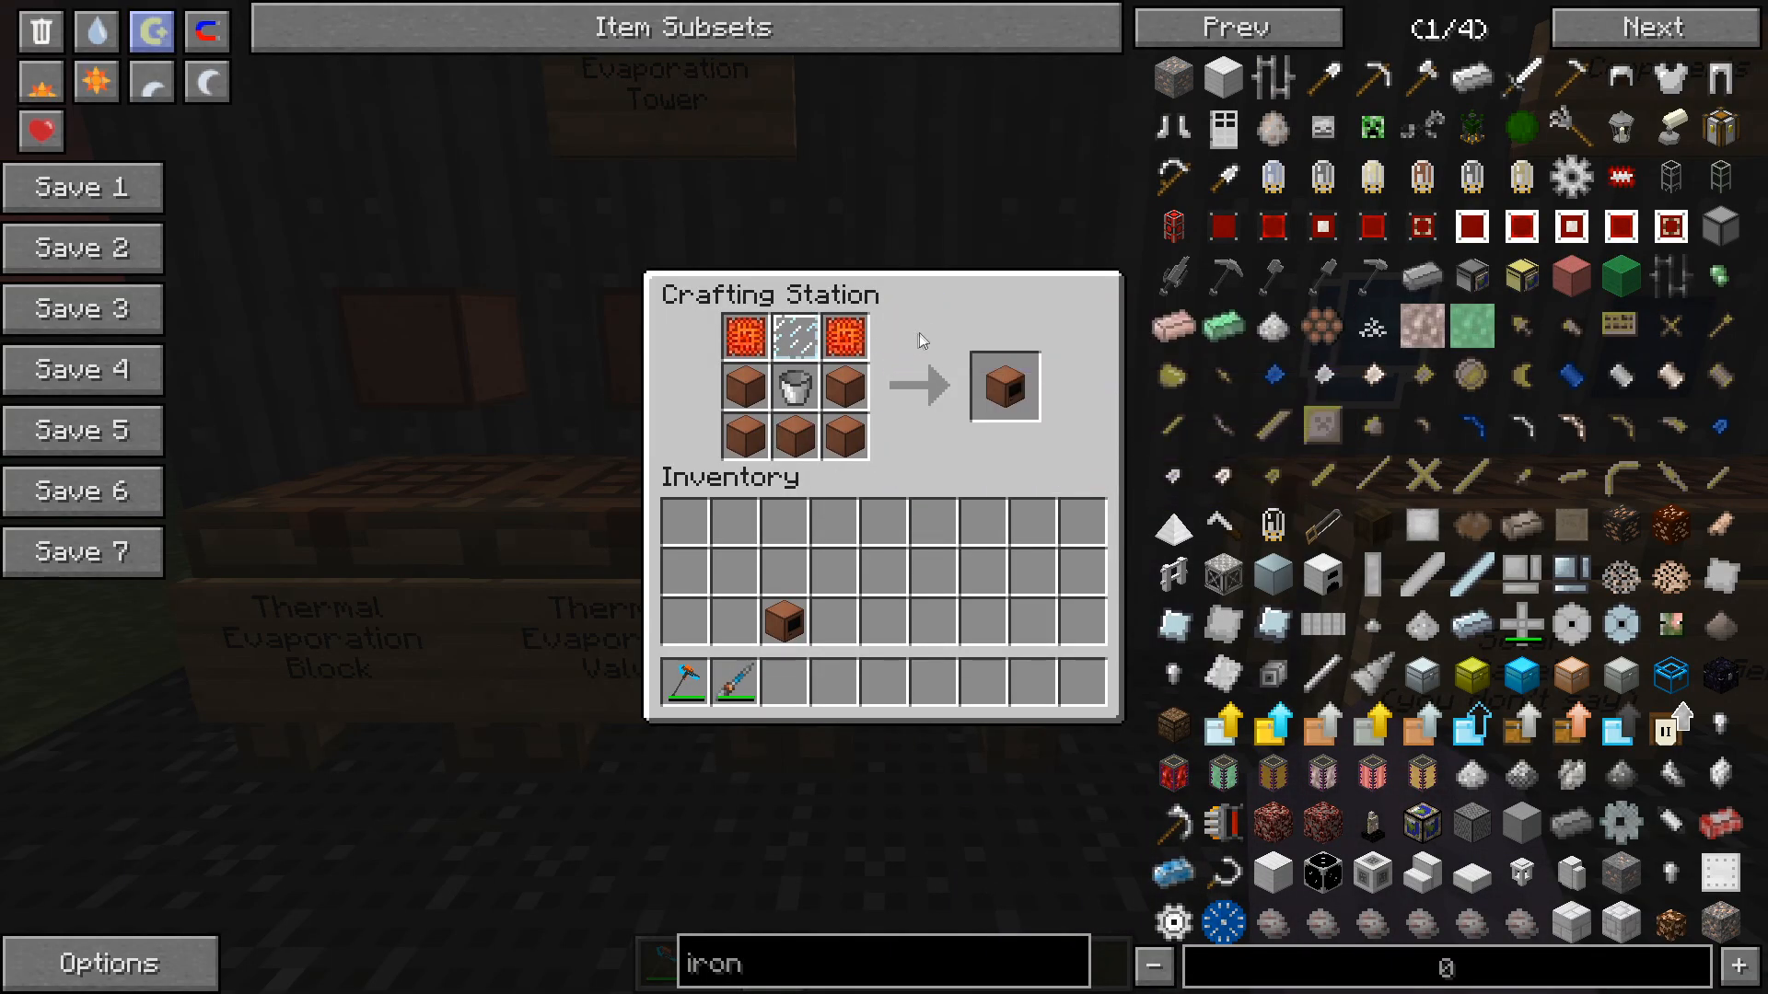
mouse_move(843, 335)
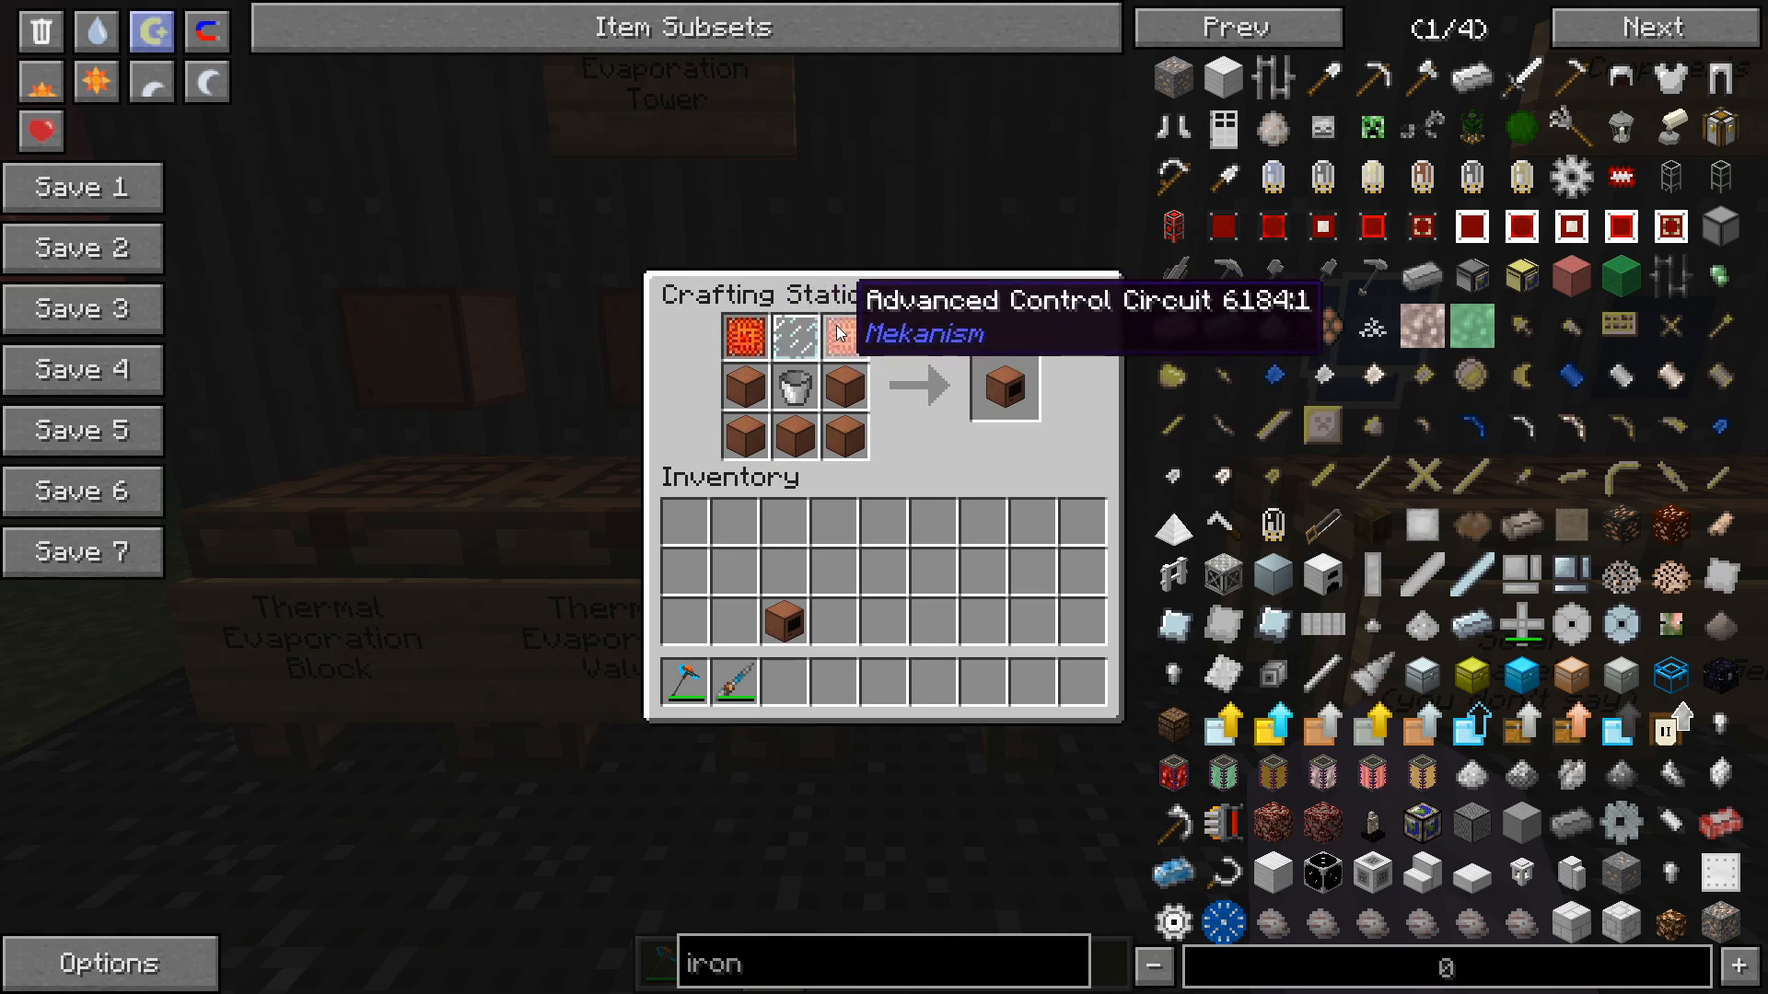
mouse_move(792, 389)
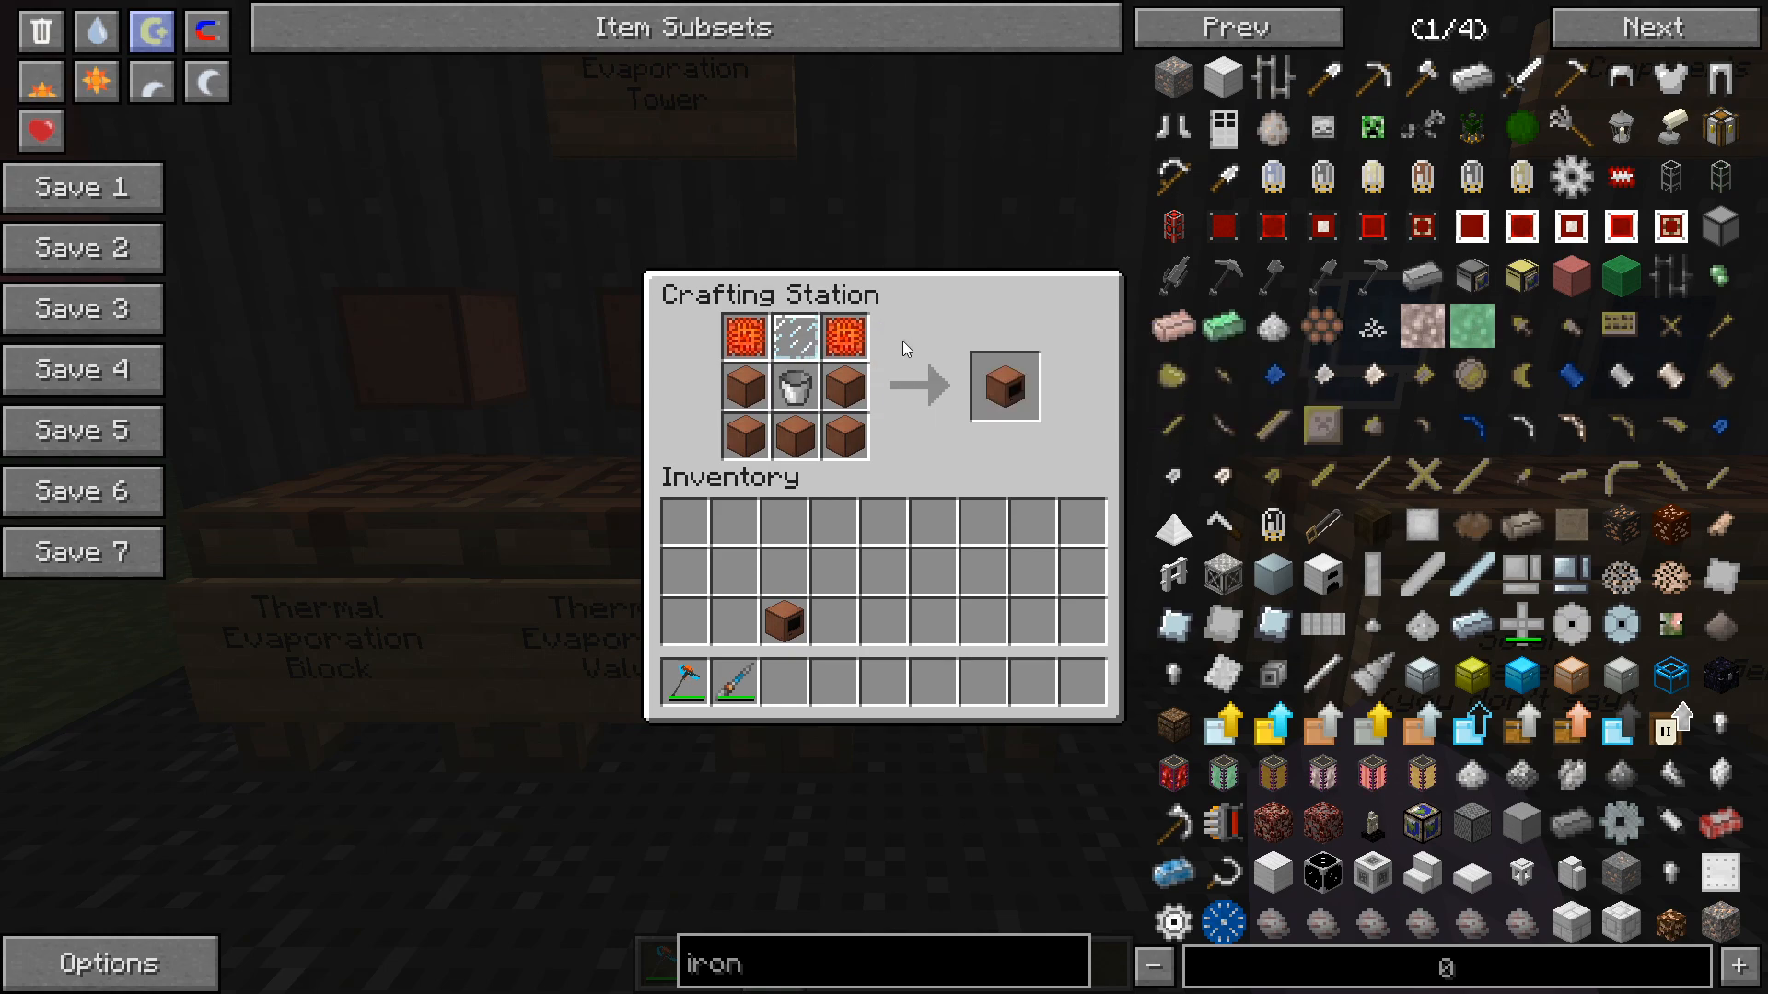
Close the controller recipe and return to the world toward the Solar Components display.
key("Escape")
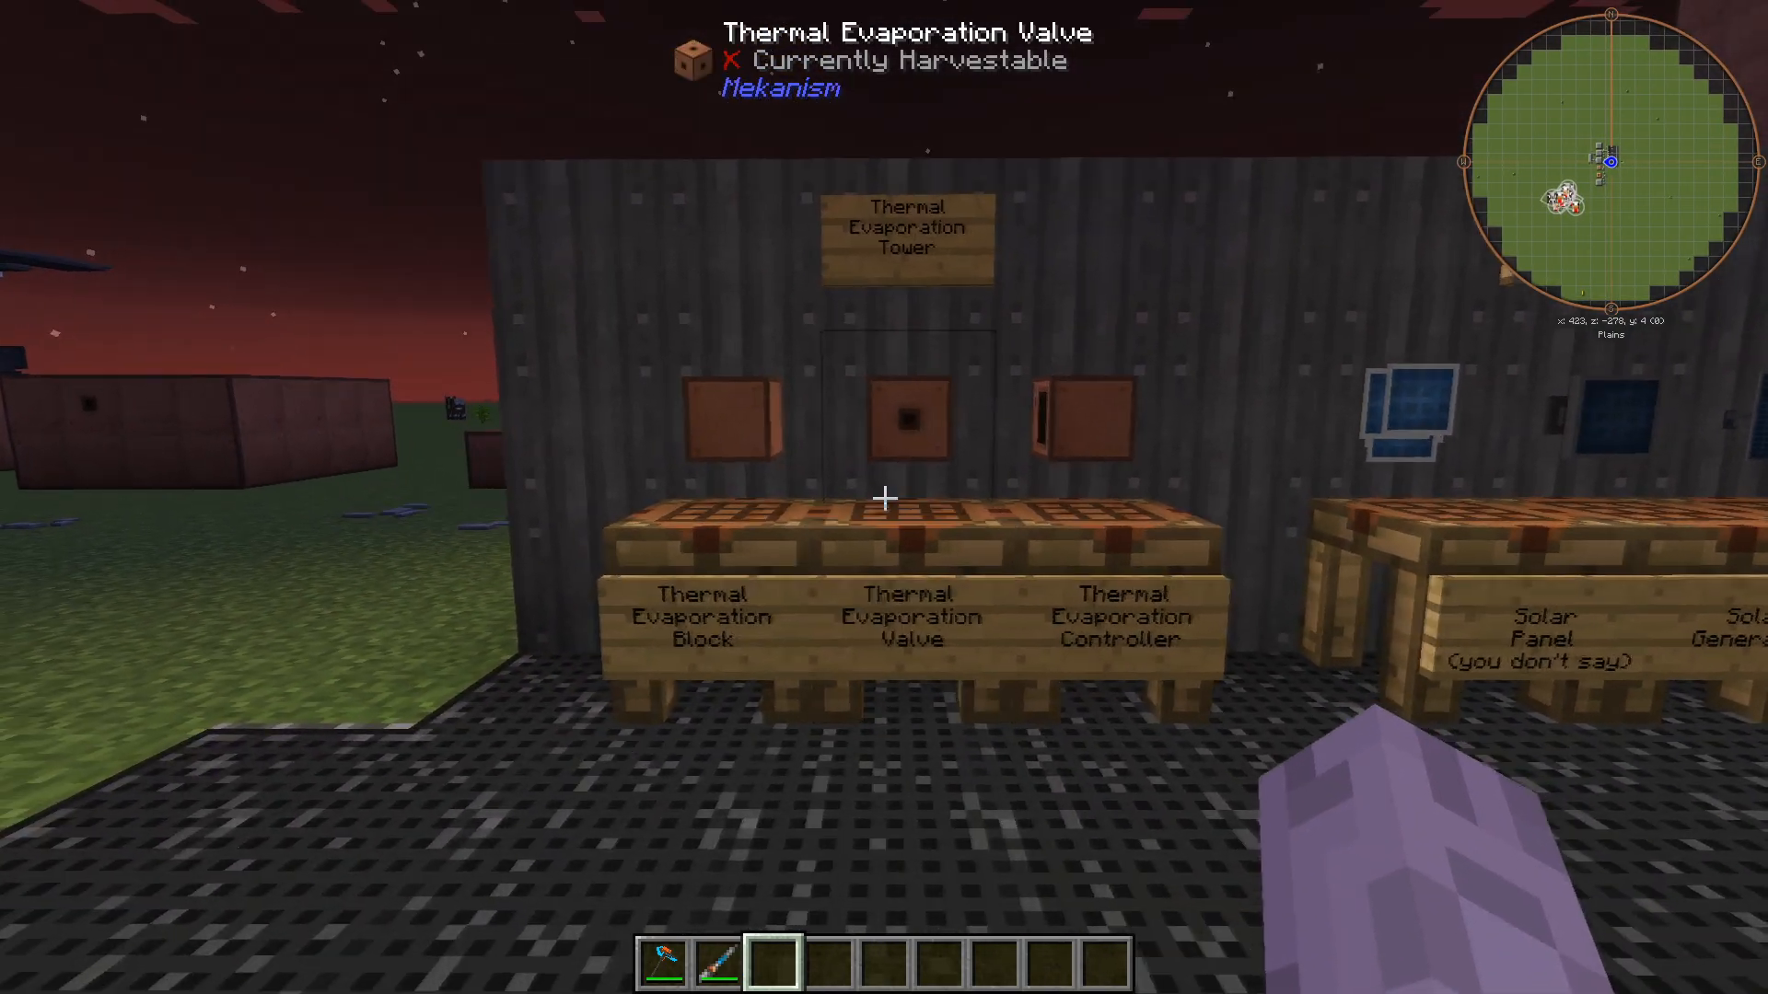
mouse_move(884, 497)
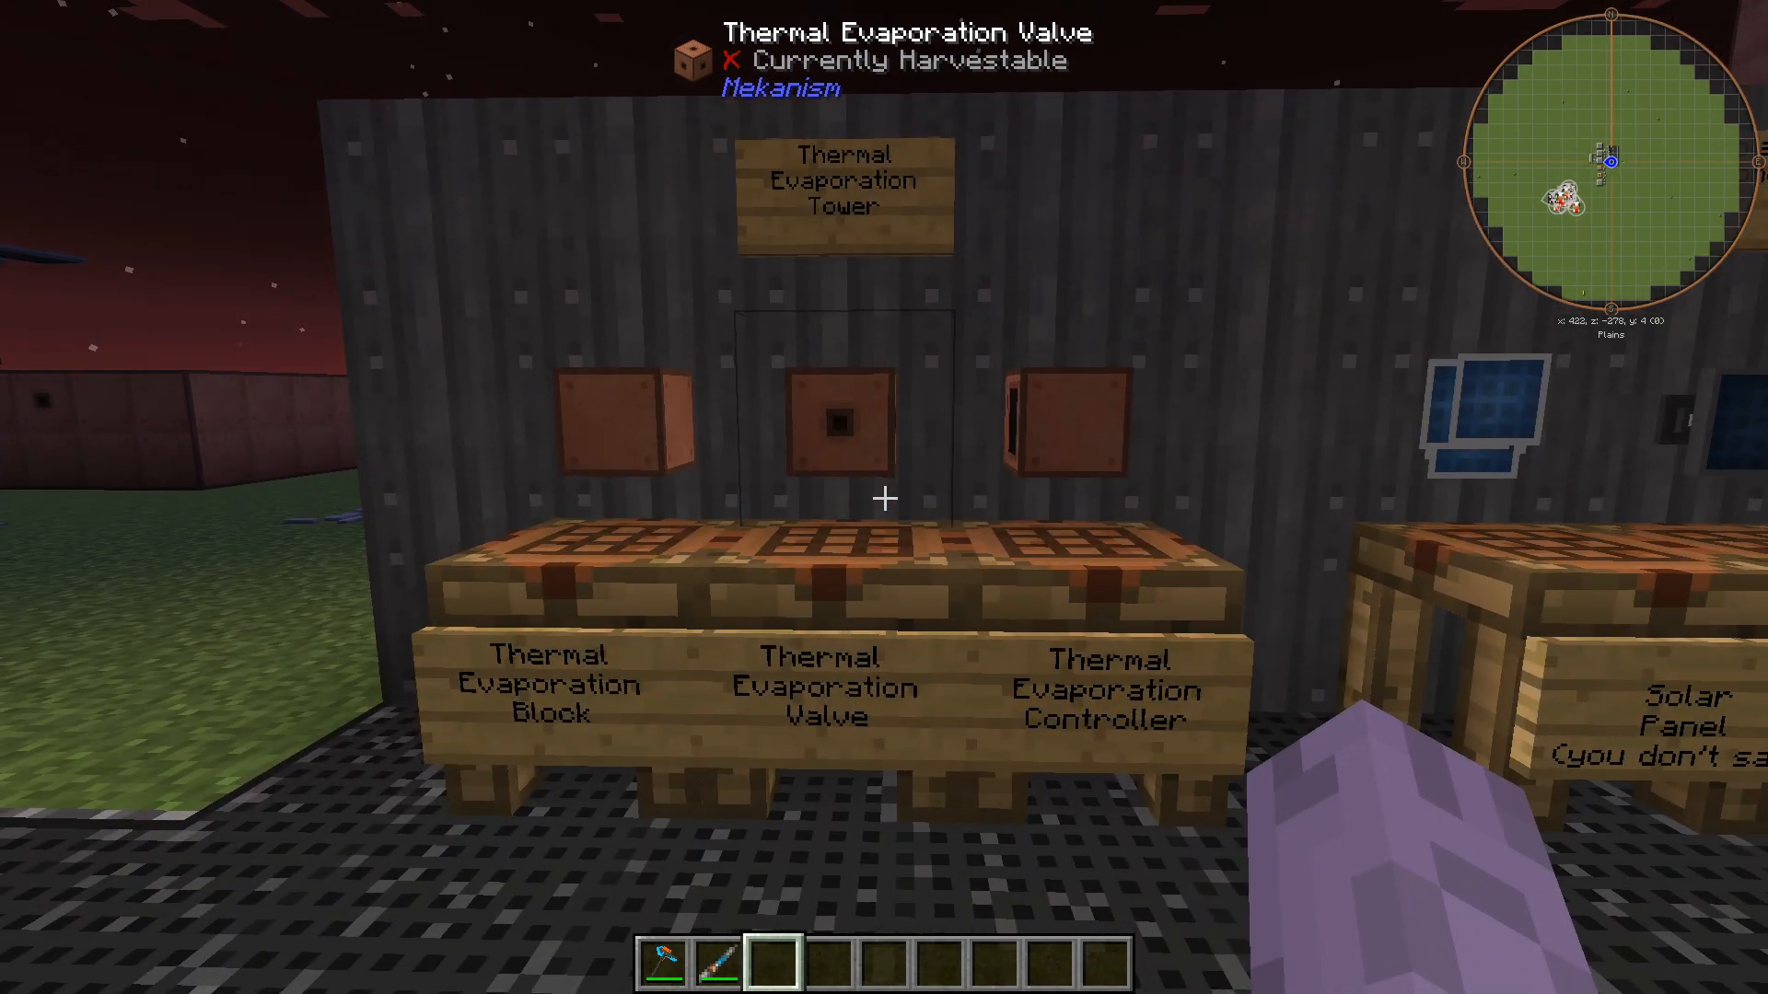
mouse_move(884, 497)
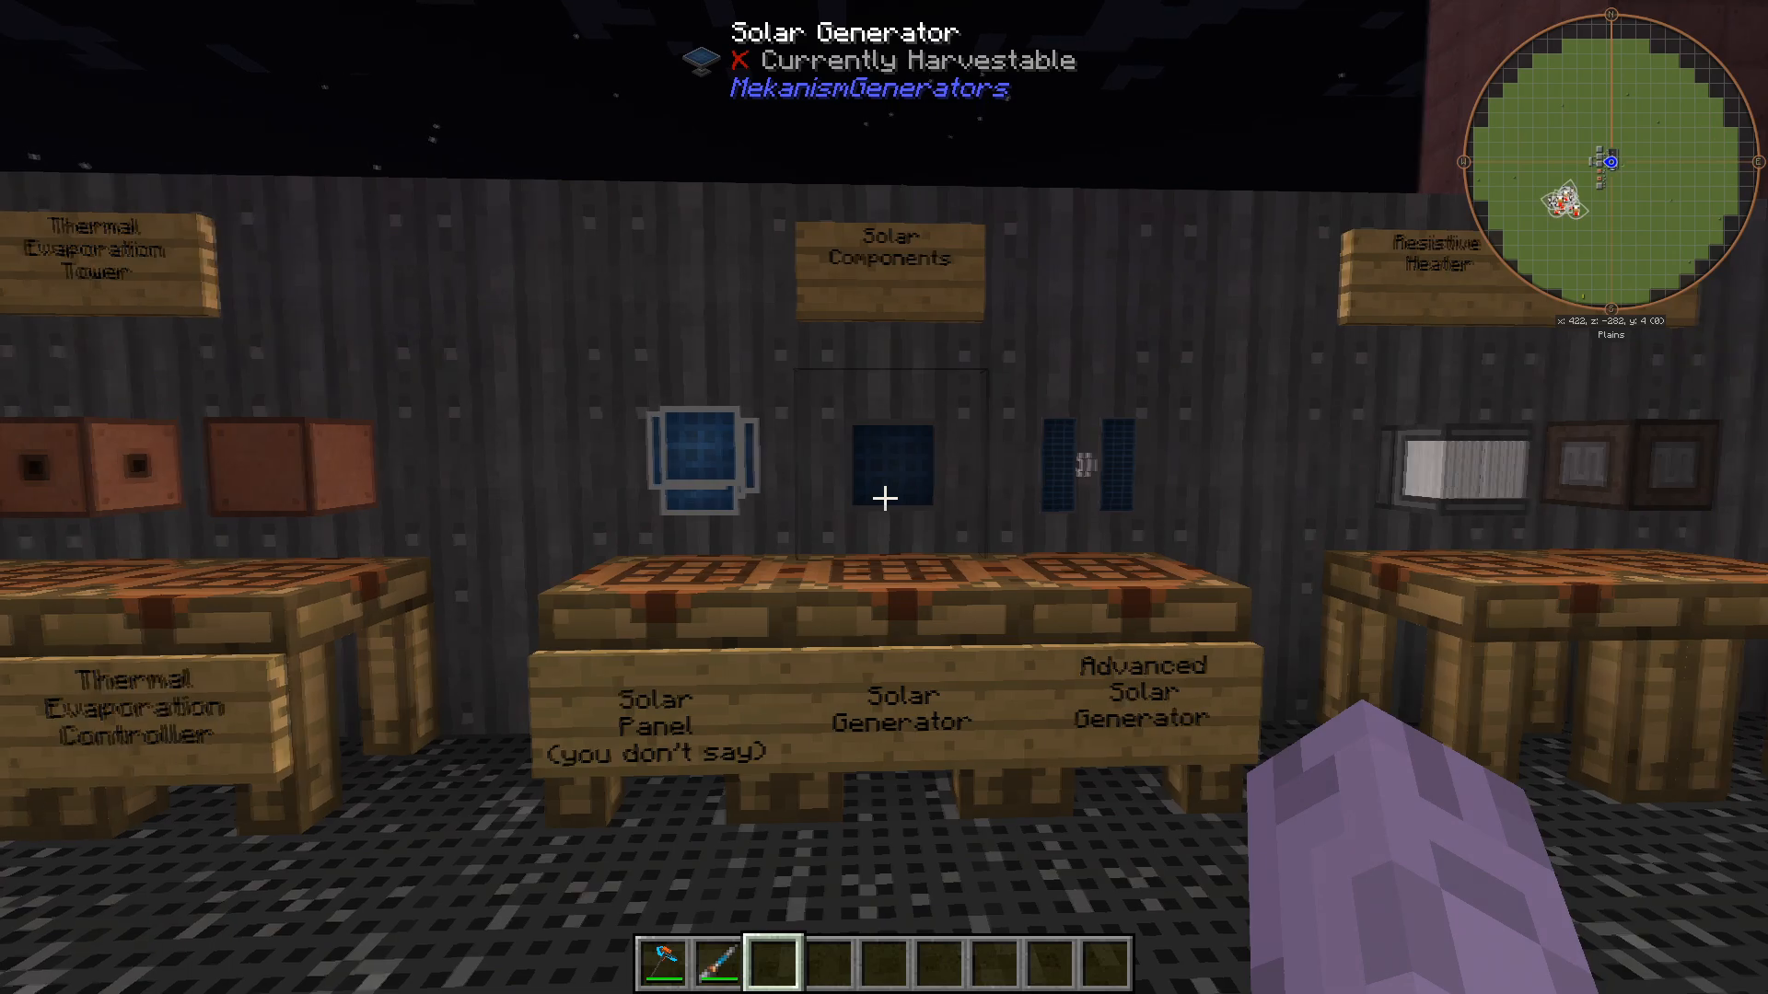
mouse_move(884, 497)
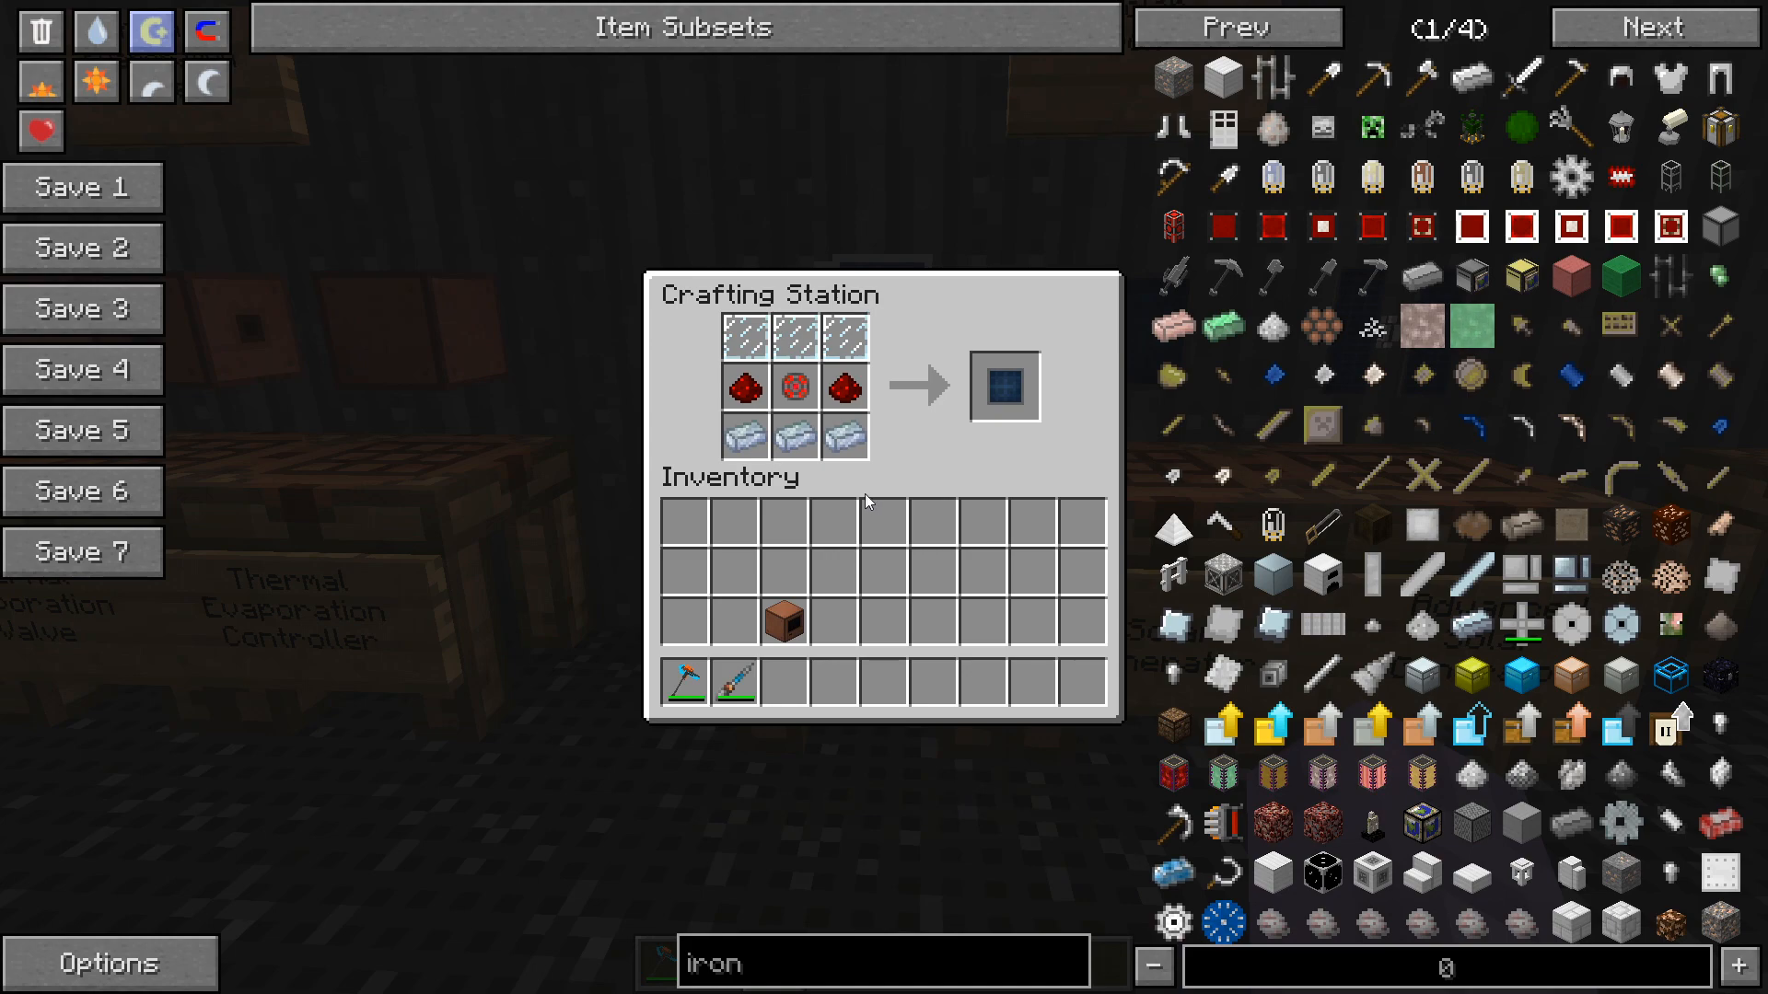
mouse_move(877, 409)
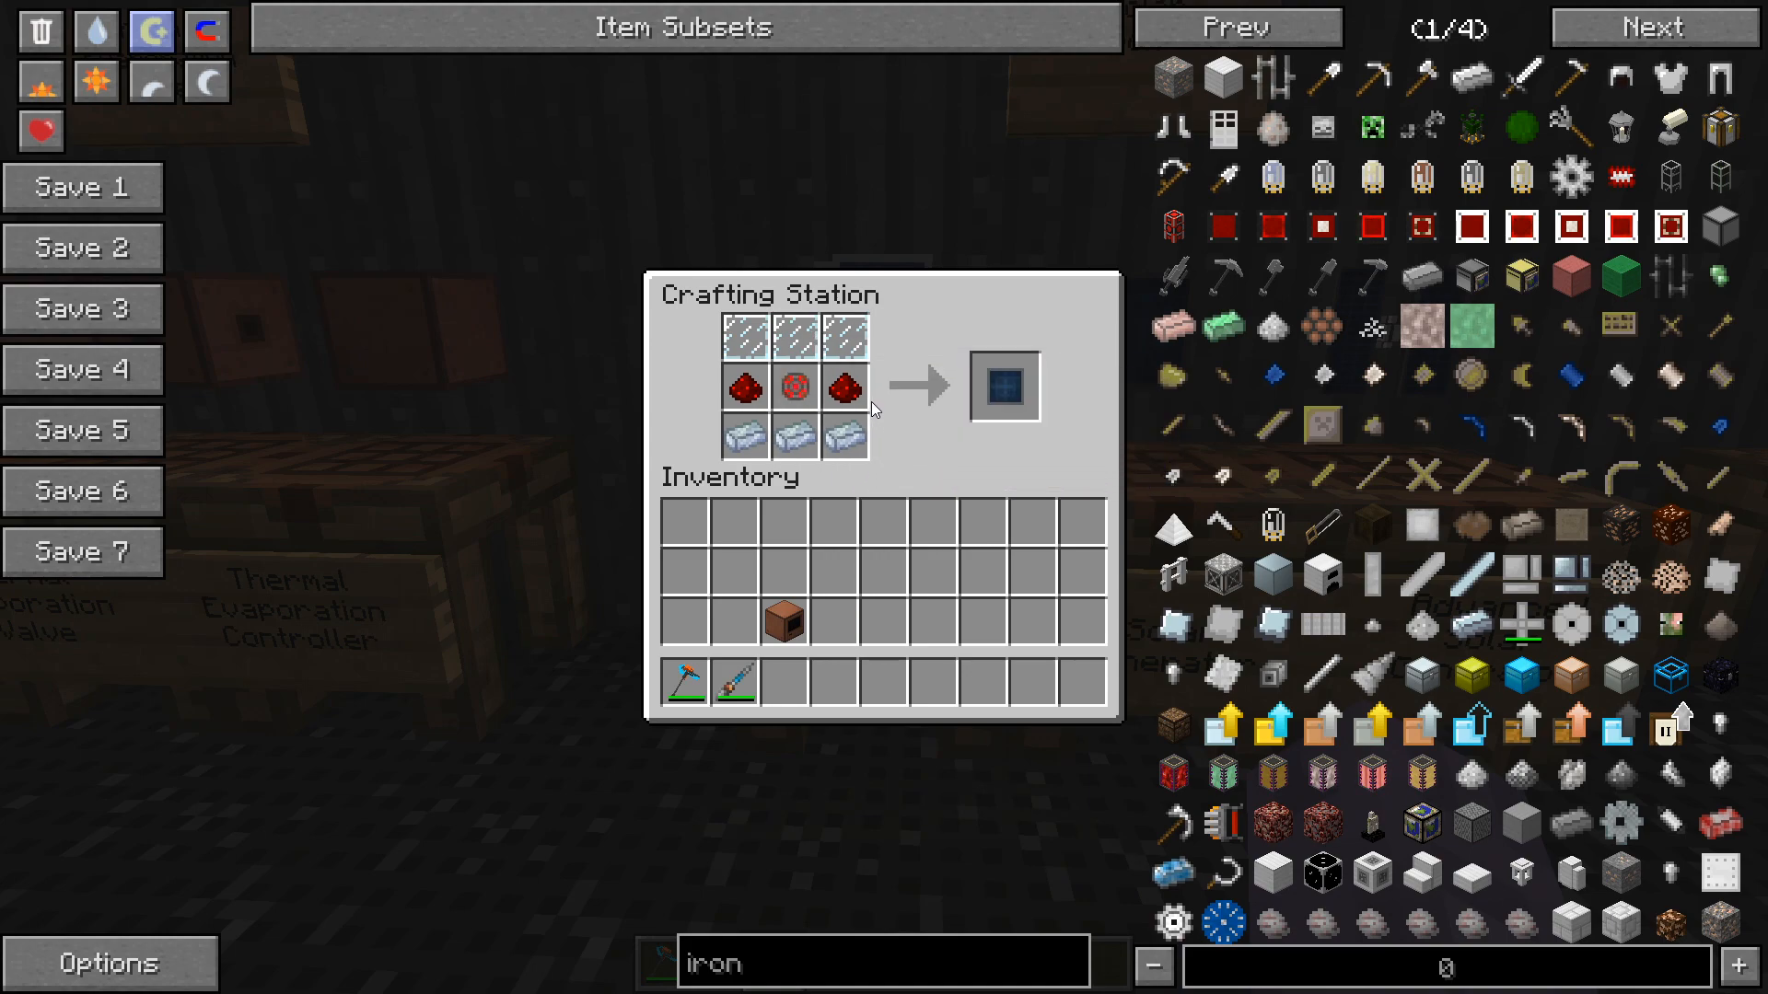
mouse_move(789, 388)
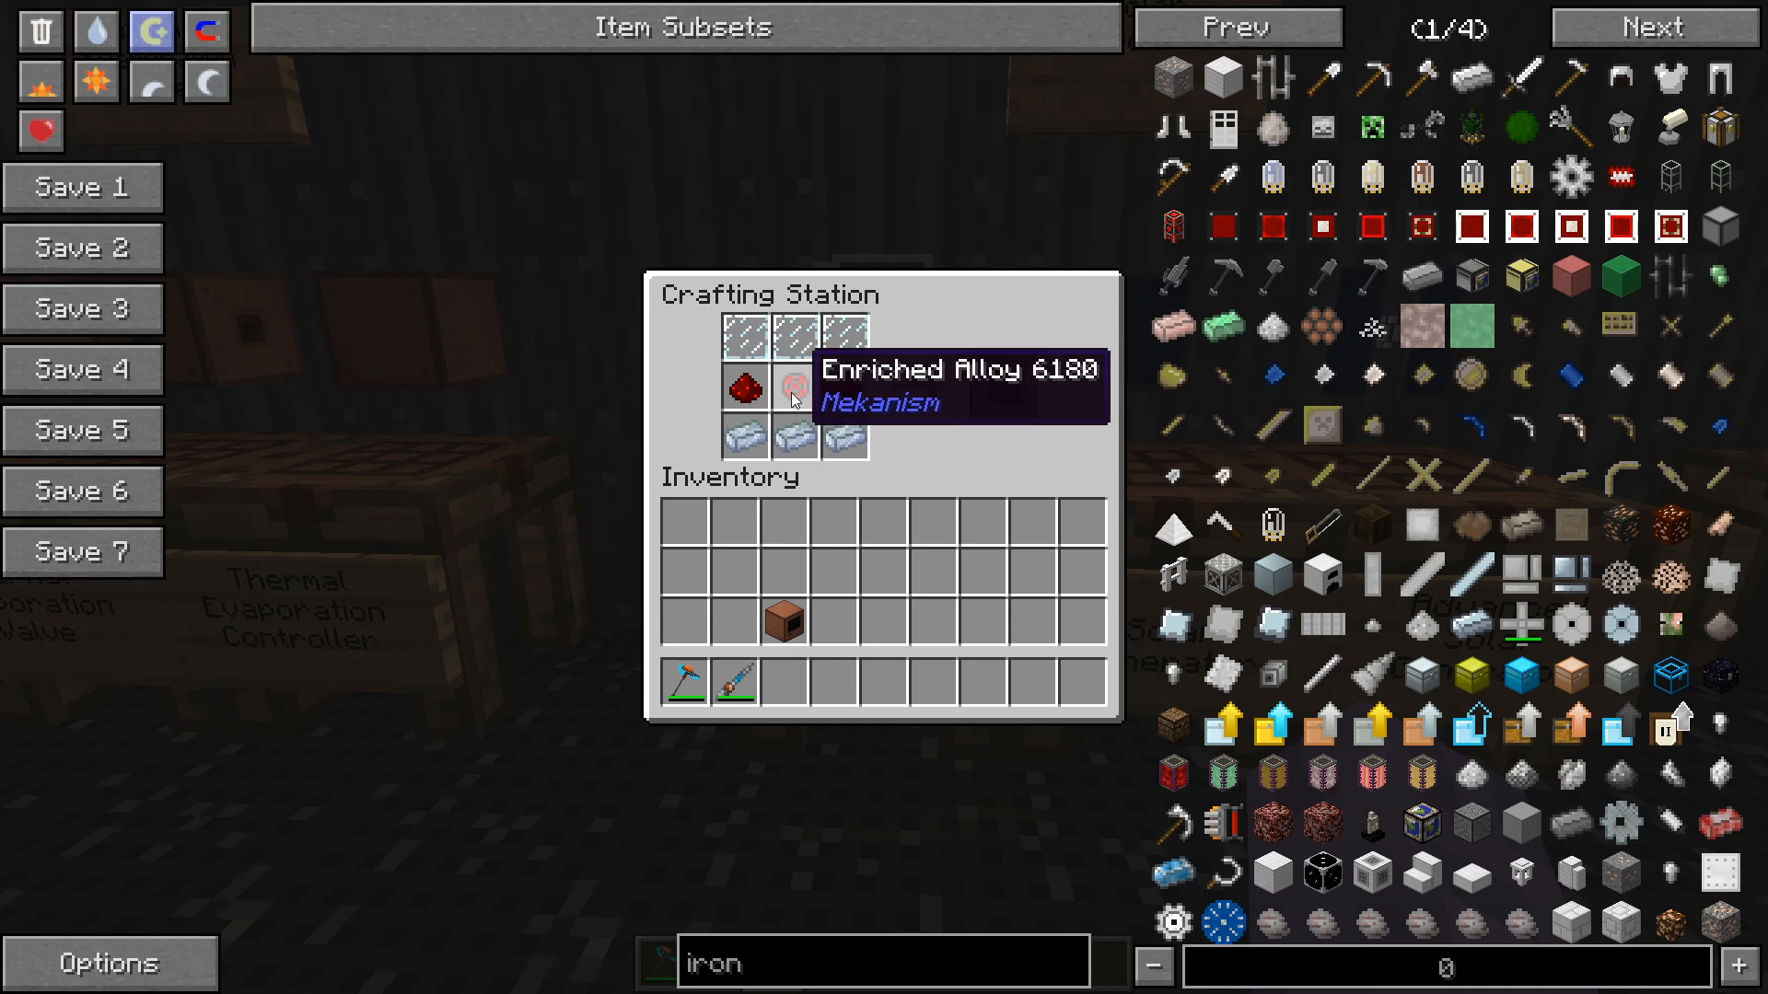
View the Solar Panel, Solar Generator and Advanced Solar Generator recipes, closing each.
key("Escape")
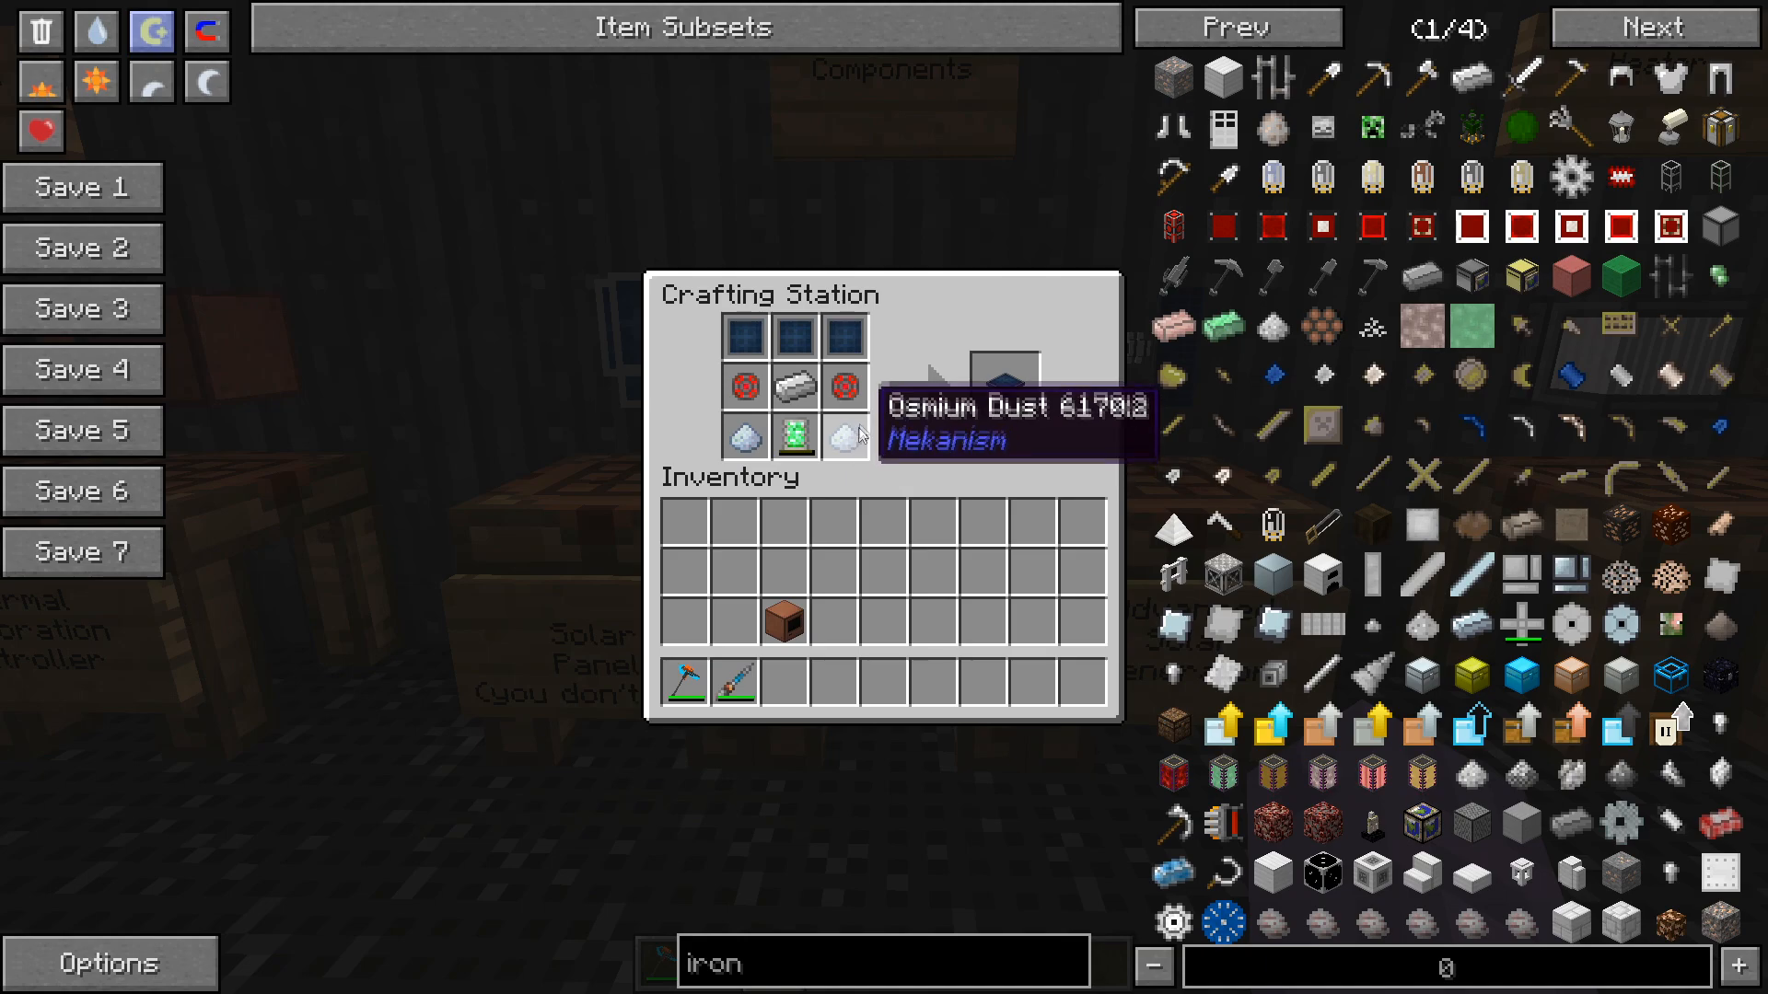
mouse_move(841, 385)
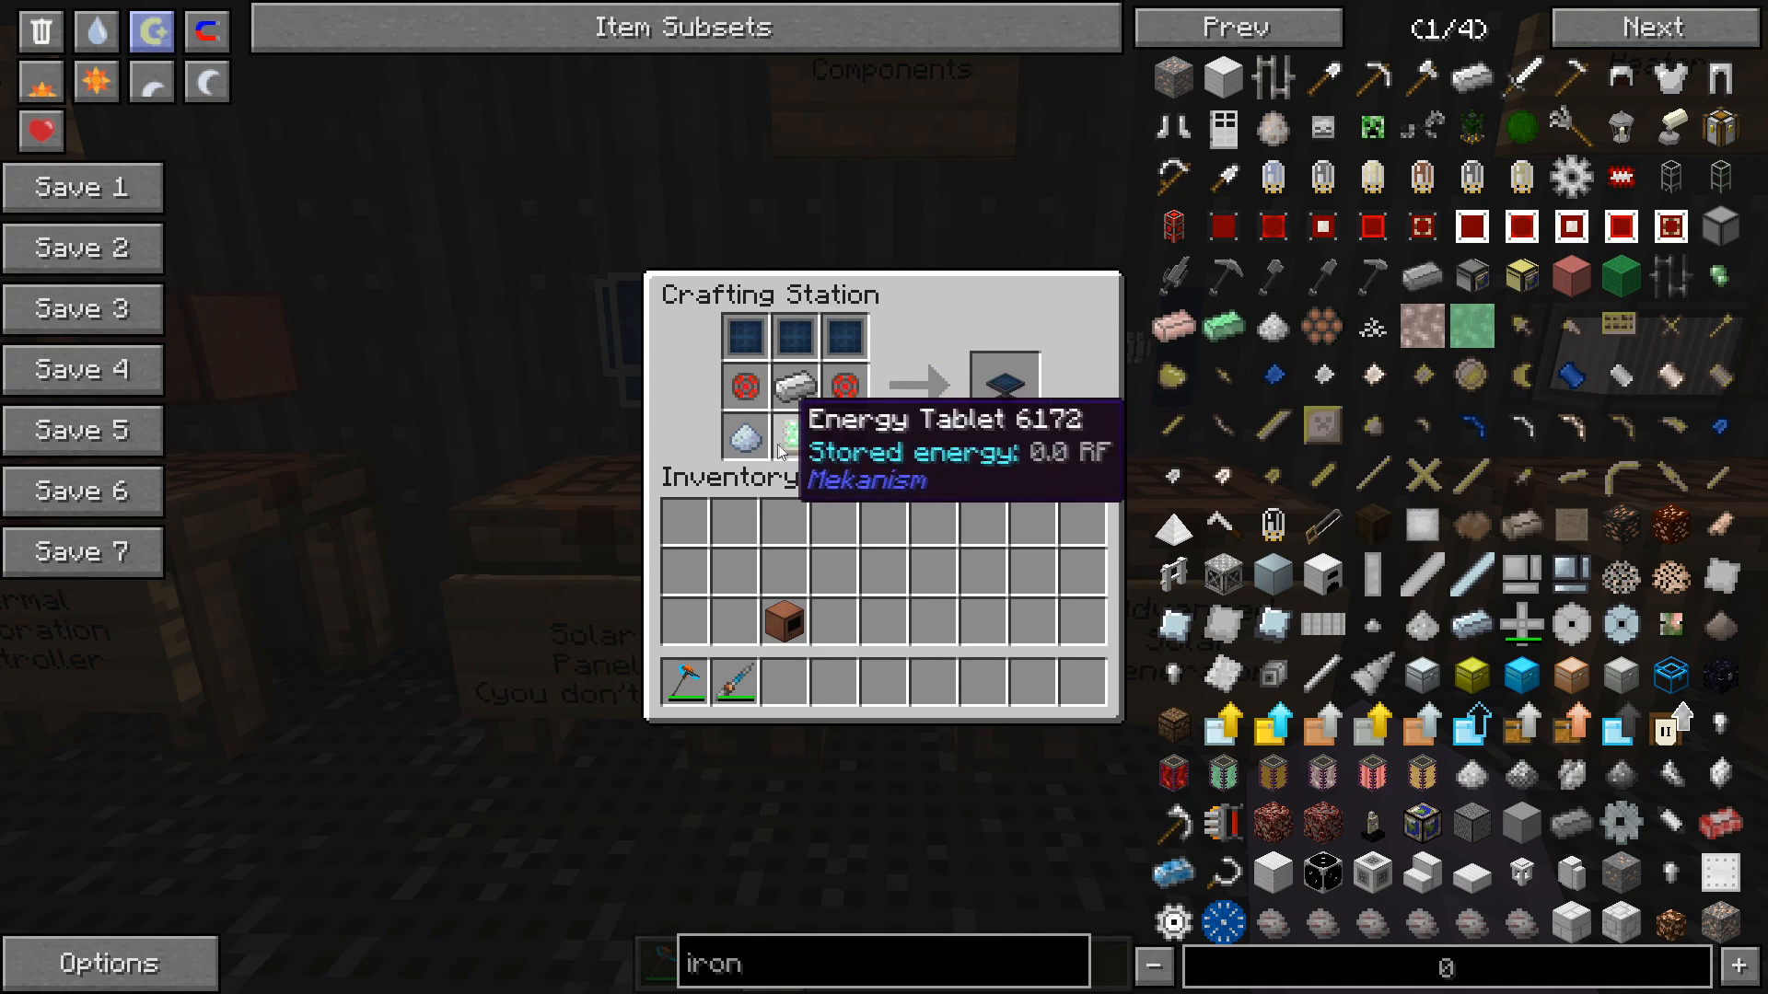
key("Escape")
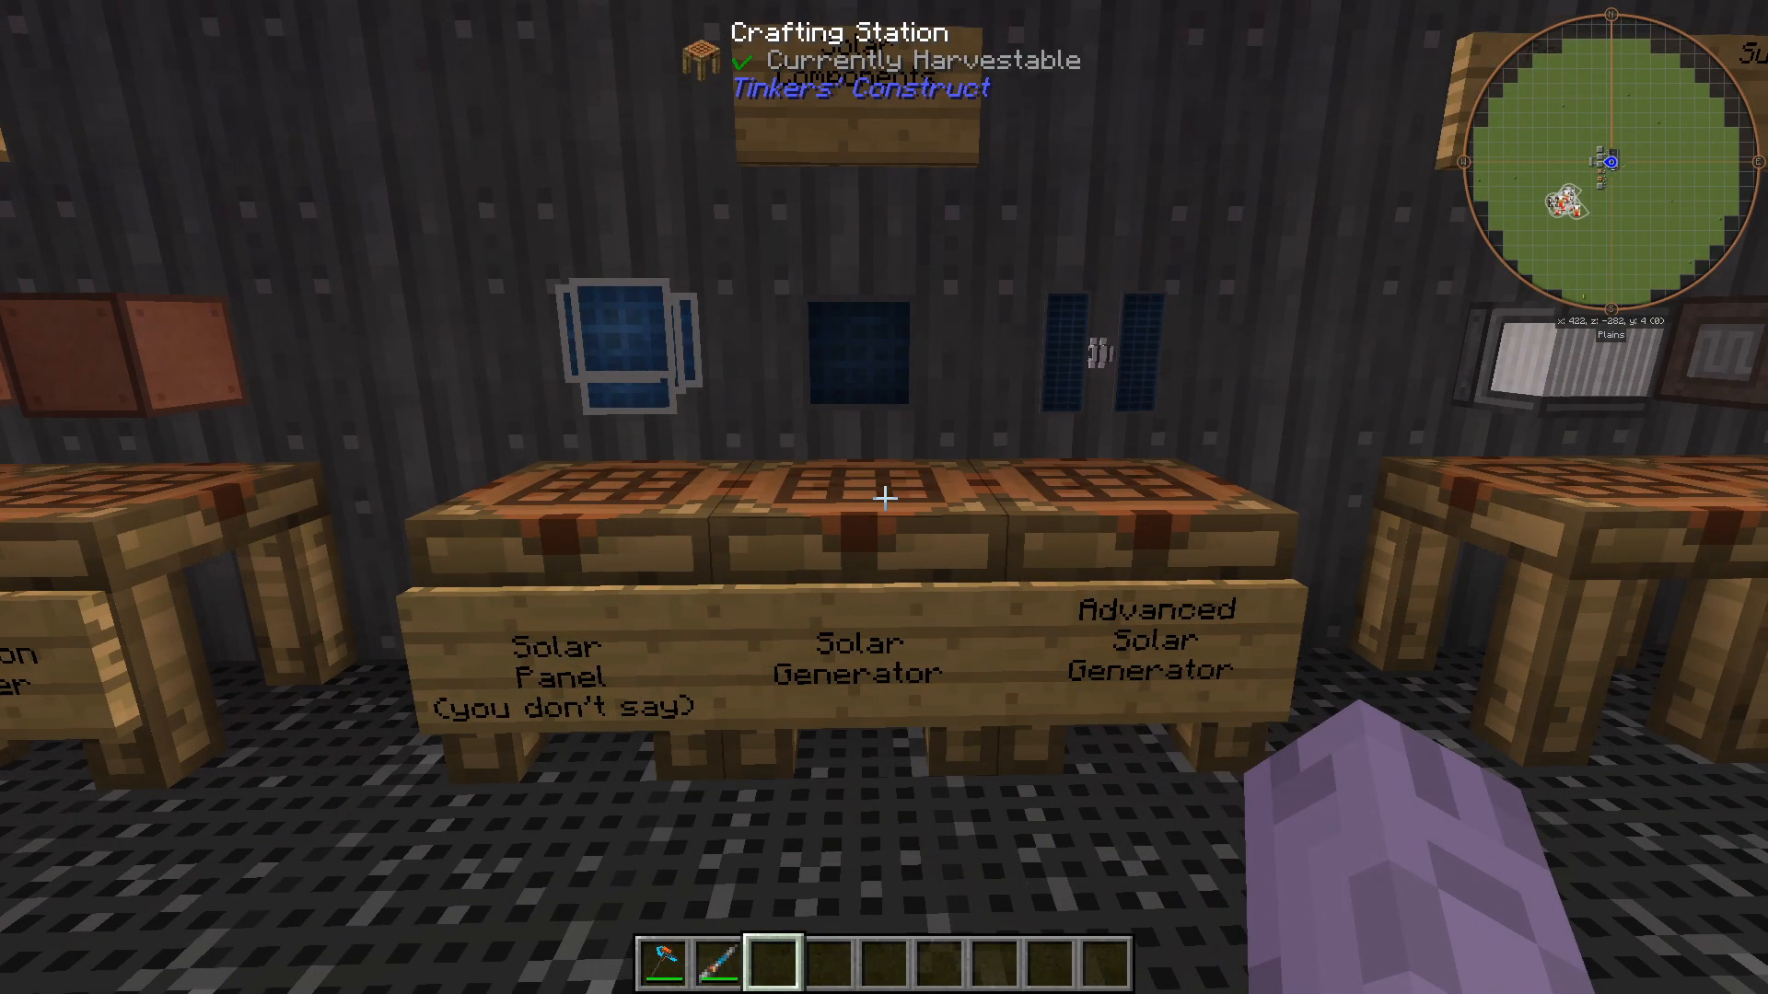
mouse_move(884, 497)
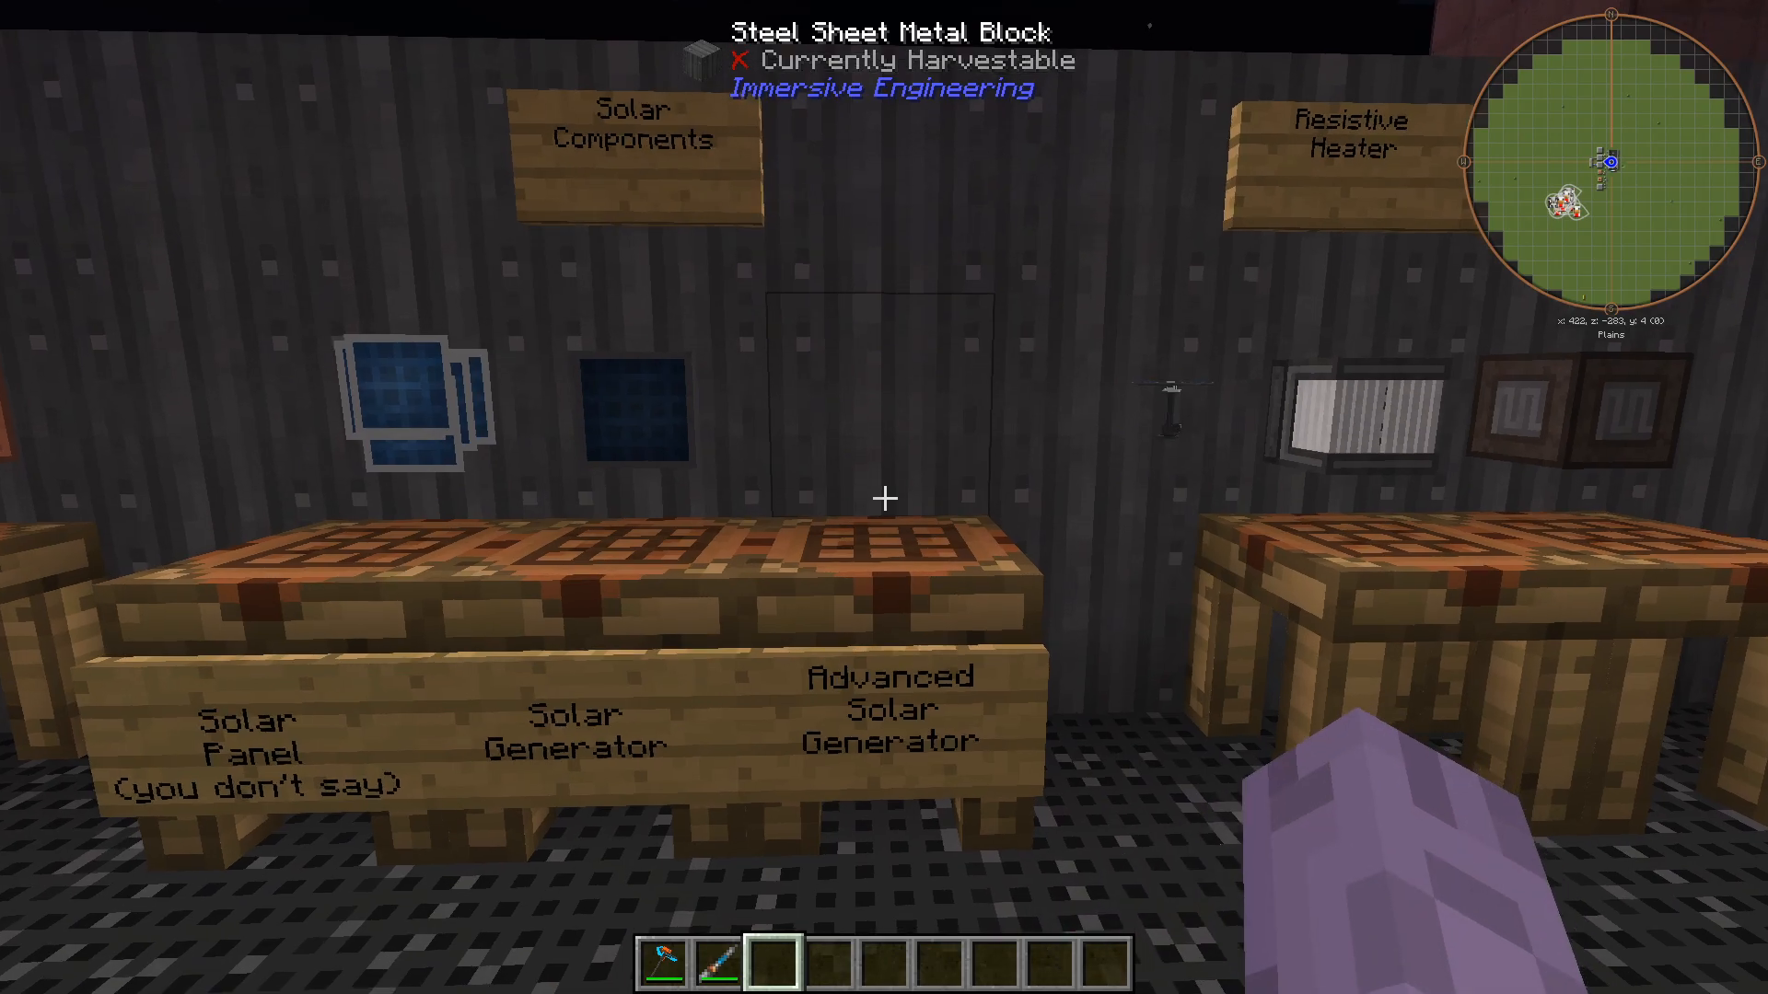
mouse_move(884, 497)
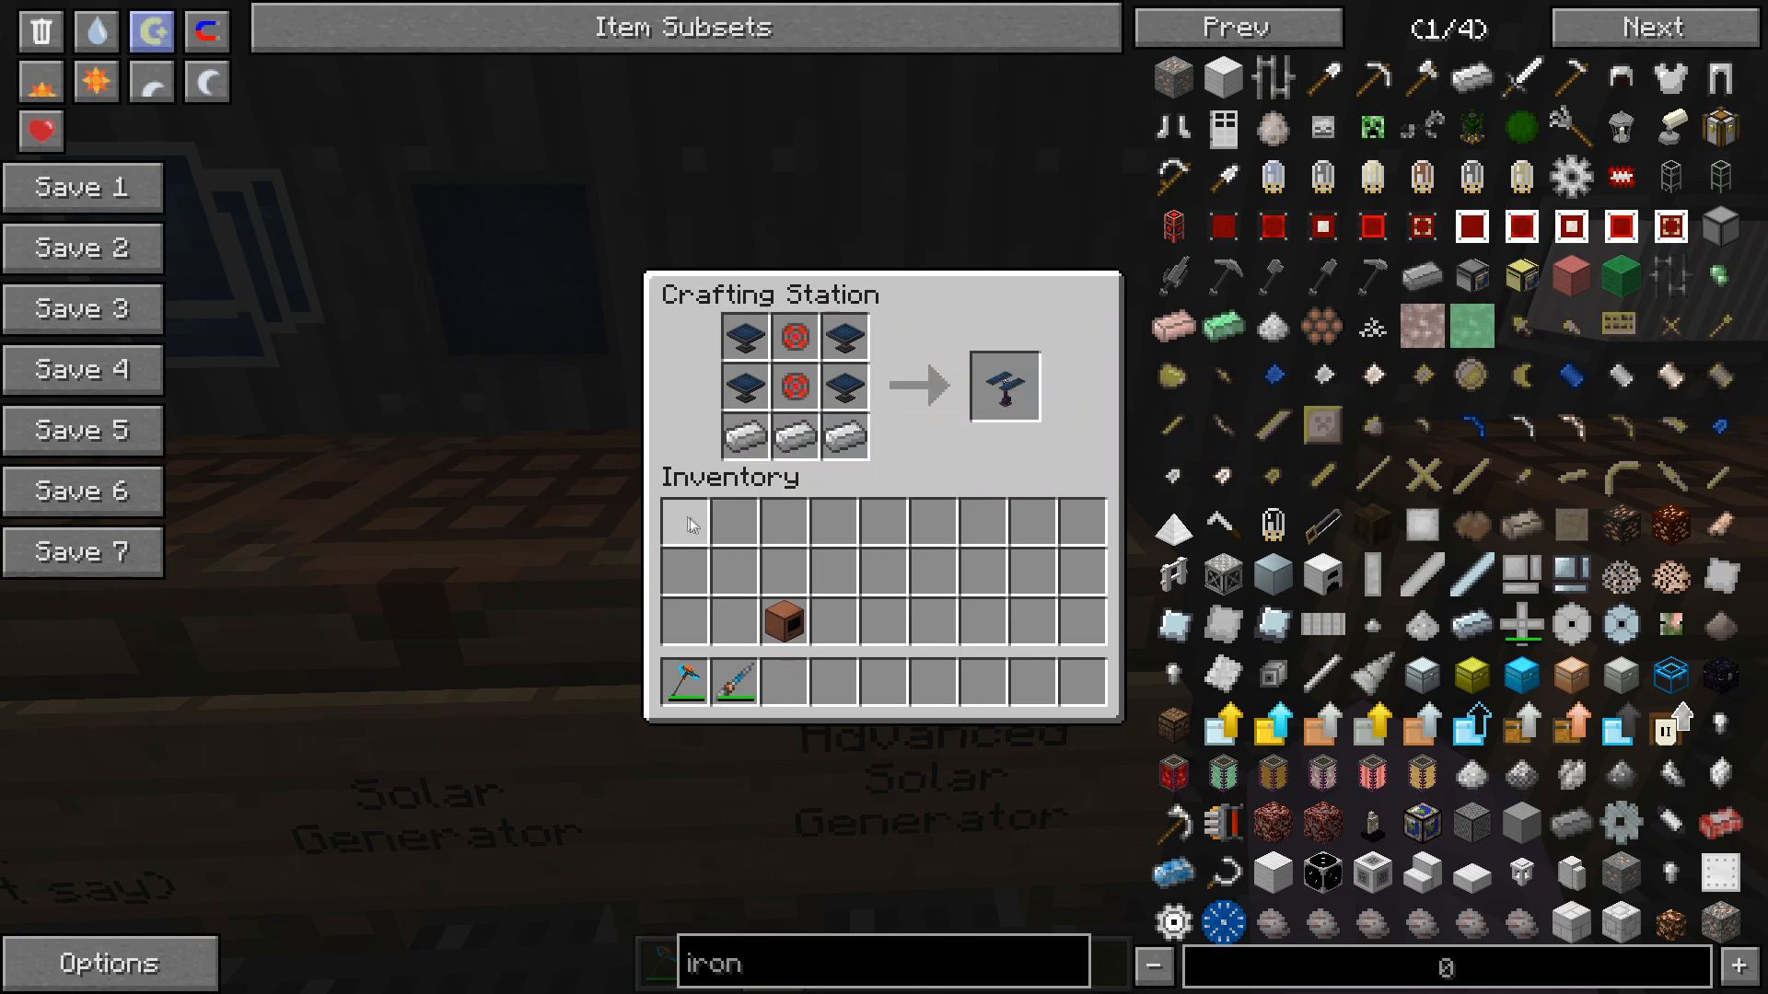
mouse_move(755, 519)
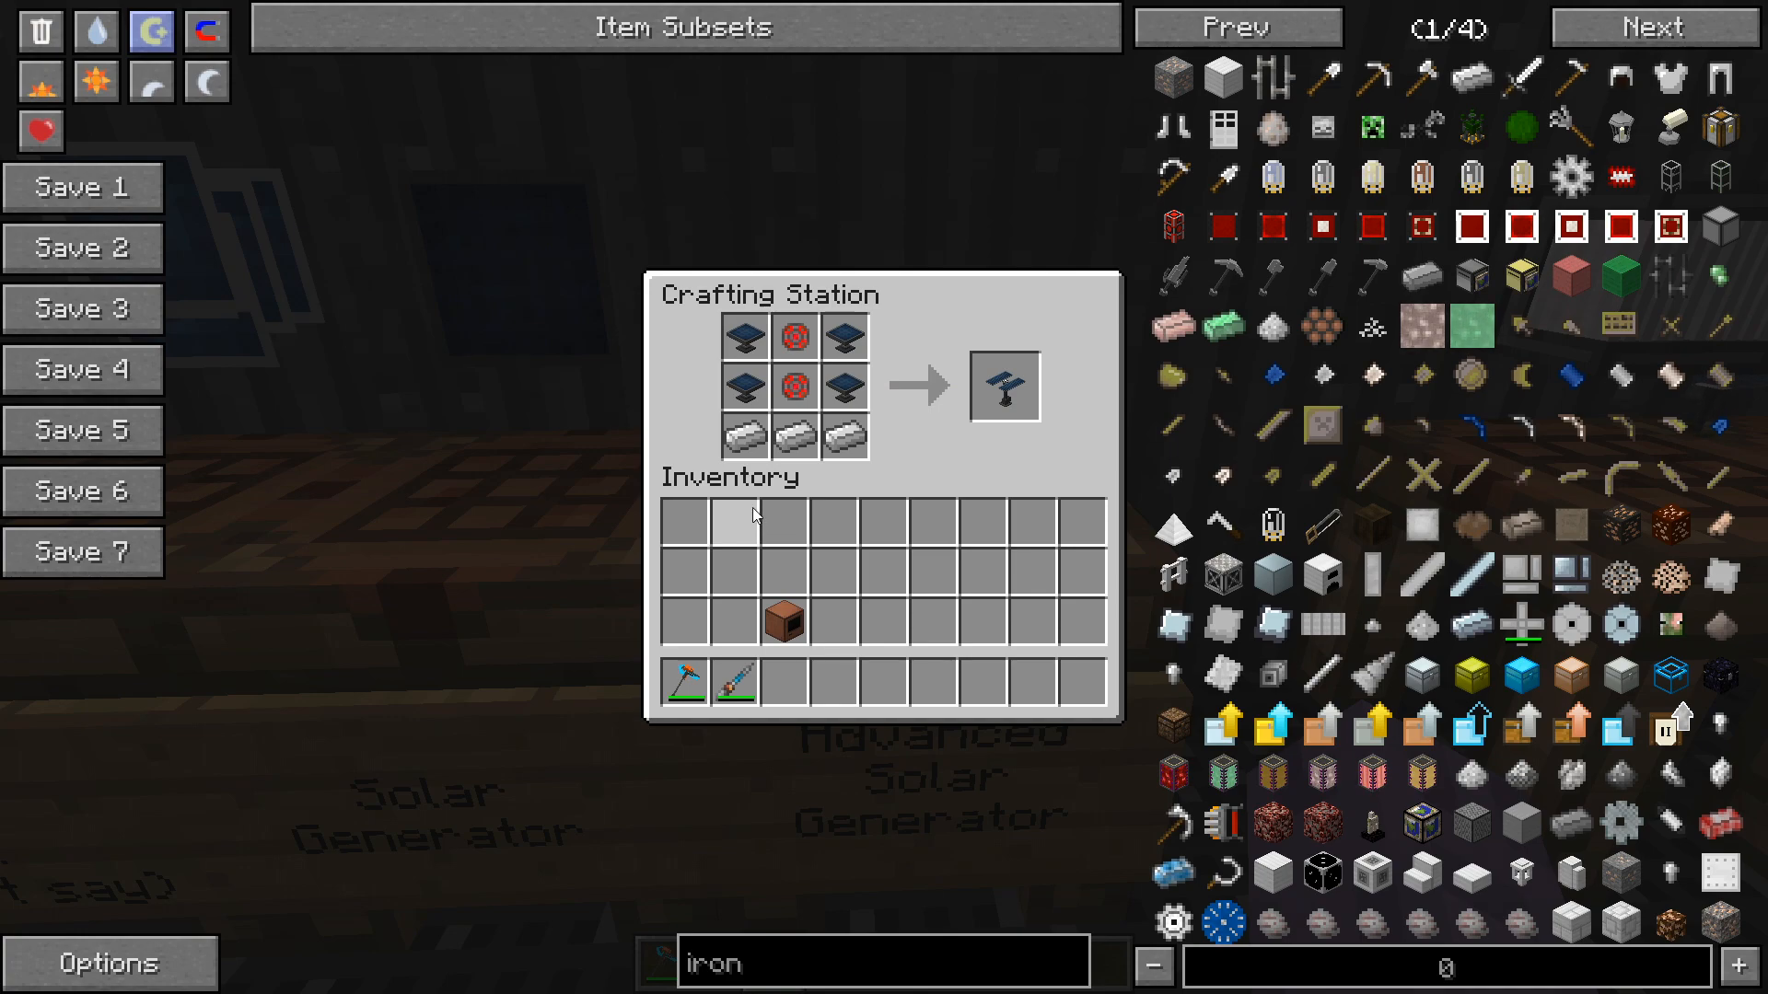
key("Escape")
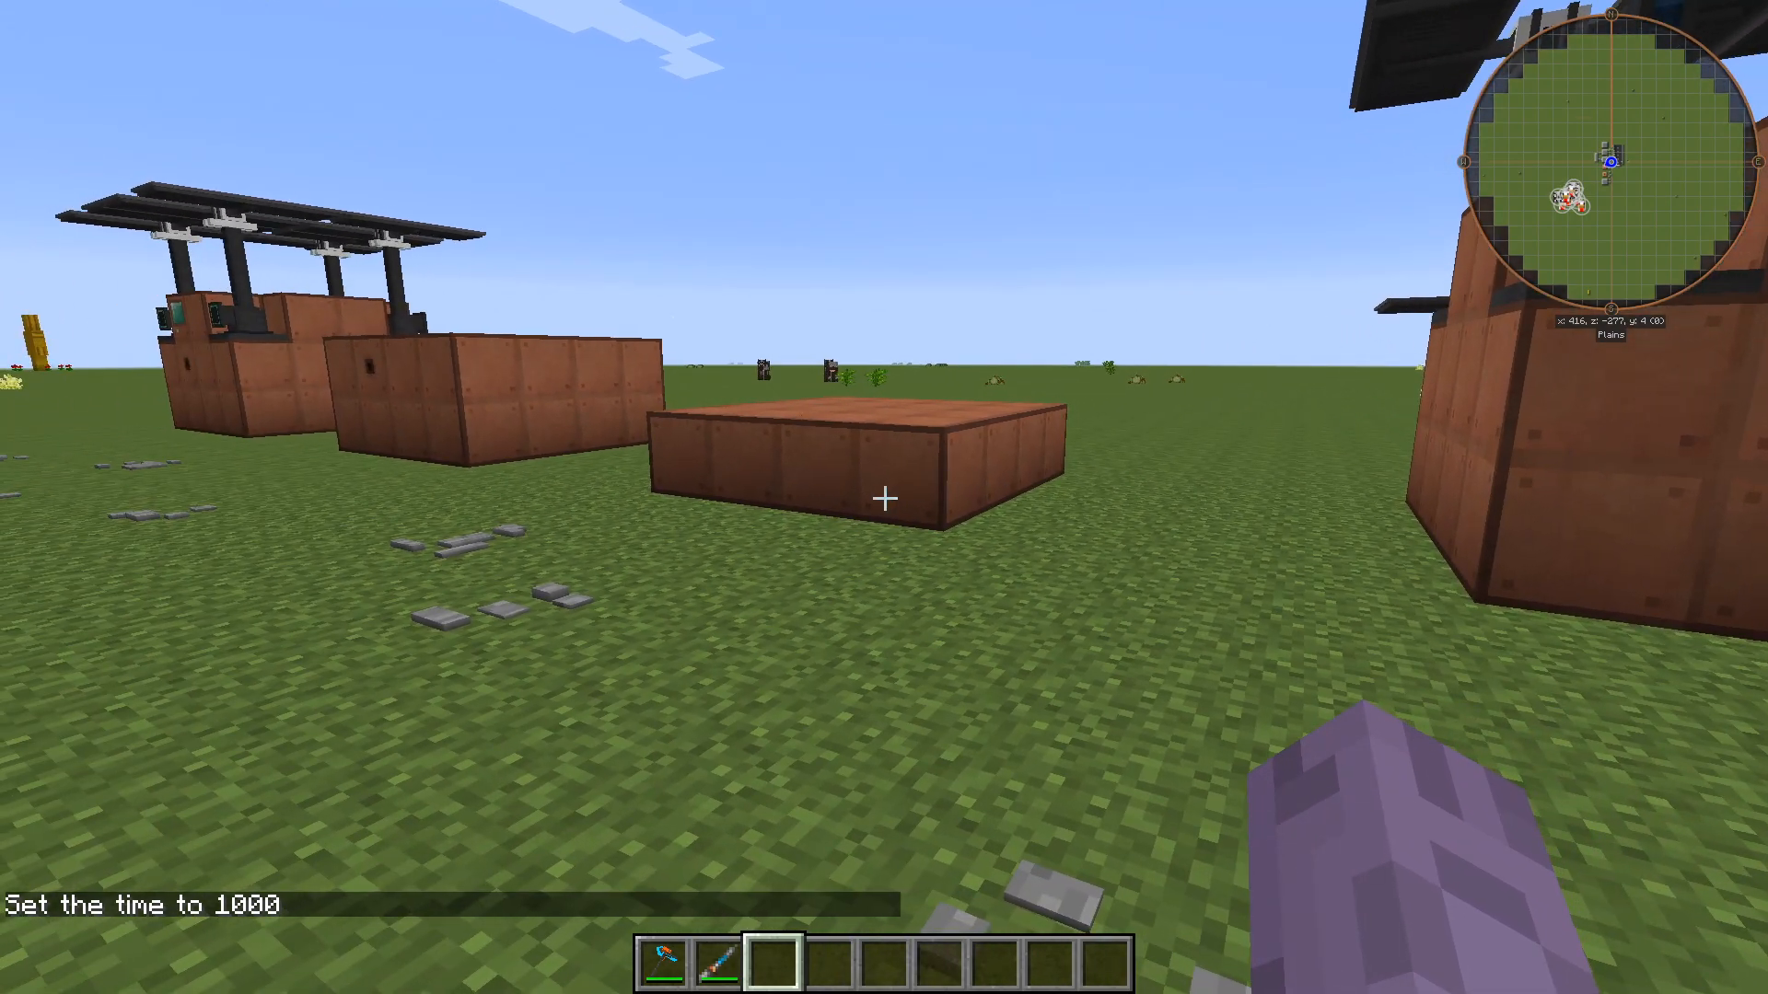
mouse_move(883, 497)
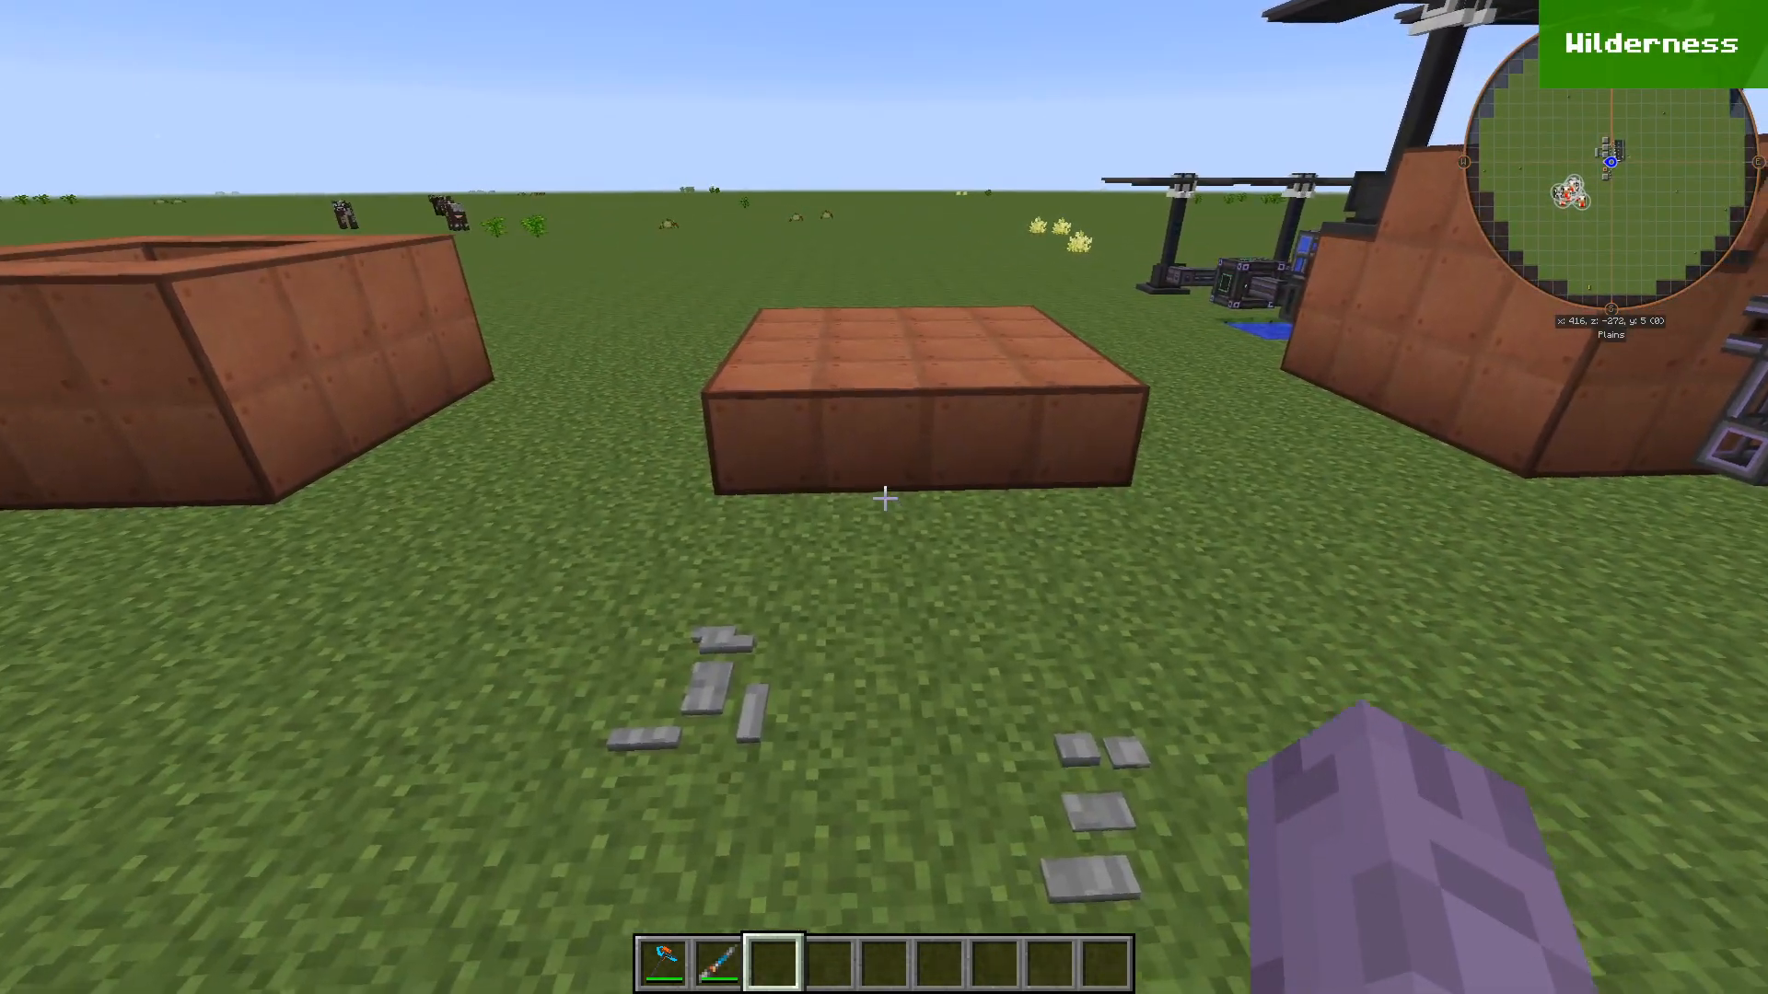
mouse_move(884, 498)
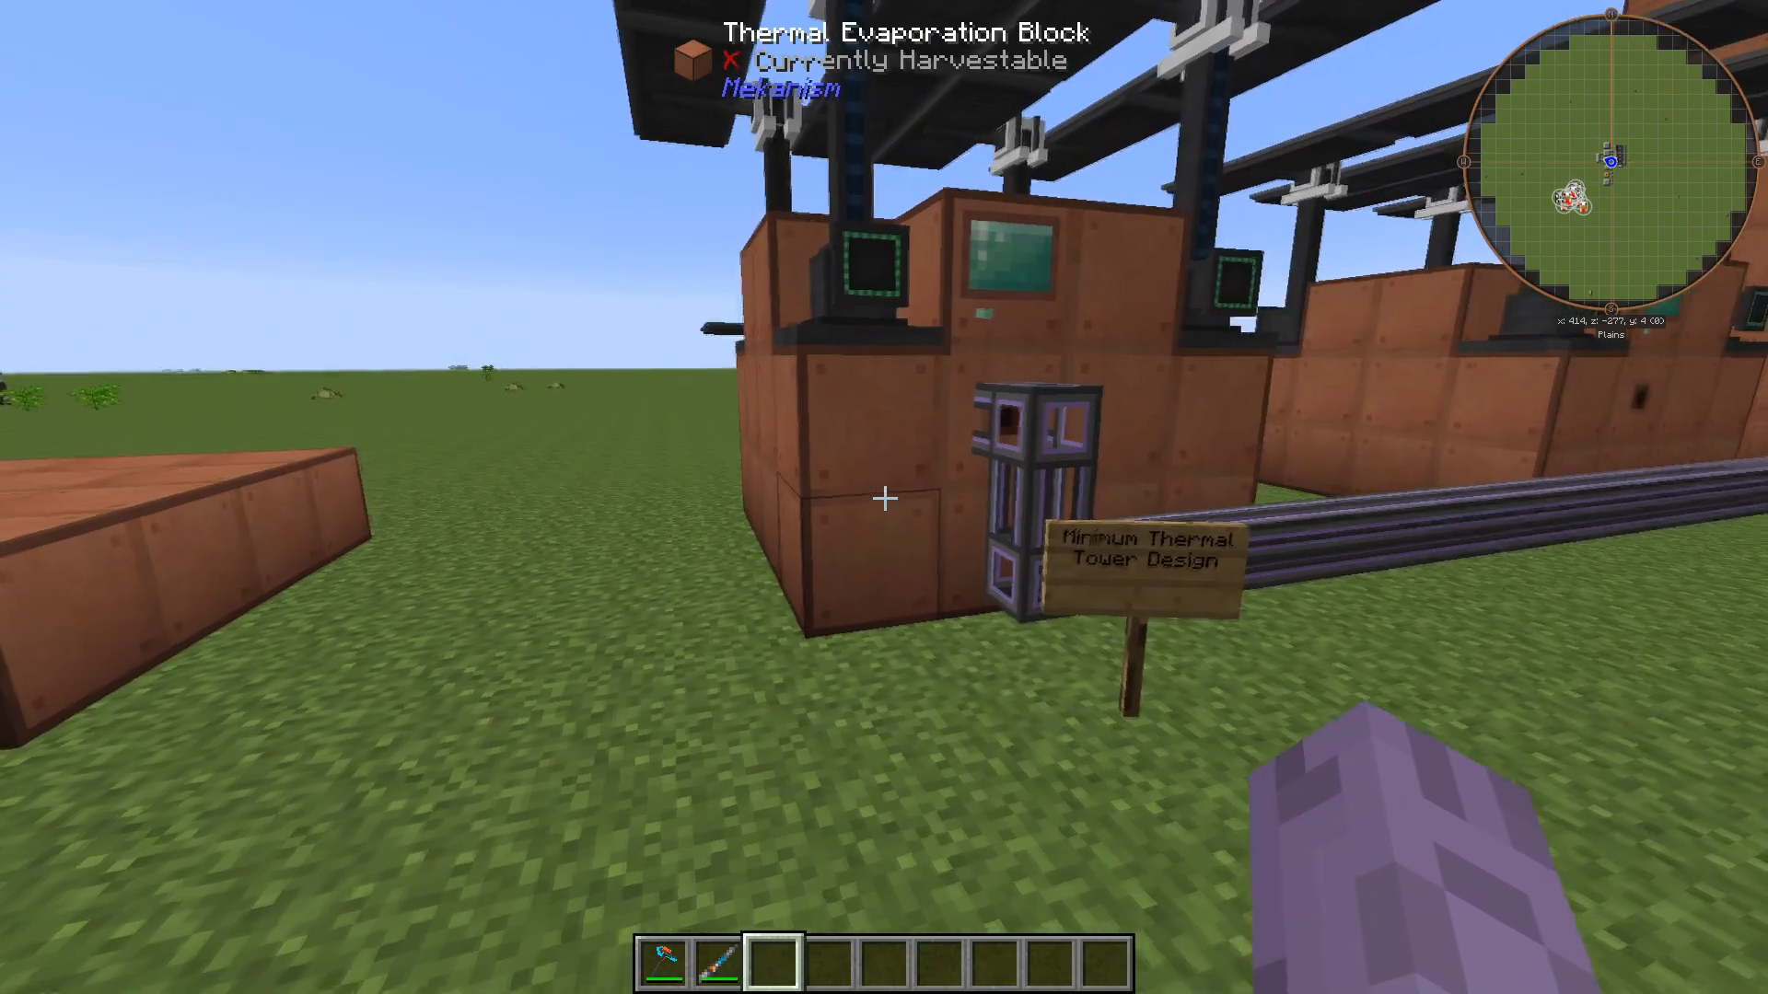
mouse_move(884, 497)
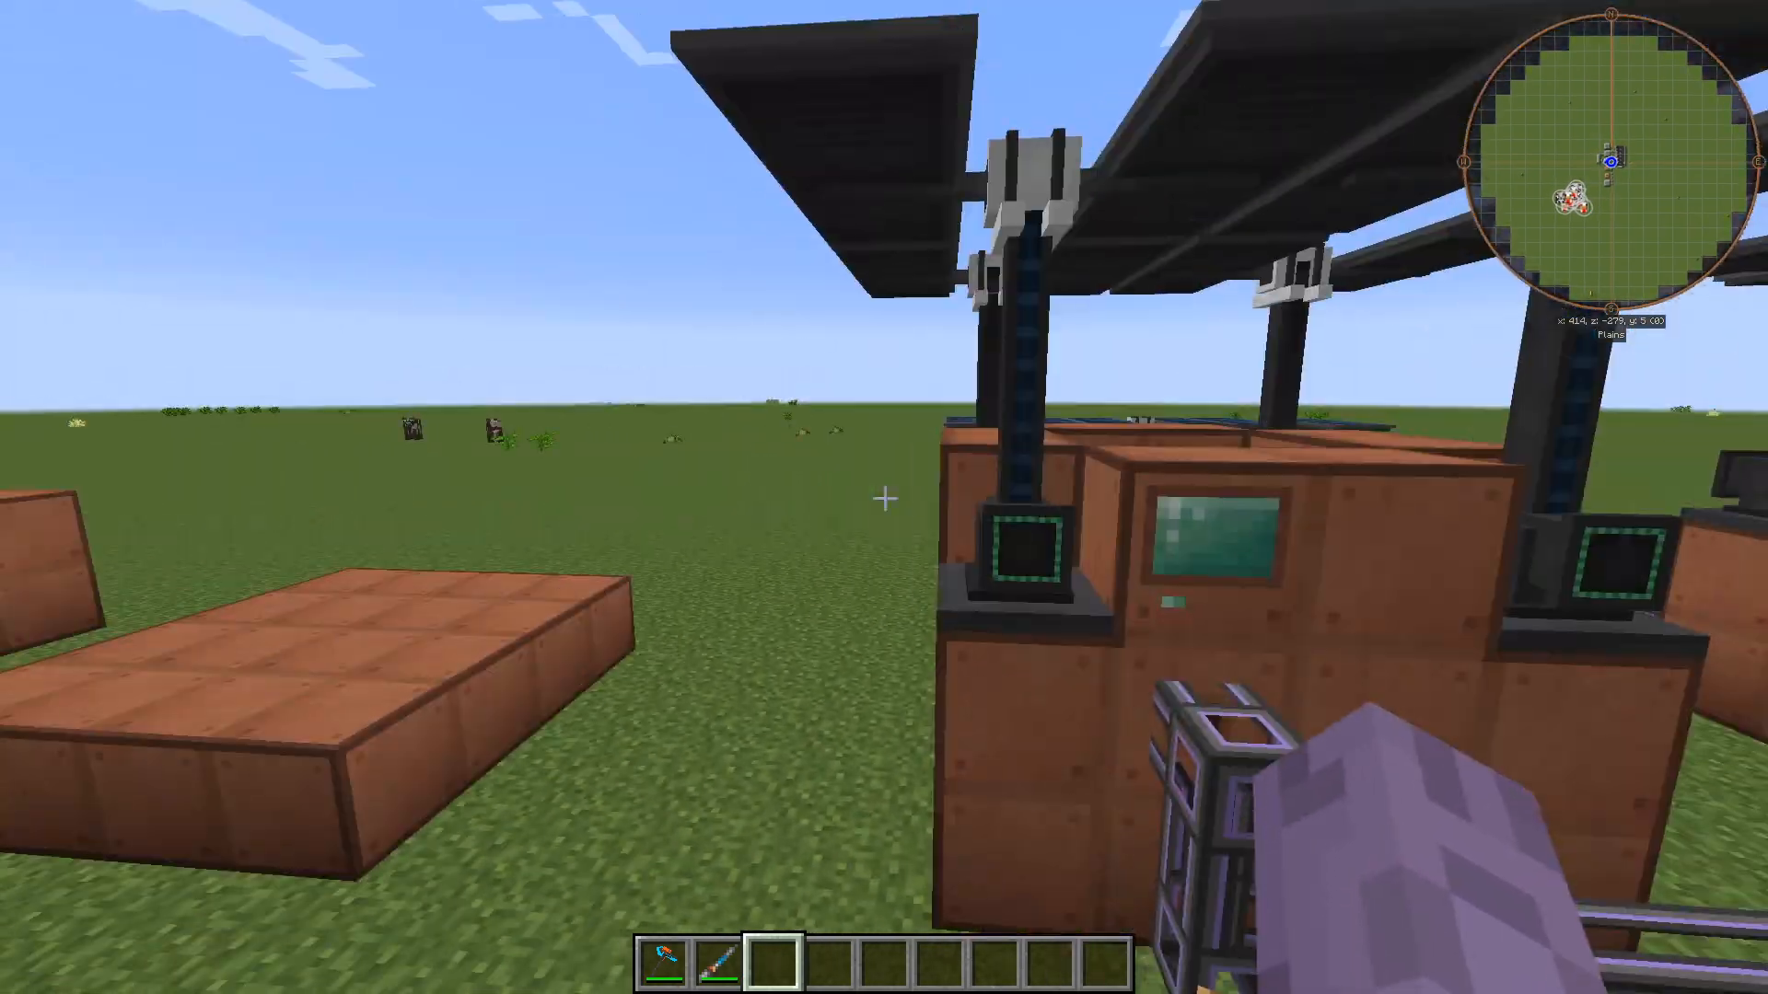
mouse_move(884, 497)
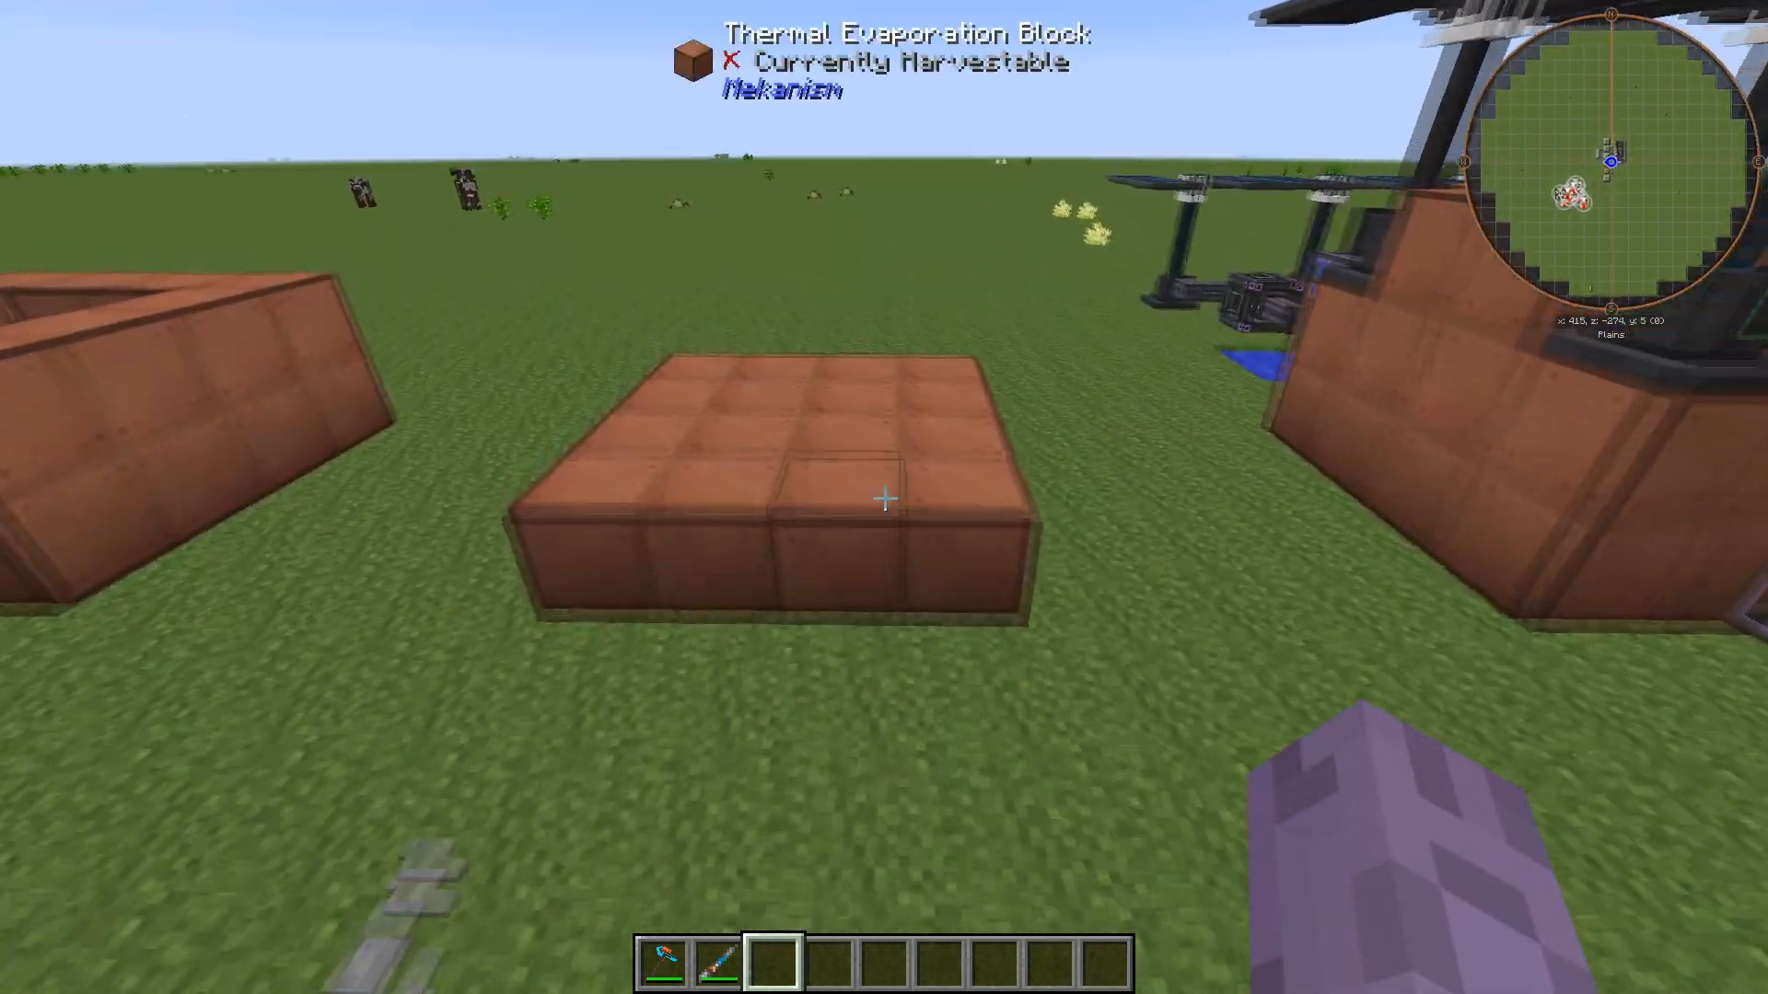
mouse_move(884, 499)
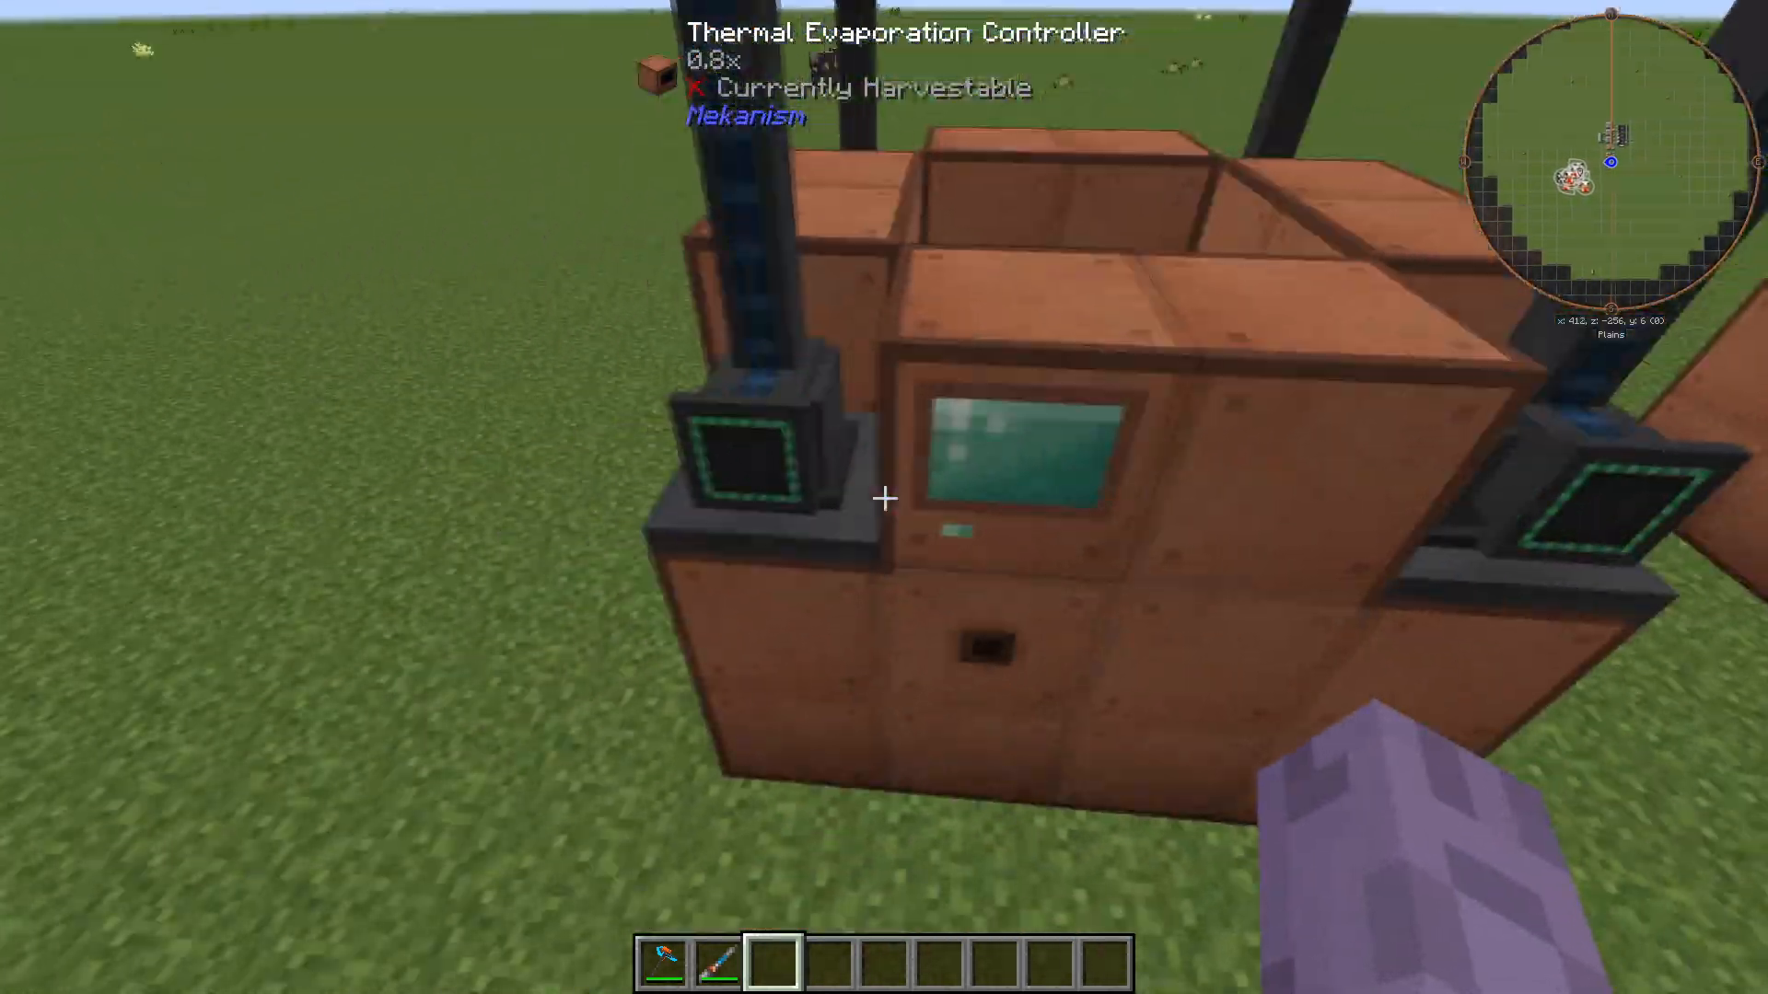
mouse_move(884, 499)
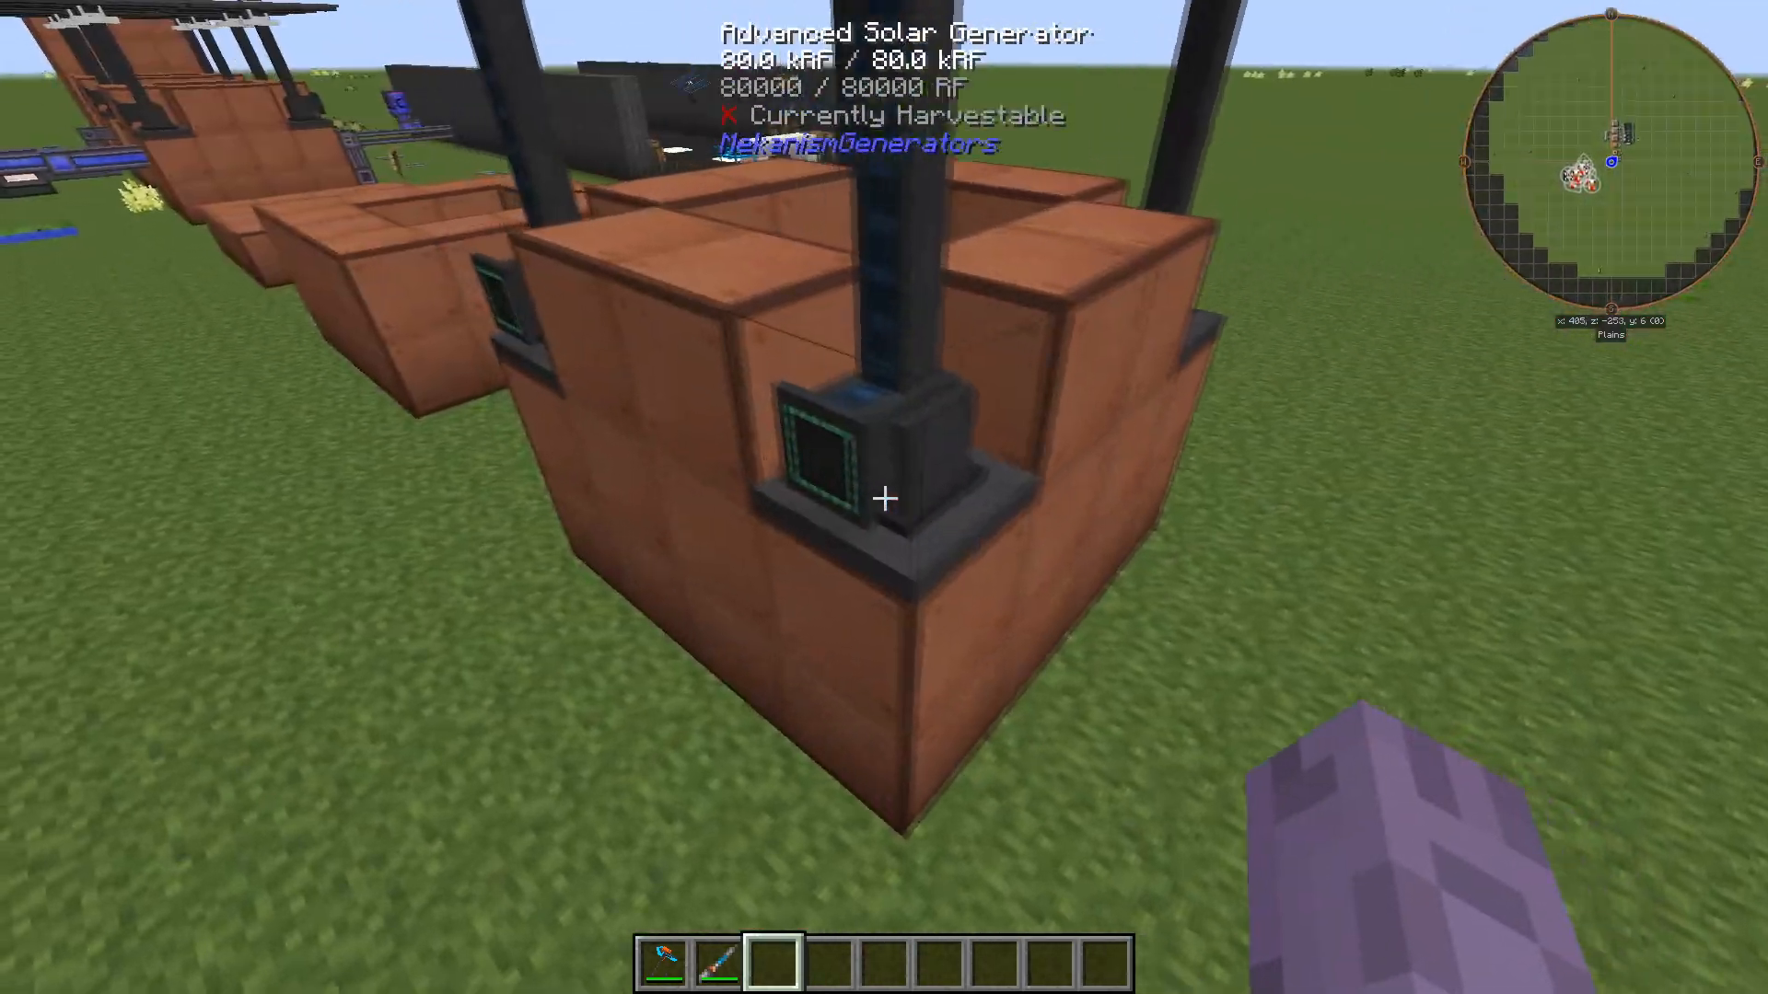
mouse_move(884, 498)
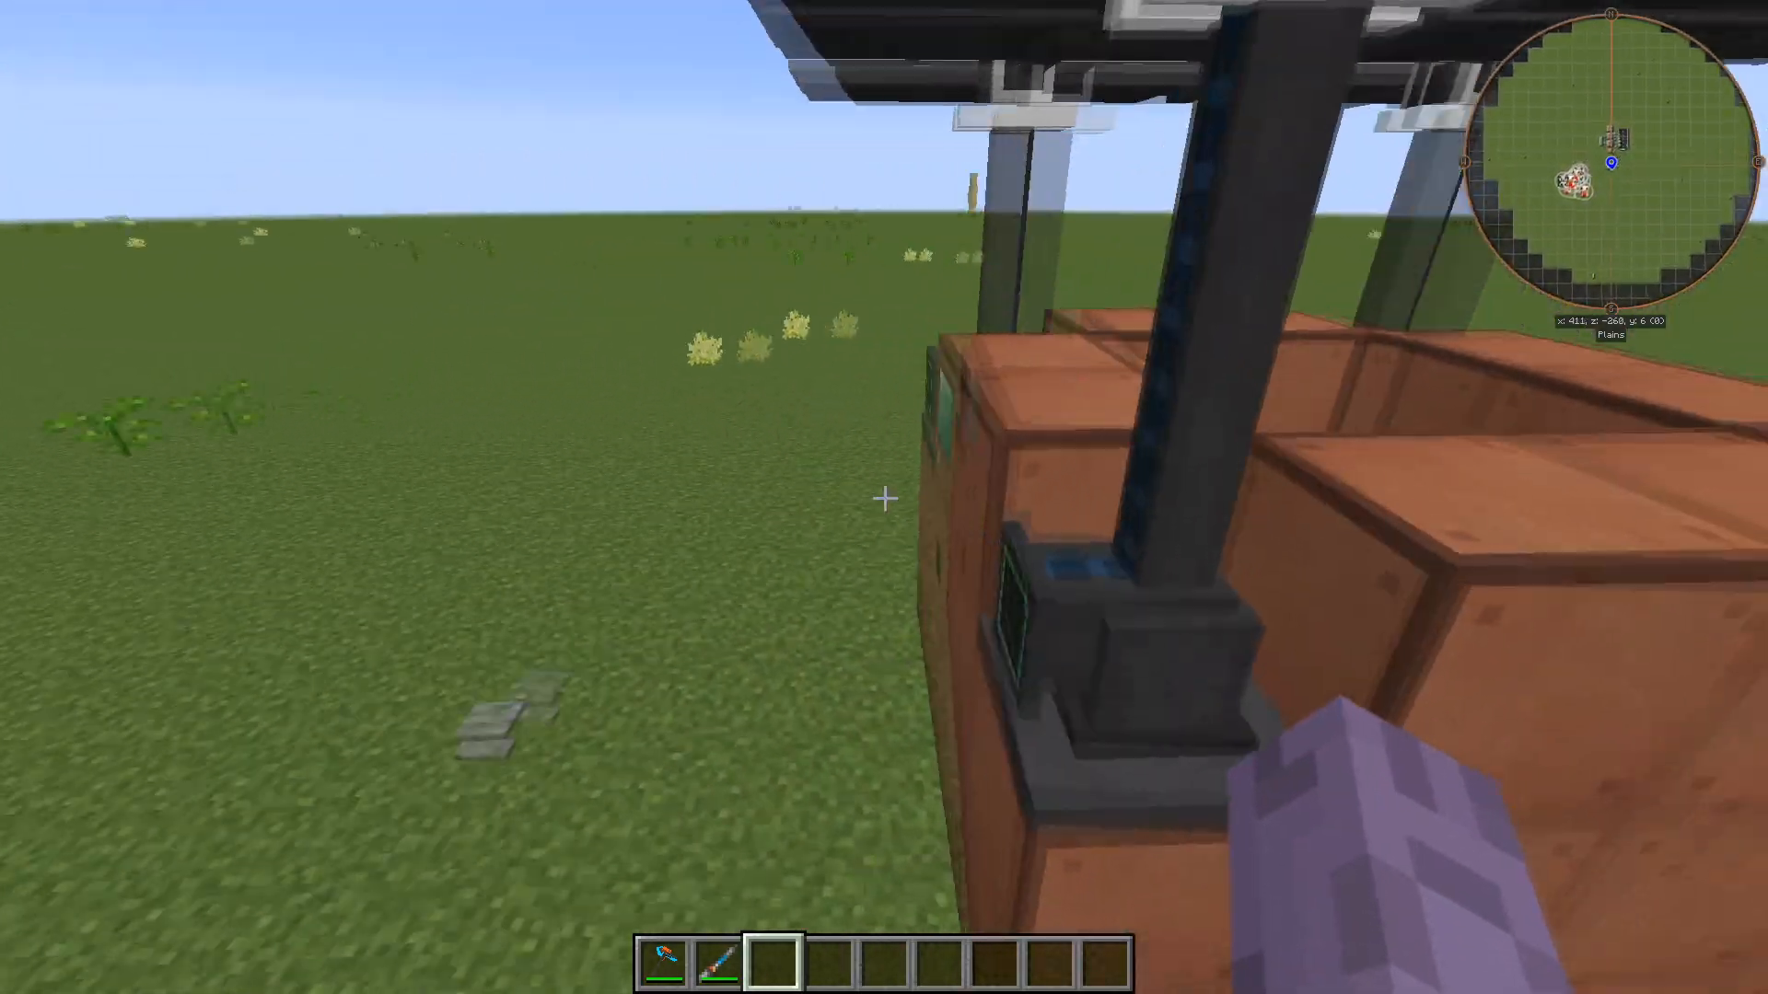
mouse_move(884, 497)
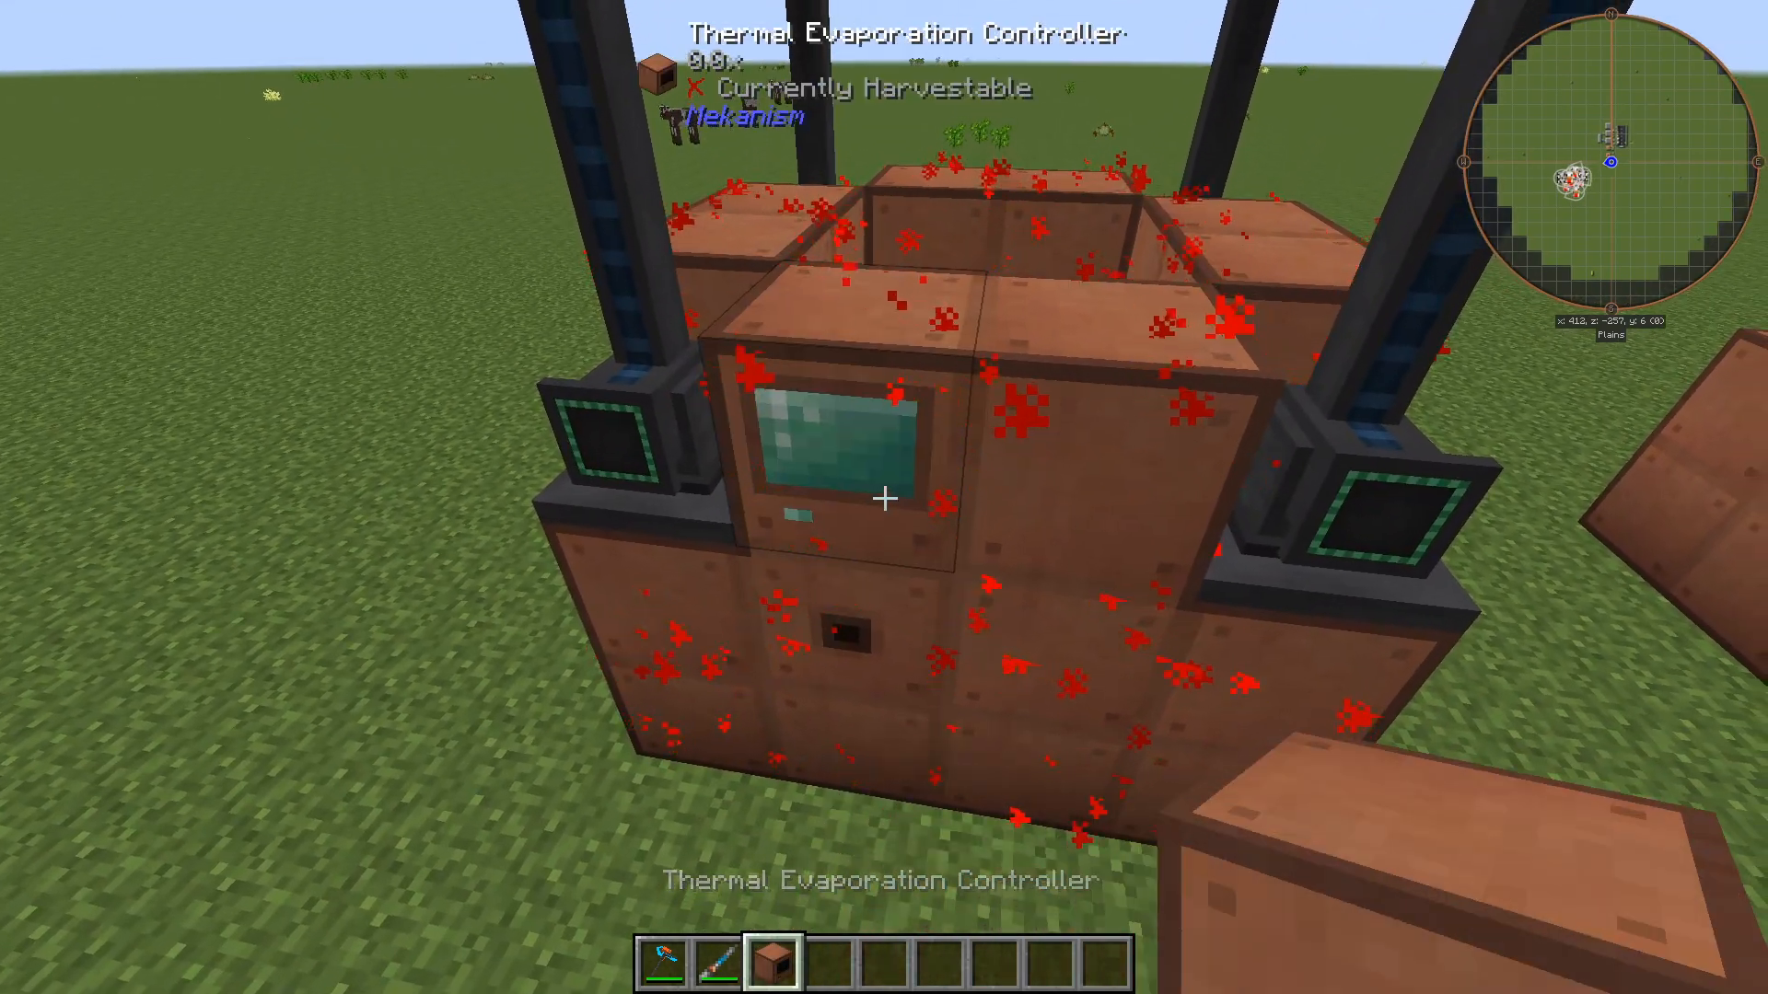
mouse_move(884, 497)
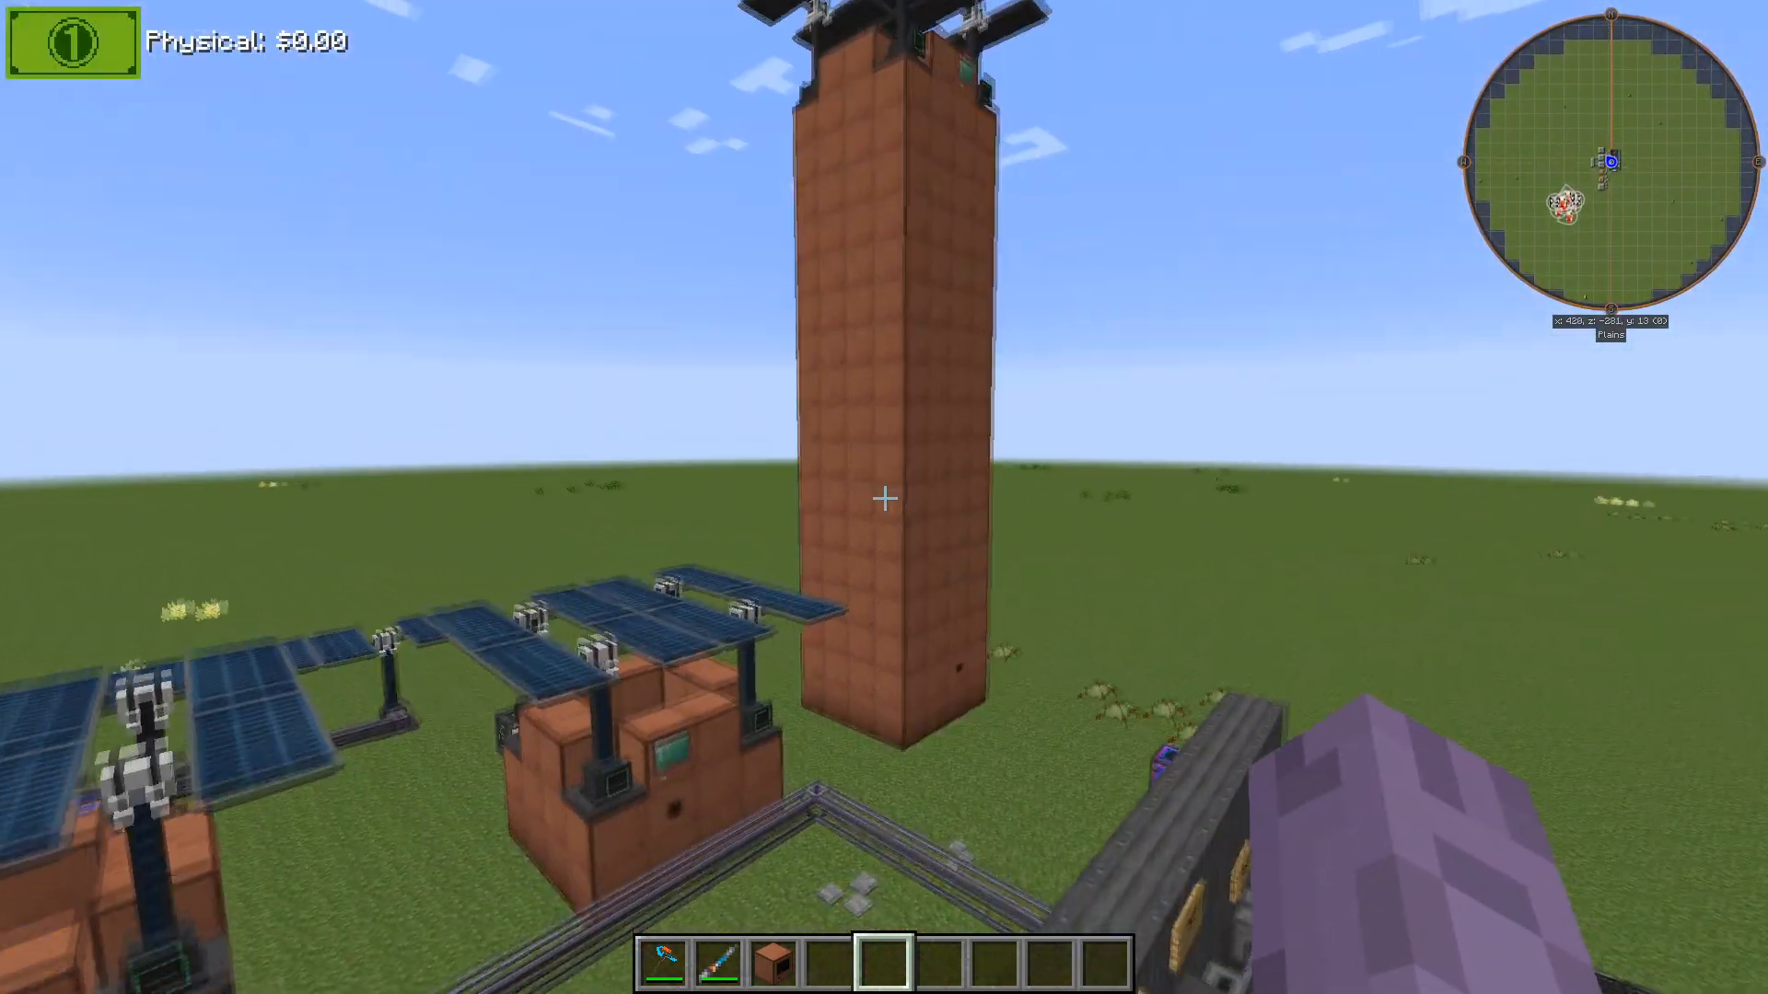
mouse_move(883, 497)
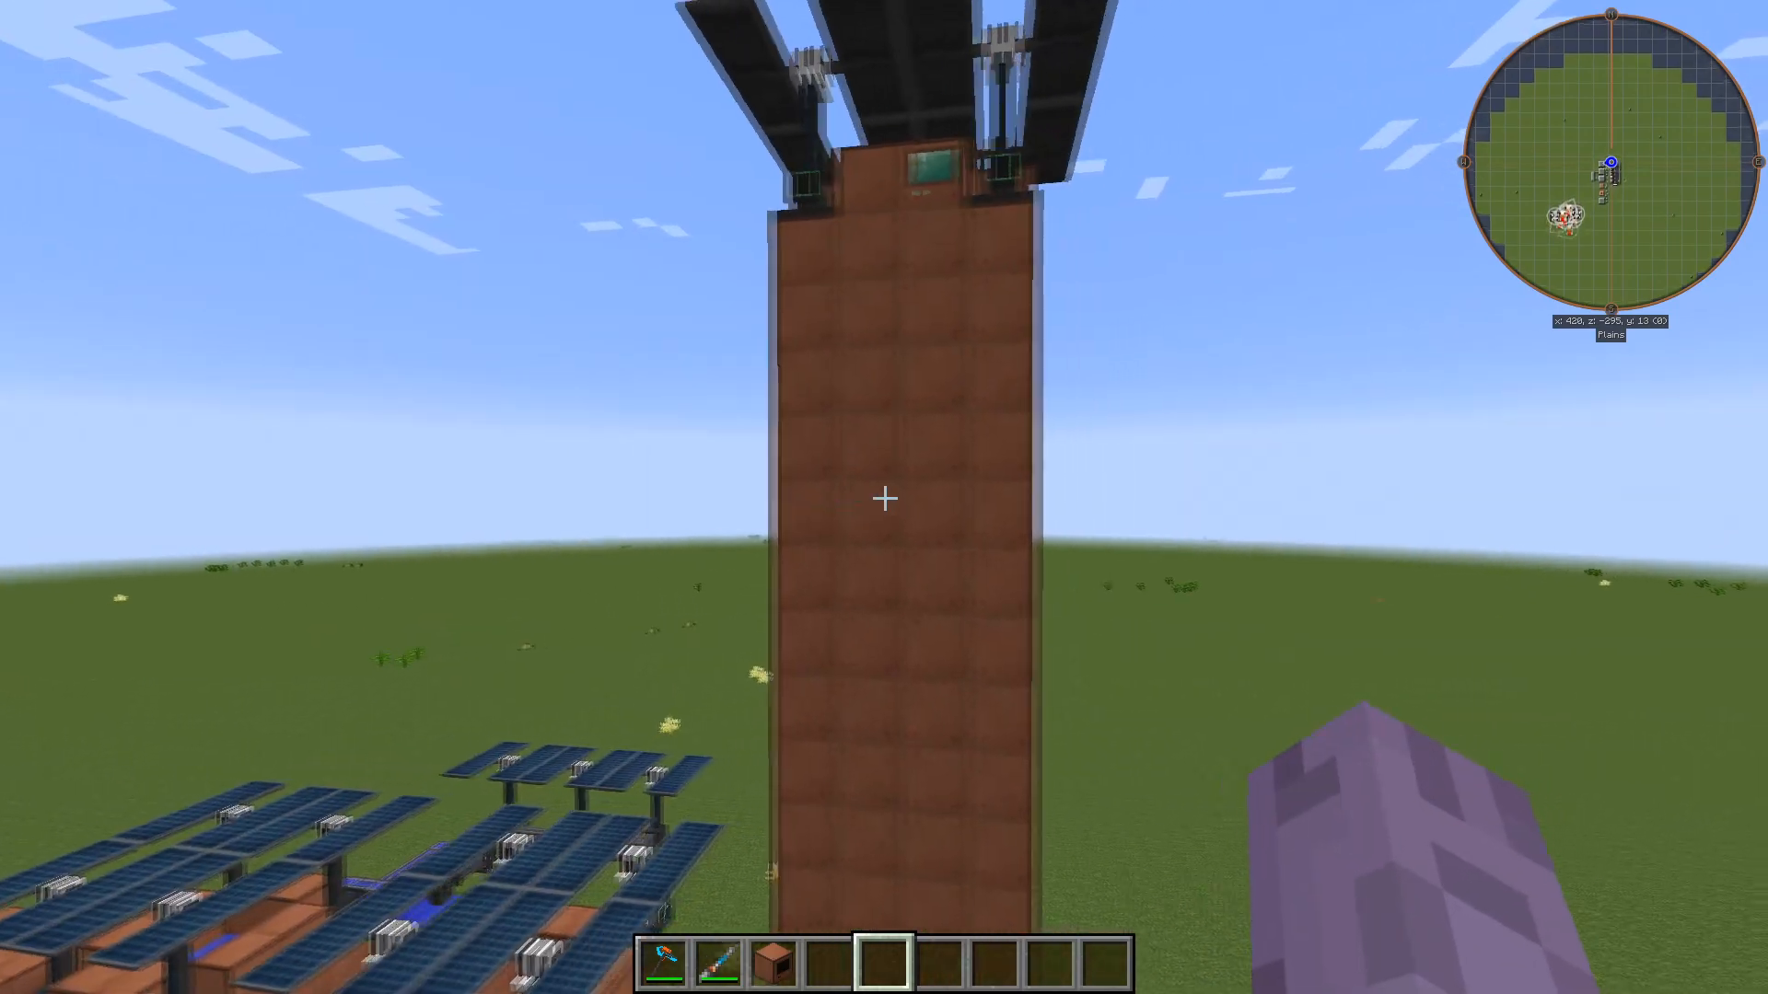
mouse_move(884, 497)
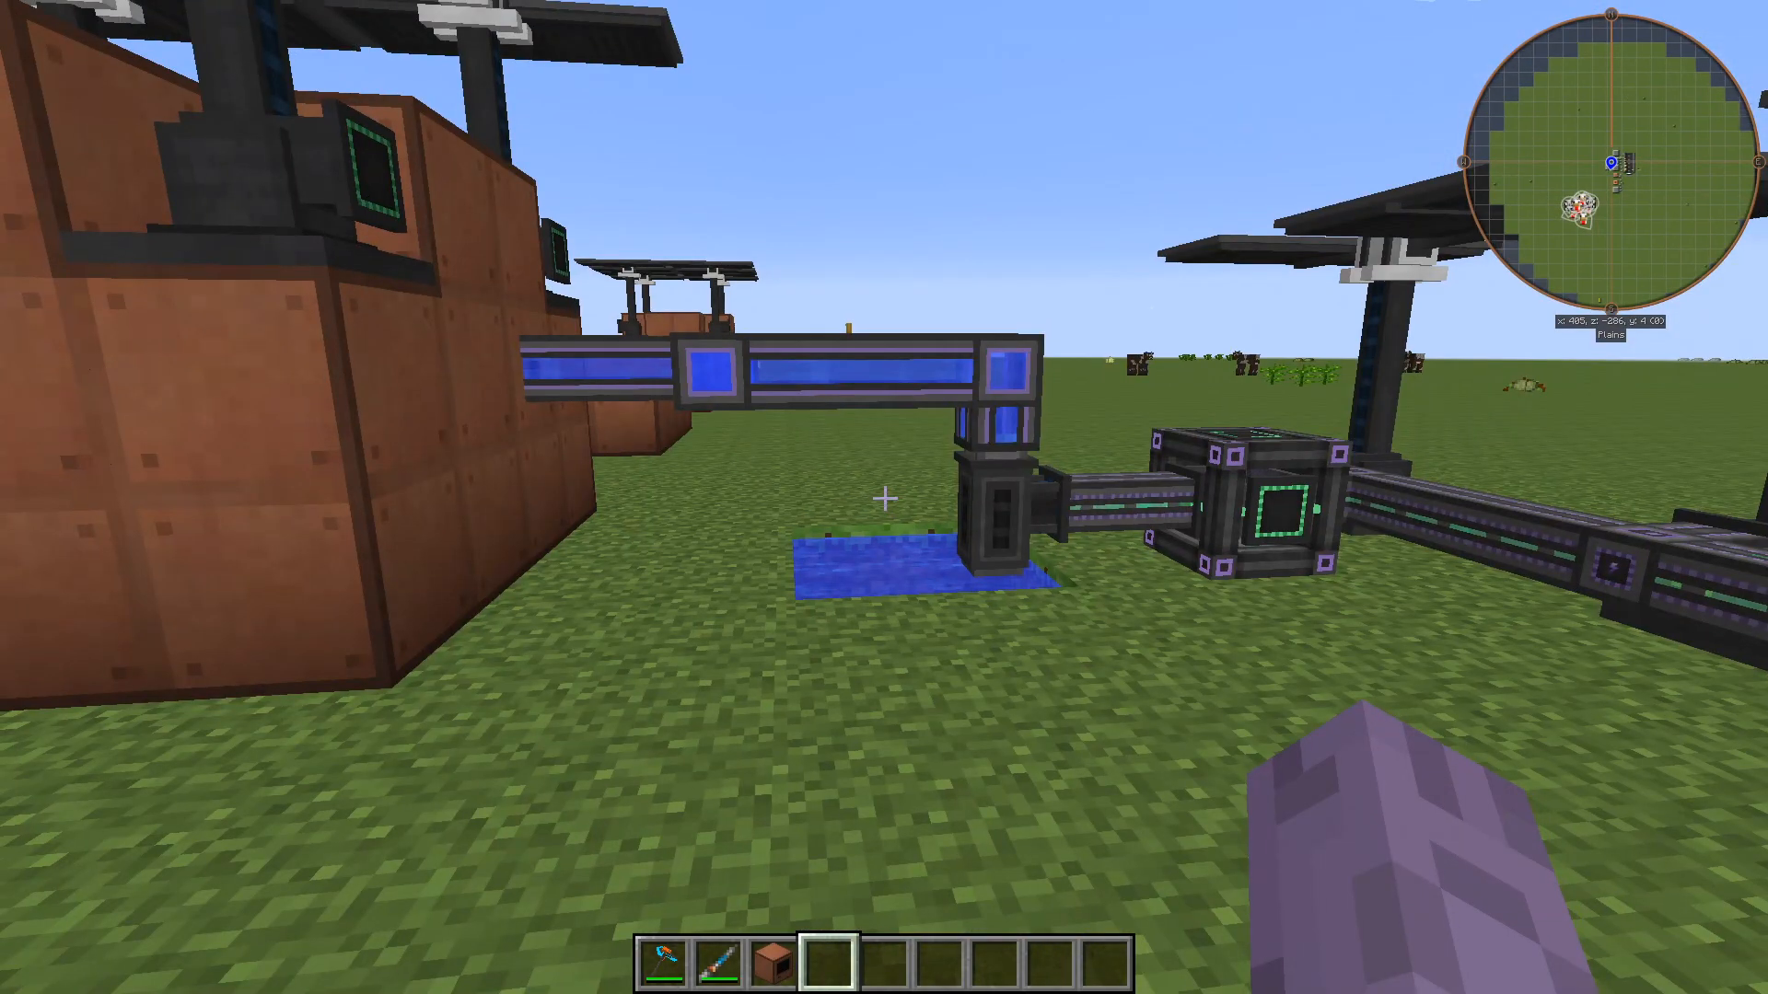
mouse_move(884, 497)
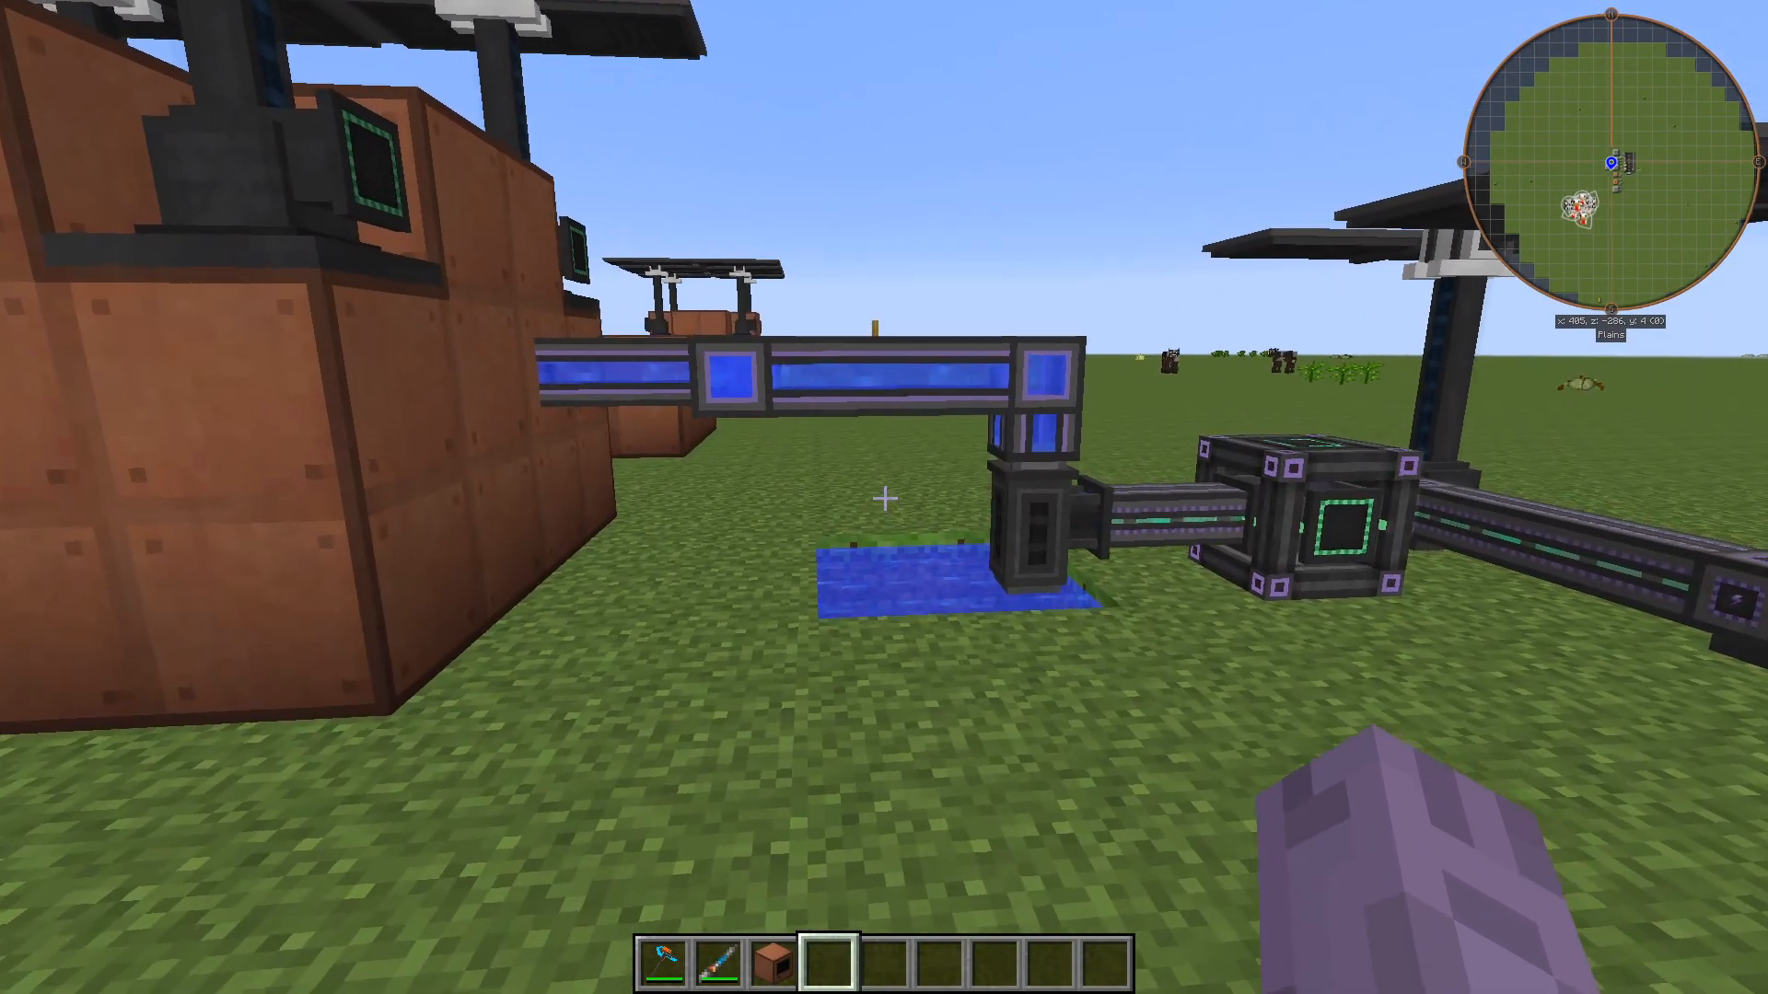
mouse_move(884, 498)
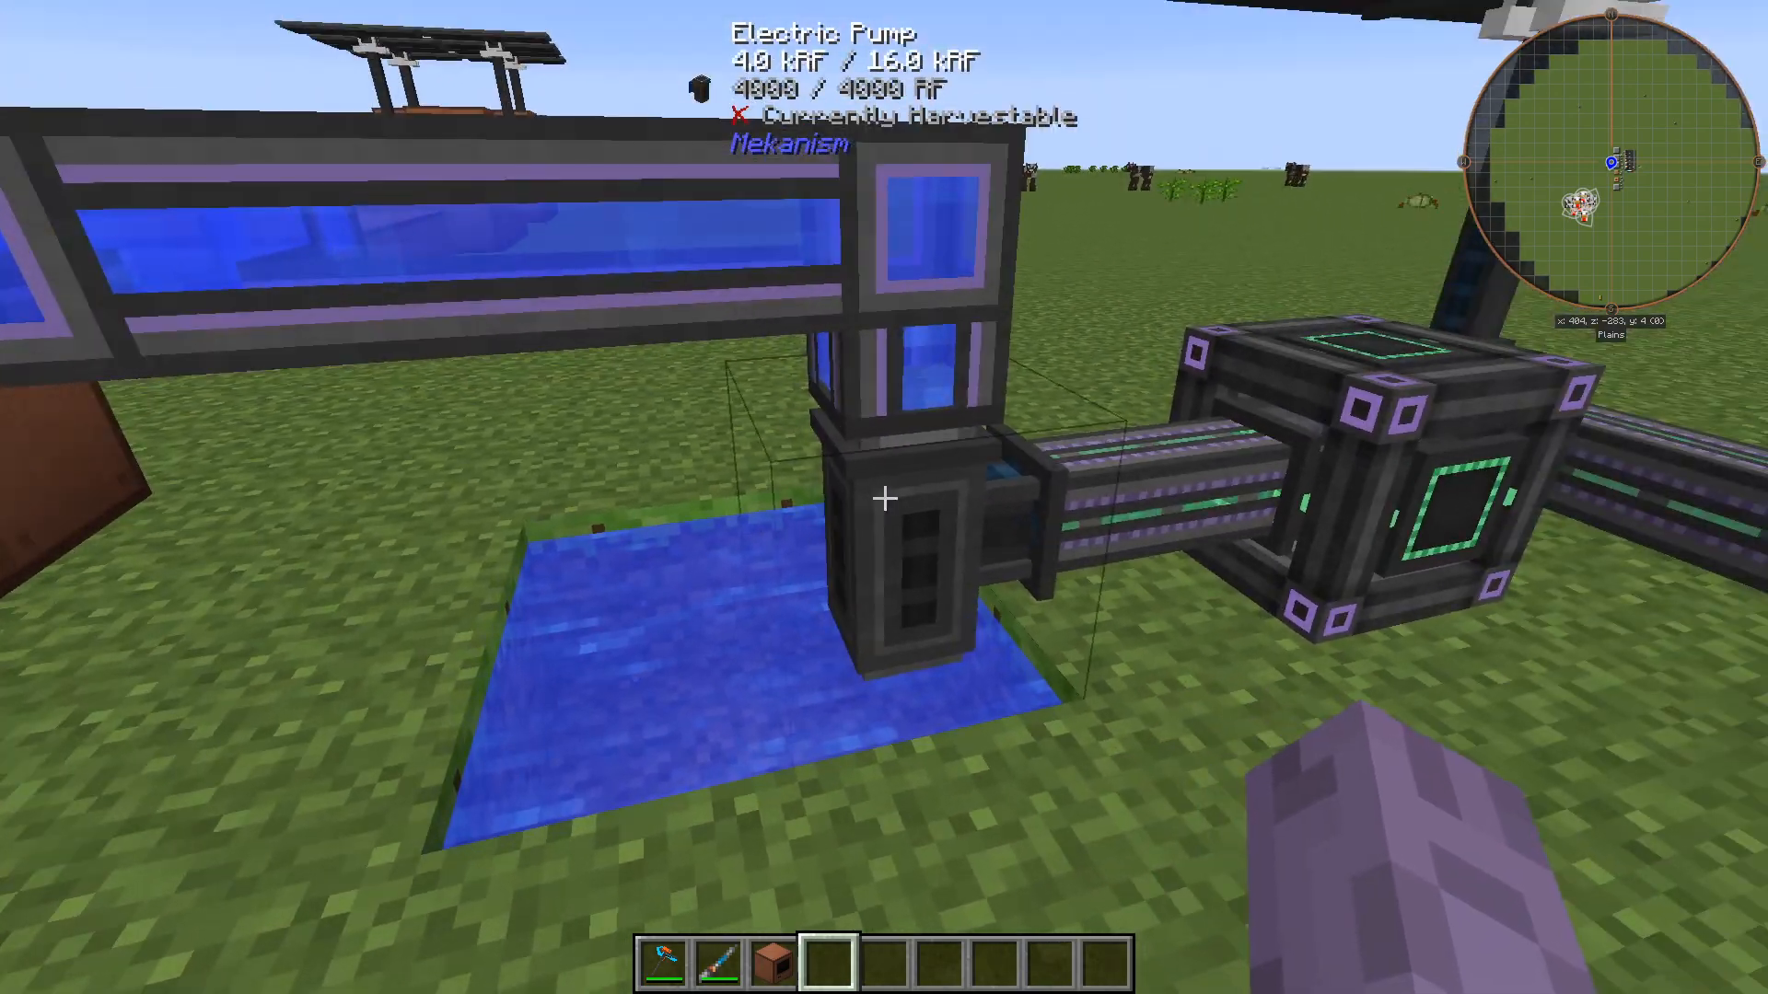
mouse_move(884, 497)
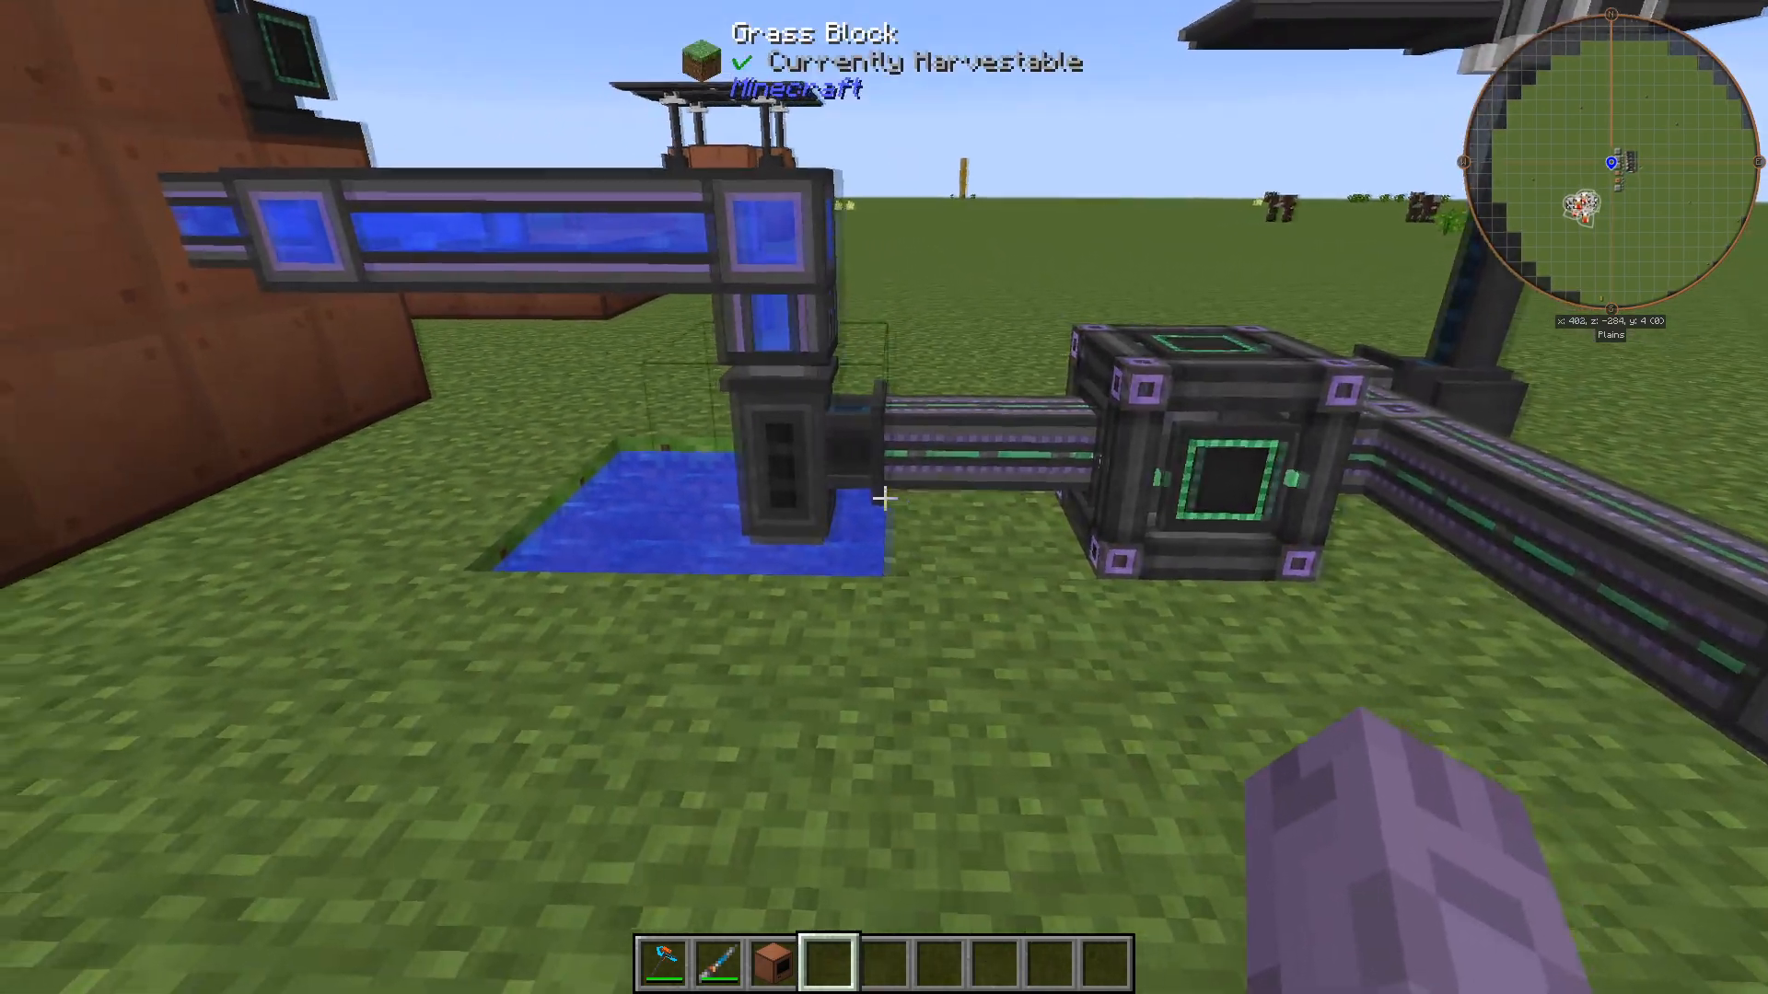
mouse_move(884, 497)
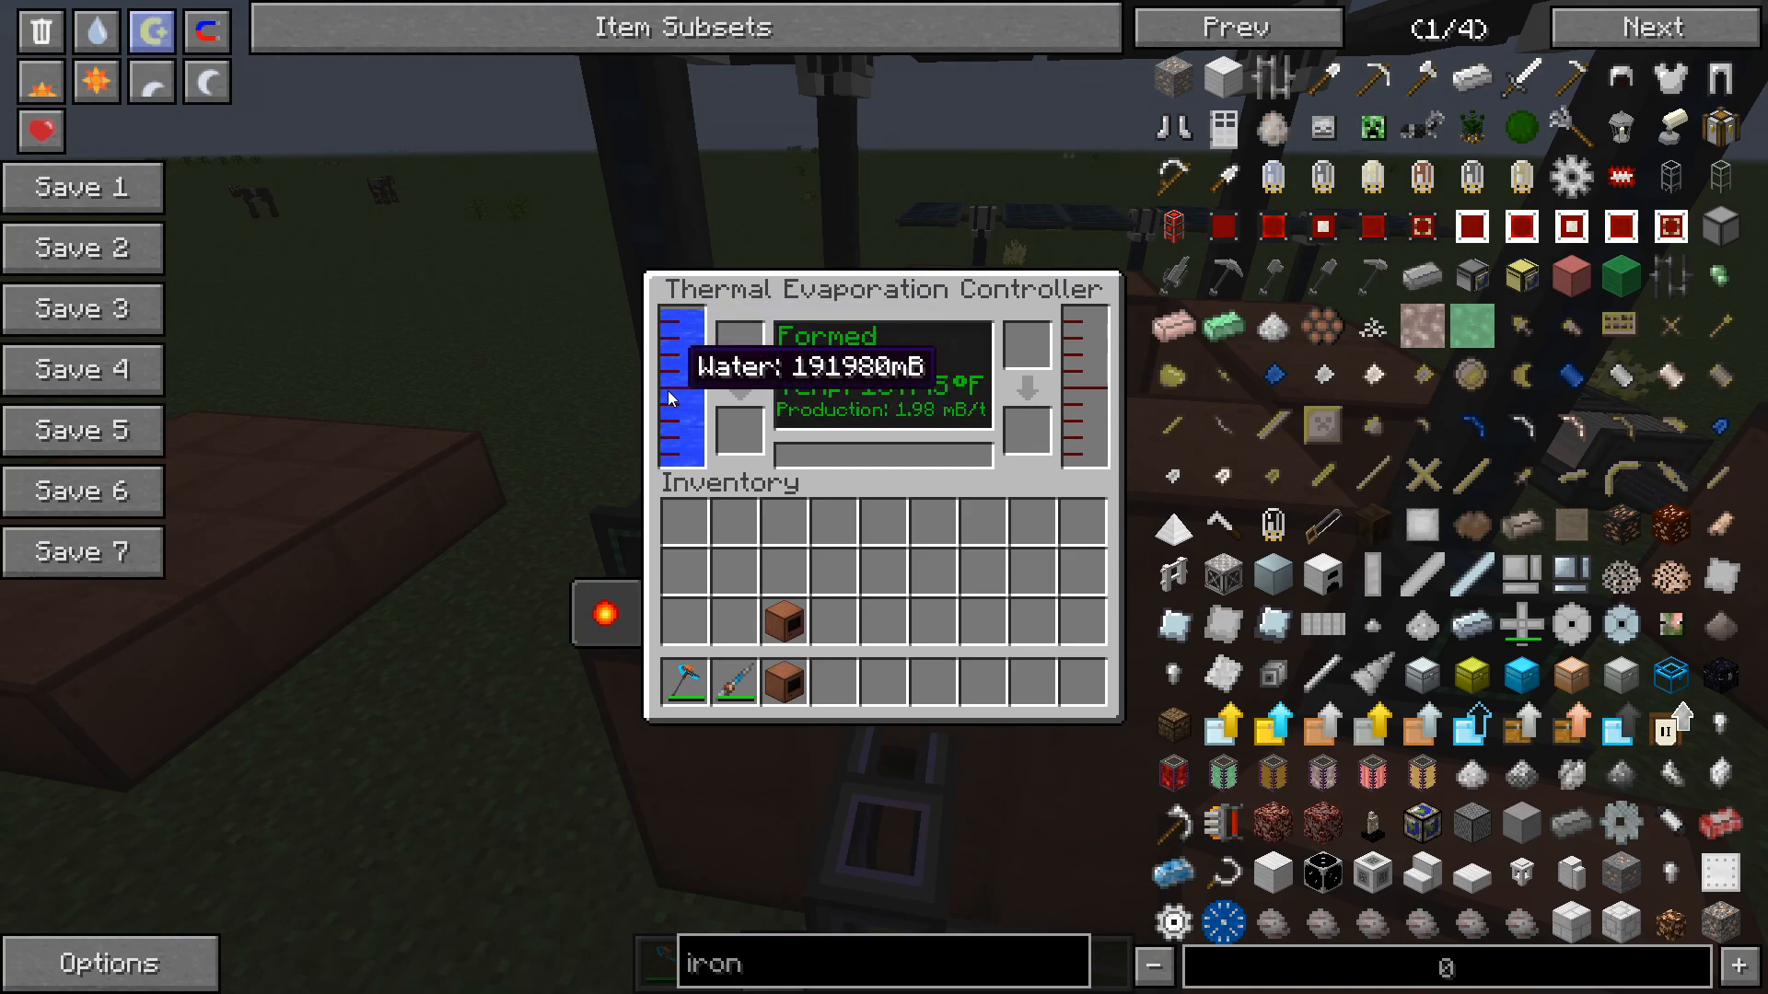
mouse_move(1077, 348)
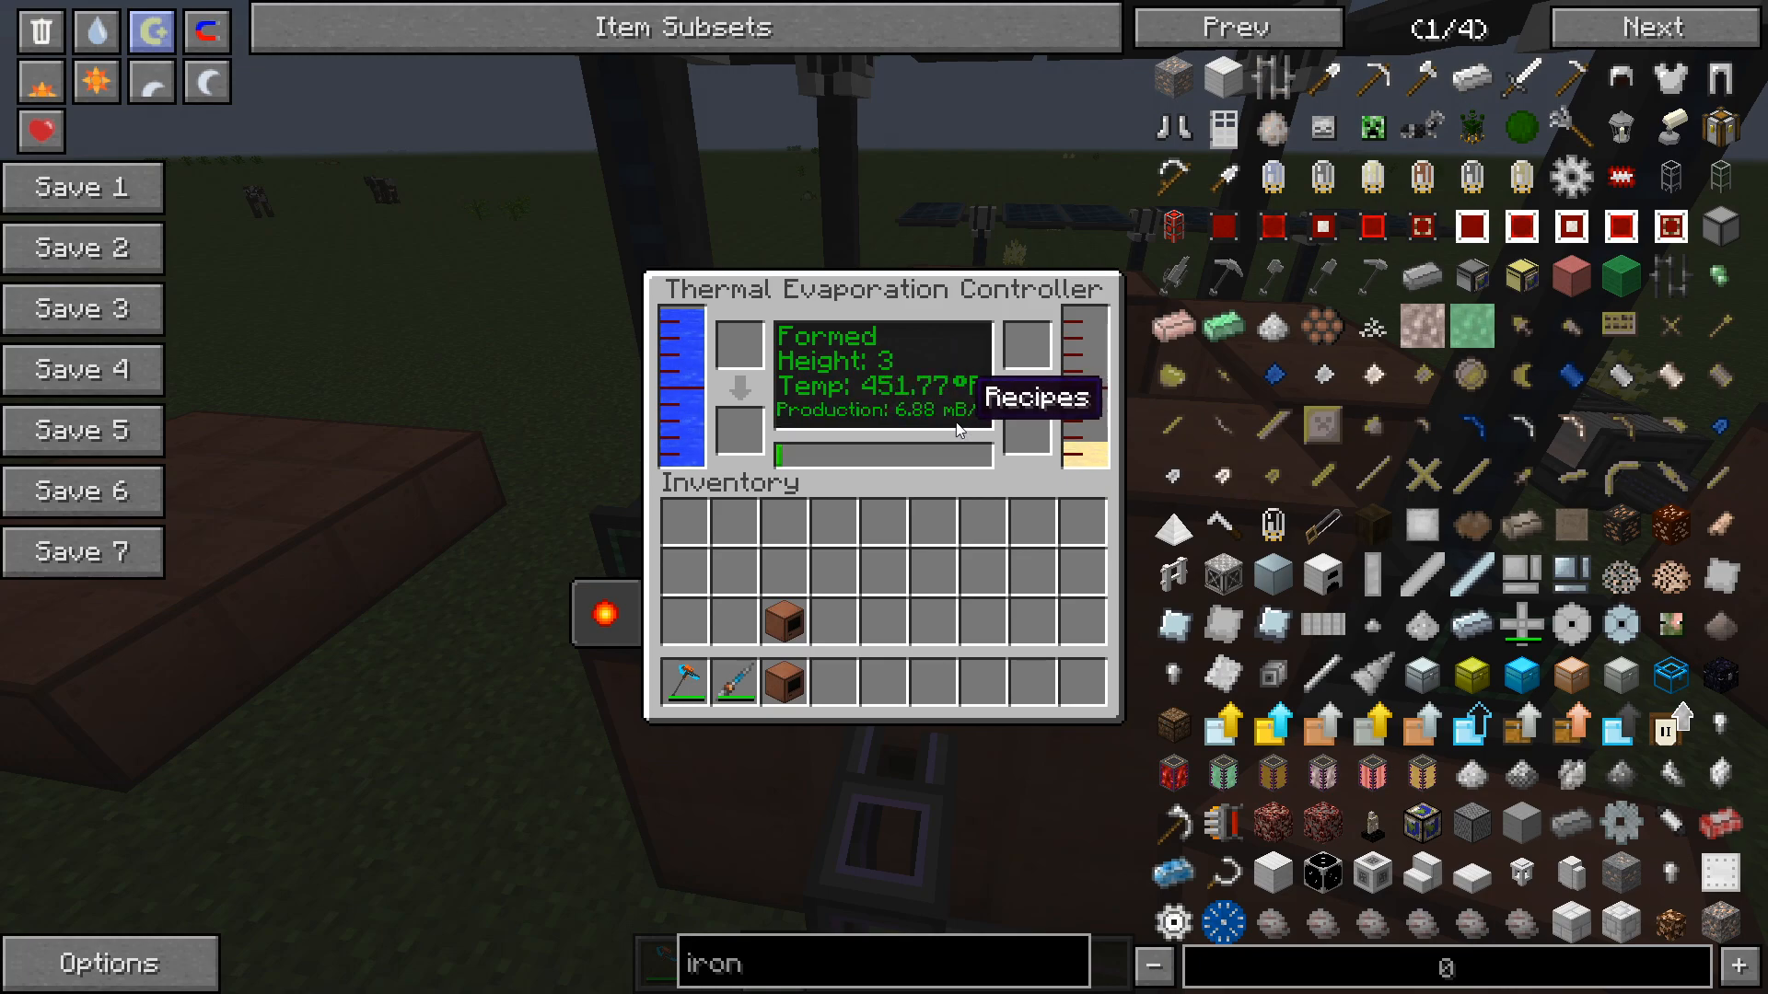
mouse_move(578, 330)
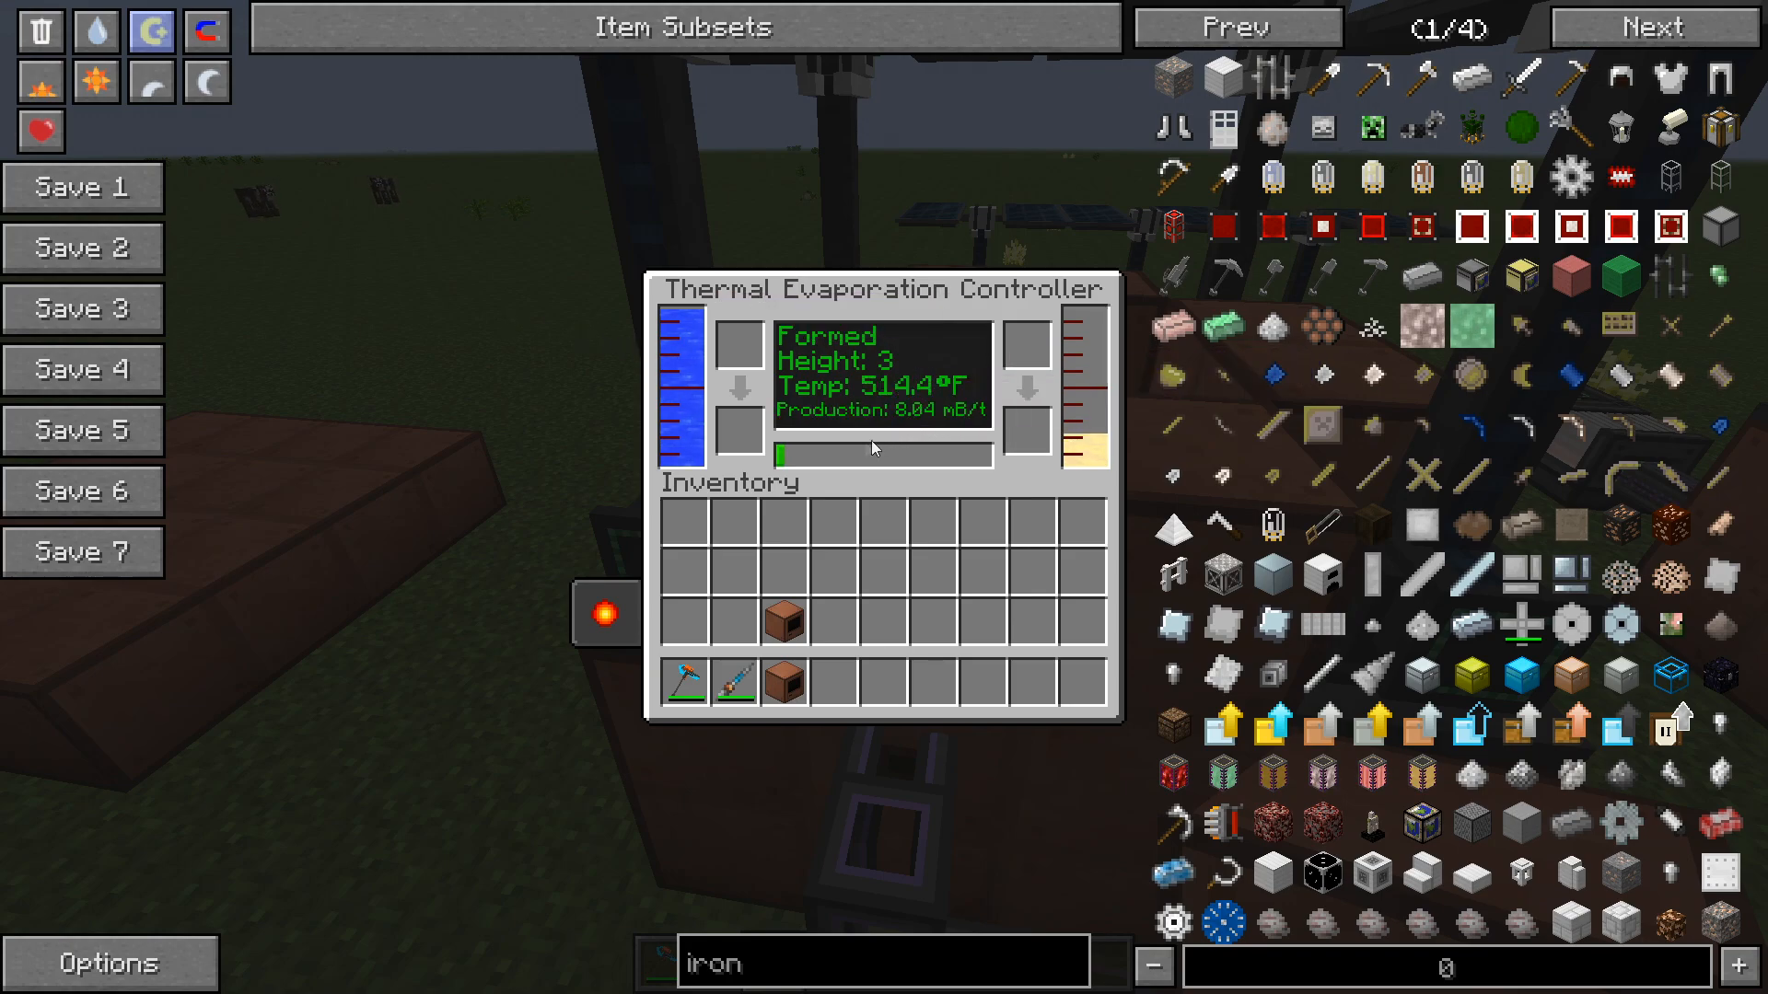
mouse_move(845, 453)
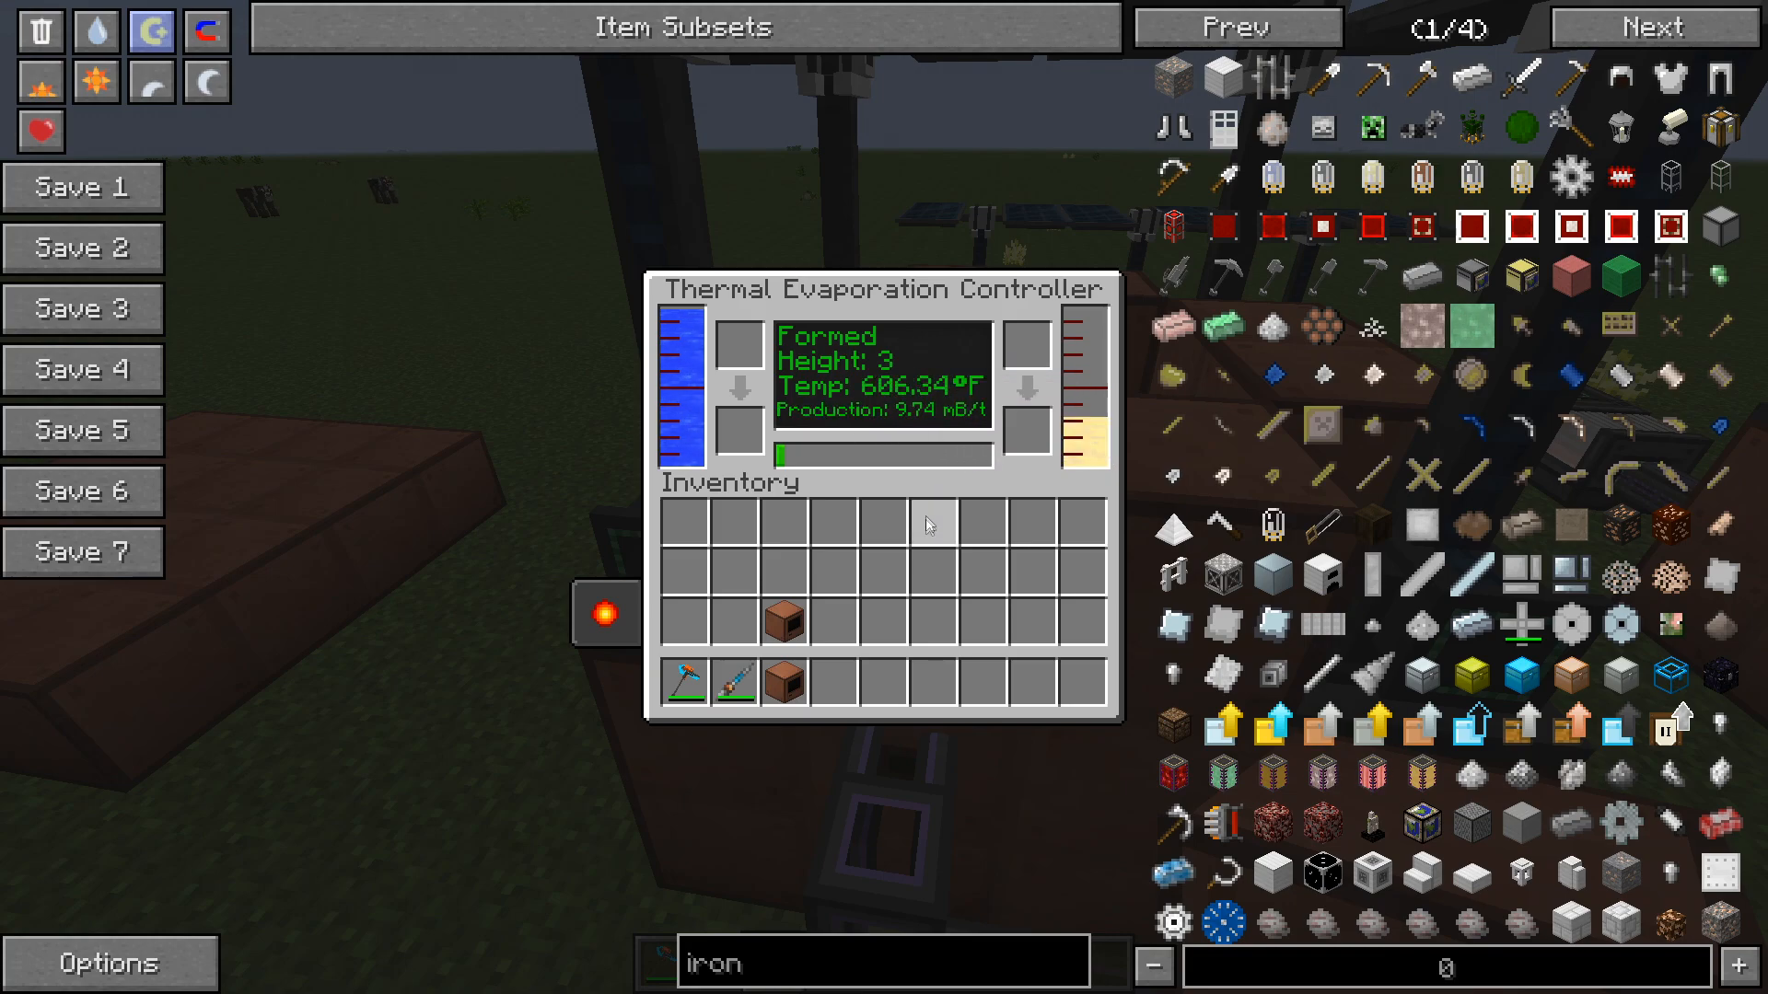
mouse_move(908, 394)
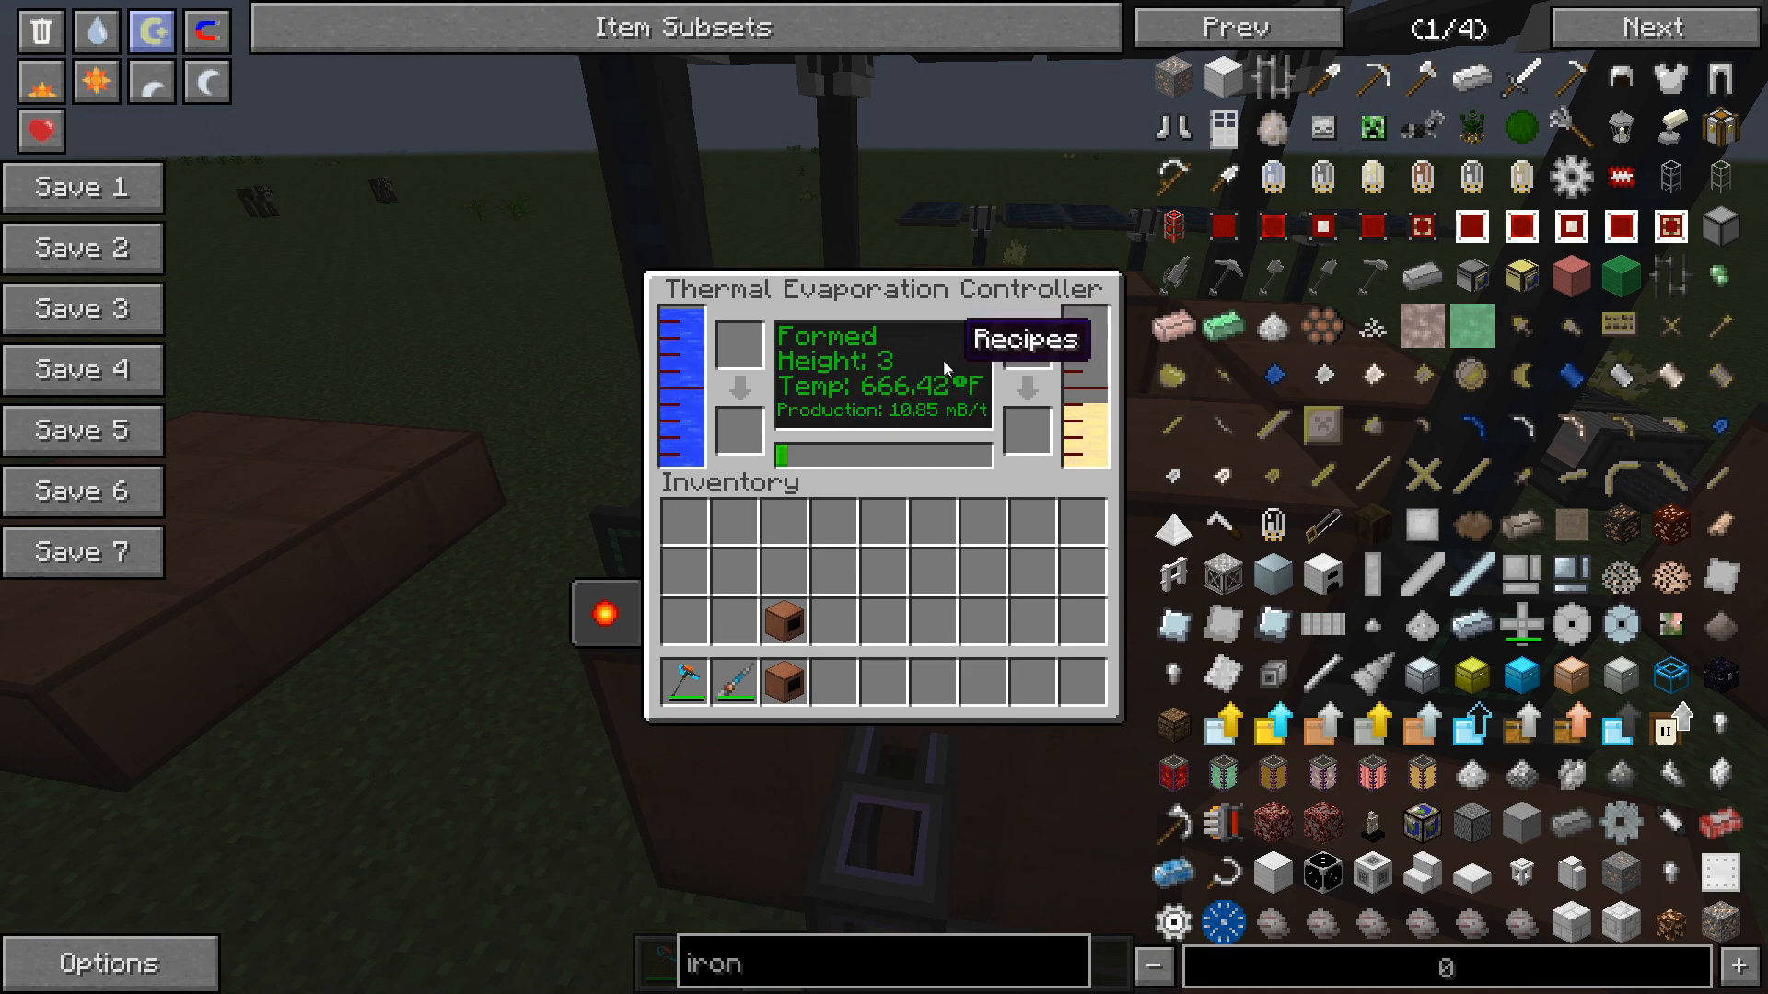
Set time to night, toggle rainfall, restore morning and close the heated controller at about 695°F.
key("Escape")
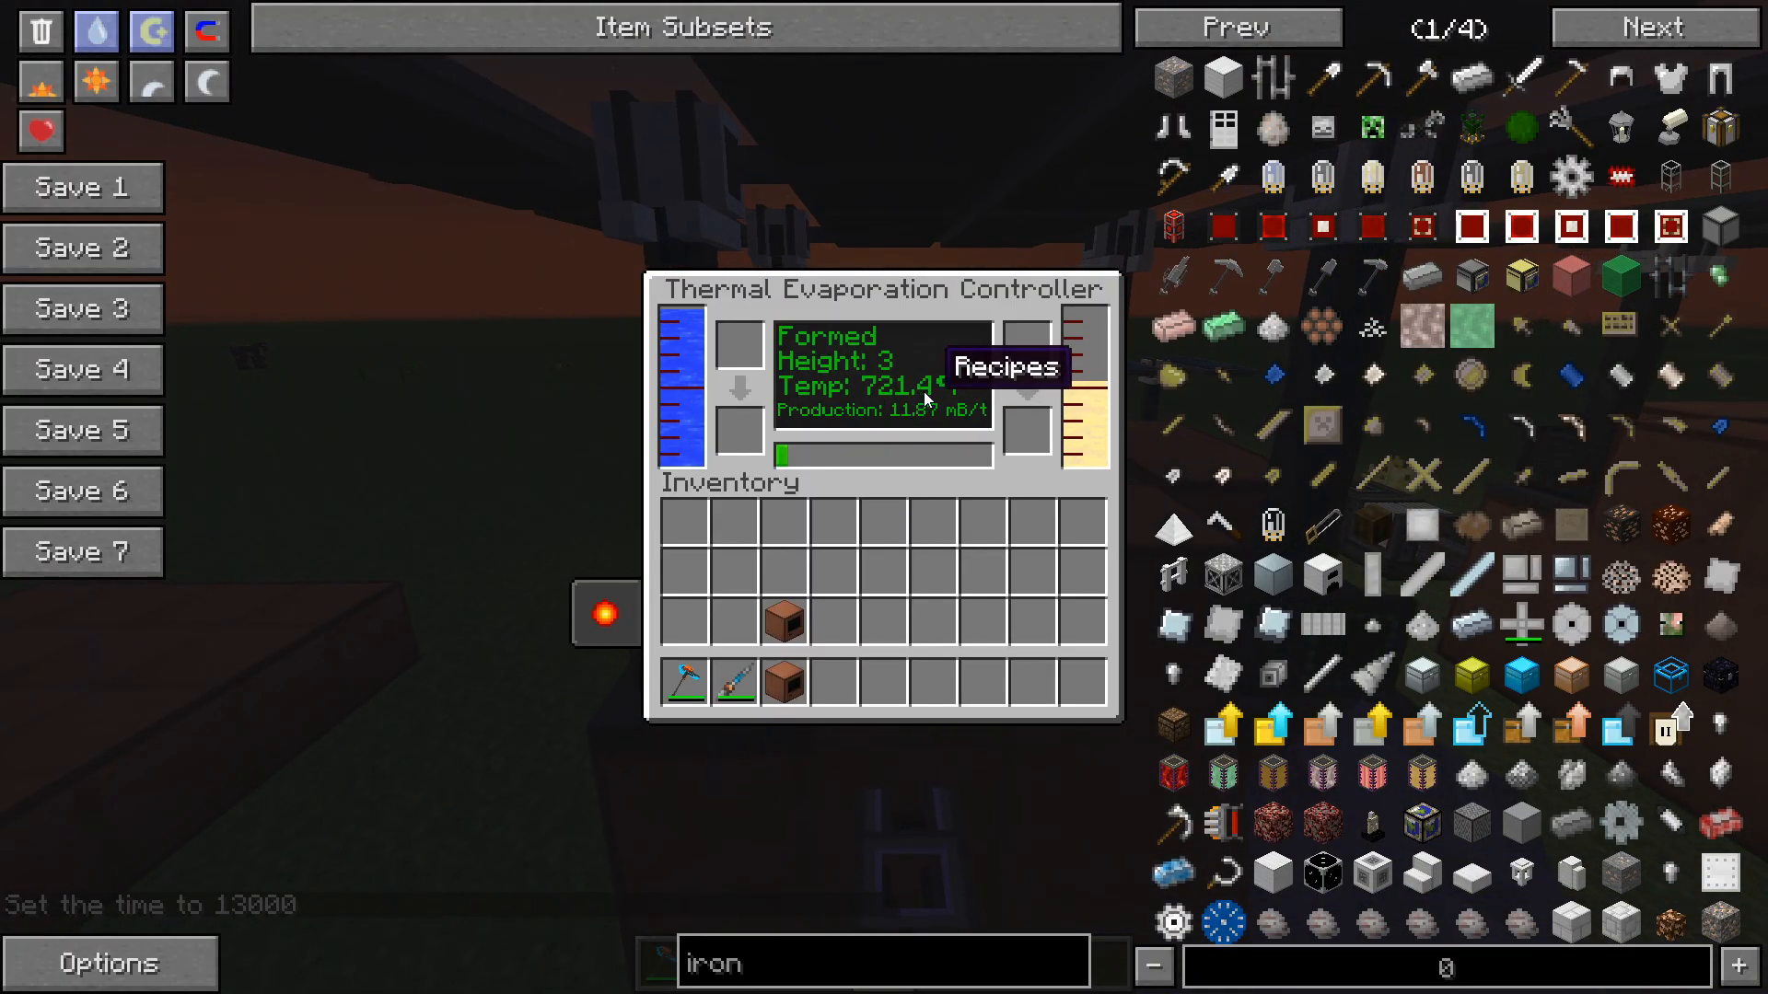
key("Escape")
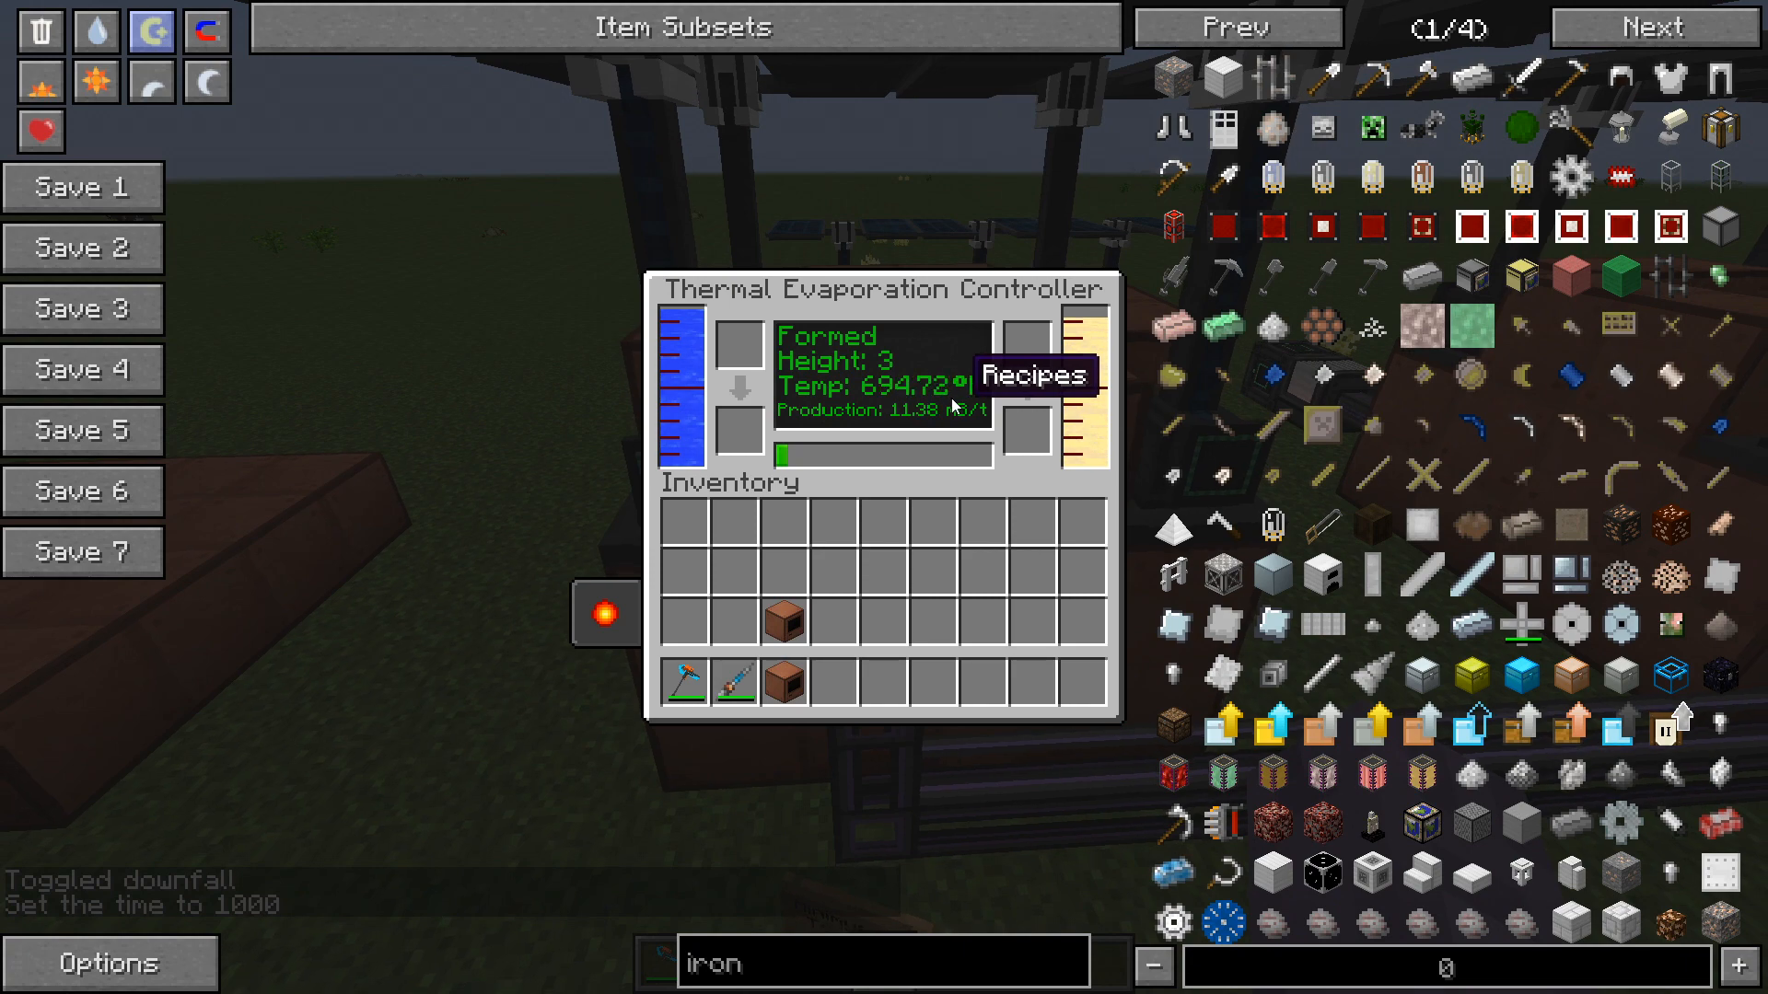
key("Escape")
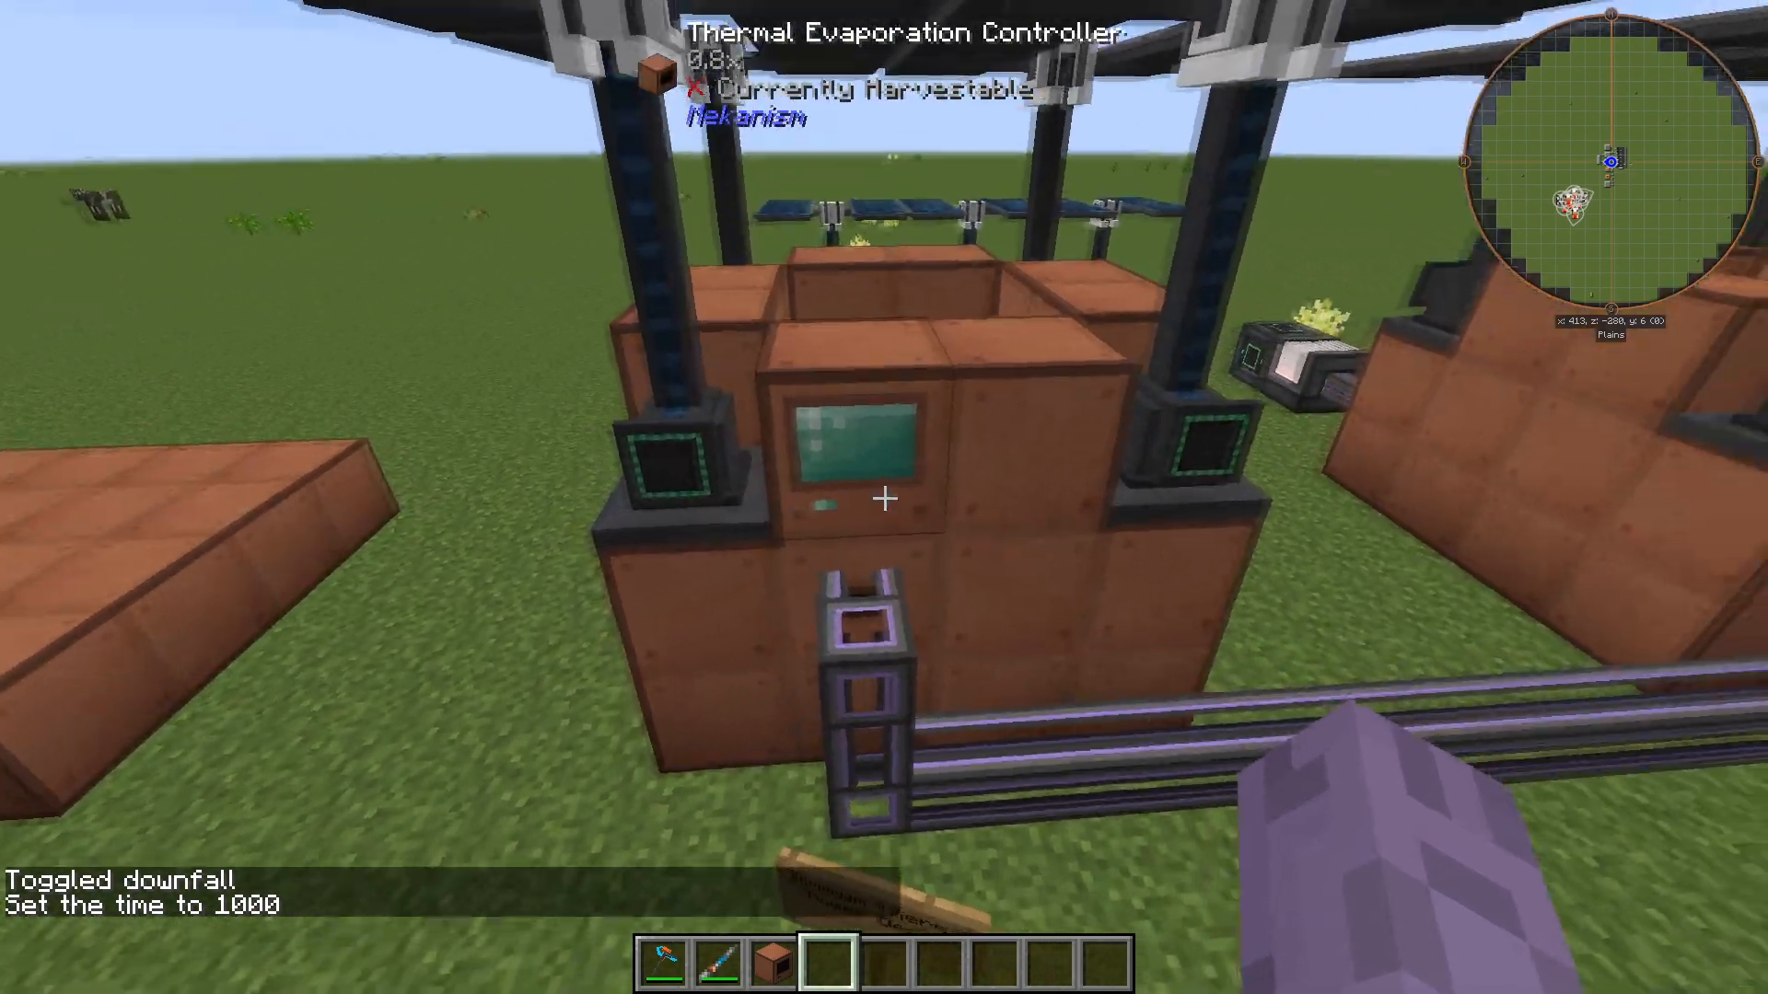
mouse_move(883, 498)
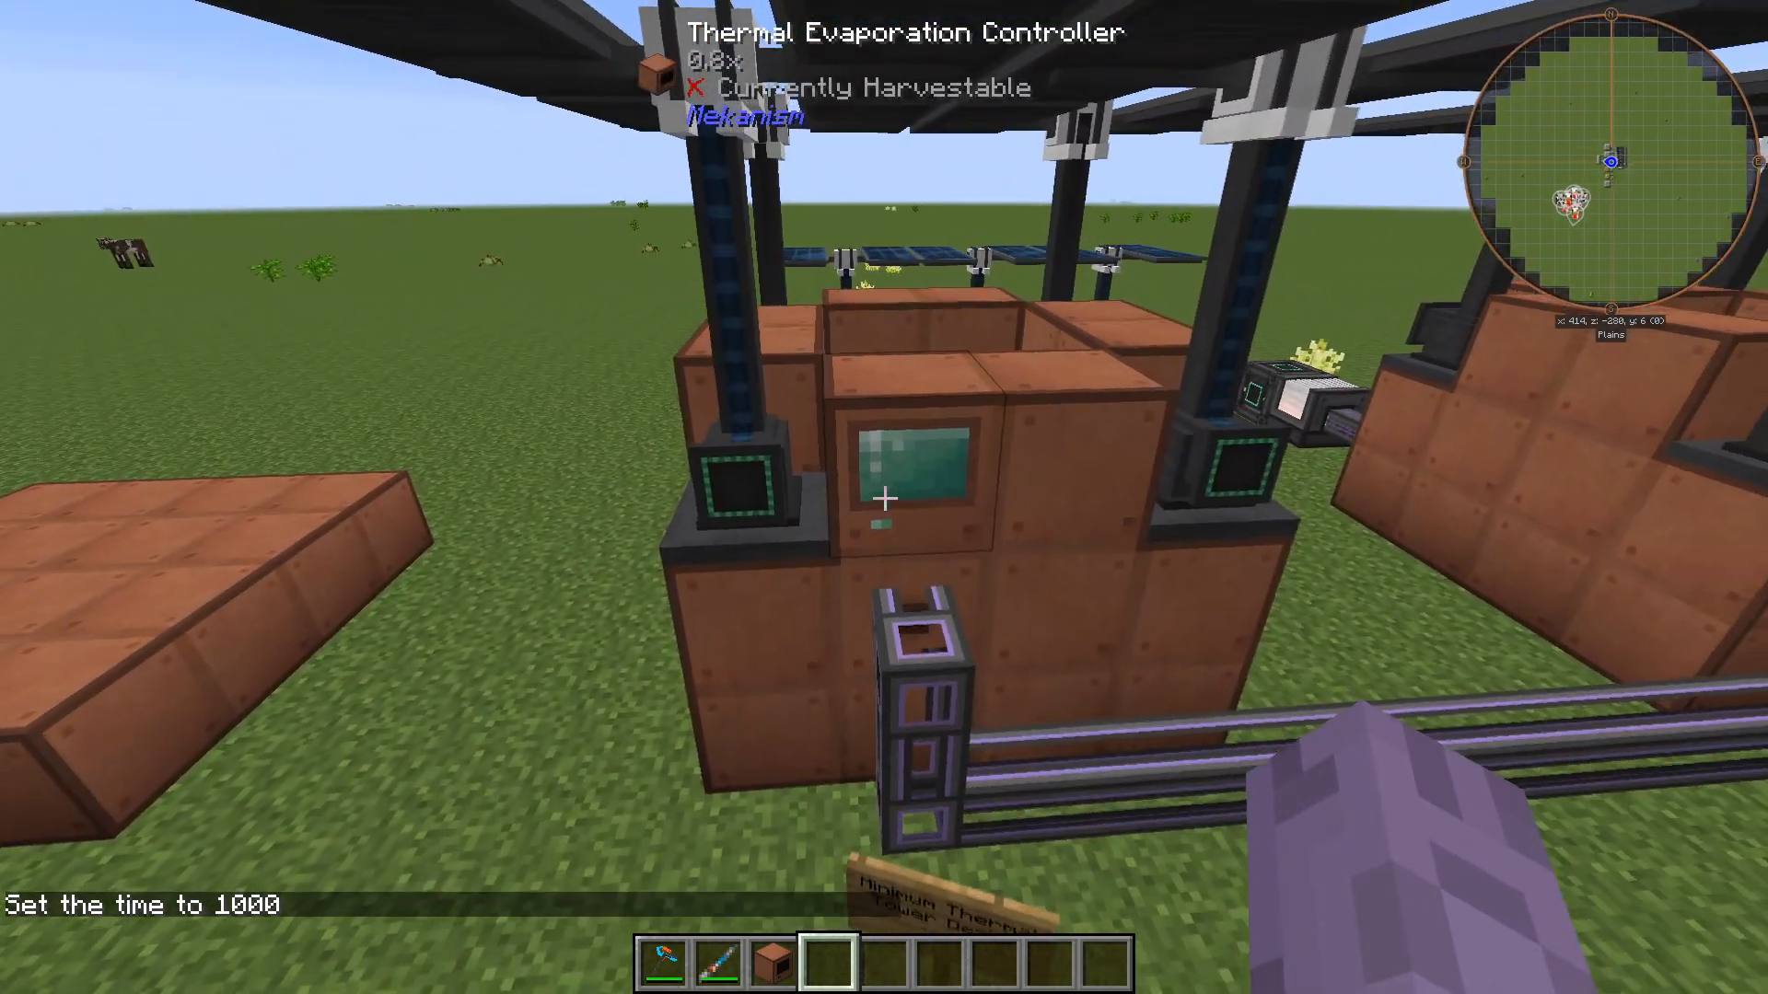
mouse_move(884, 497)
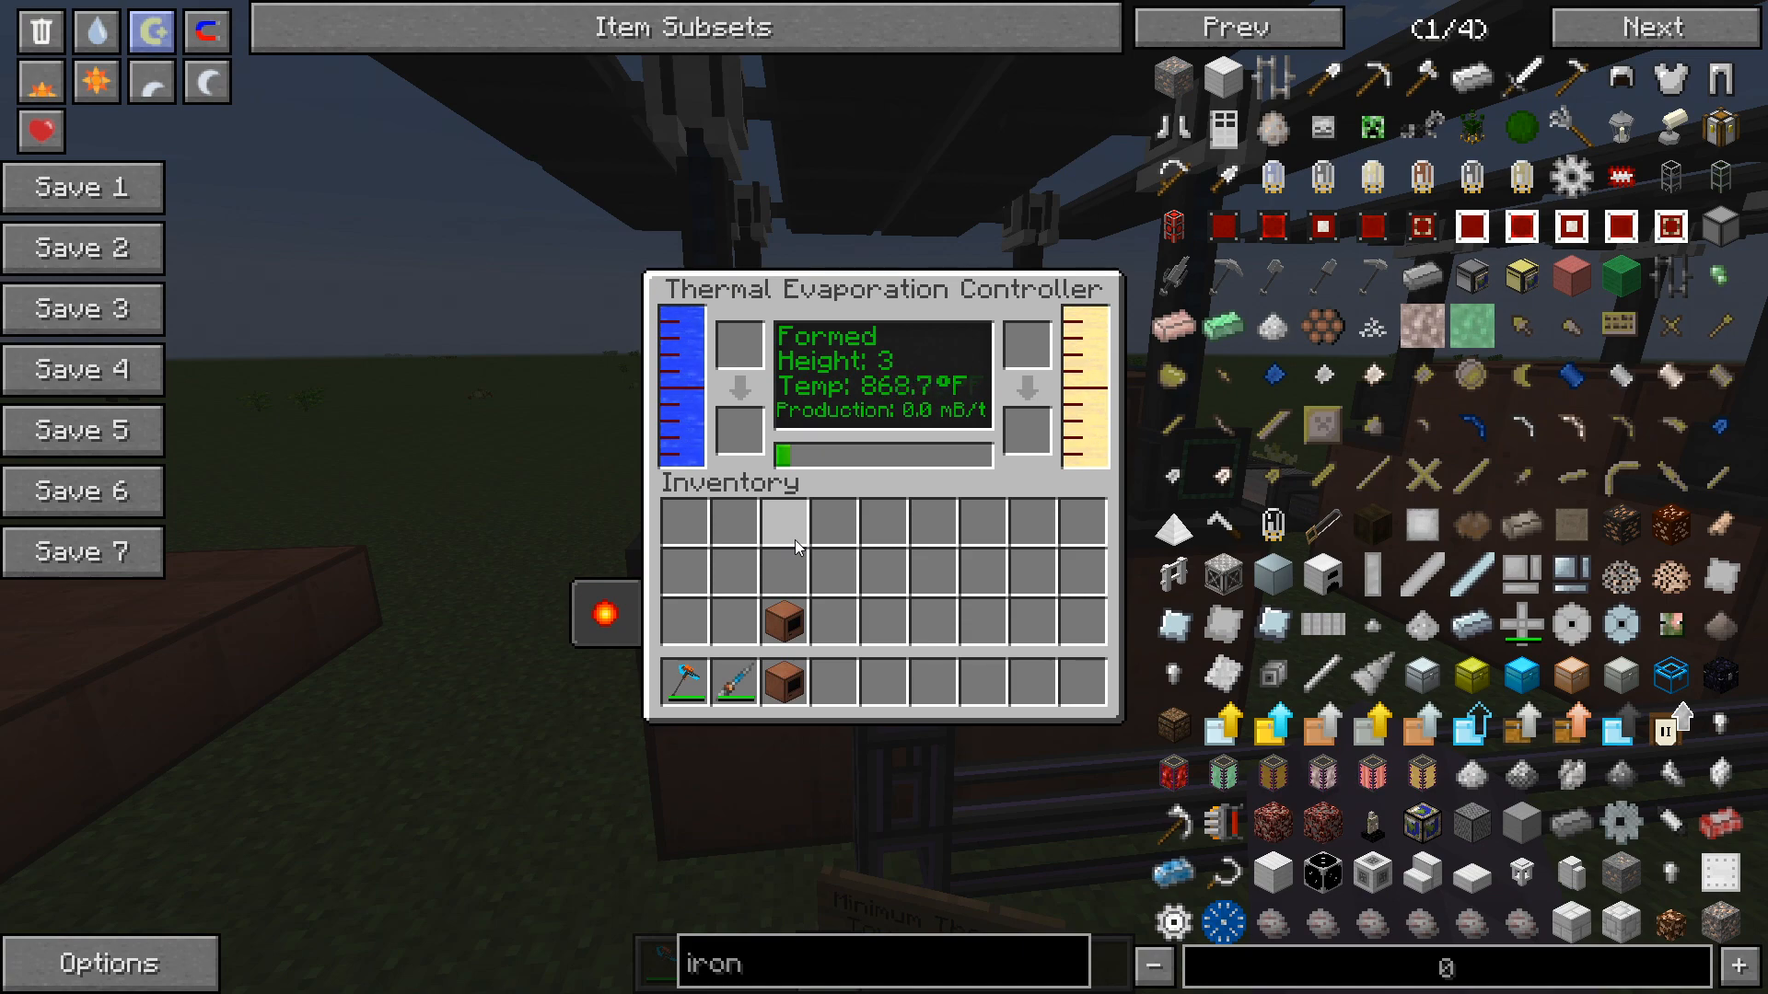
Check the controller reading about 869°F and close it to head to the display wall.
key("Escape")
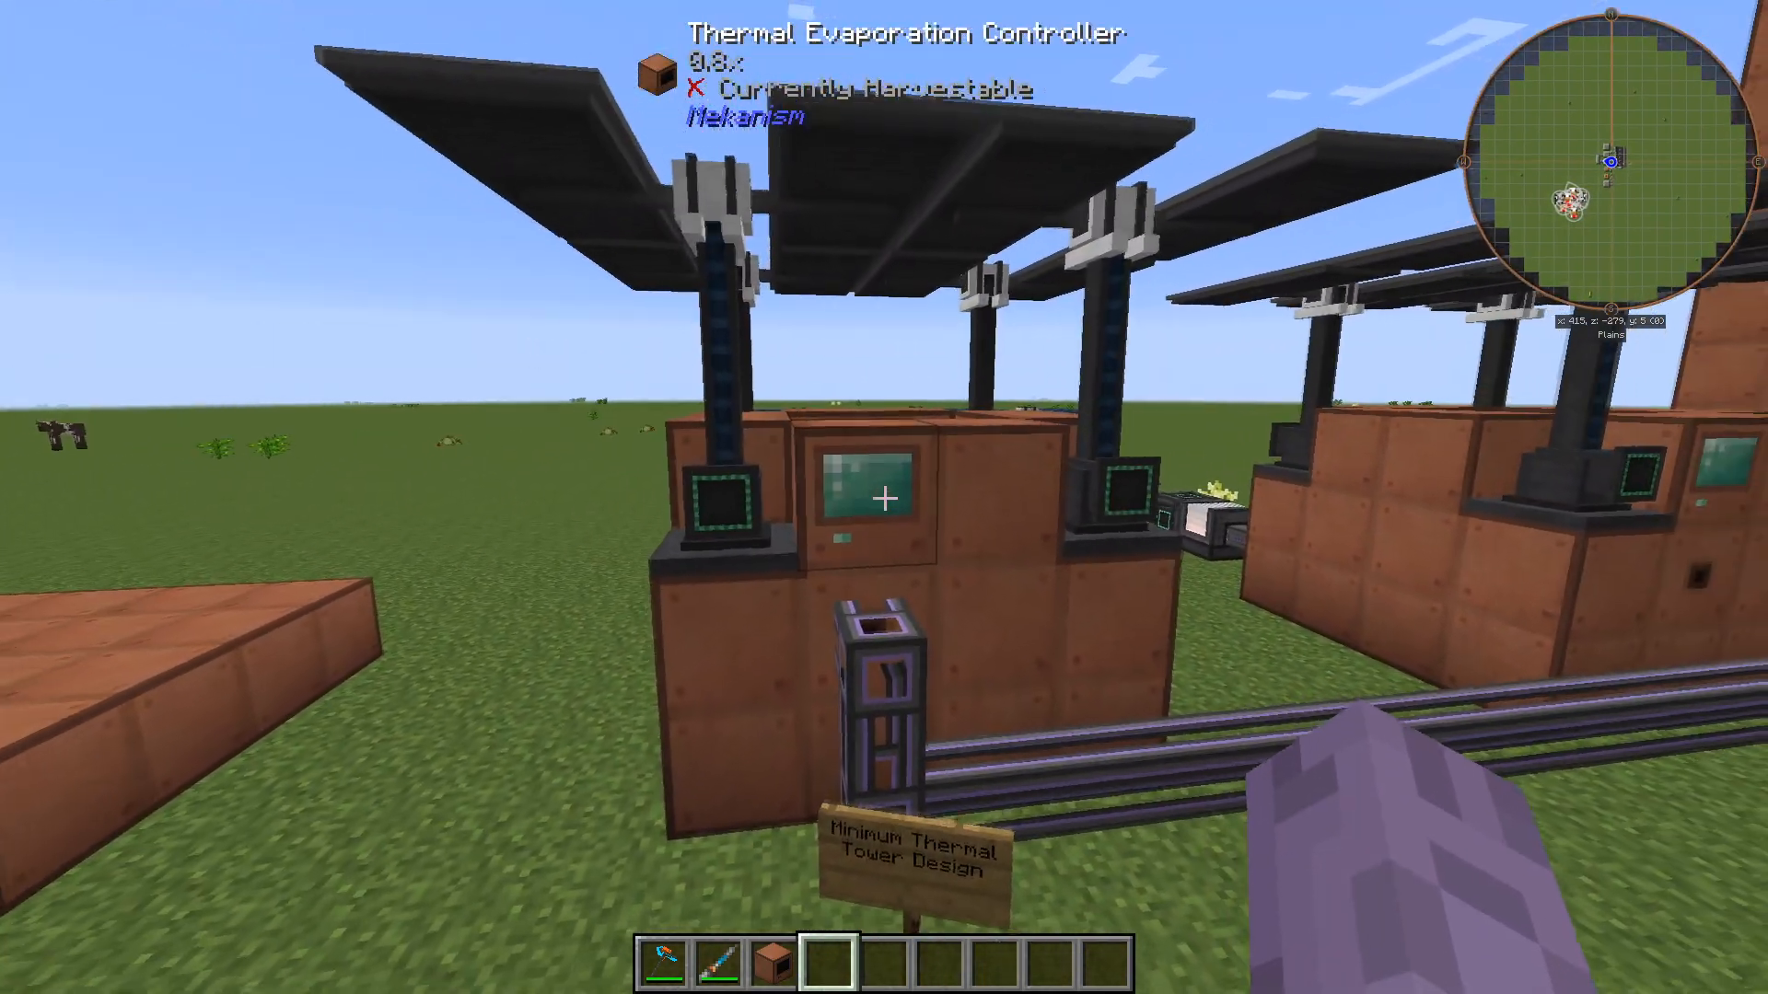
mouse_move(884, 497)
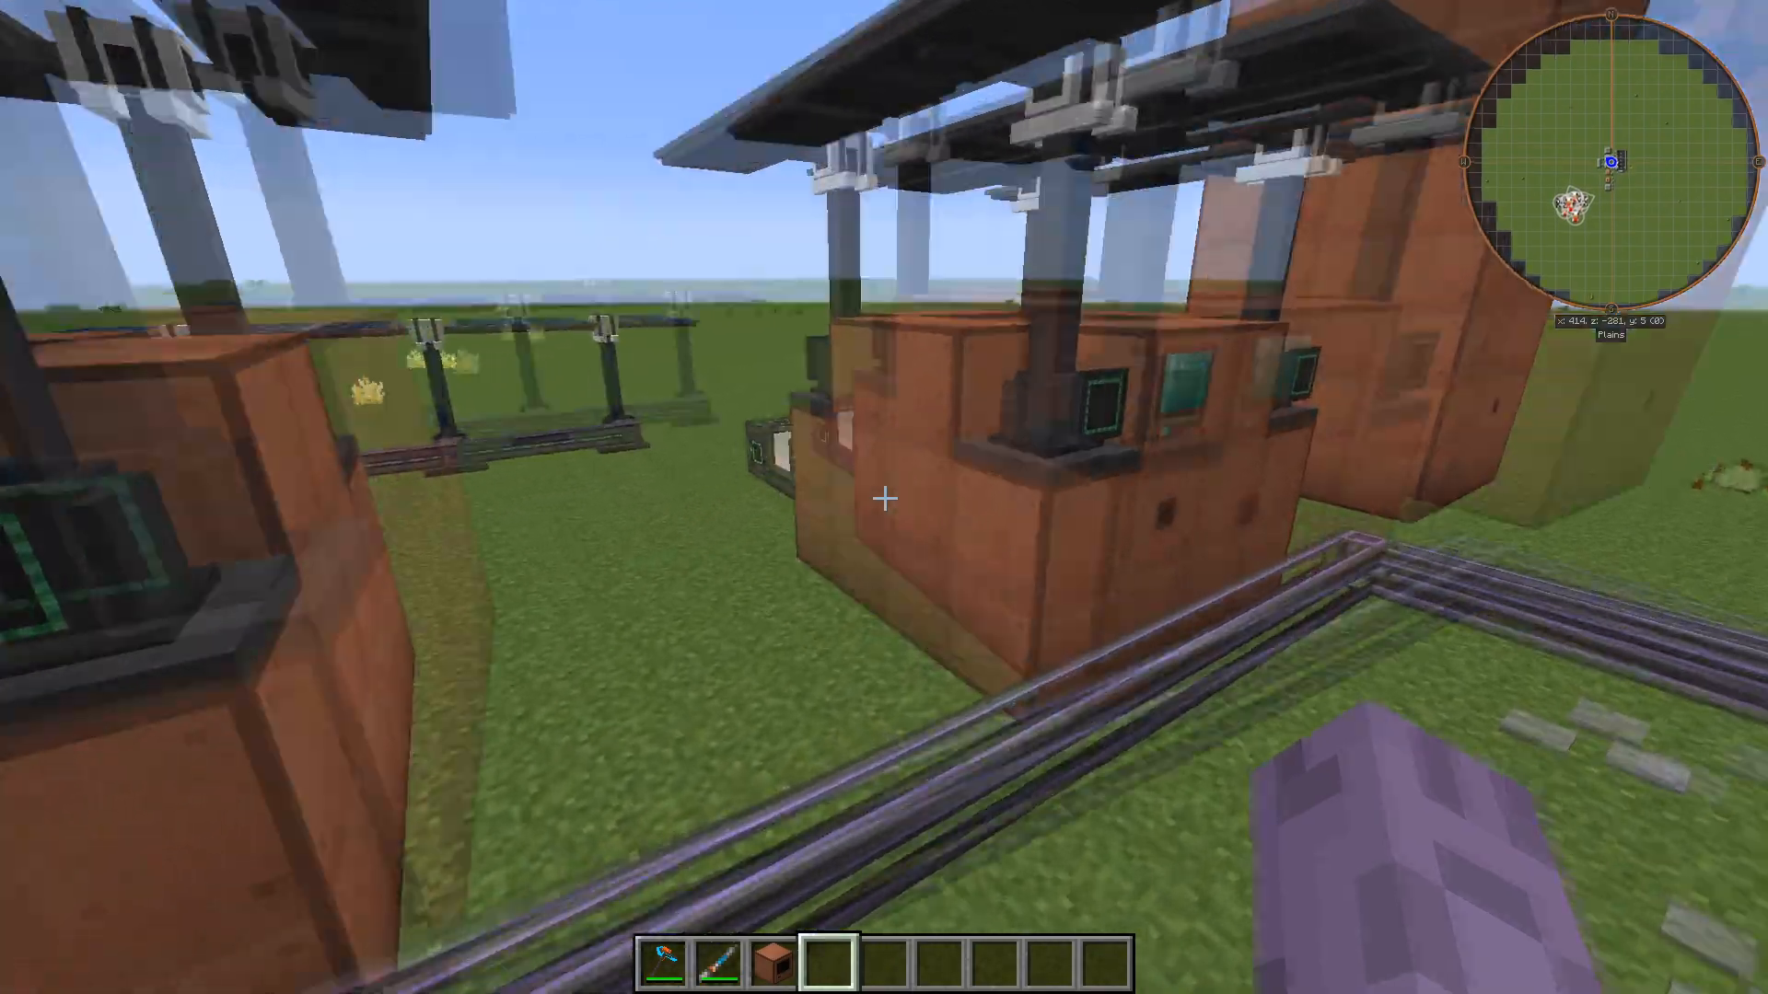
mouse_move(884, 497)
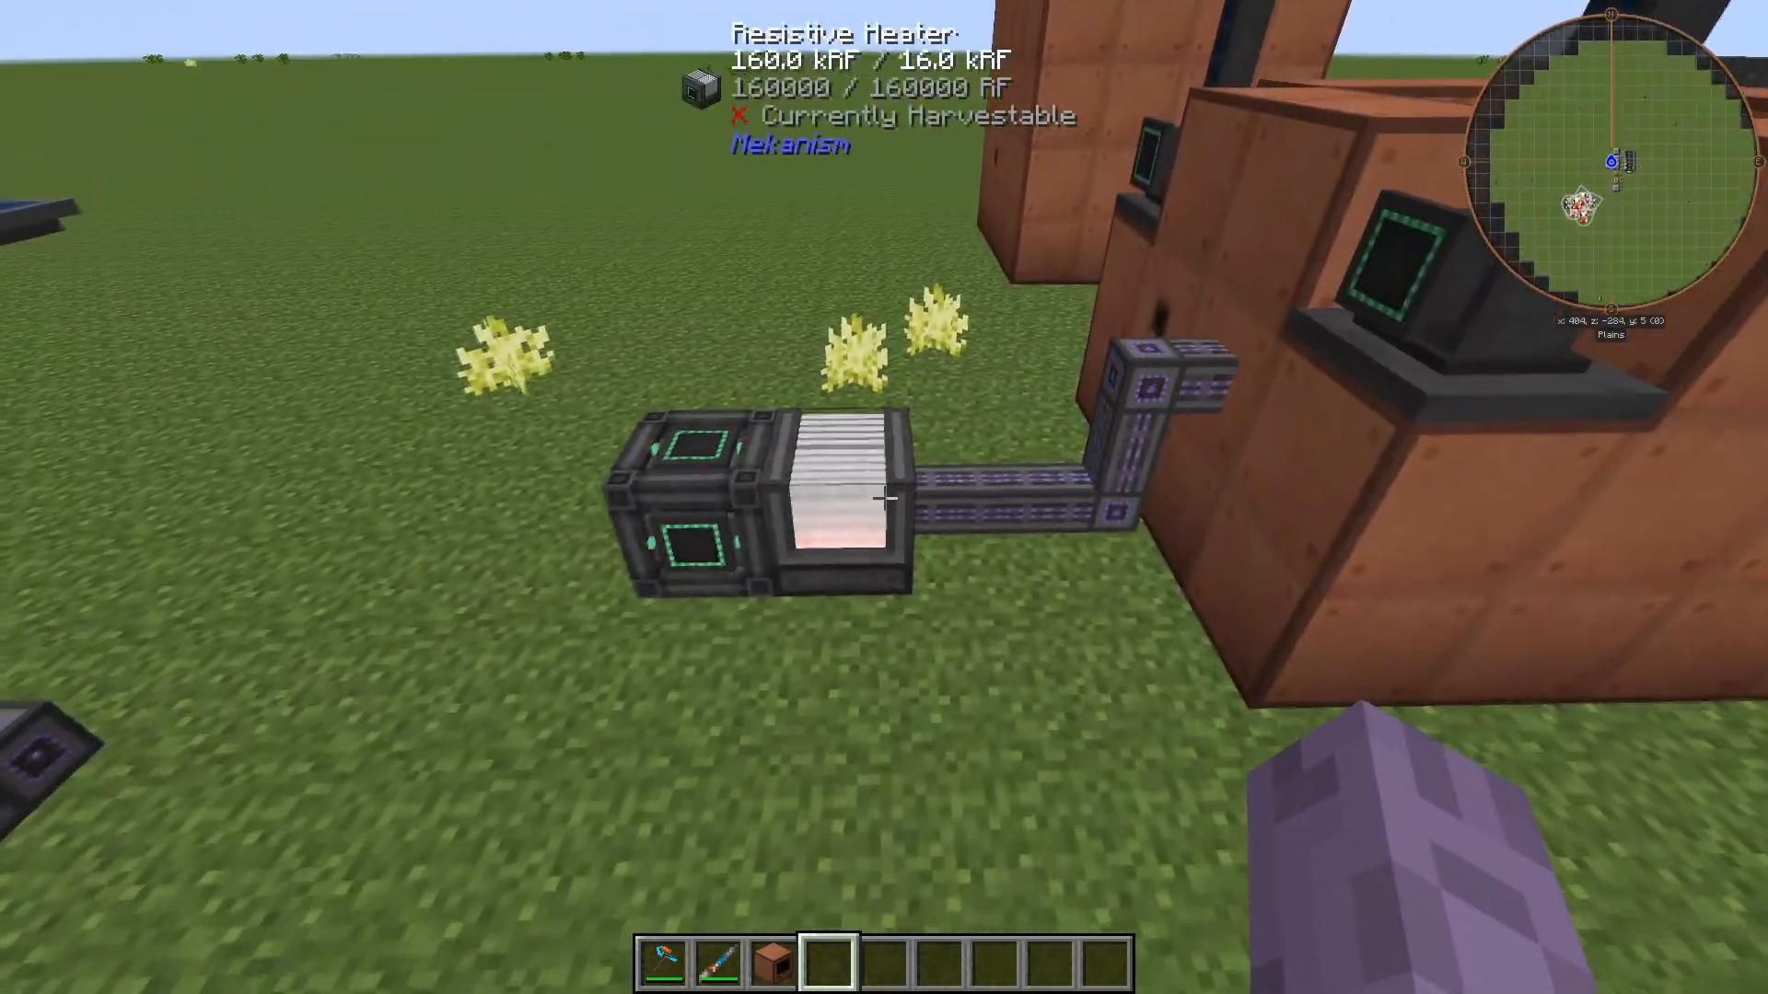
mouse_move(884, 497)
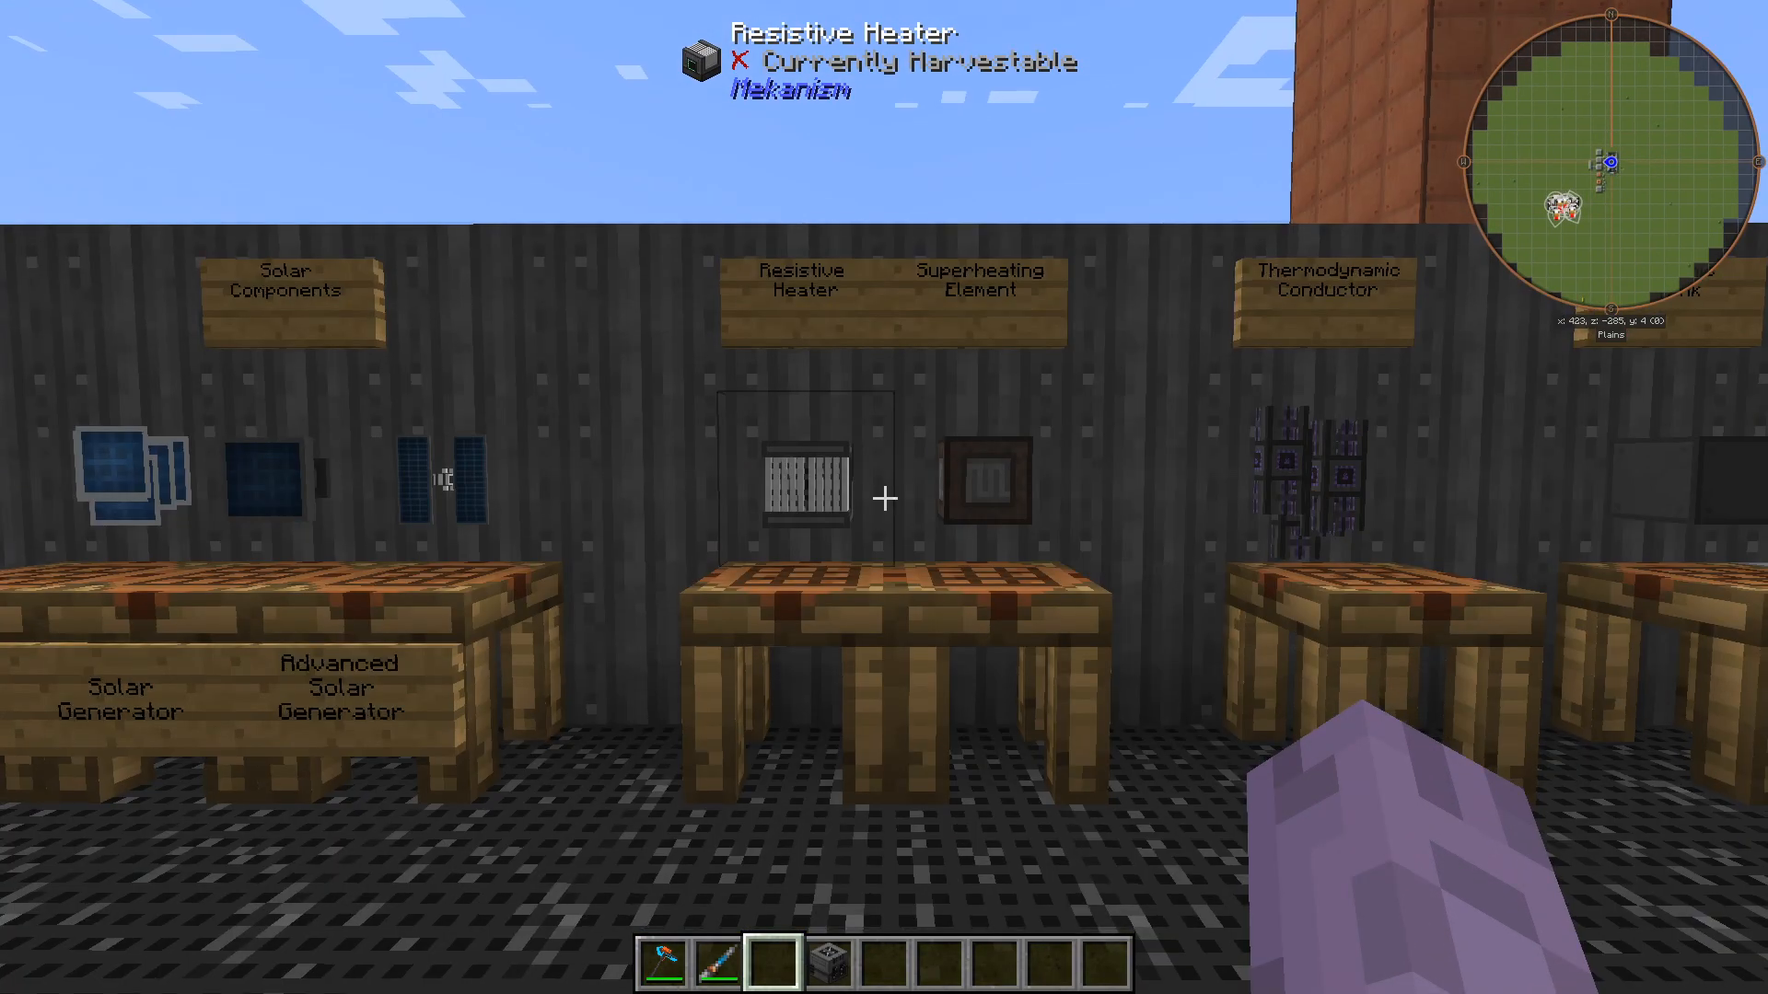
mouse_move(884, 497)
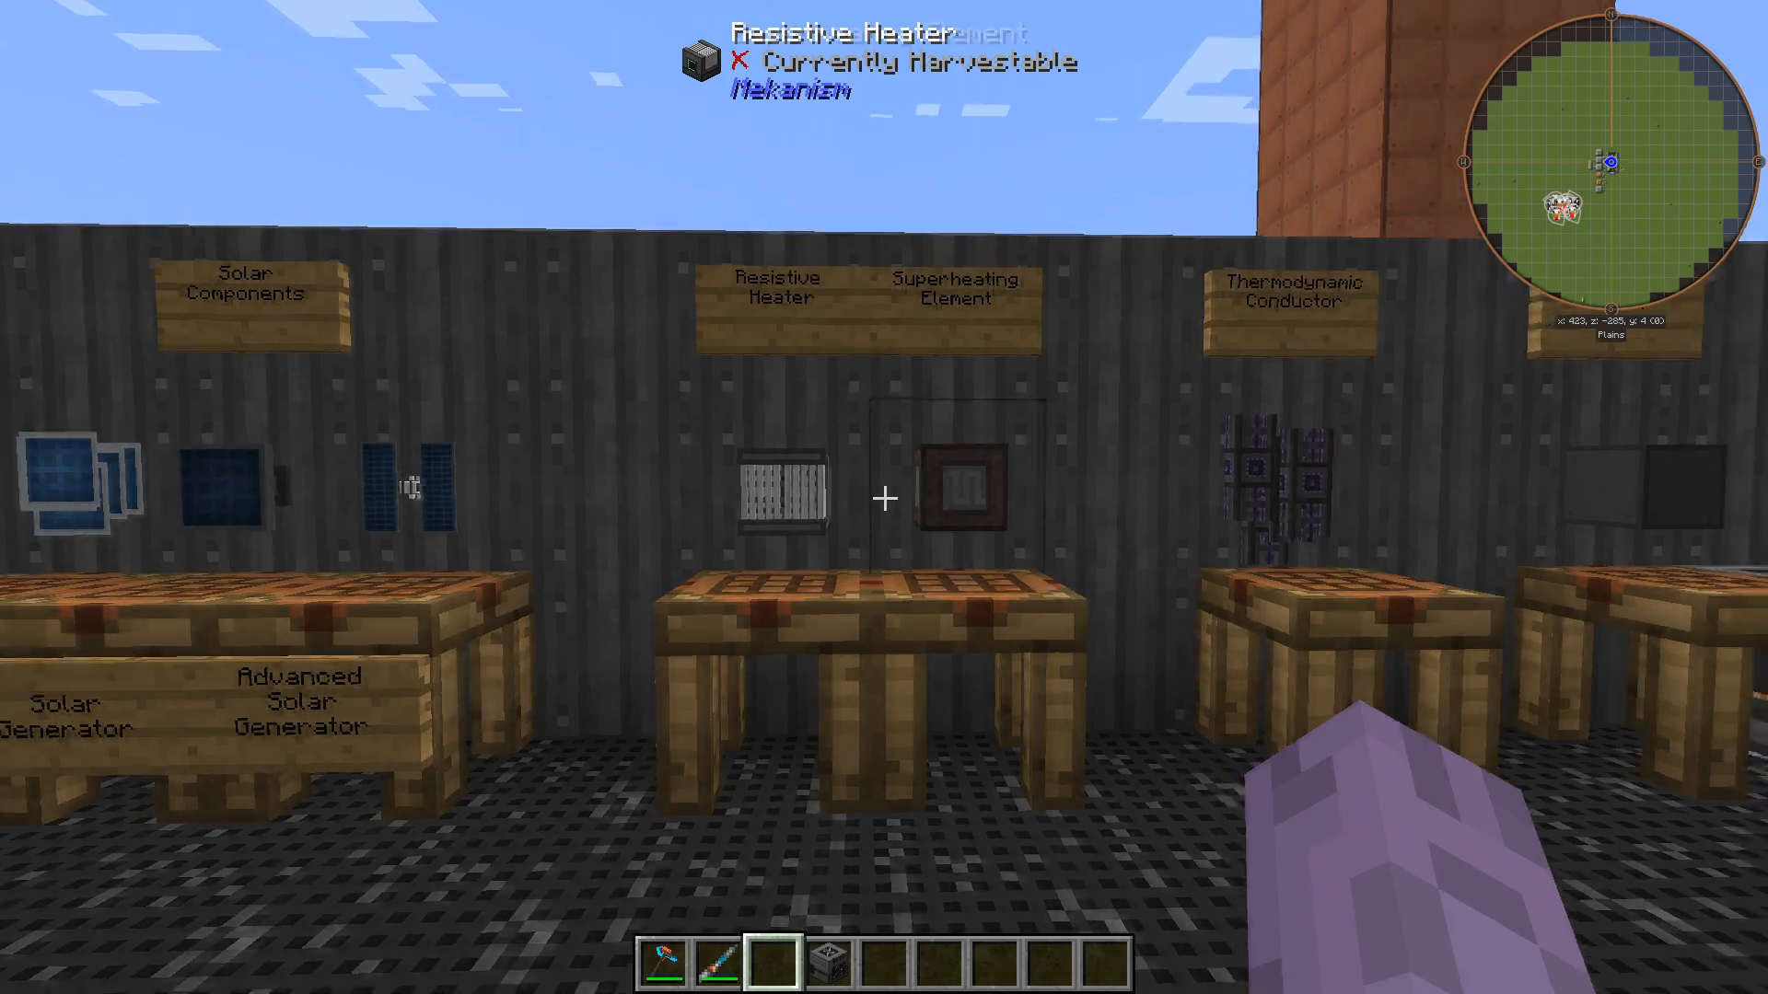
mouse_move(884, 497)
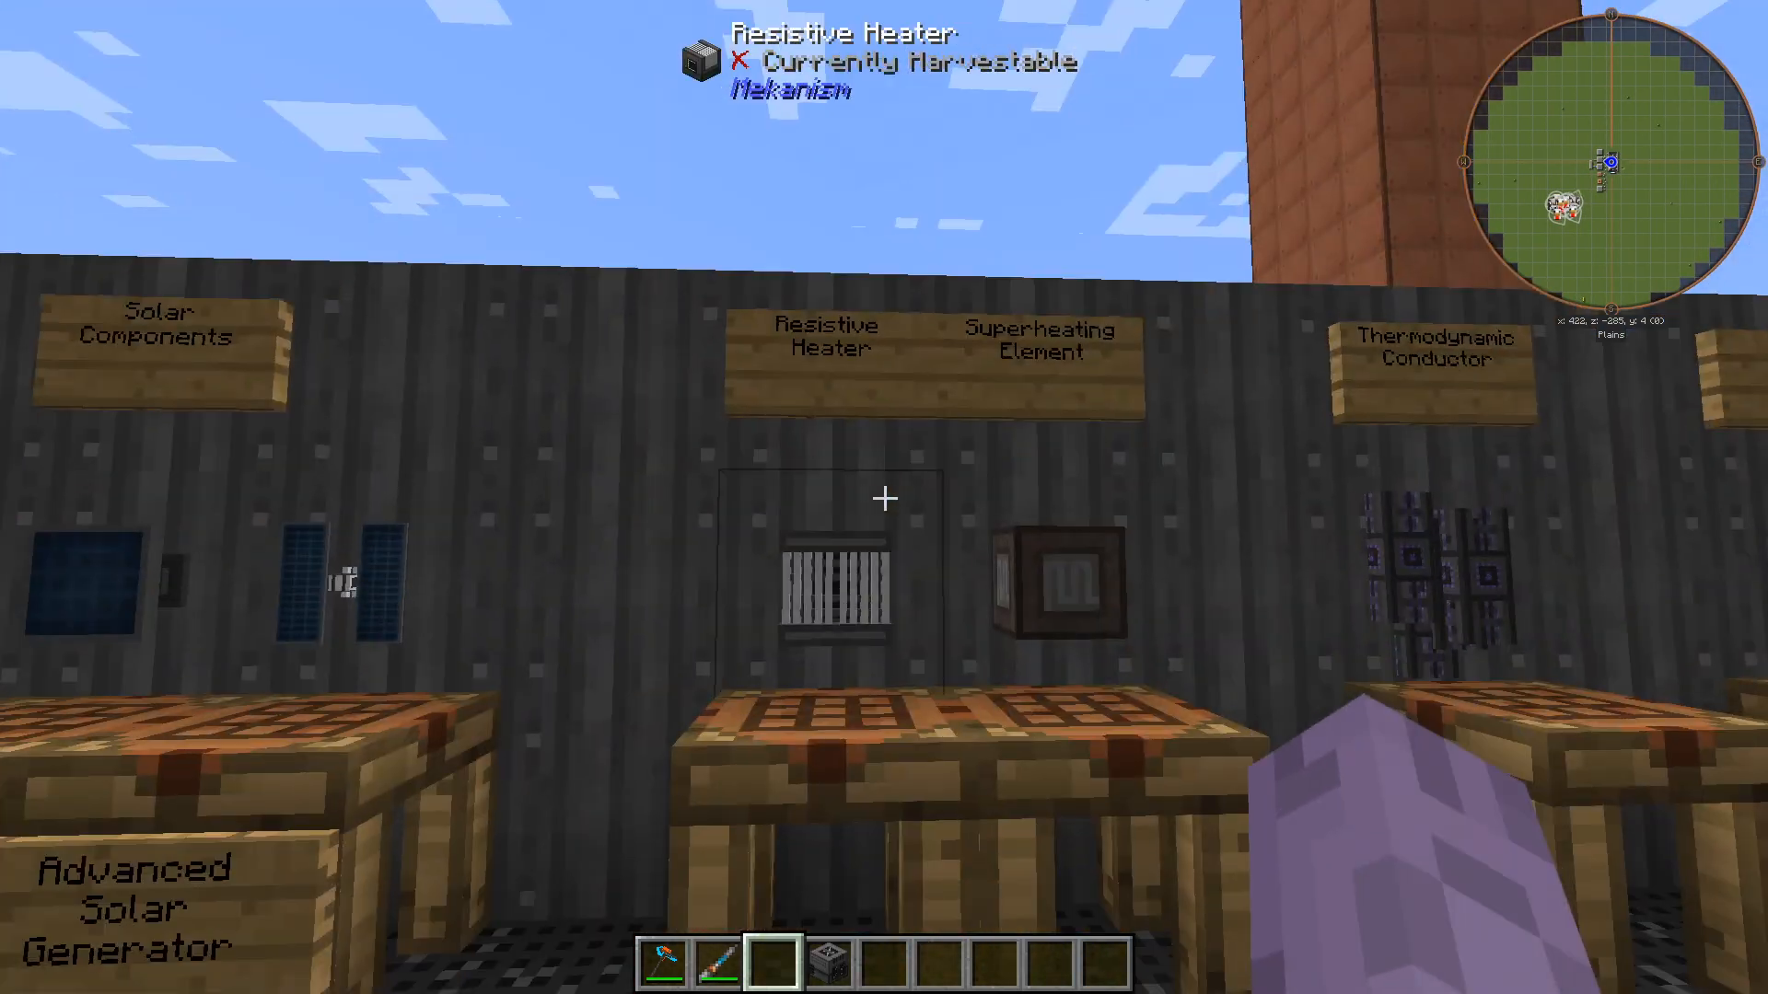
mouse_move(884, 497)
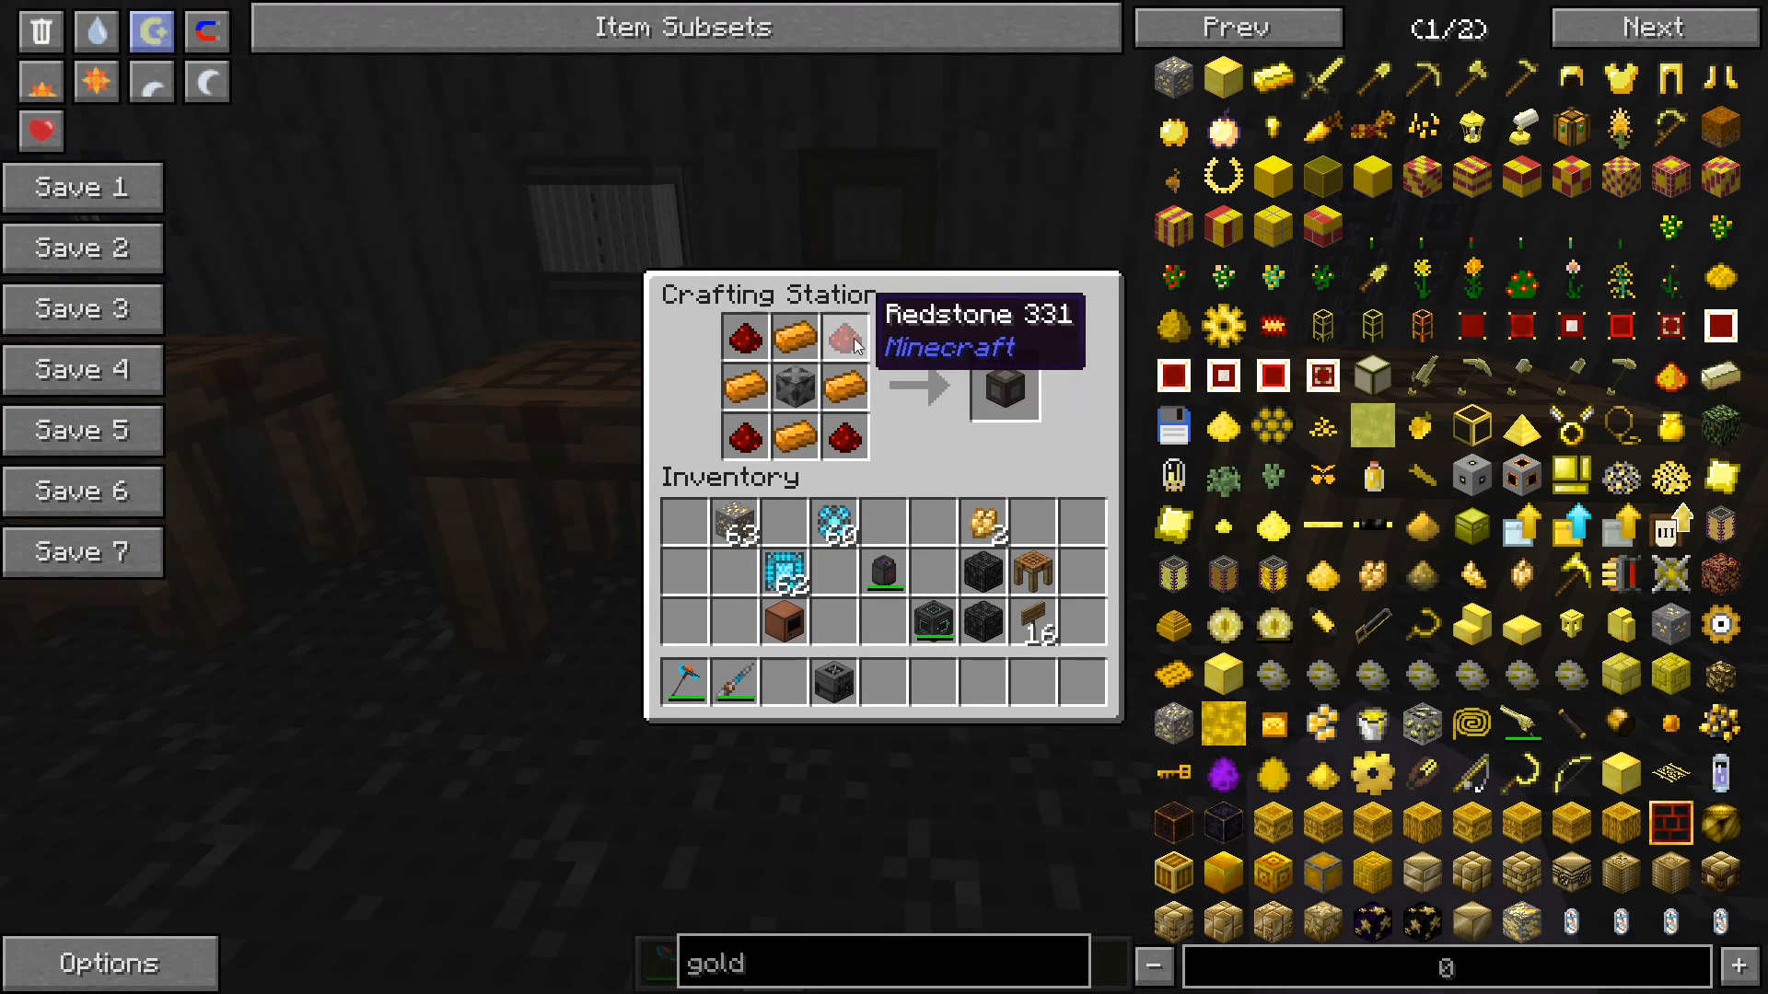
View the resistive heater, superheating element and thermodynamic conductor recipes, closing each.
key("Escape")
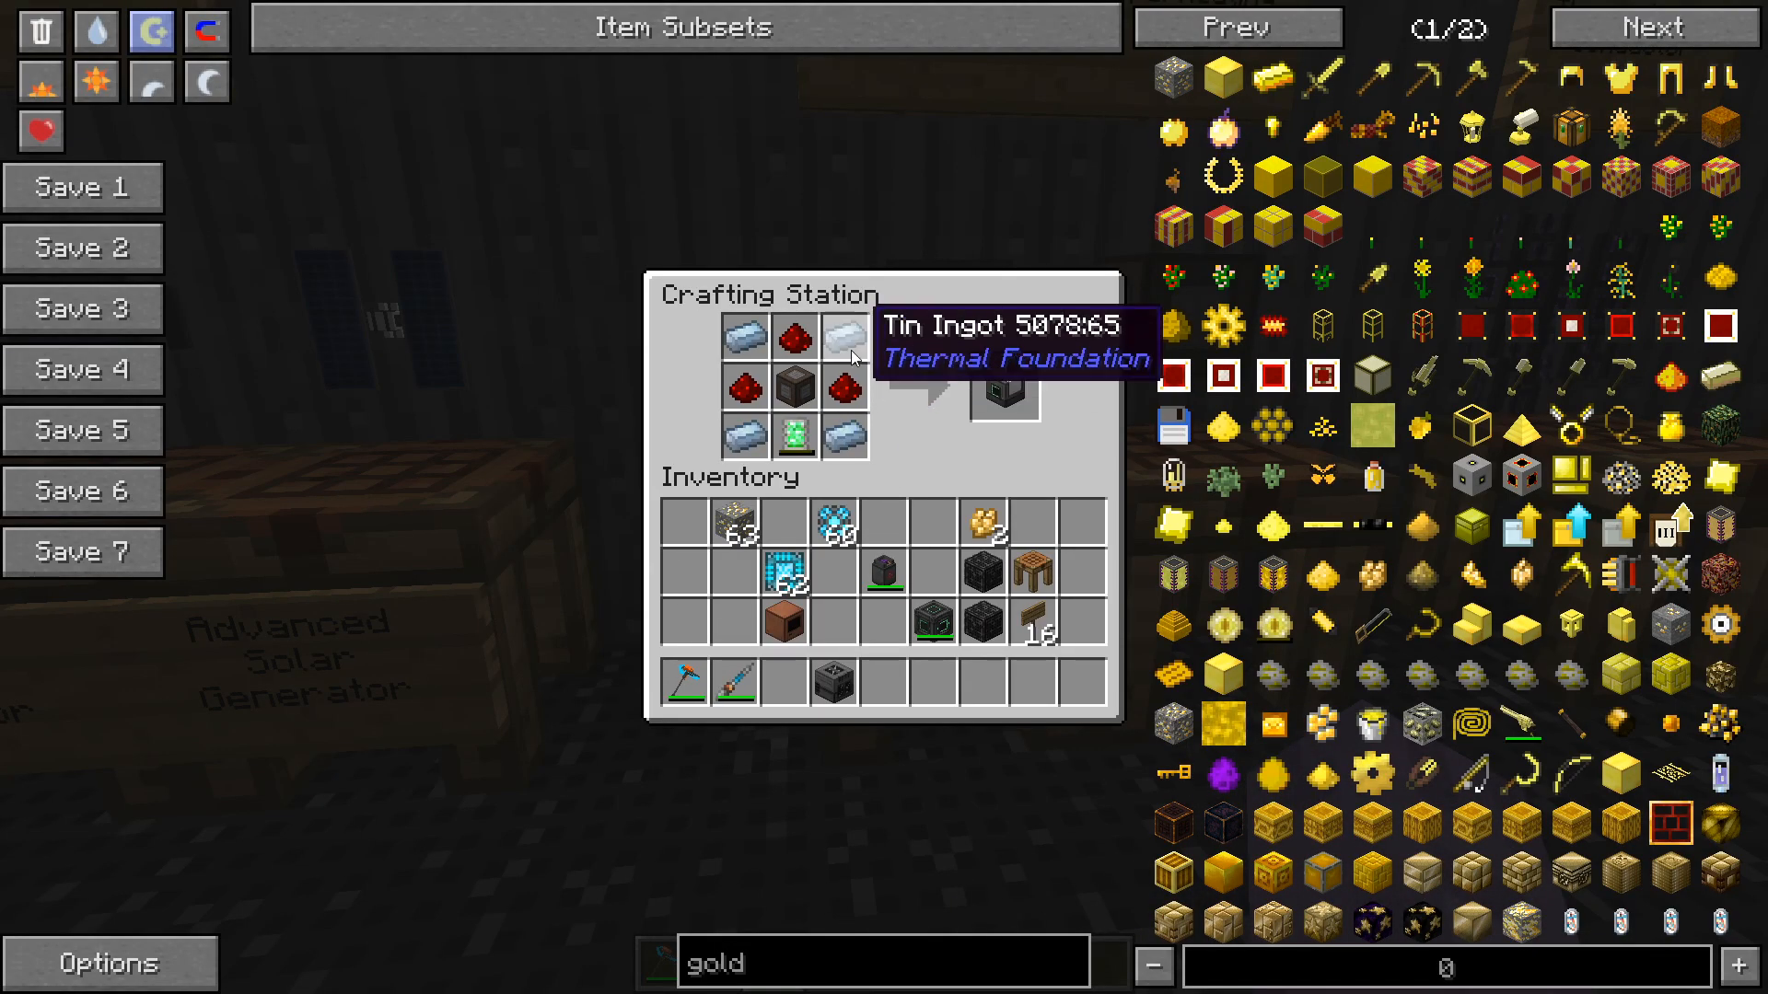
mouse_move(958, 438)
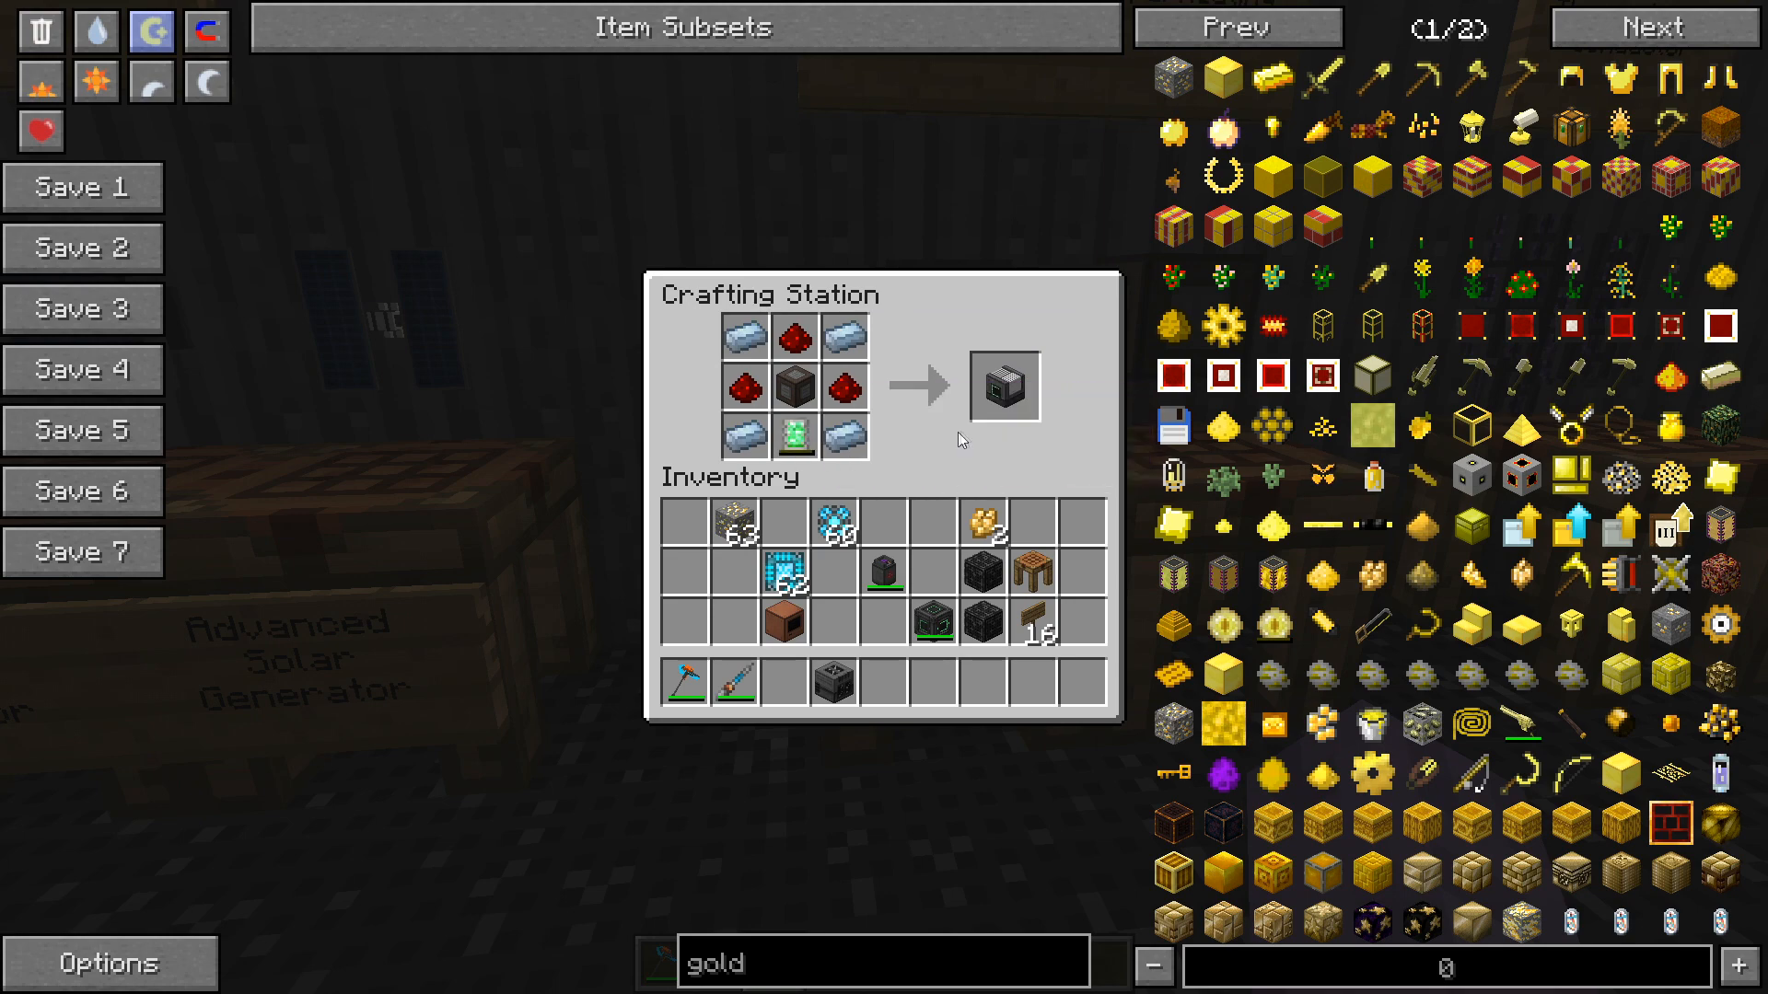
key("Escape")
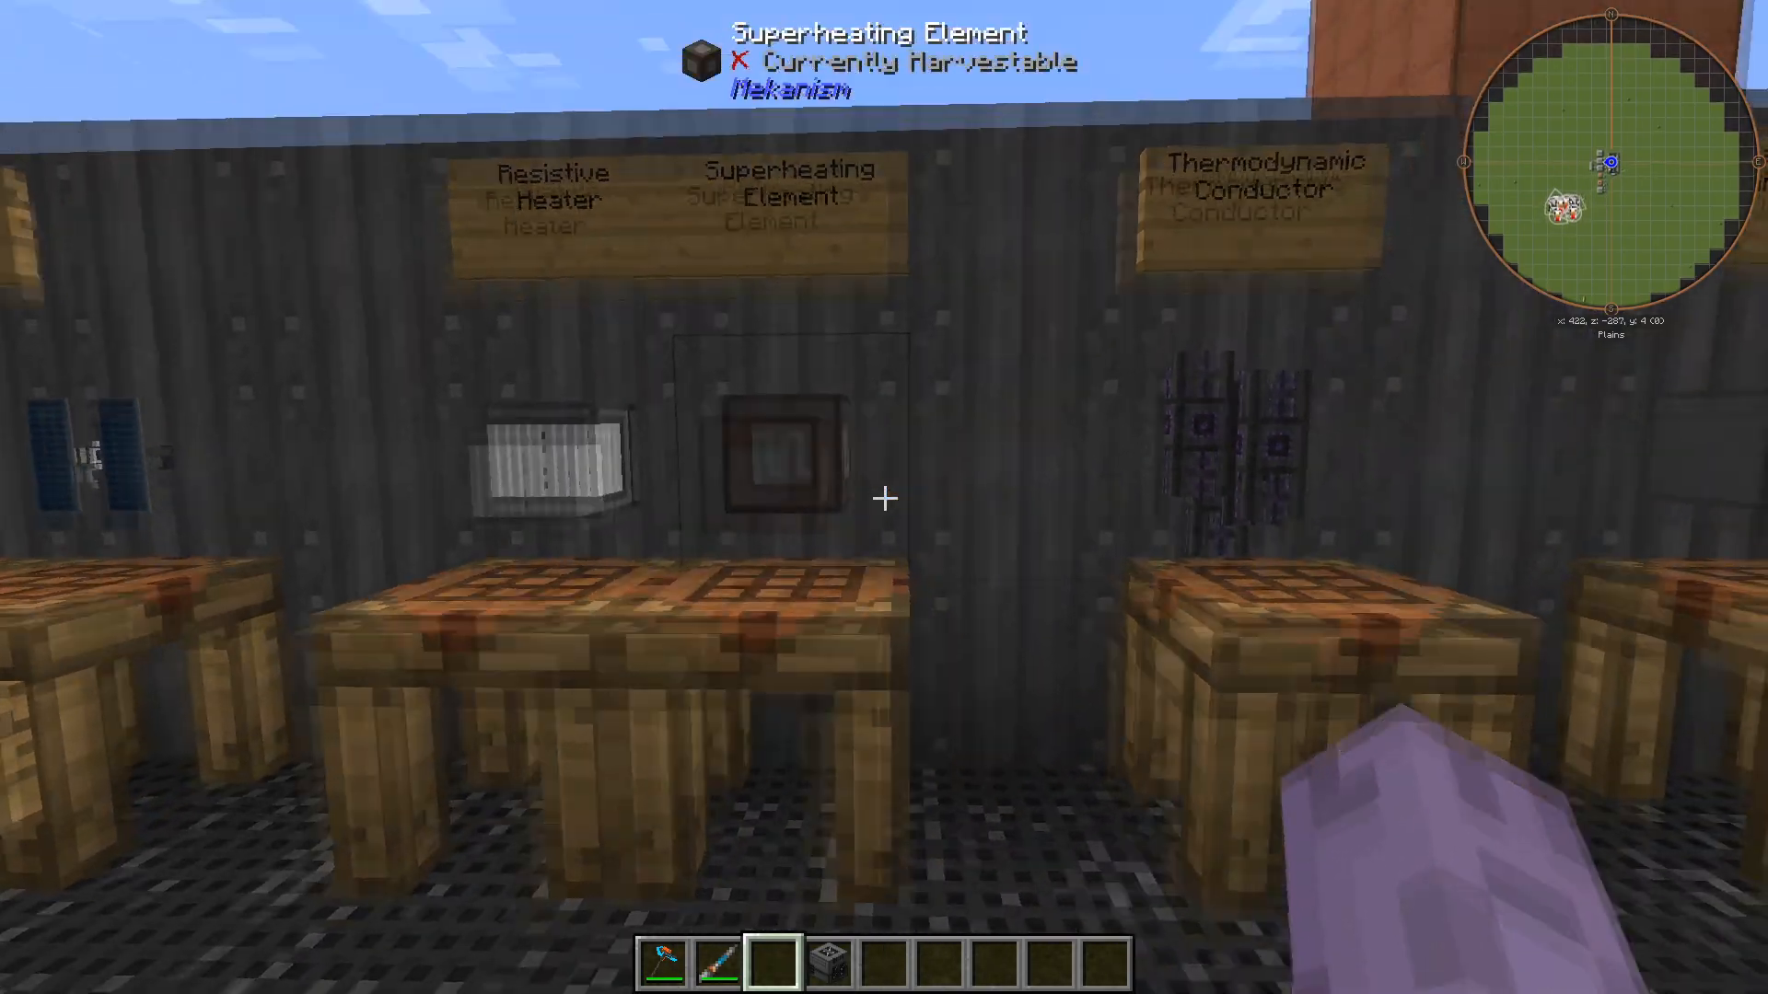
mouse_move(884, 498)
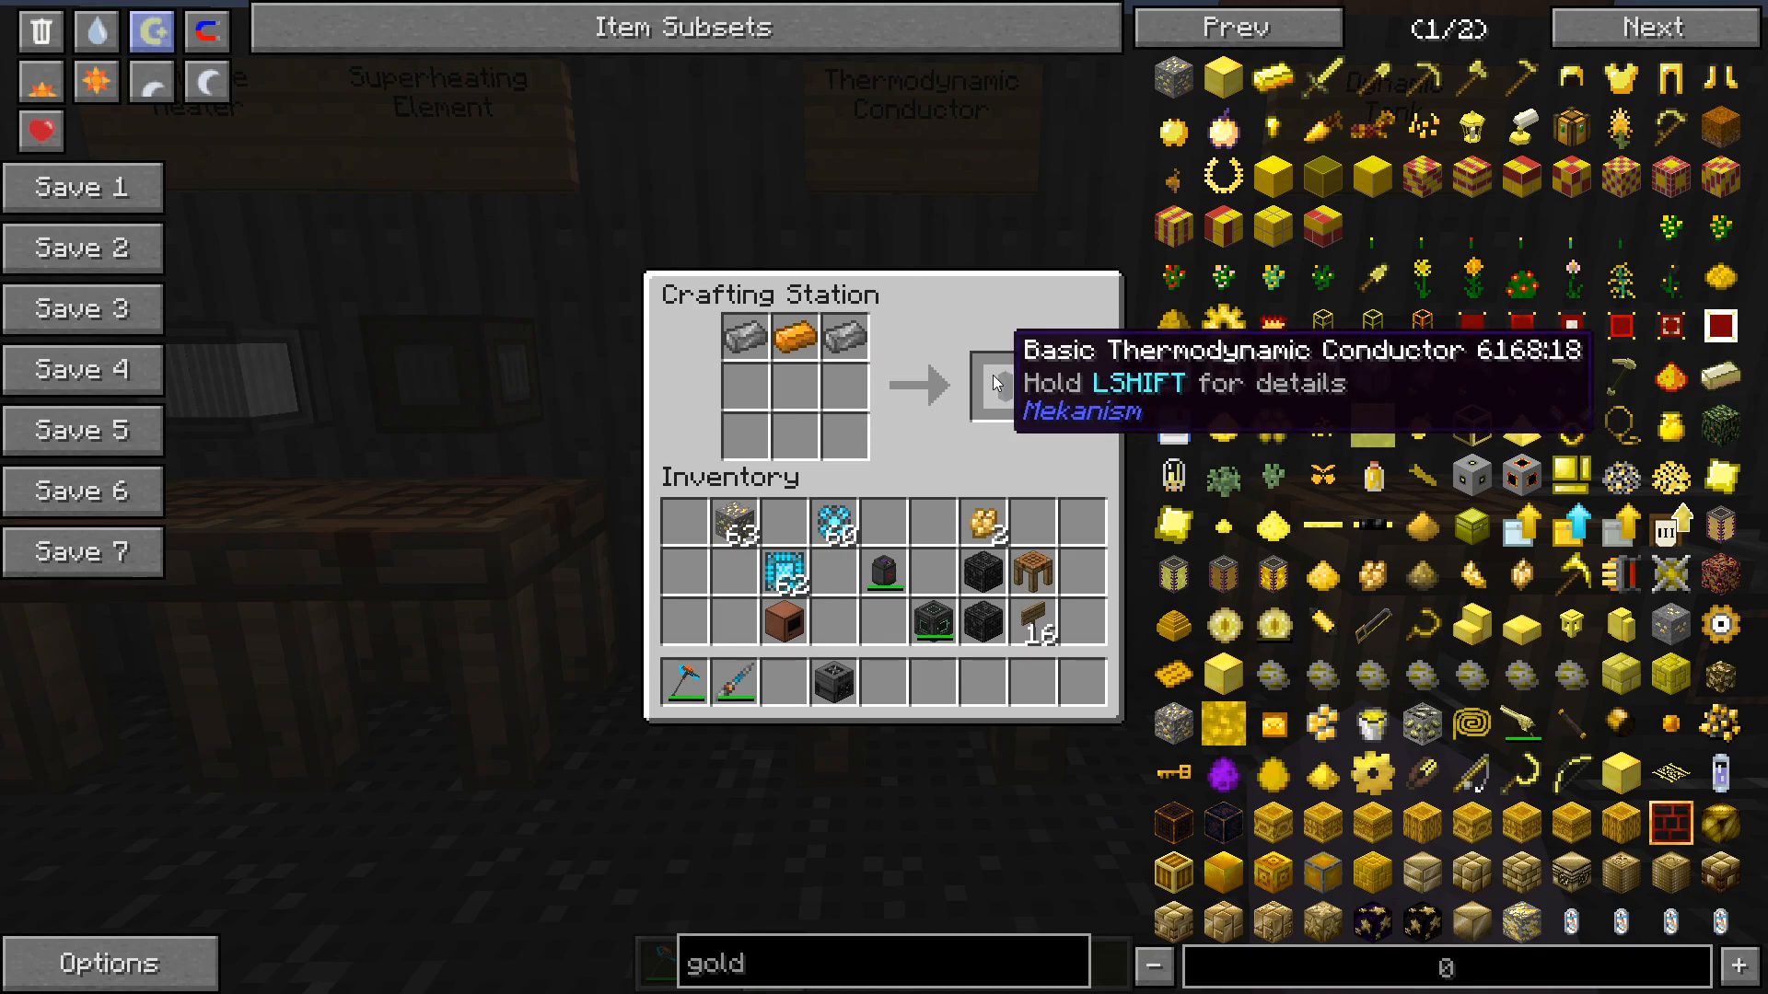
mouse_move(984, 391)
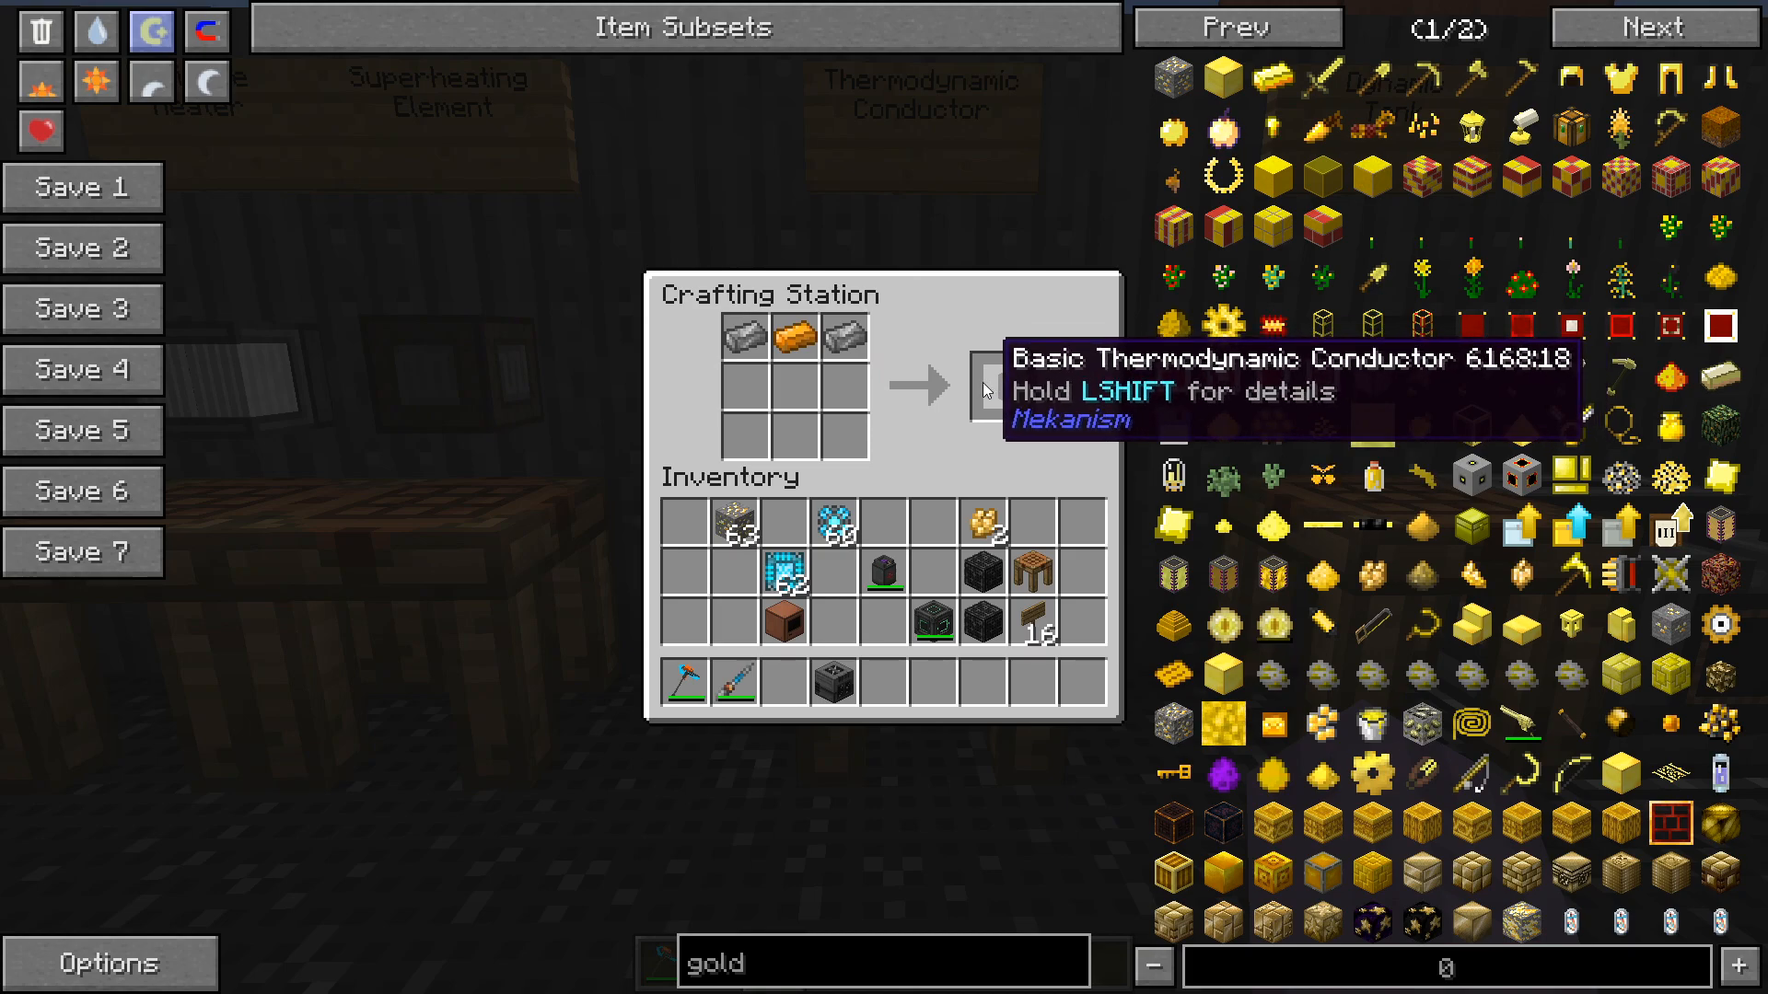
left_click(1007, 388)
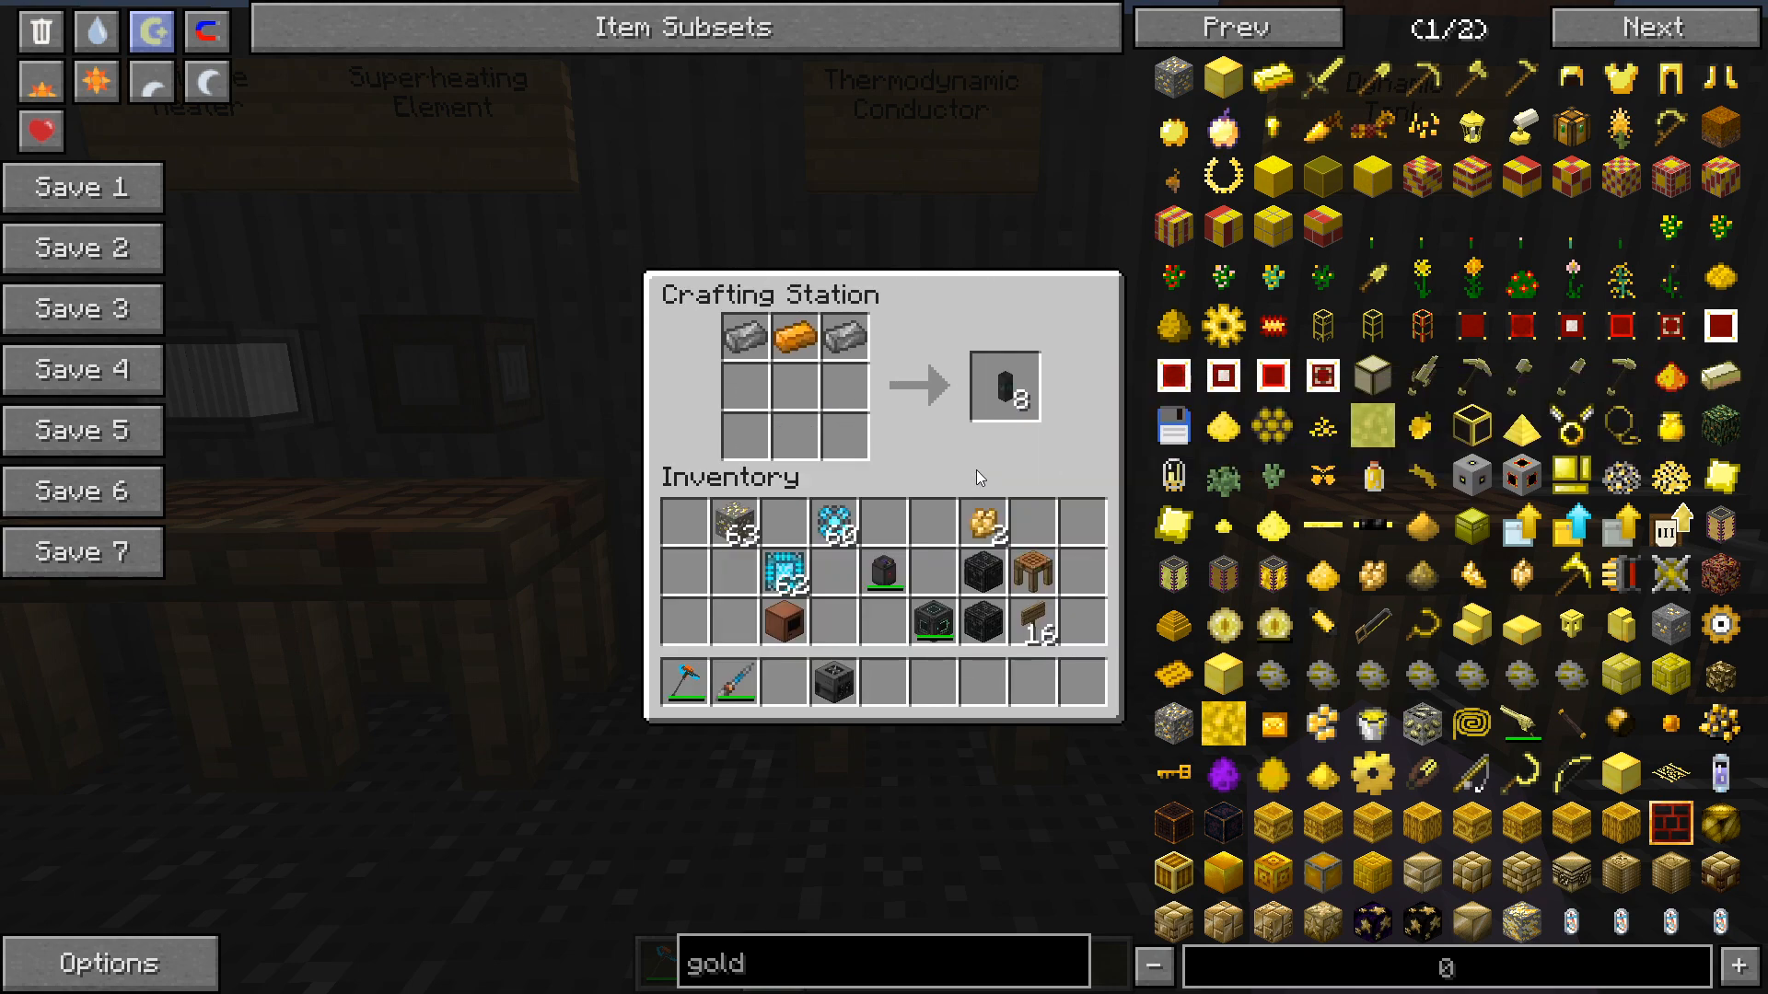
key("Escape")
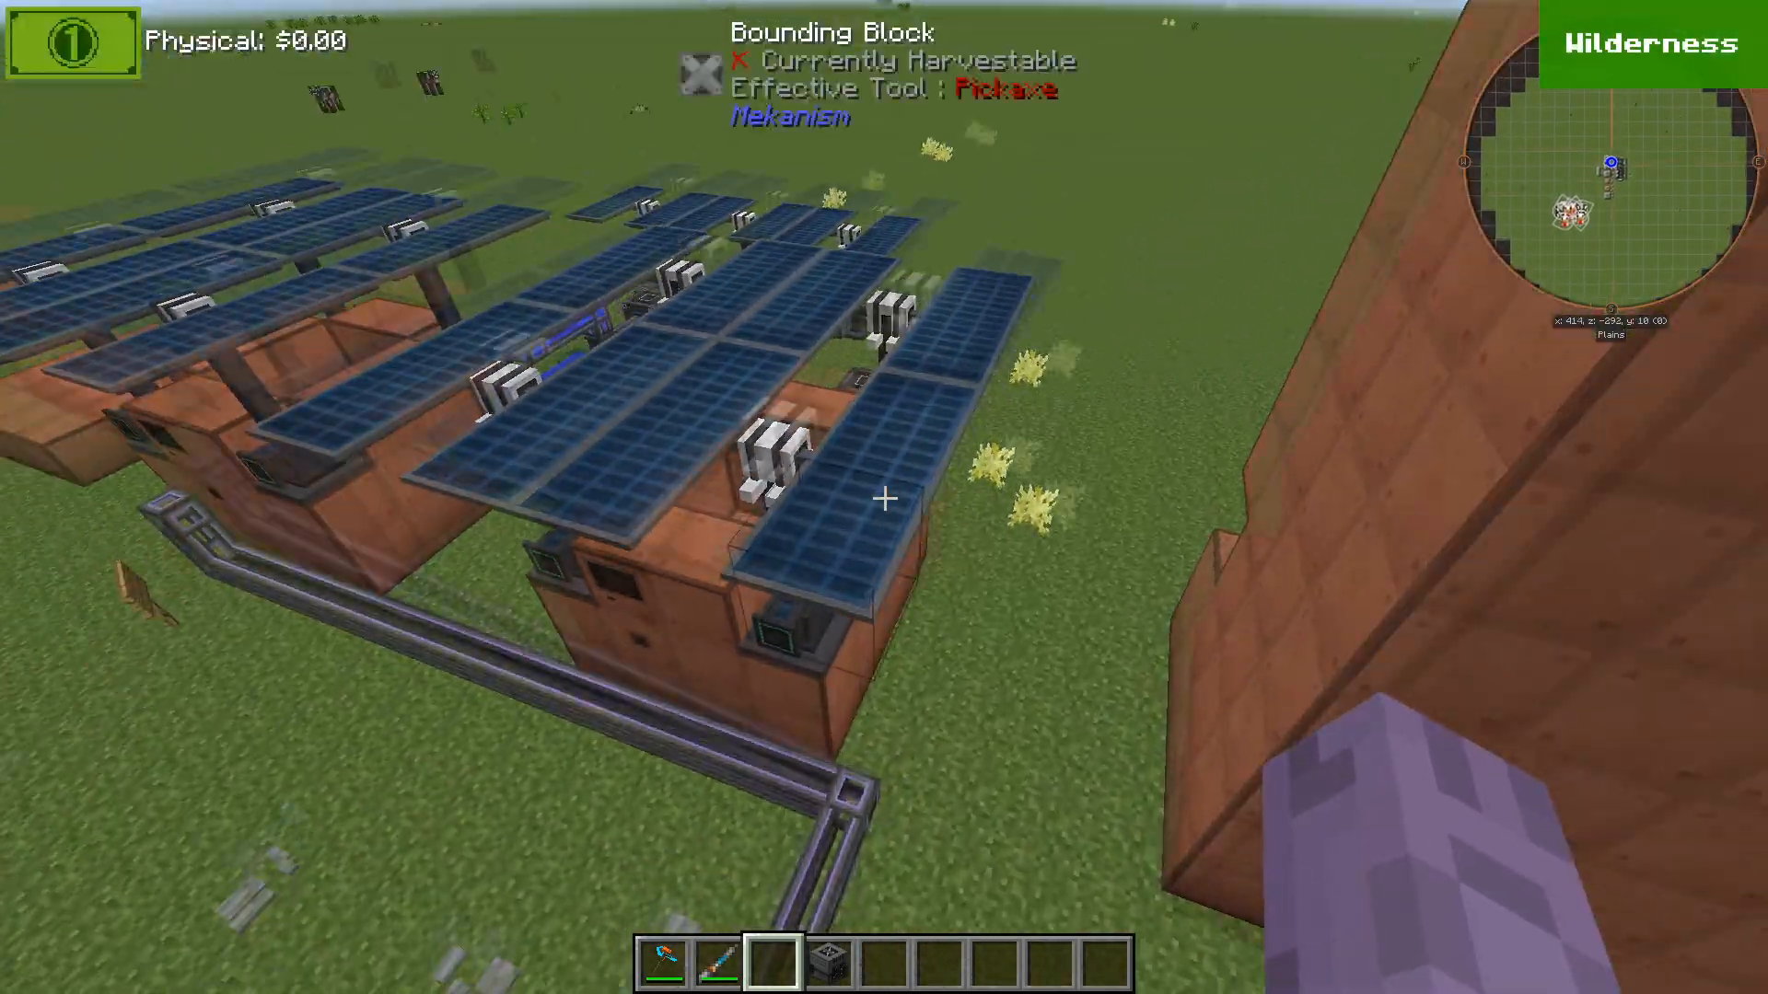
mouse_move(884, 497)
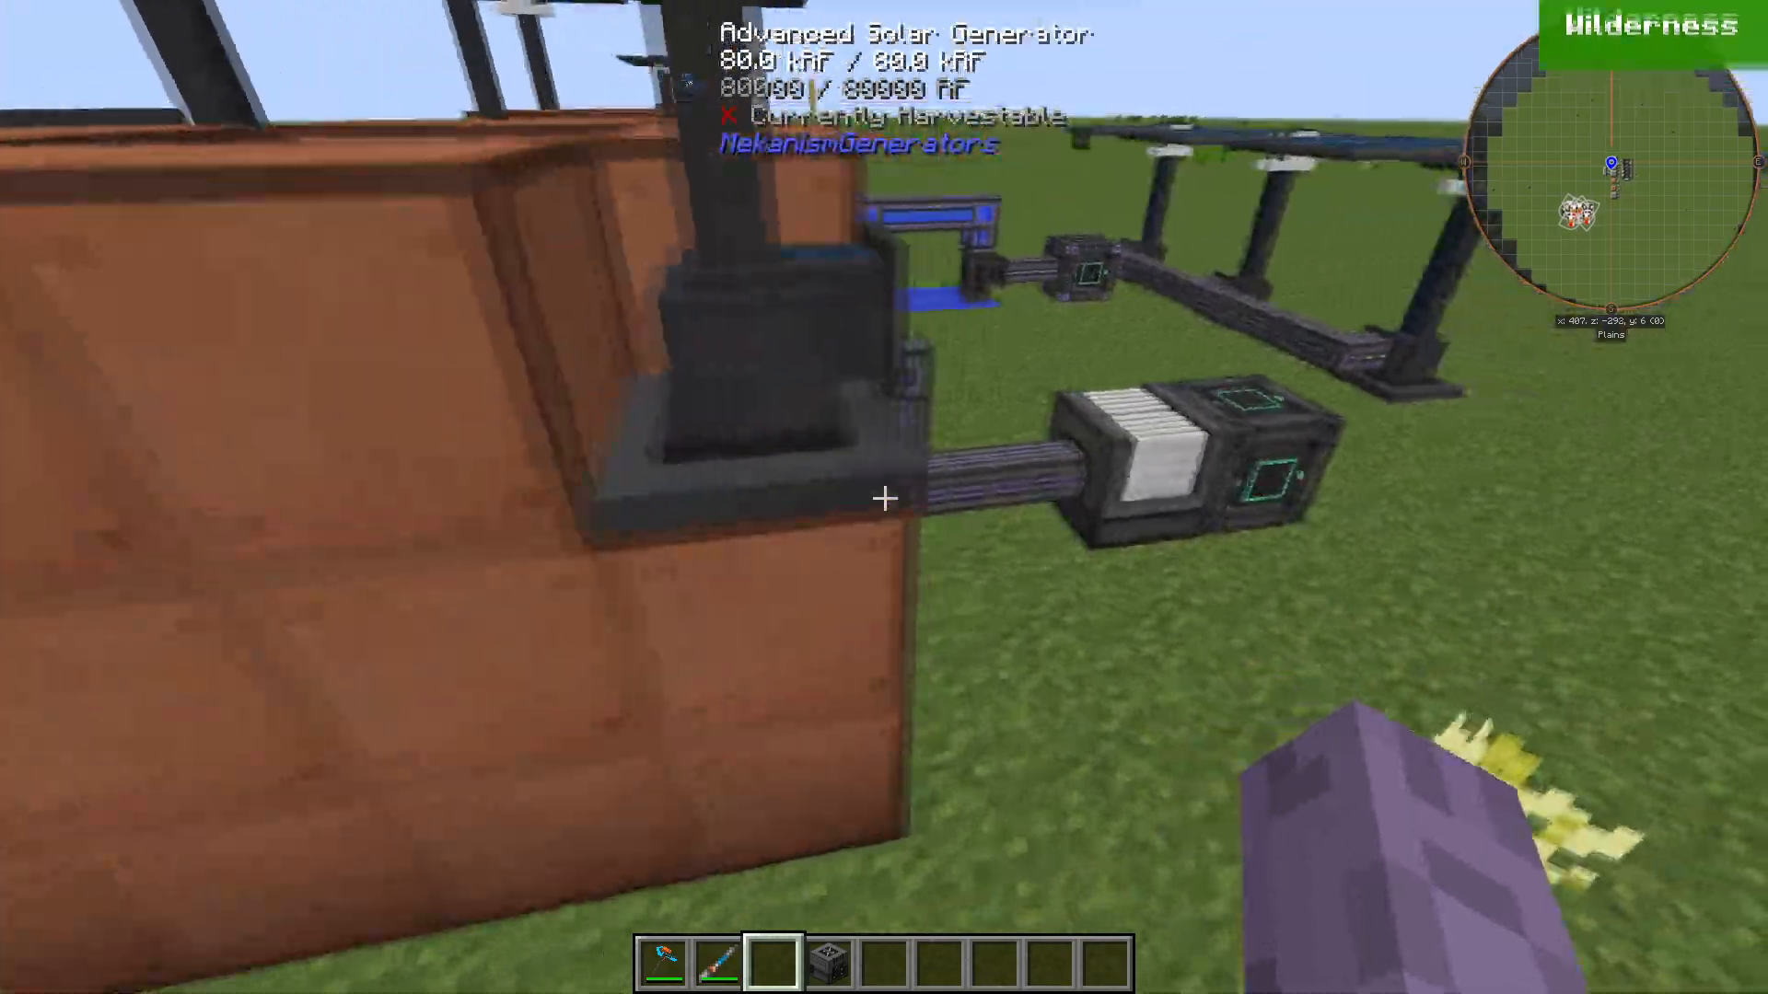
mouse_move(884, 497)
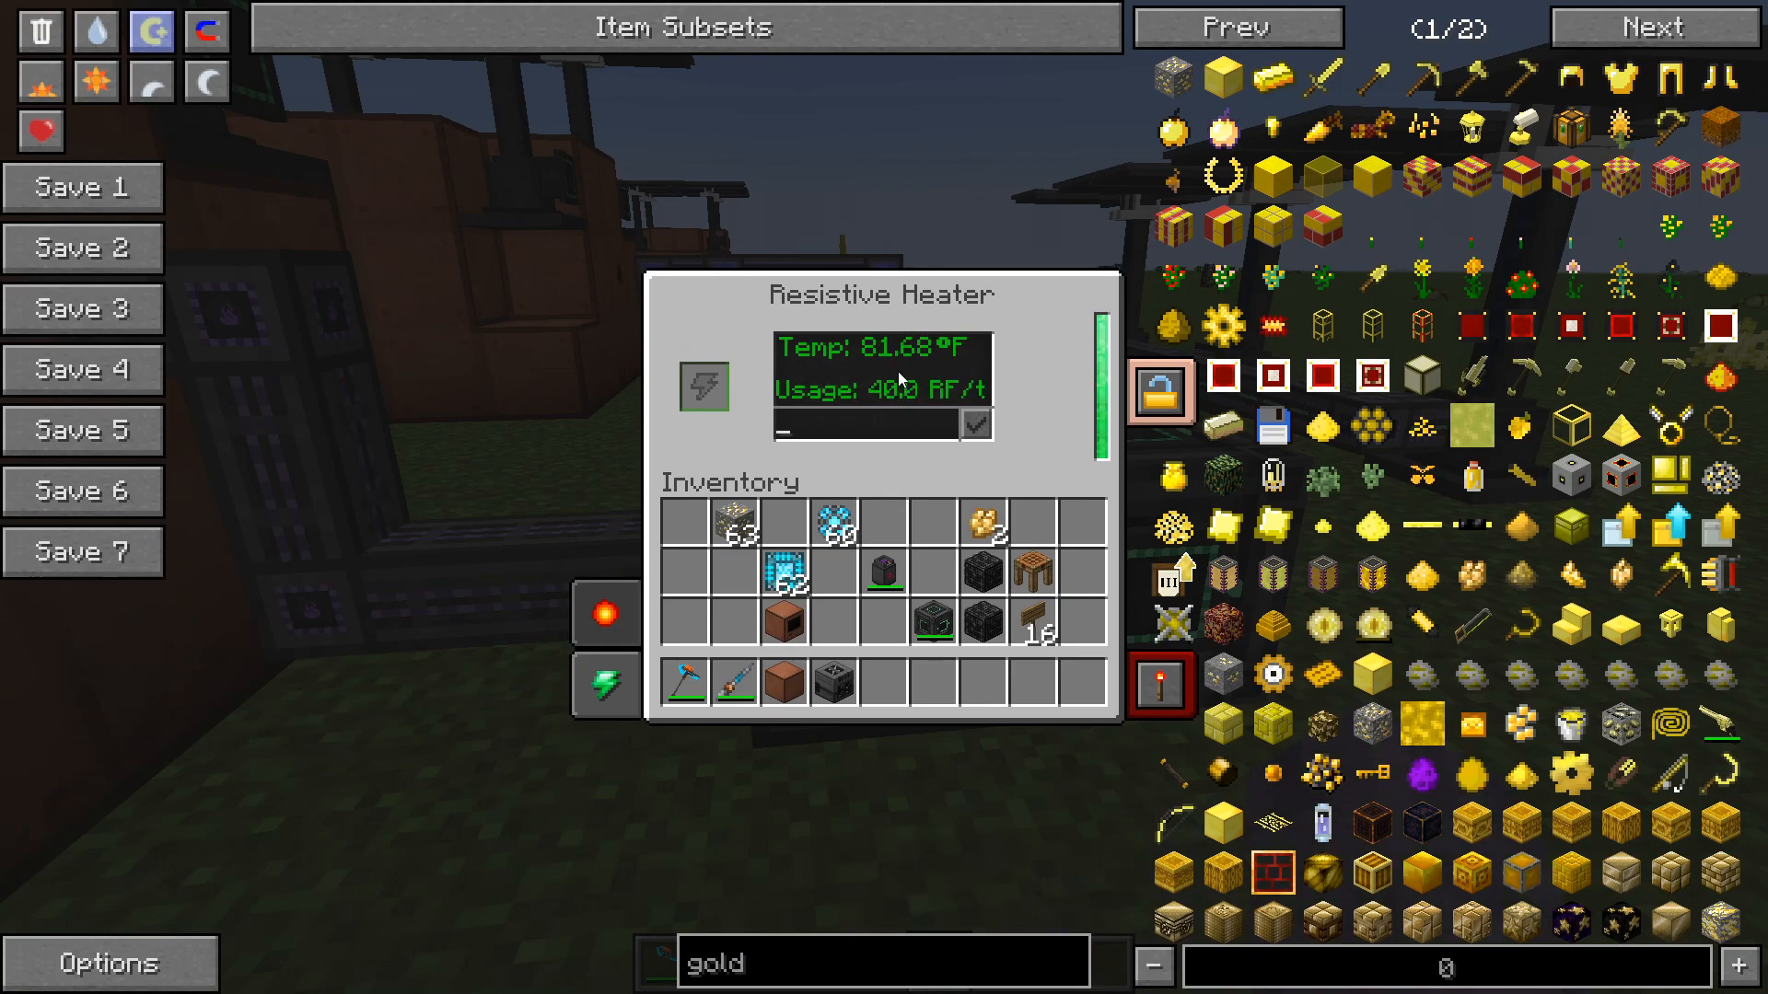
mouse_move(889, 374)
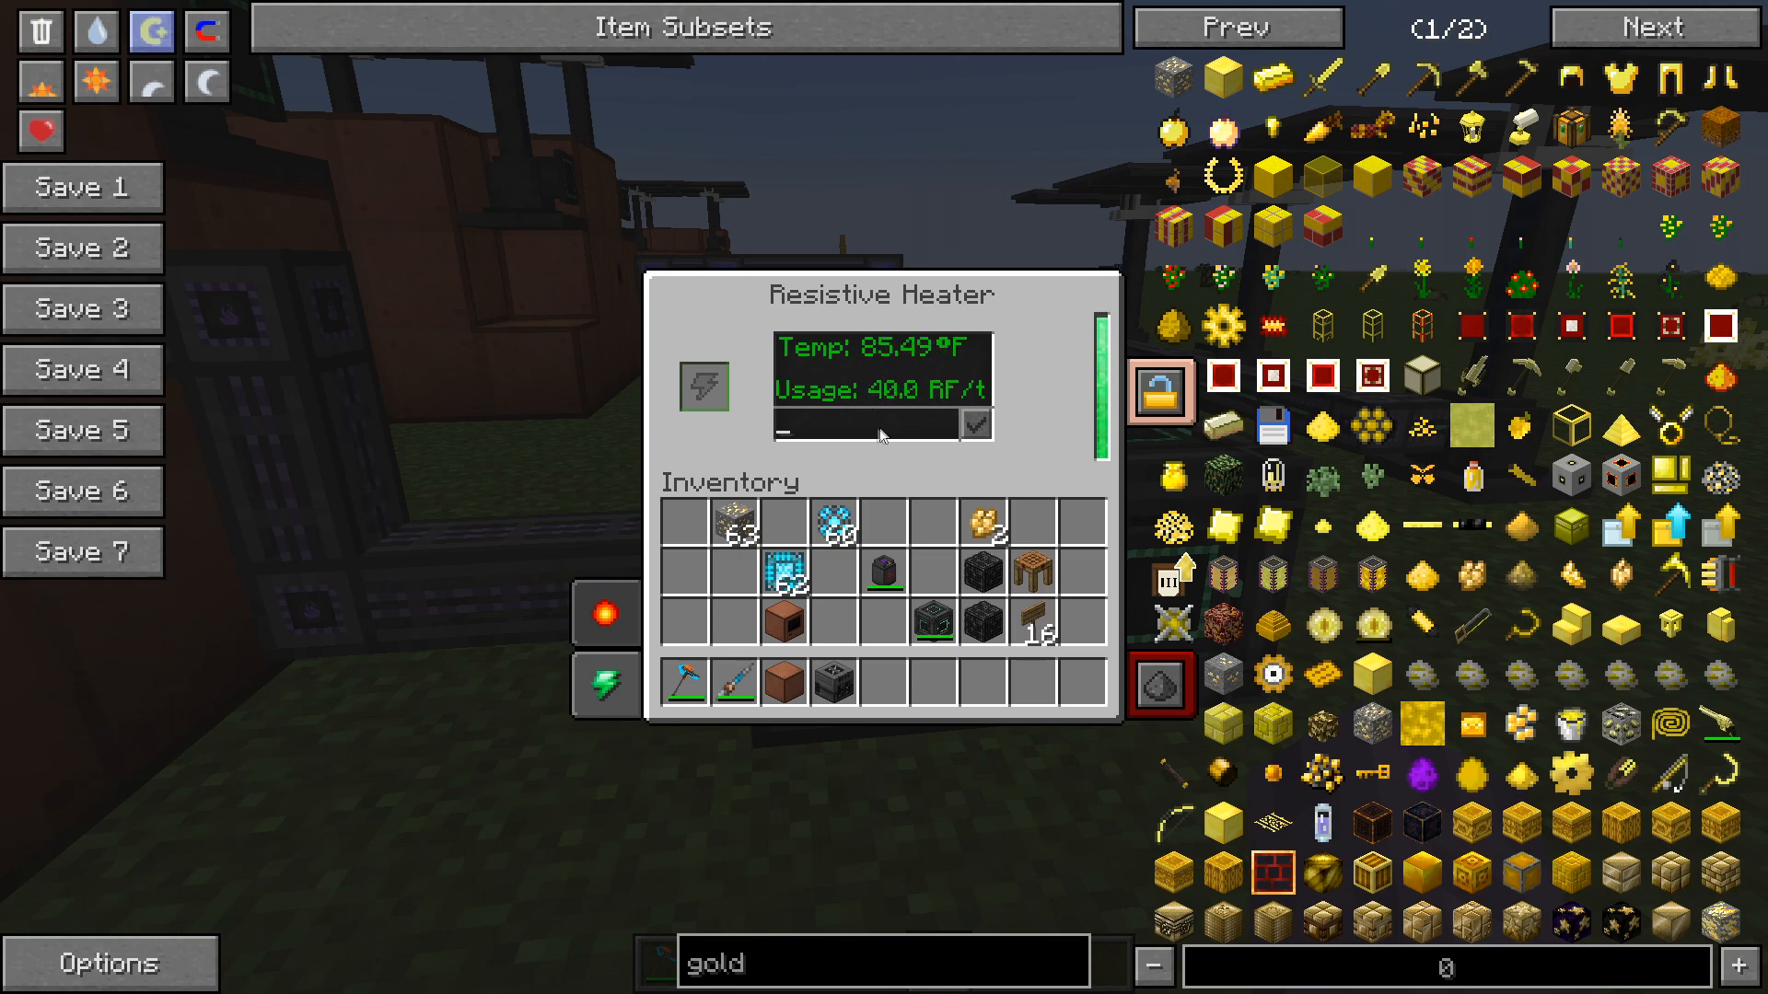
Raise the resistive heater usage to 400 RF/t, then check the tower controller and heater status.
type("400")
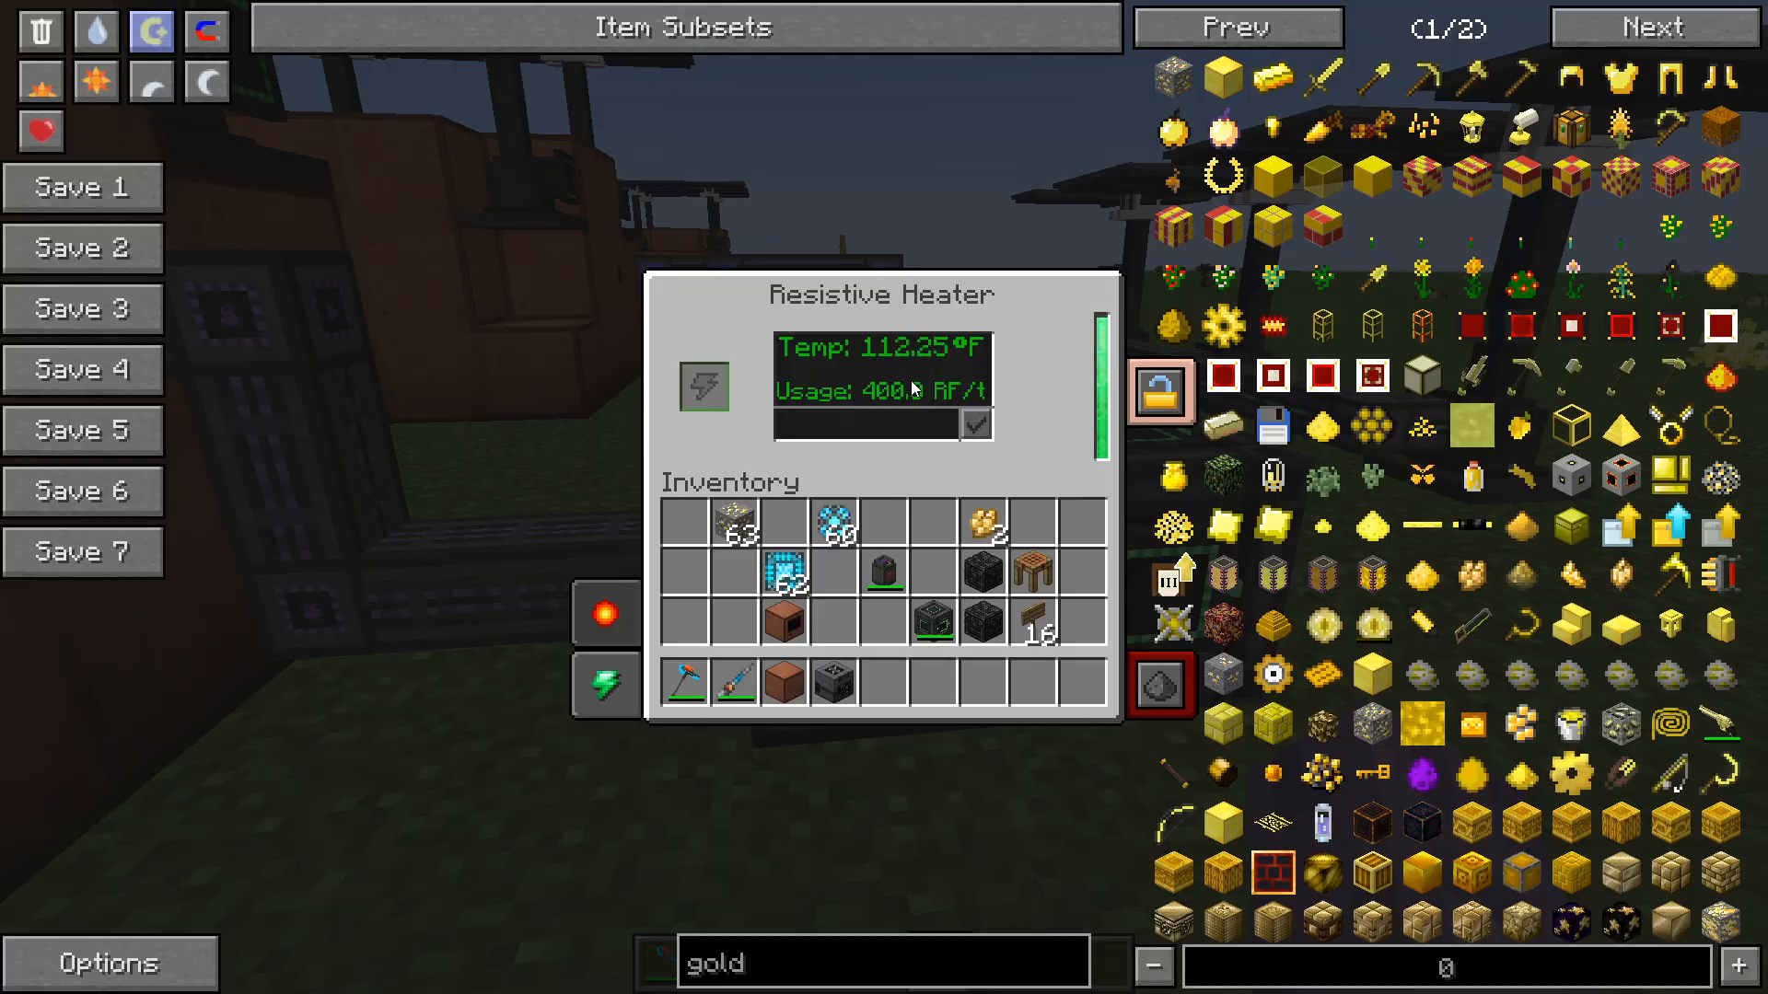
key("Escape")
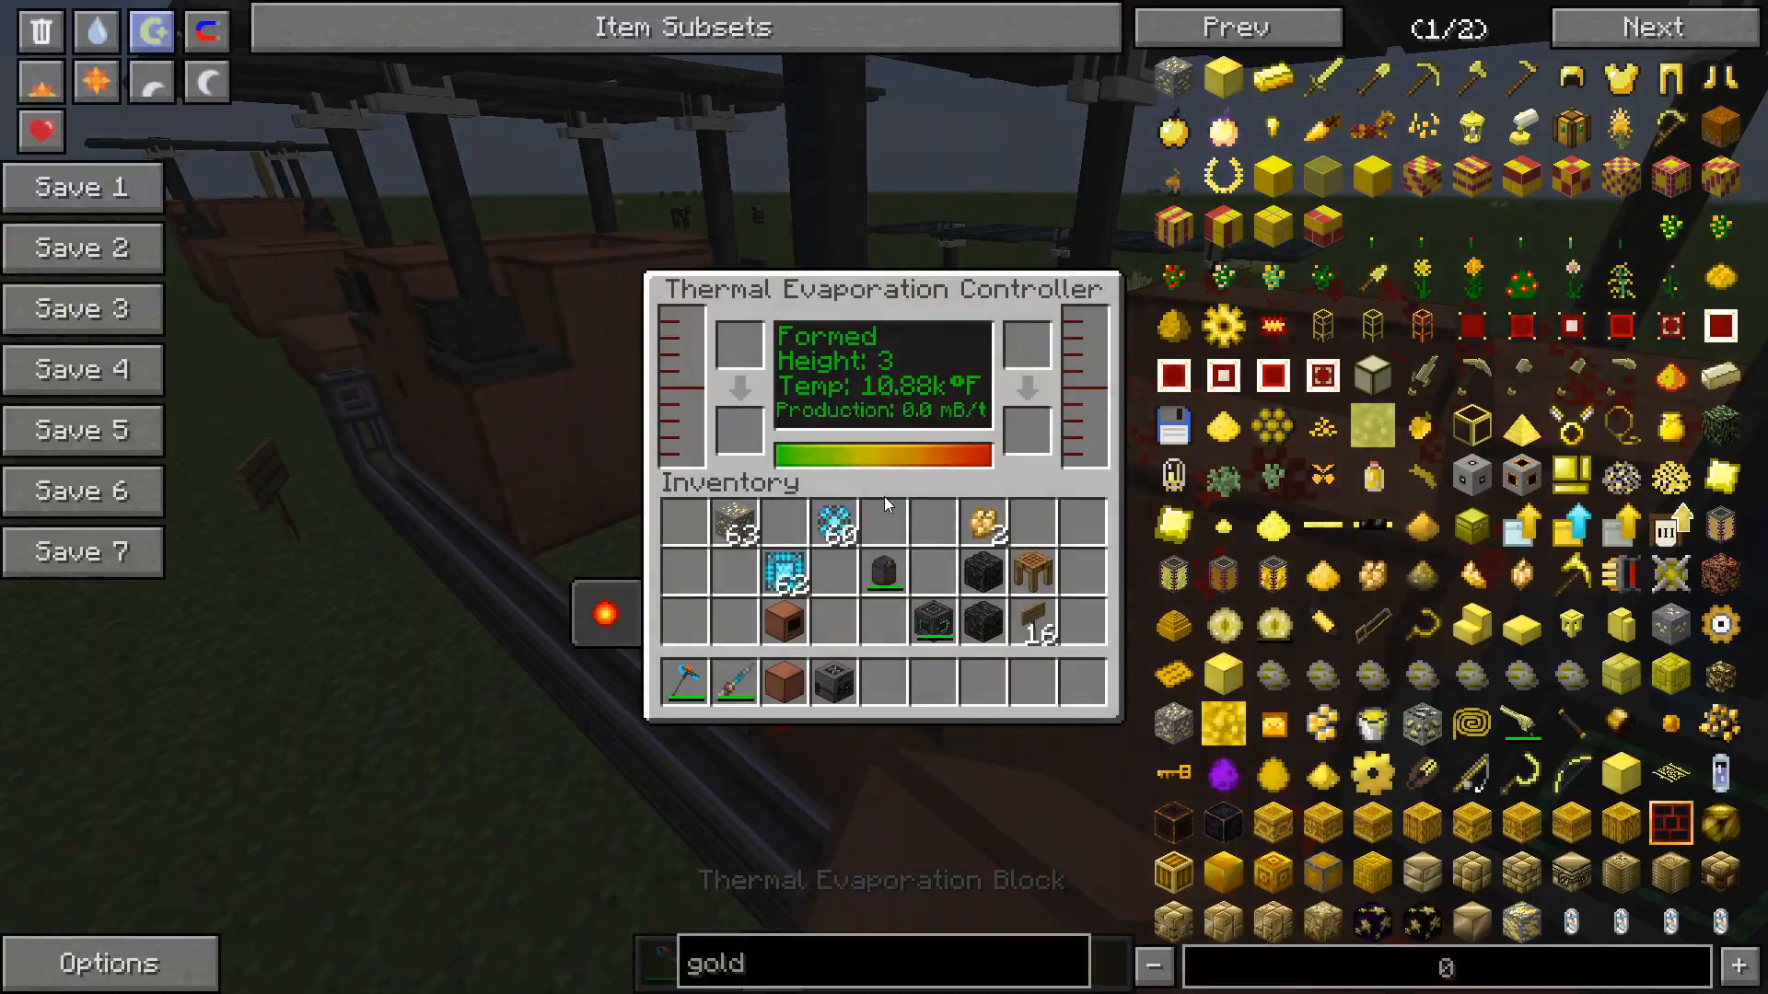
key("Escape")
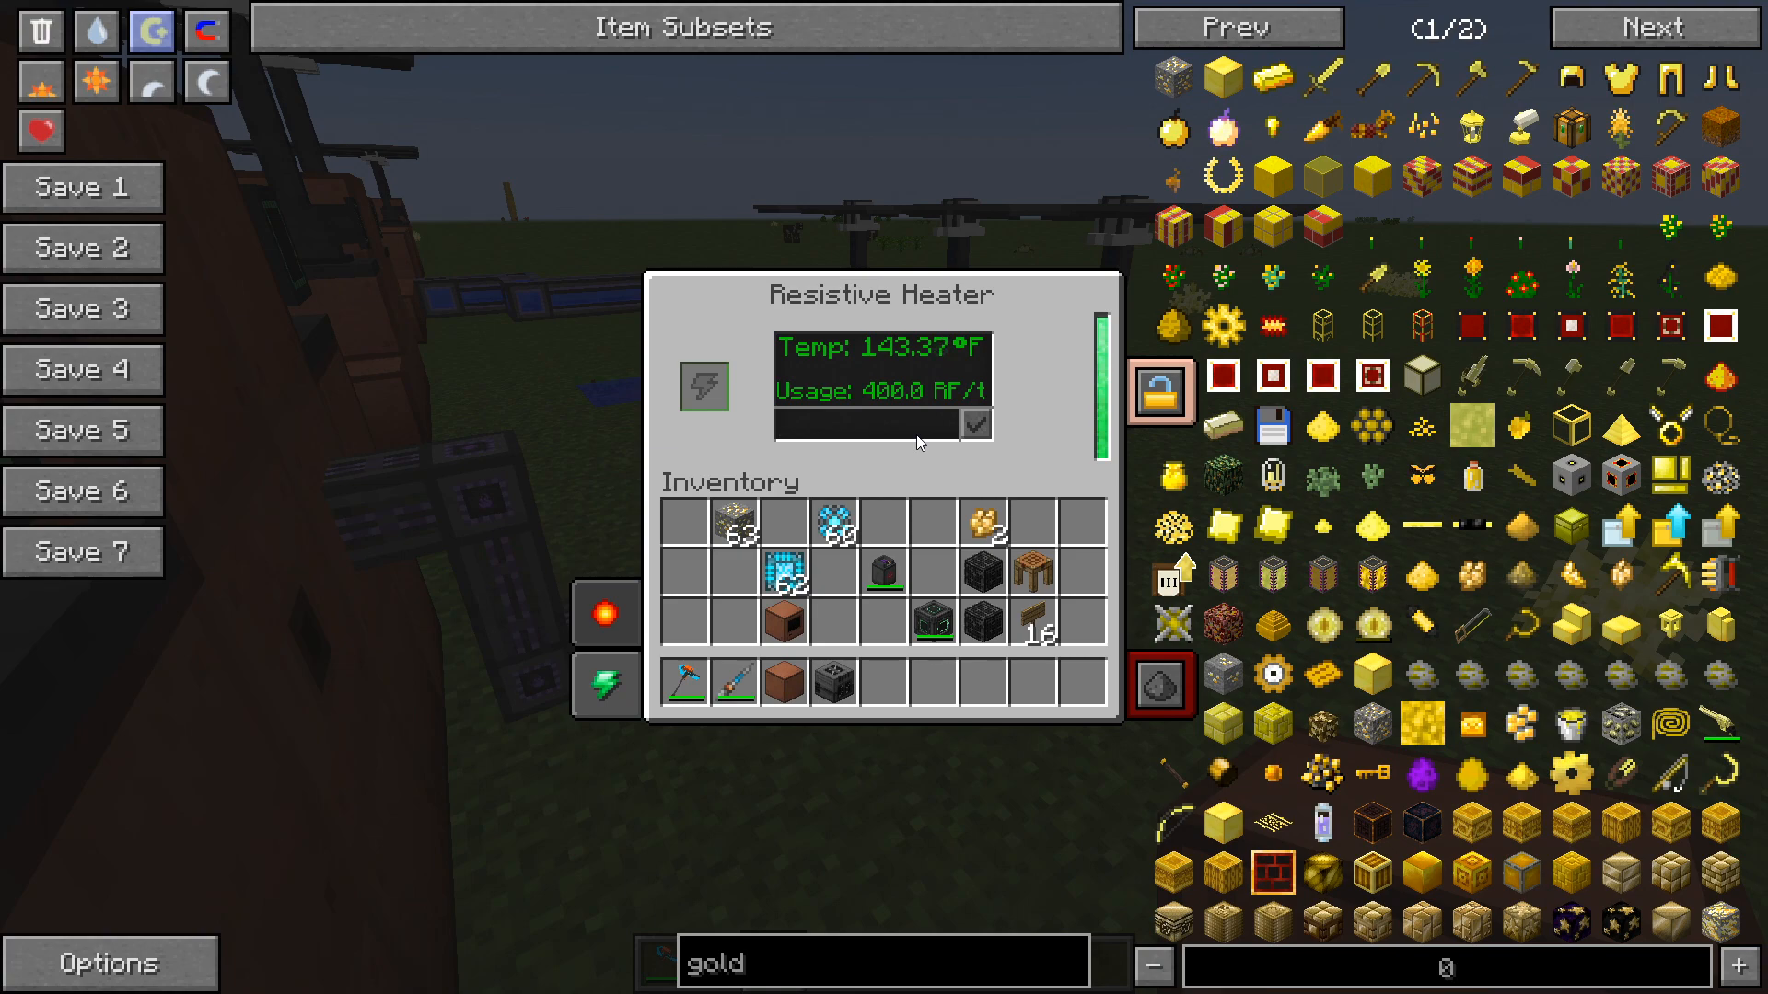
key("Escape")
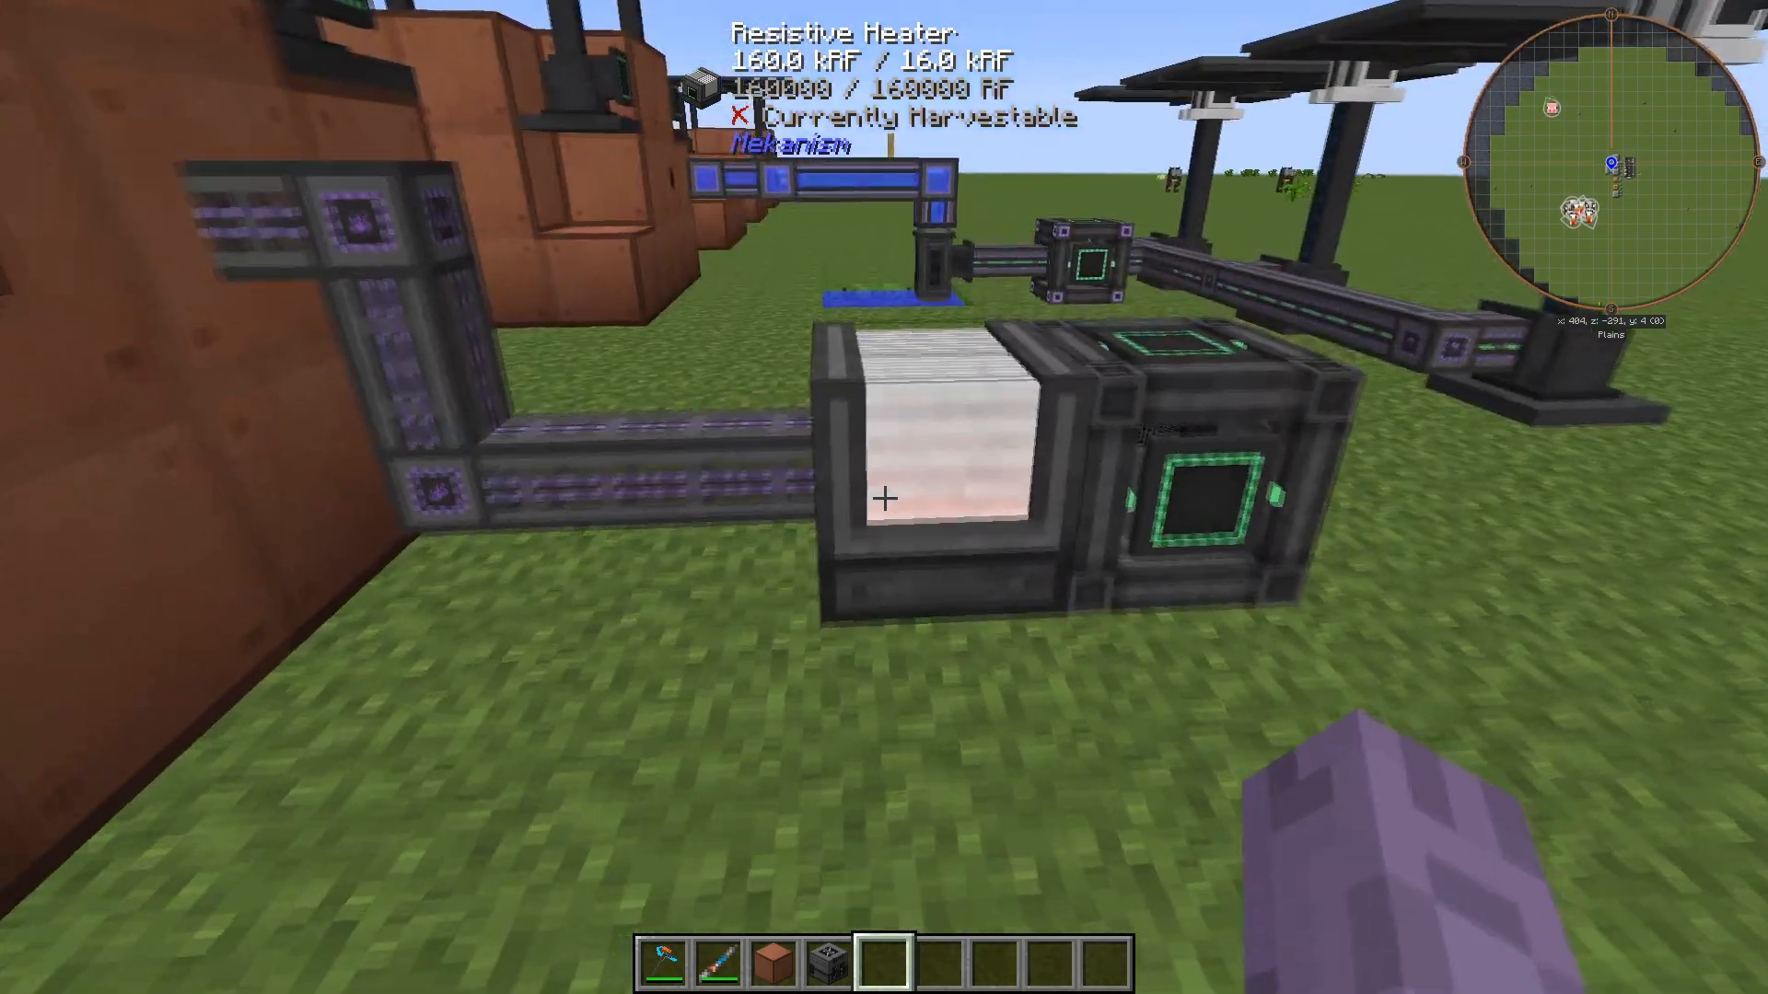
mouse_move(884, 497)
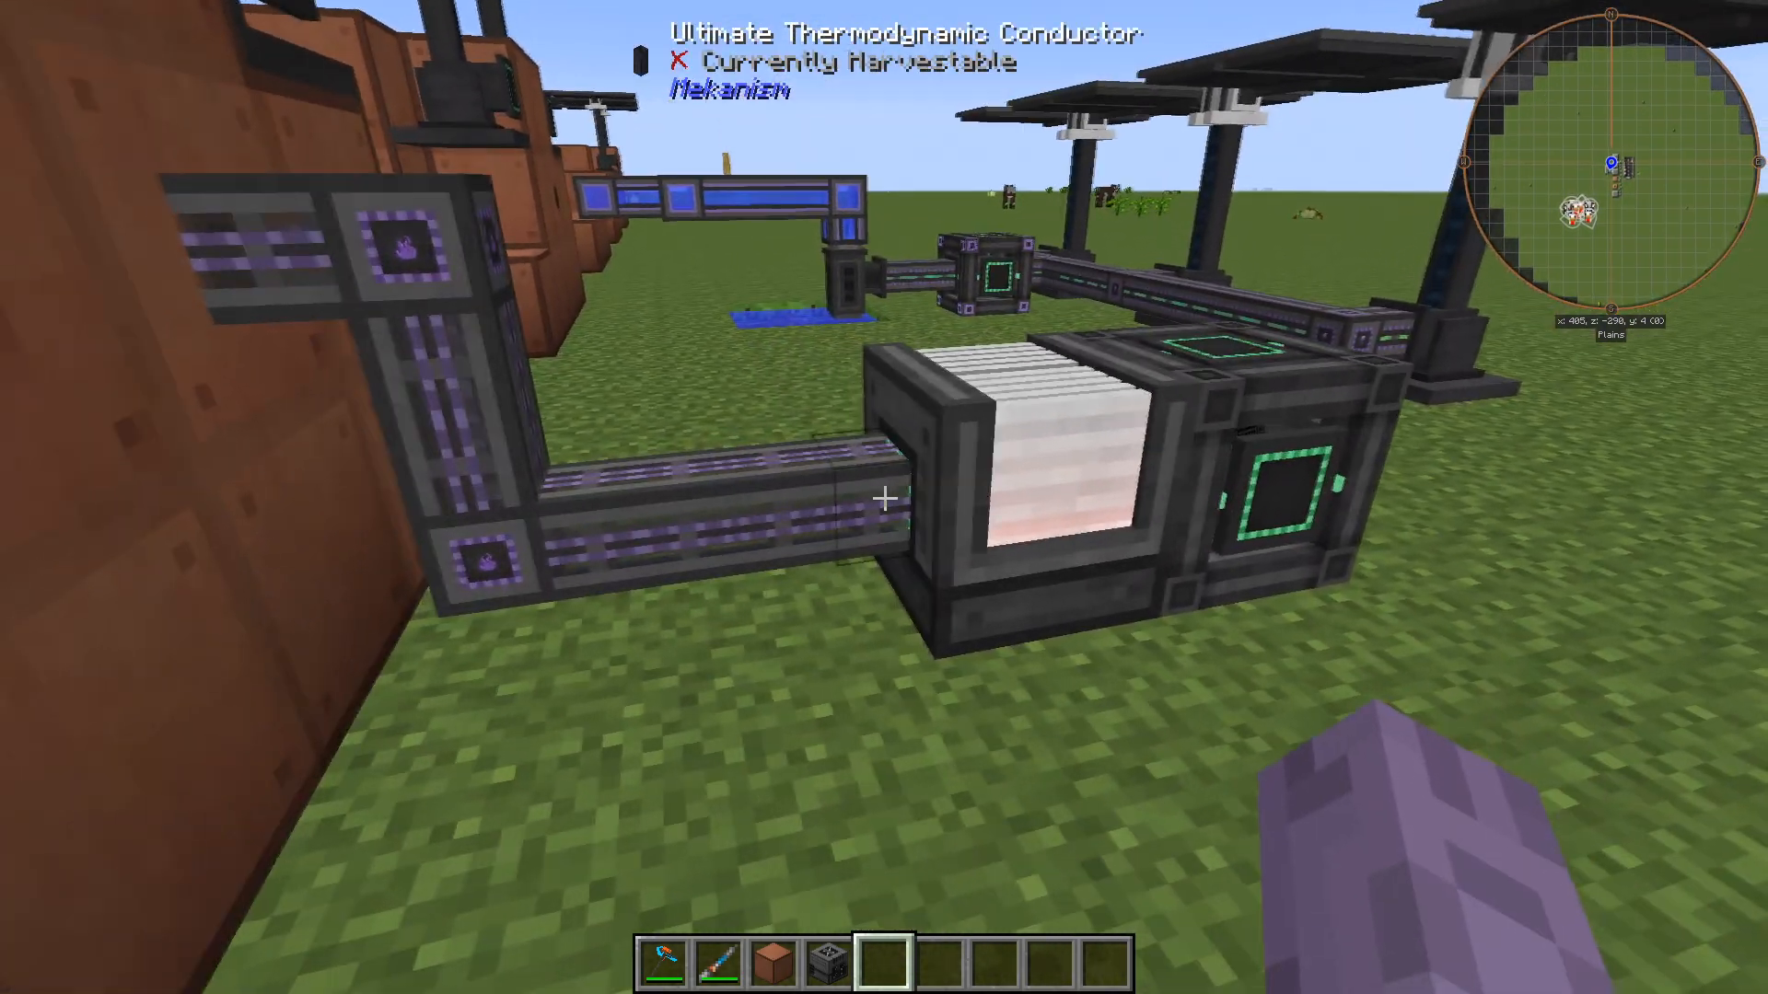
key("F3")
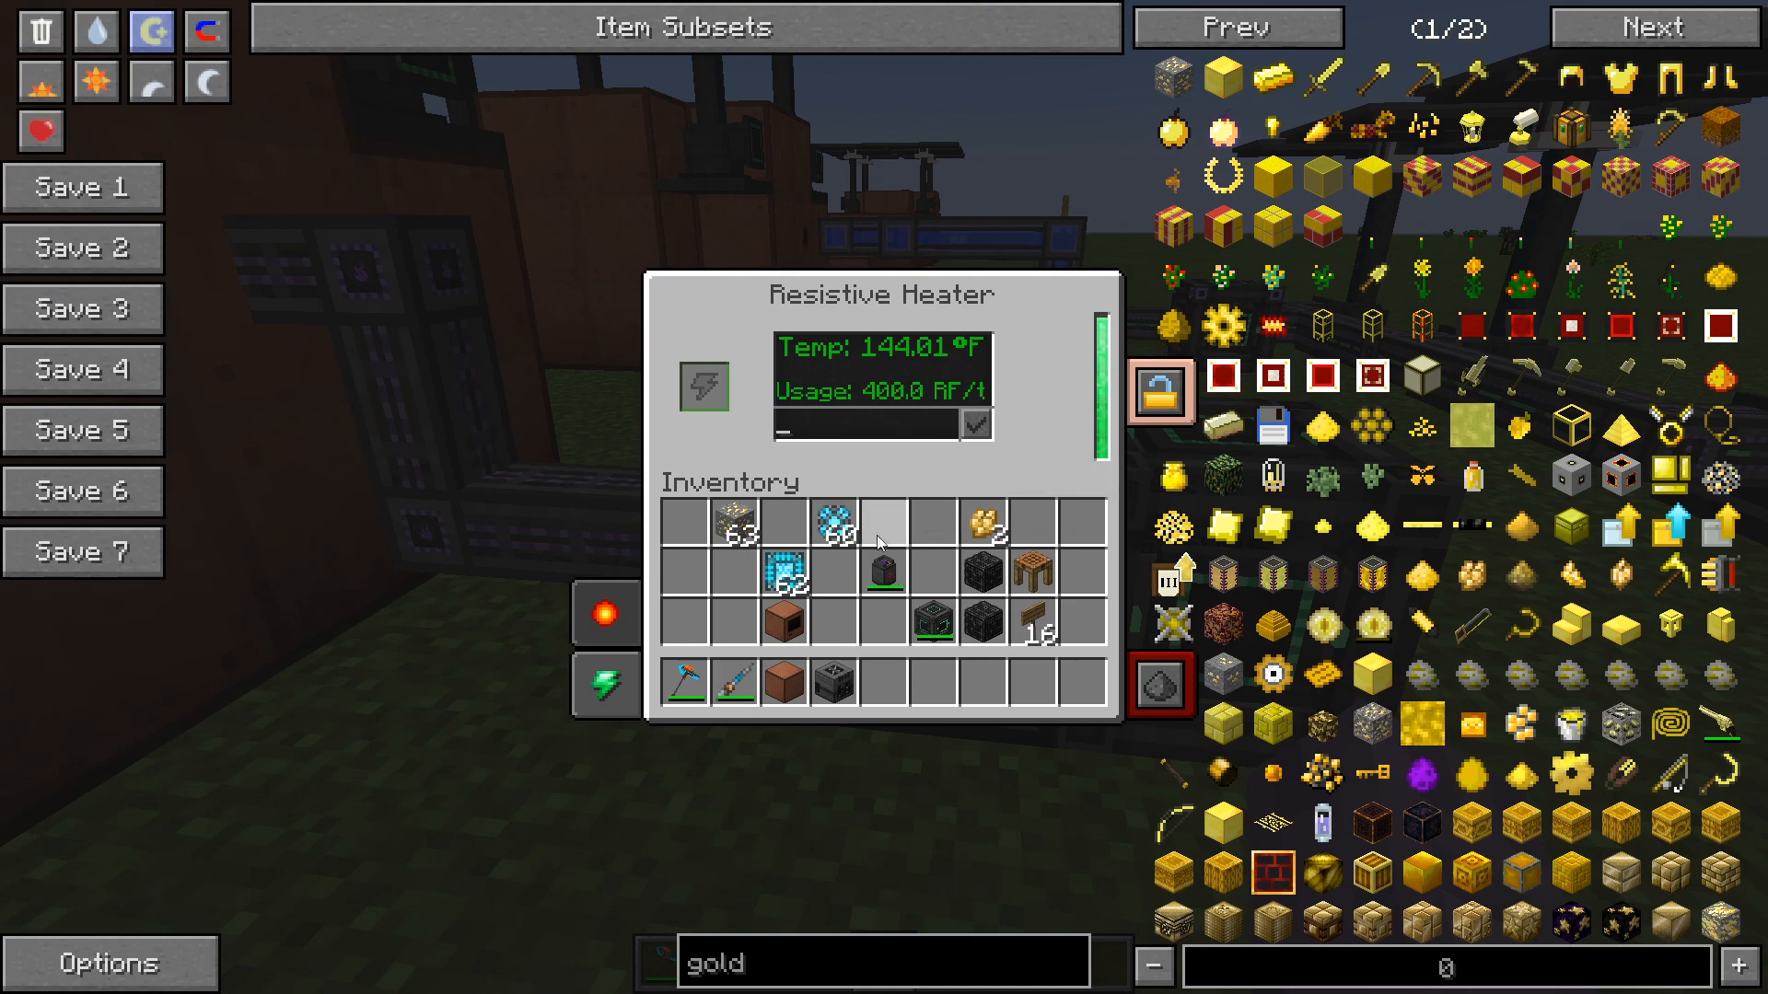
key("Escape")
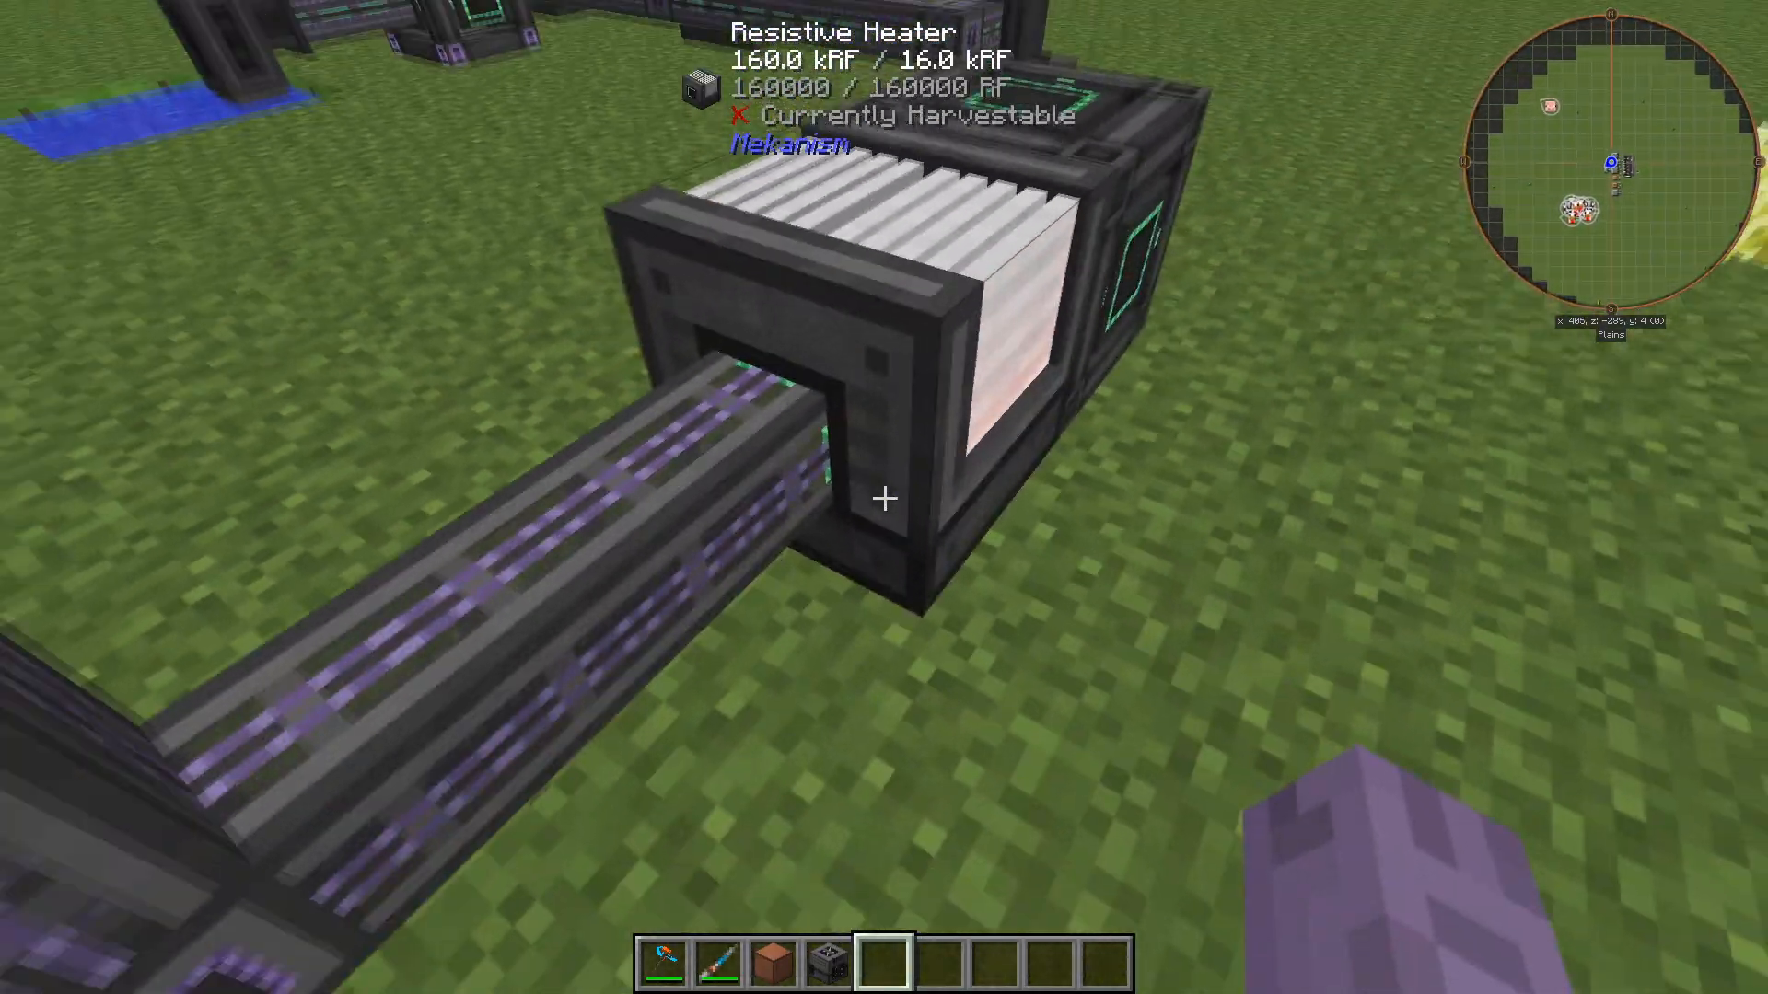
mouse_move(884, 495)
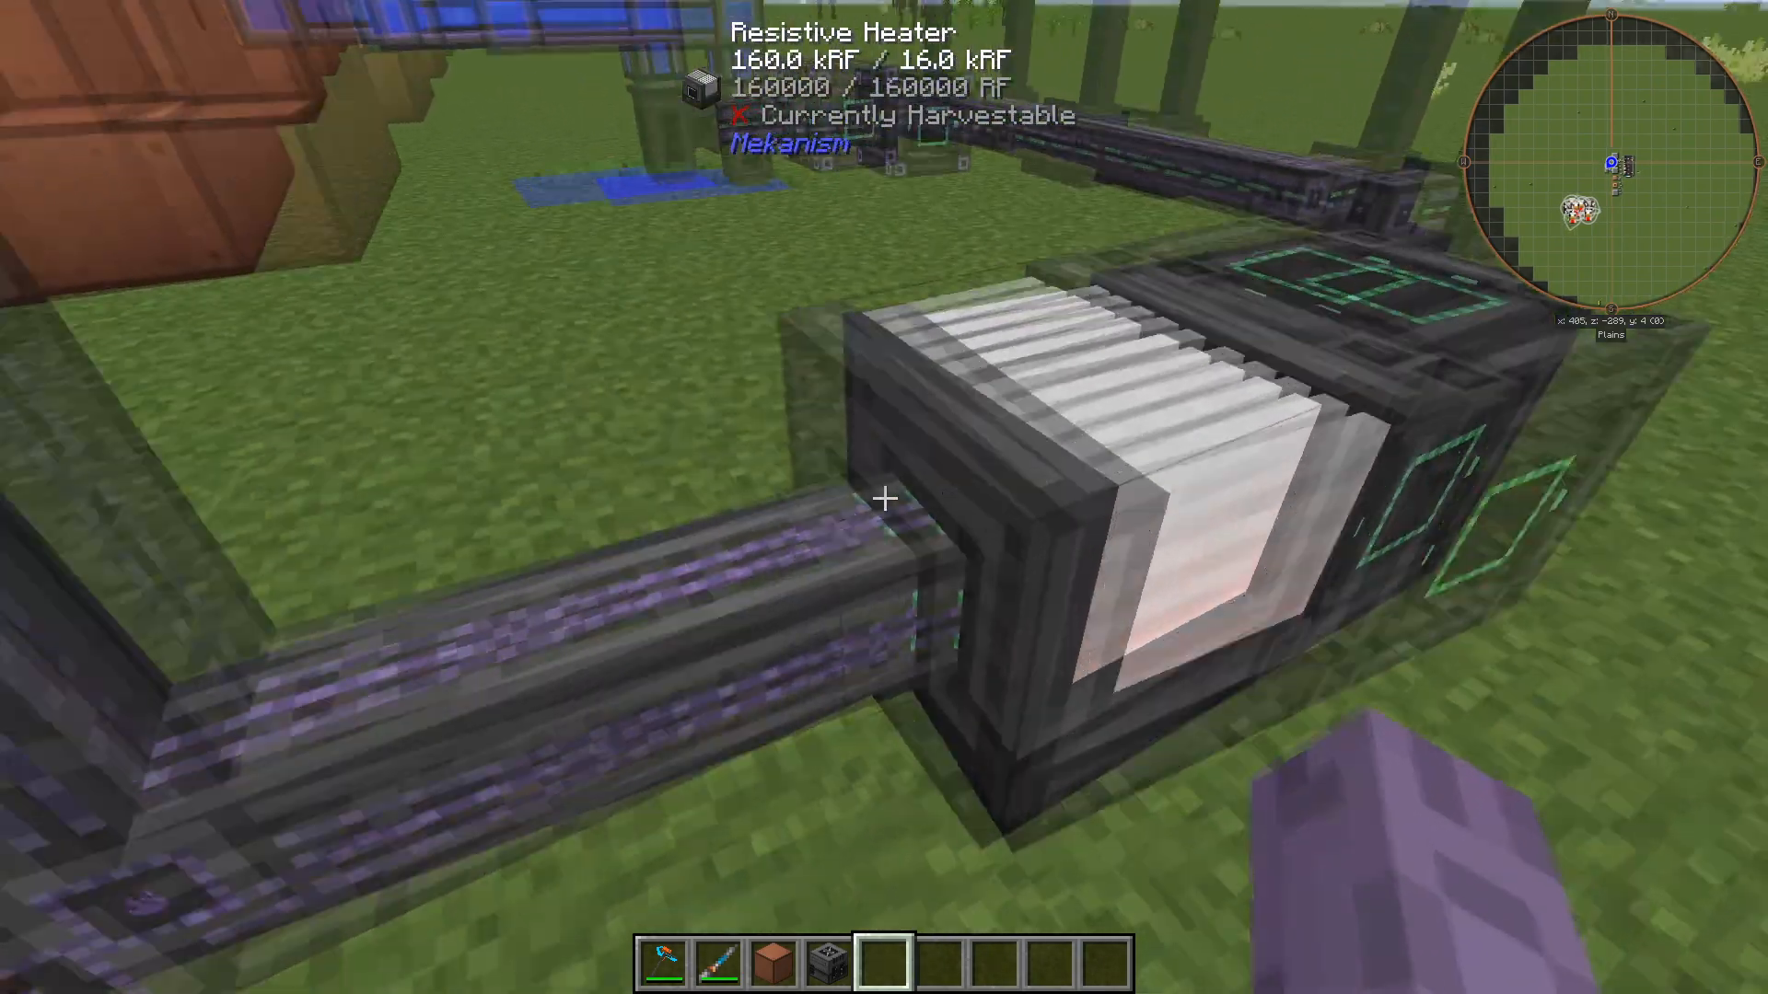
mouse_move(884, 498)
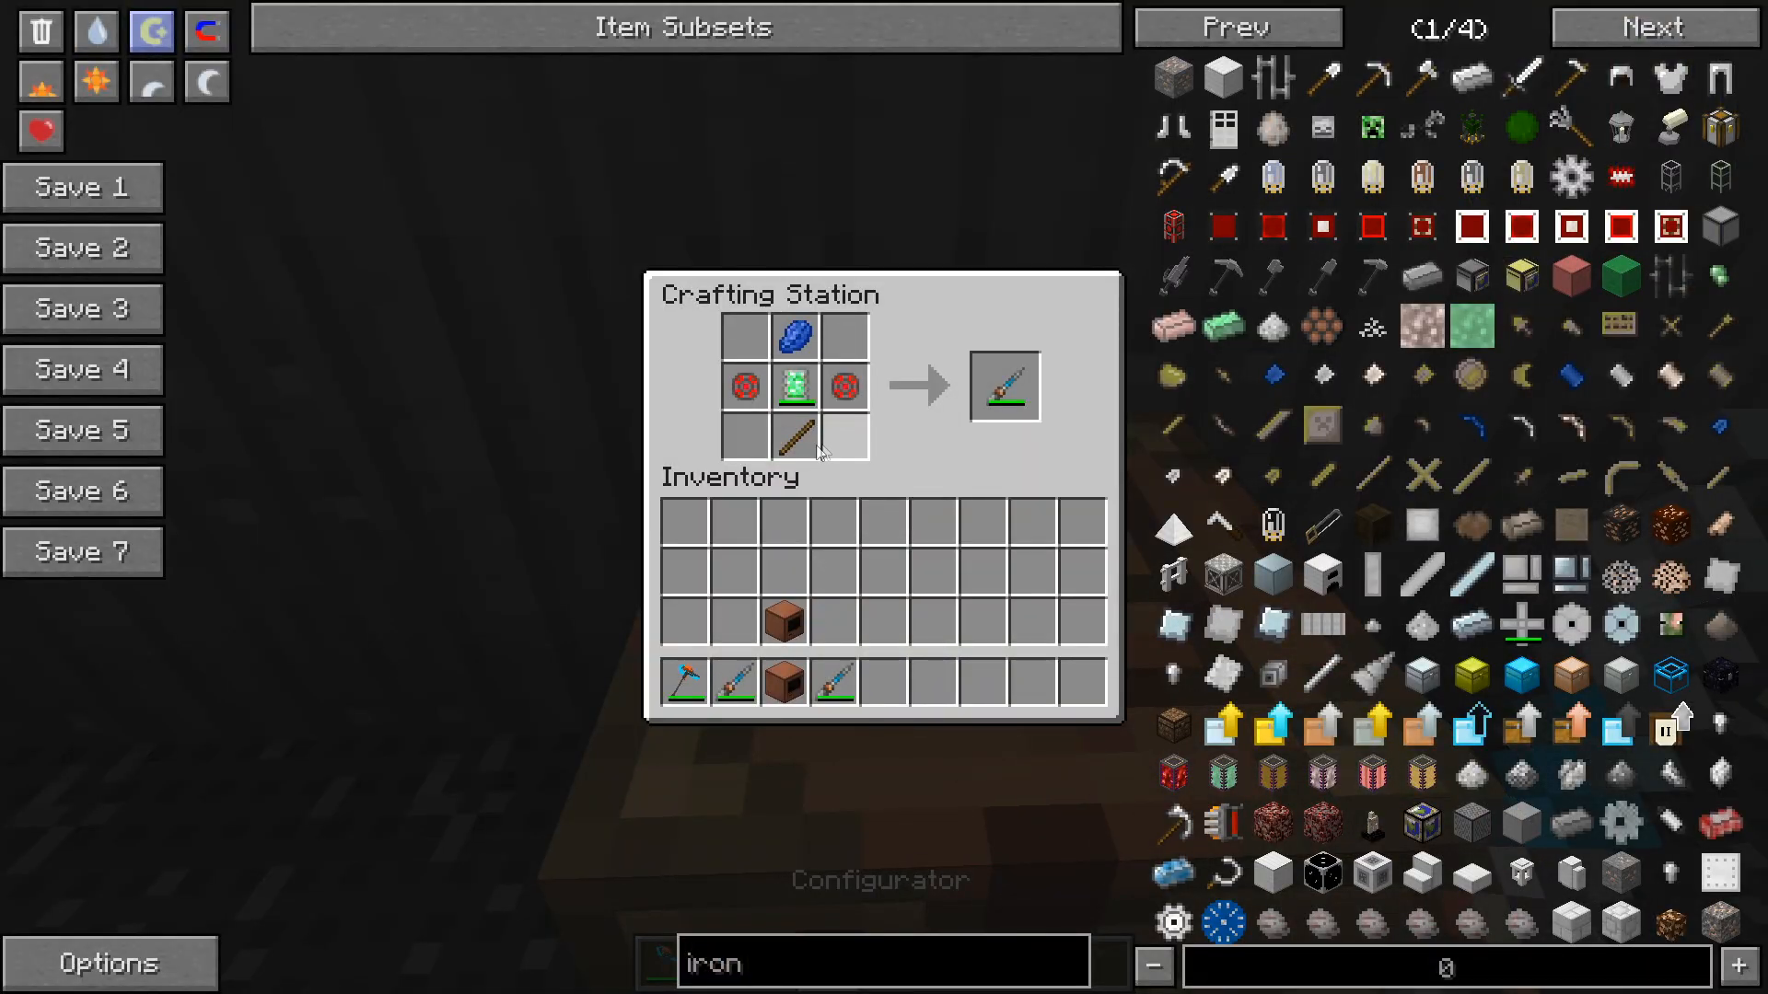
mouse_move(839, 386)
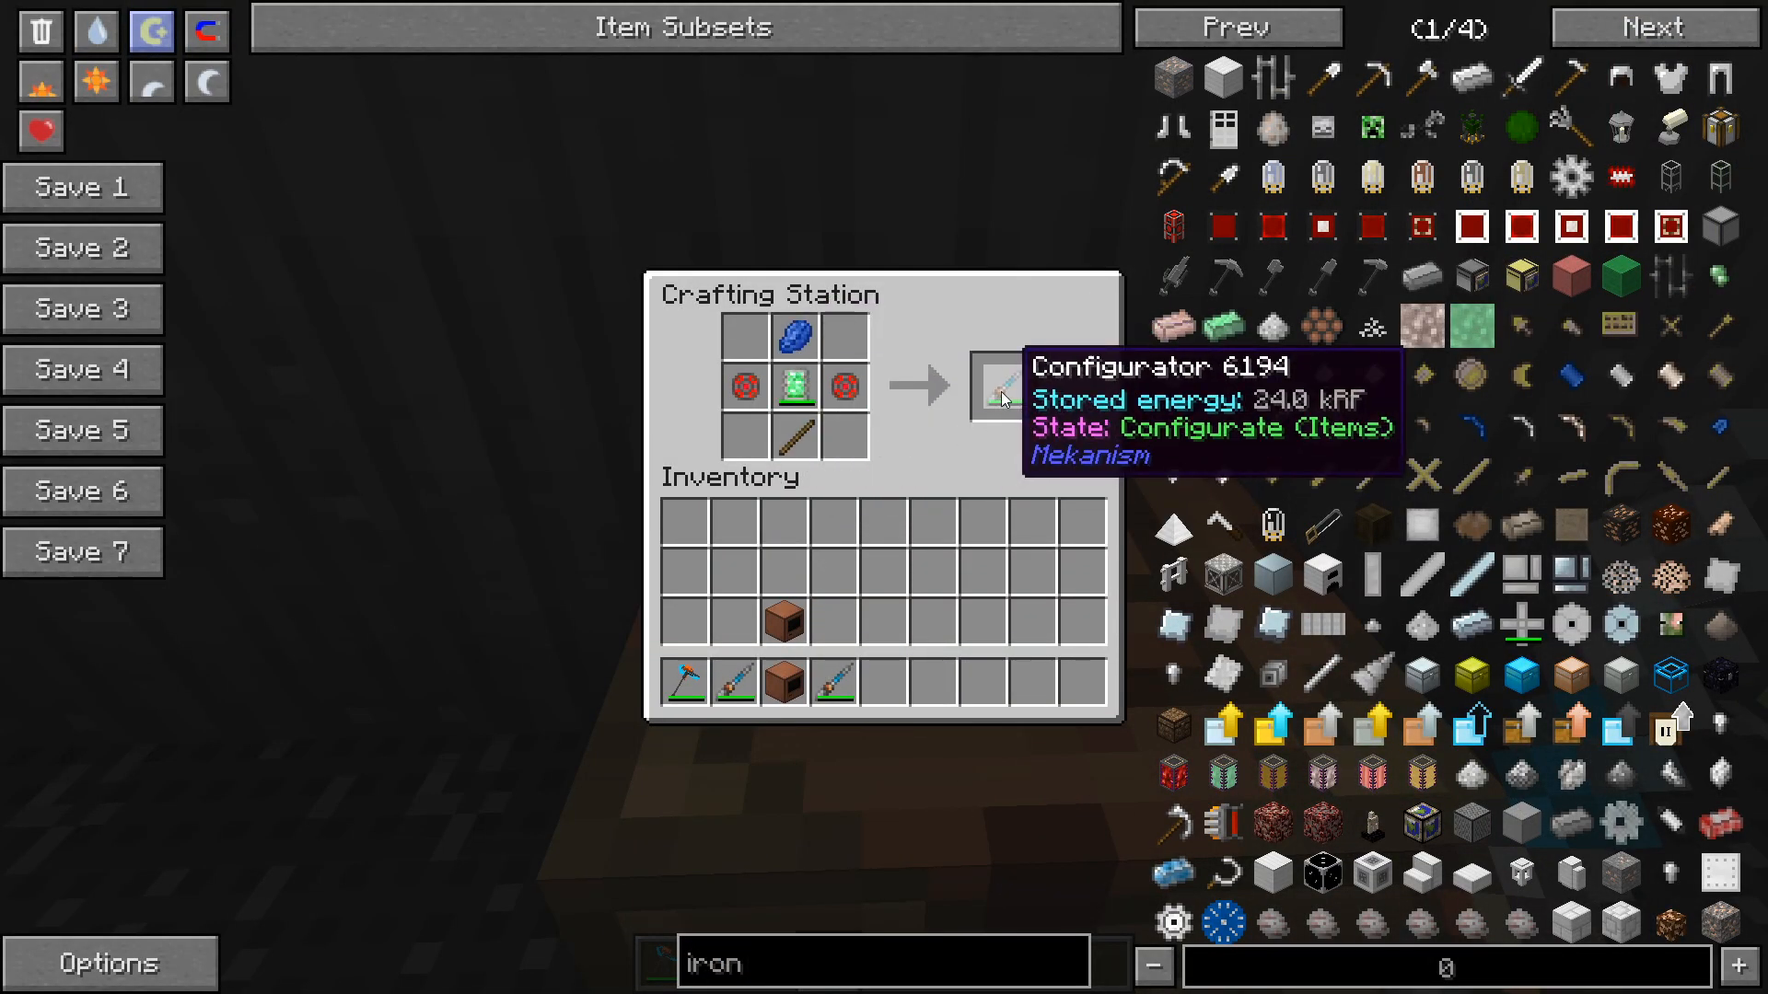
Close the Configurator recipe and return to the evaporation towers.
key("Escape")
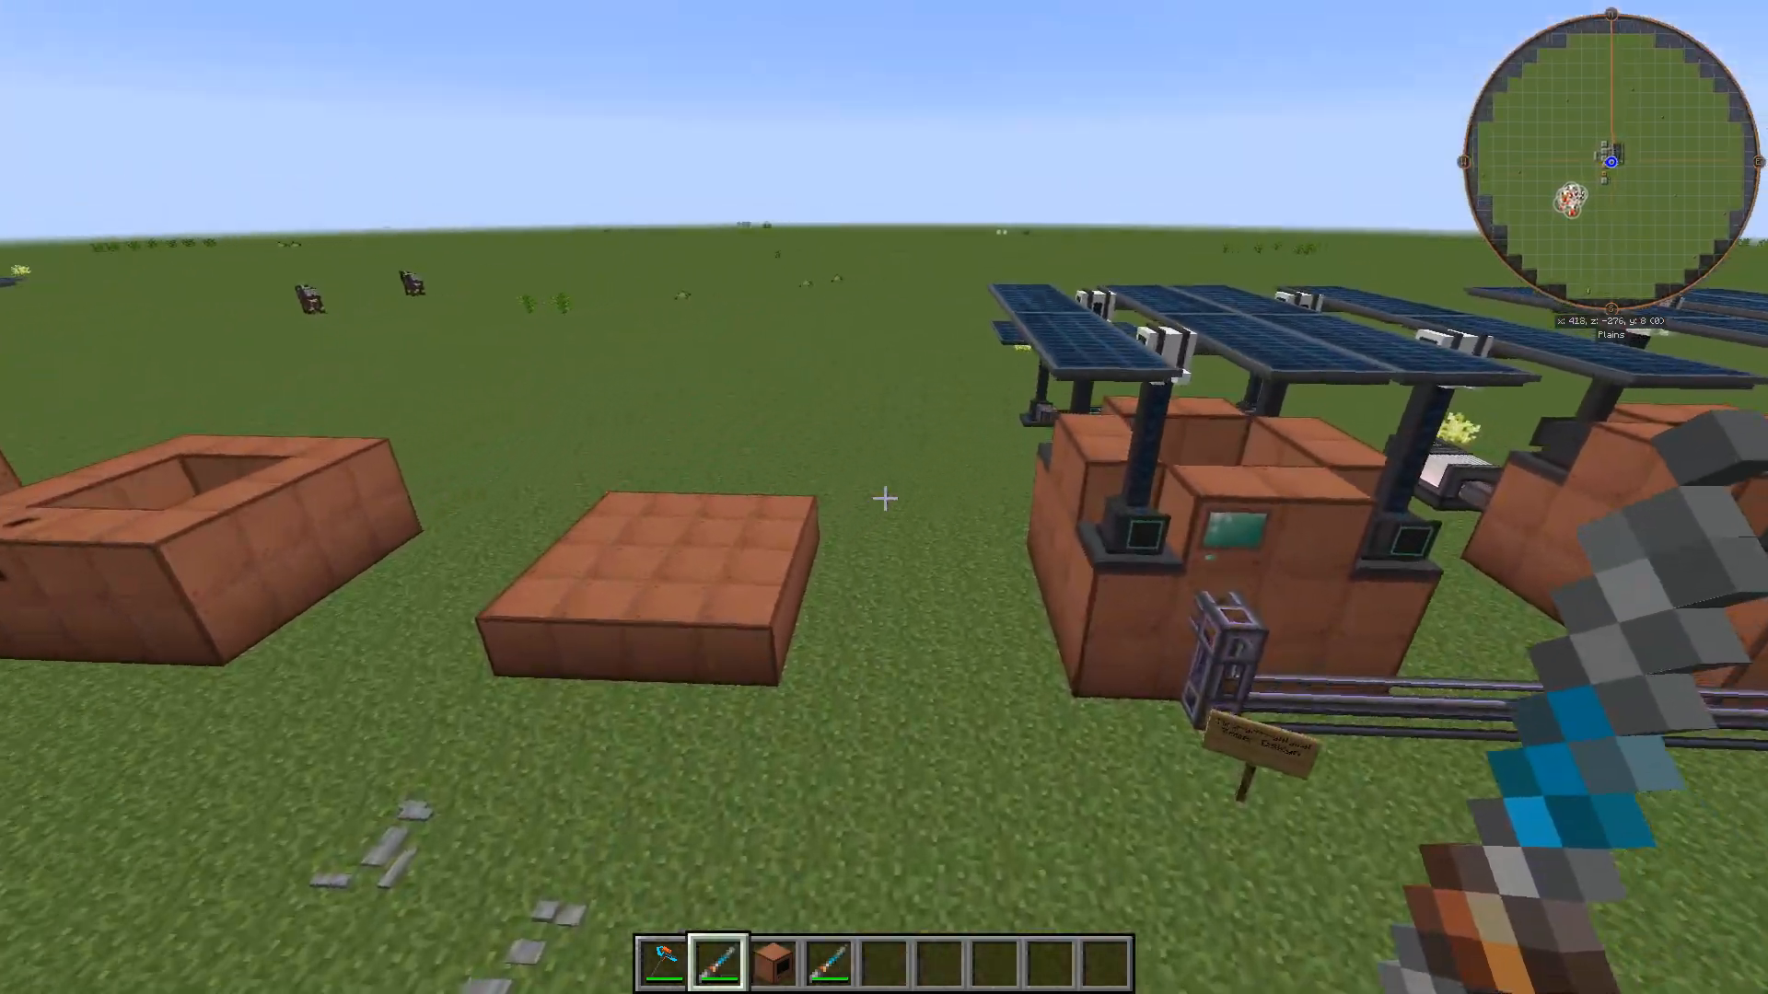
mouse_move(884, 497)
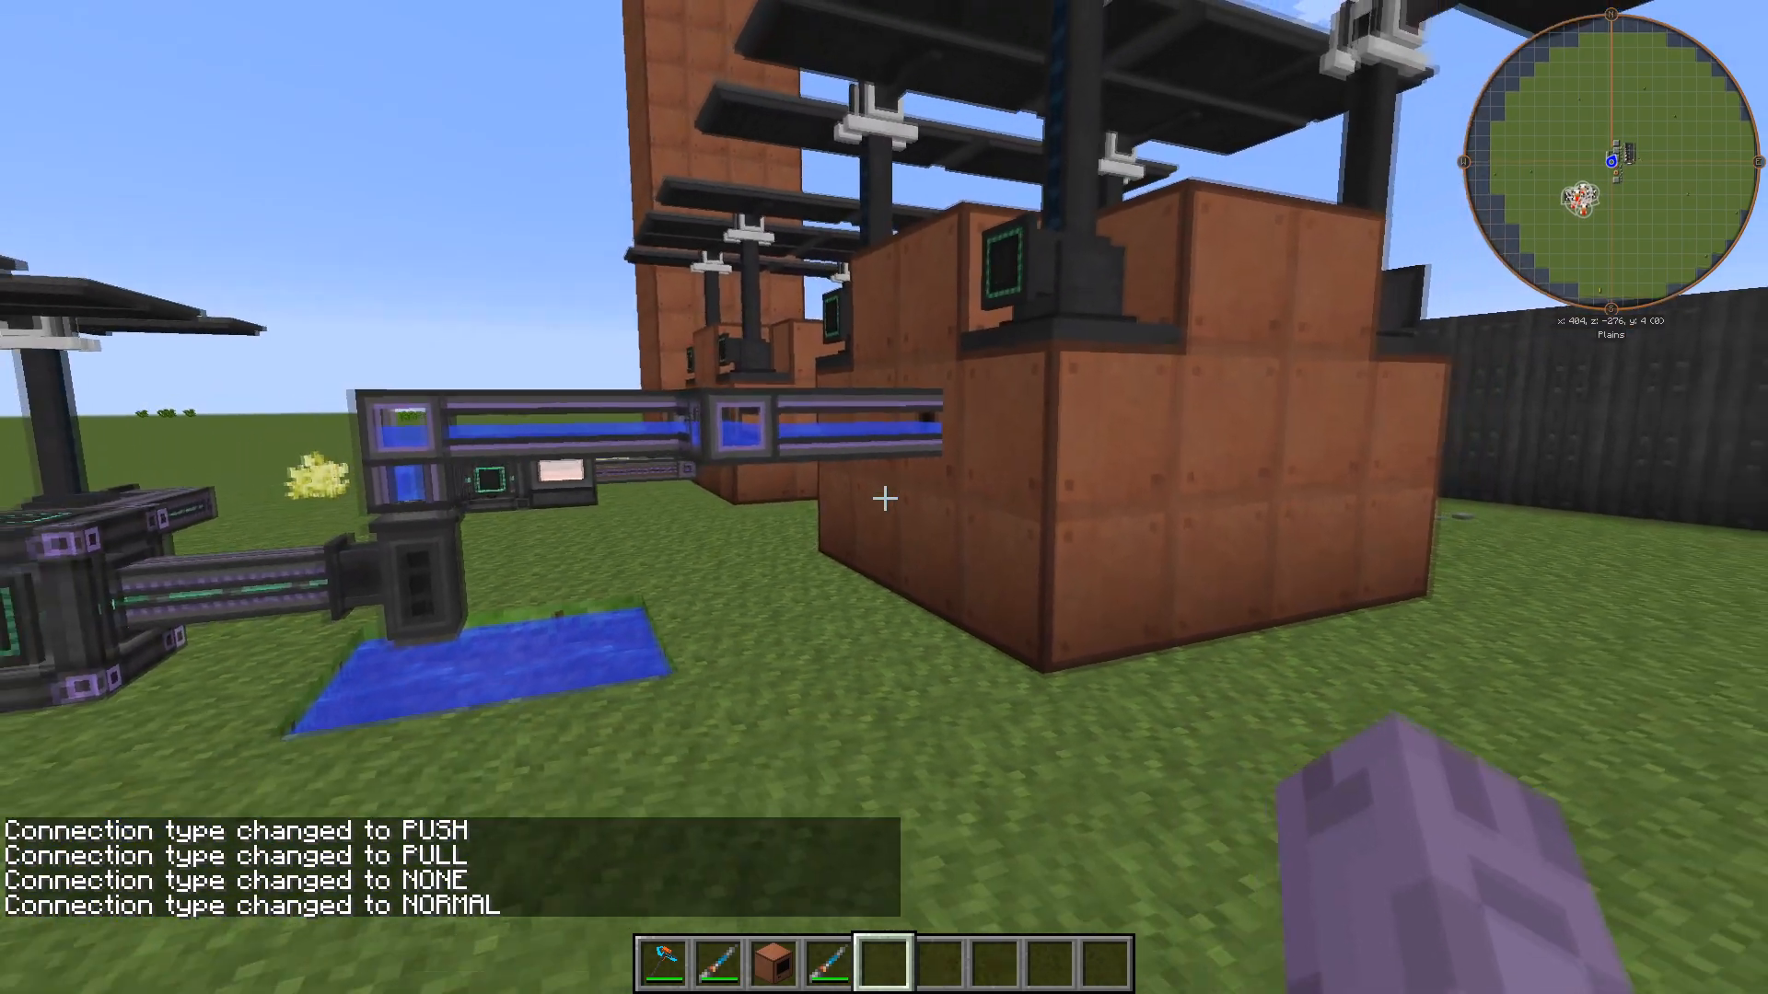
mouse_move(884, 497)
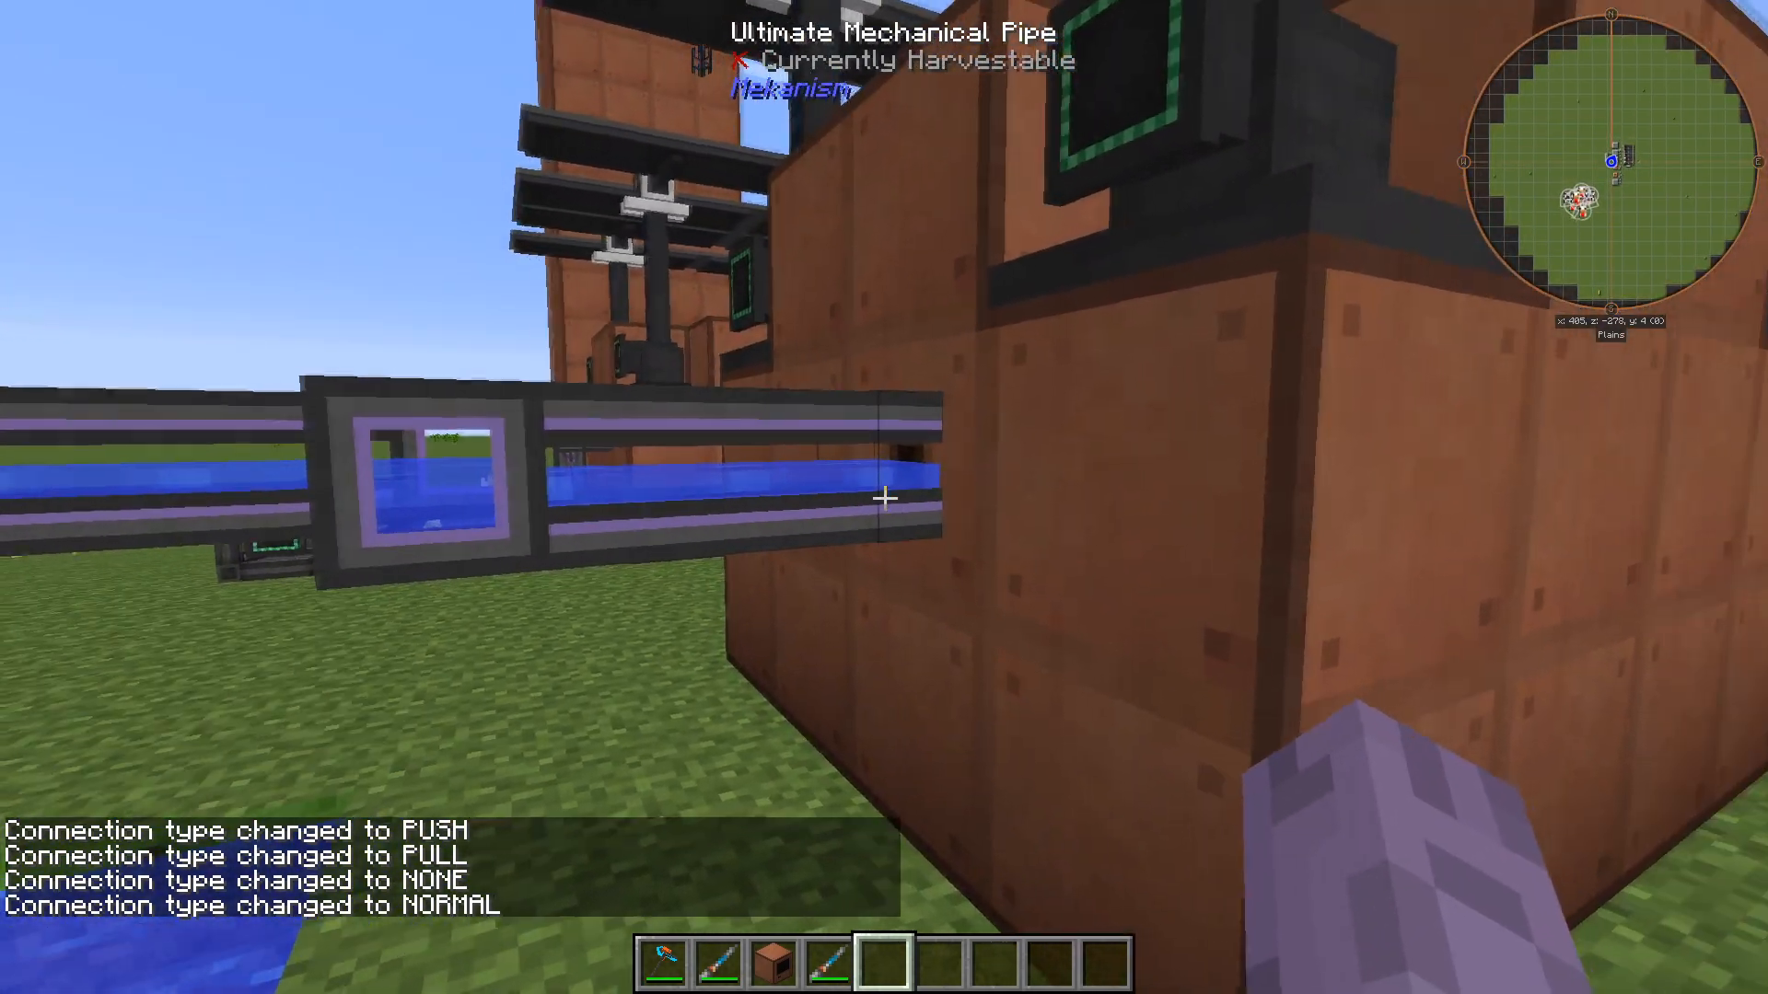
mouse_move(884, 499)
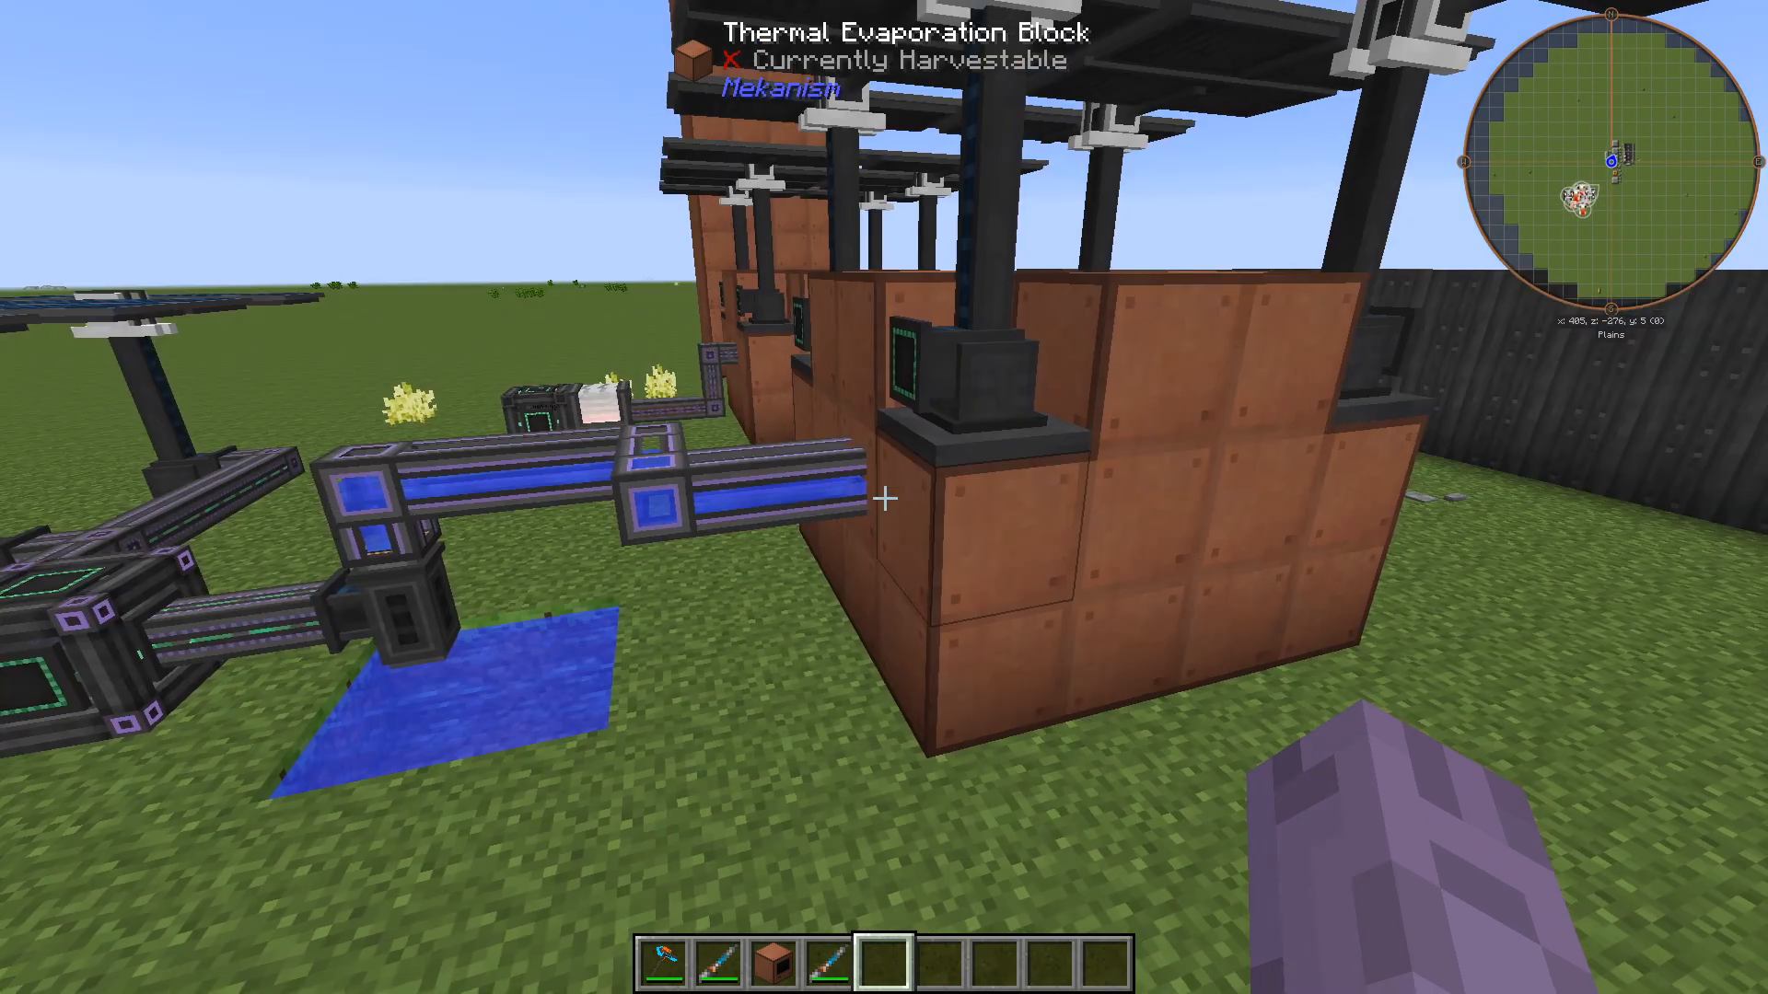
mouse_move(884, 497)
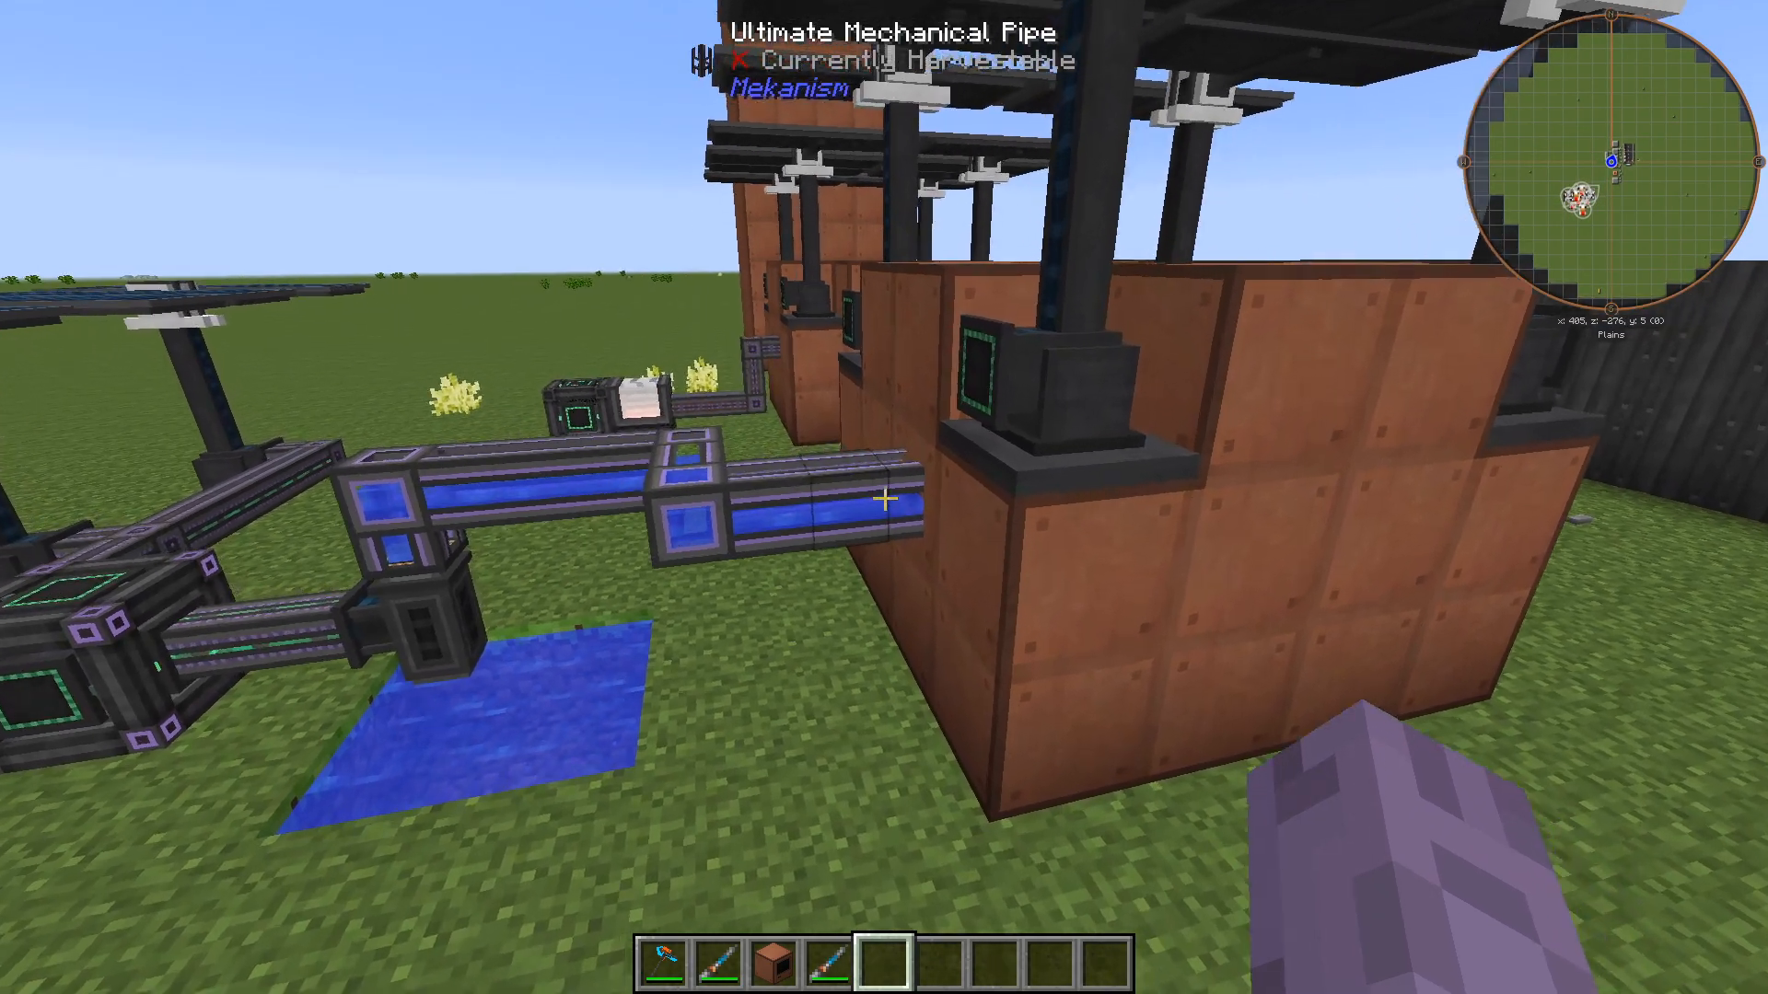
mouse_move(884, 497)
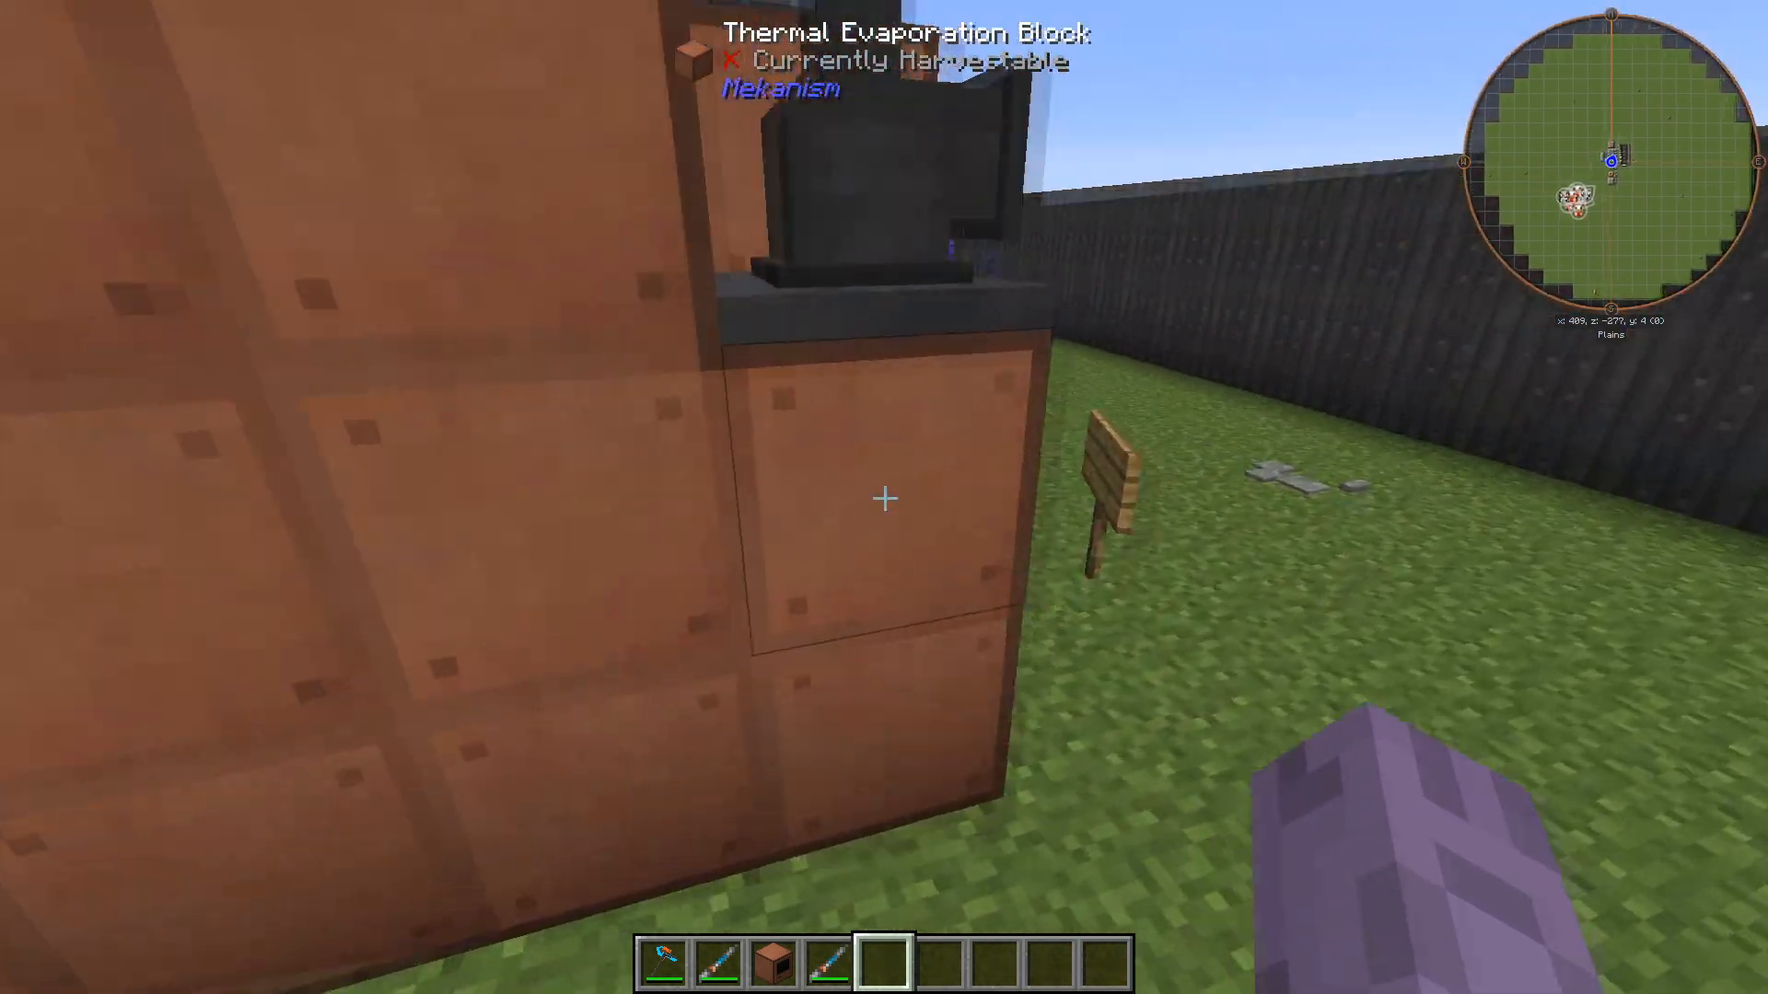
Check the tower controller showing about 191,000 mB water and brine production starting.
right_click(882, 499)
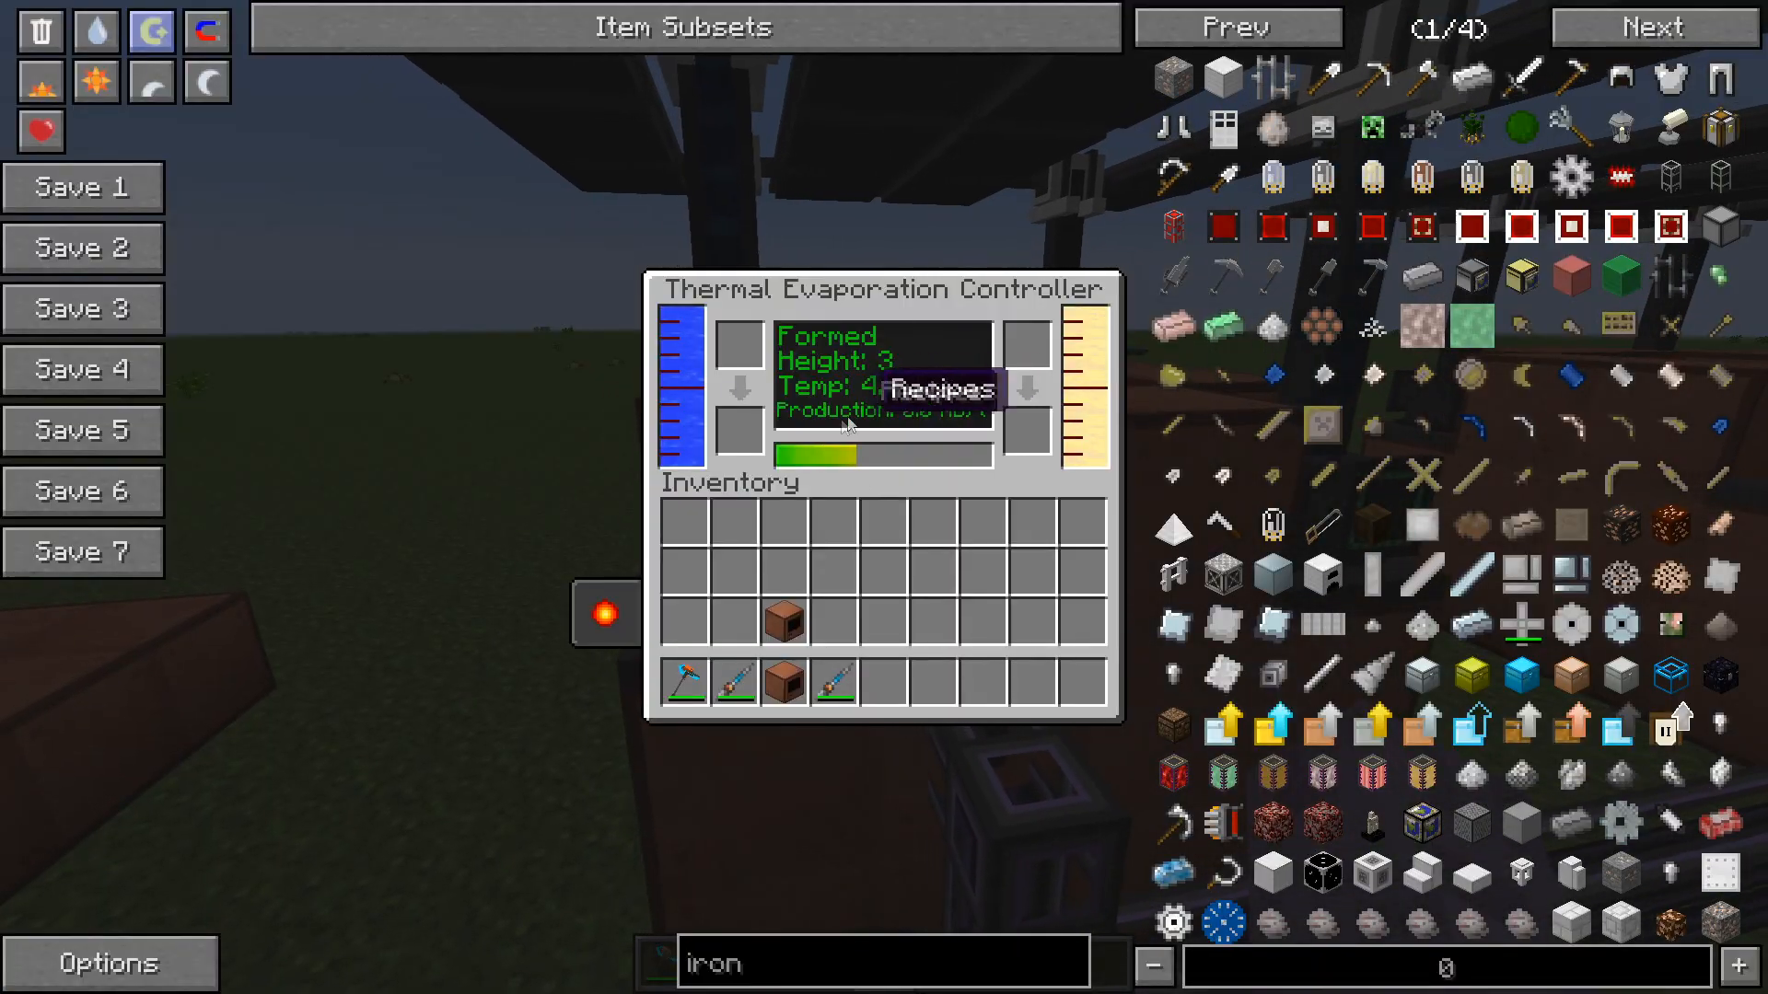
key("Escape")
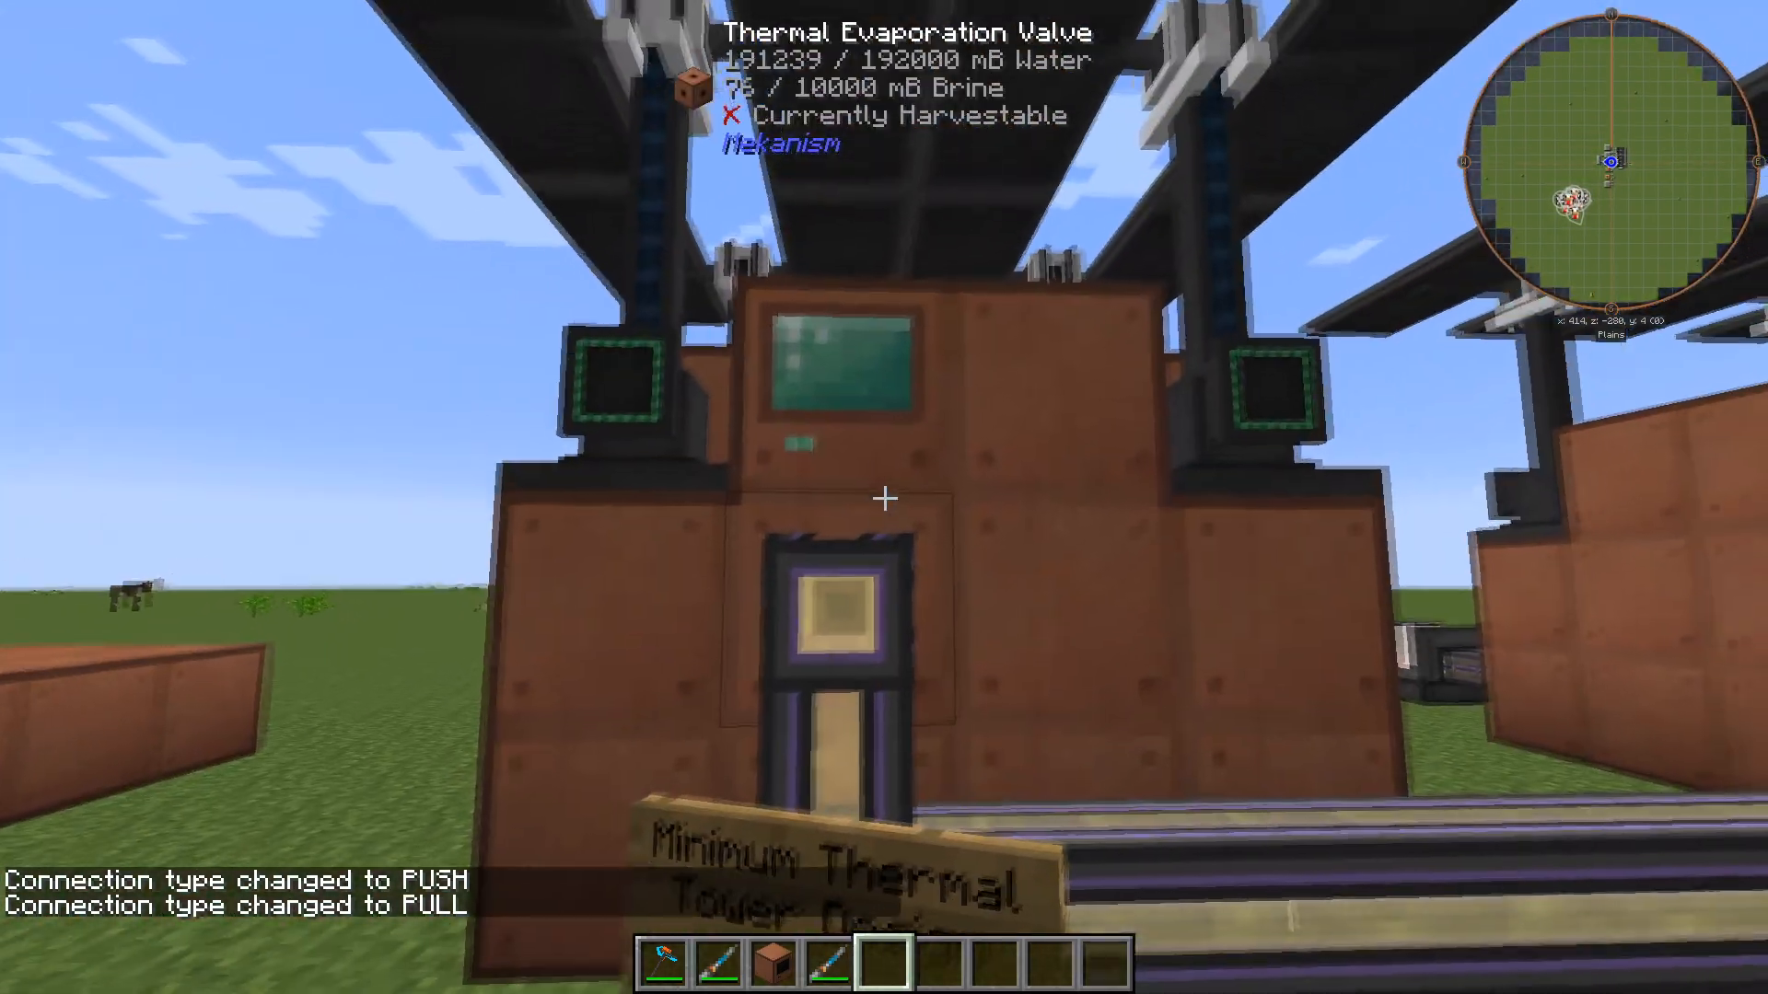
mouse_move(884, 497)
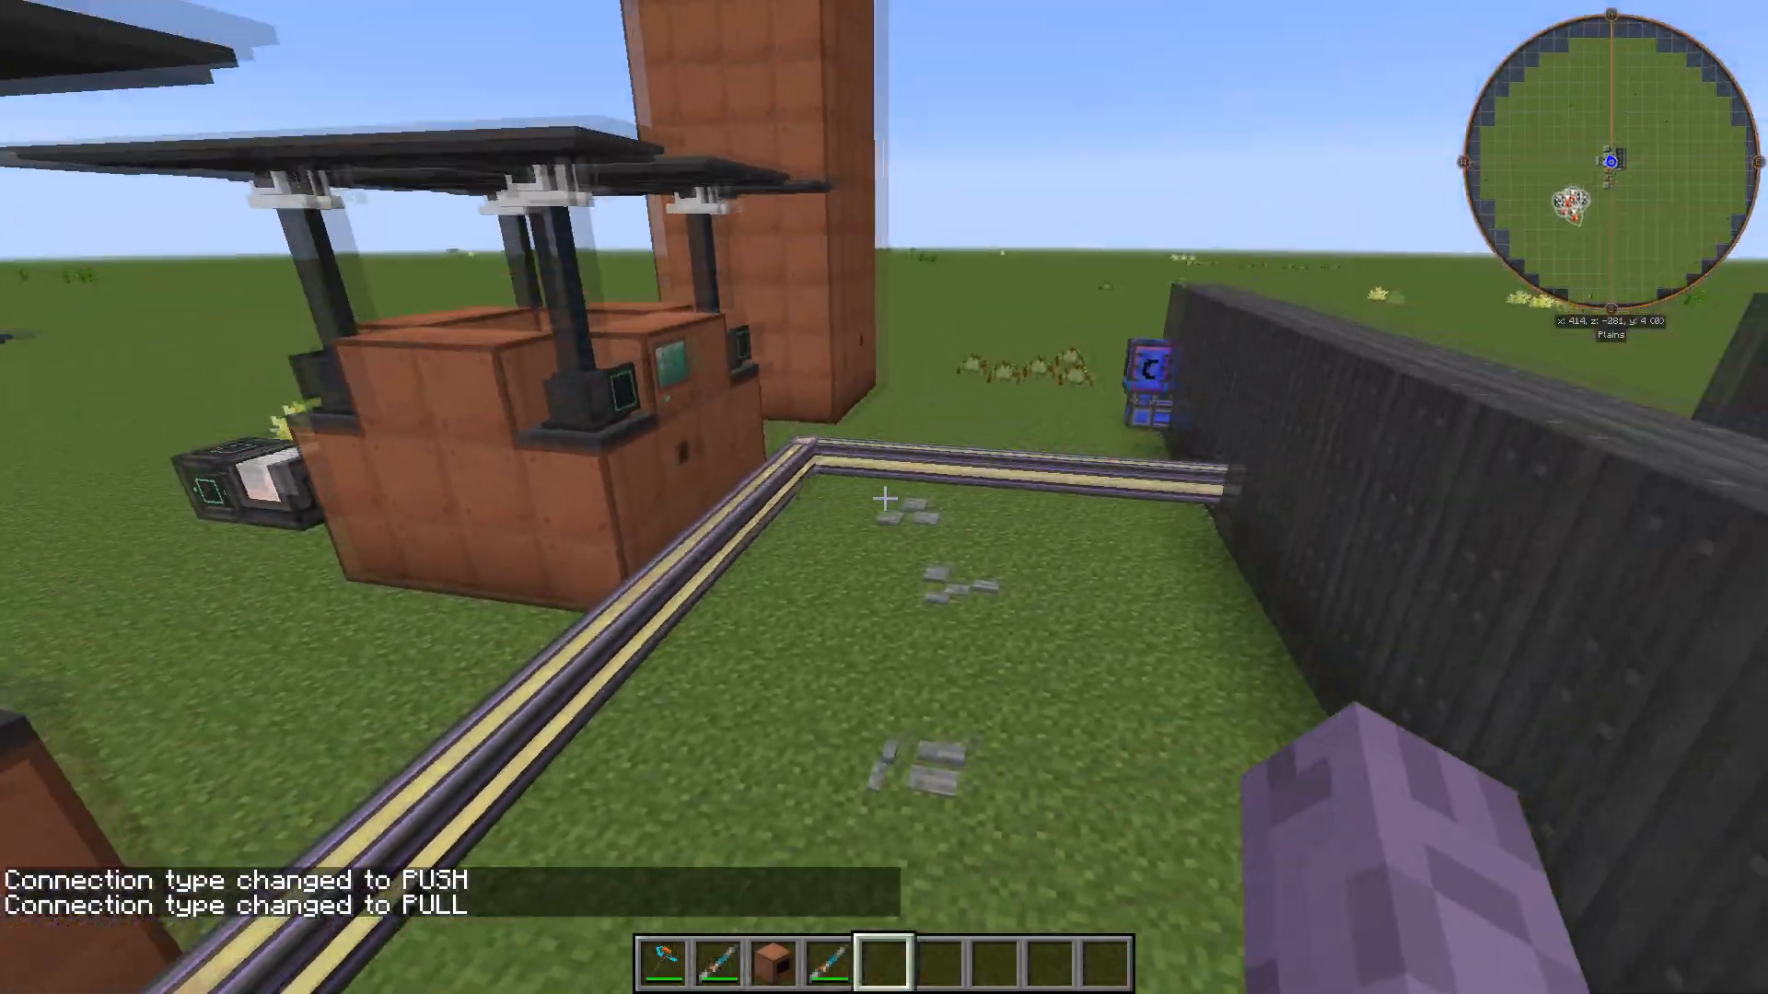
mouse_move(884, 497)
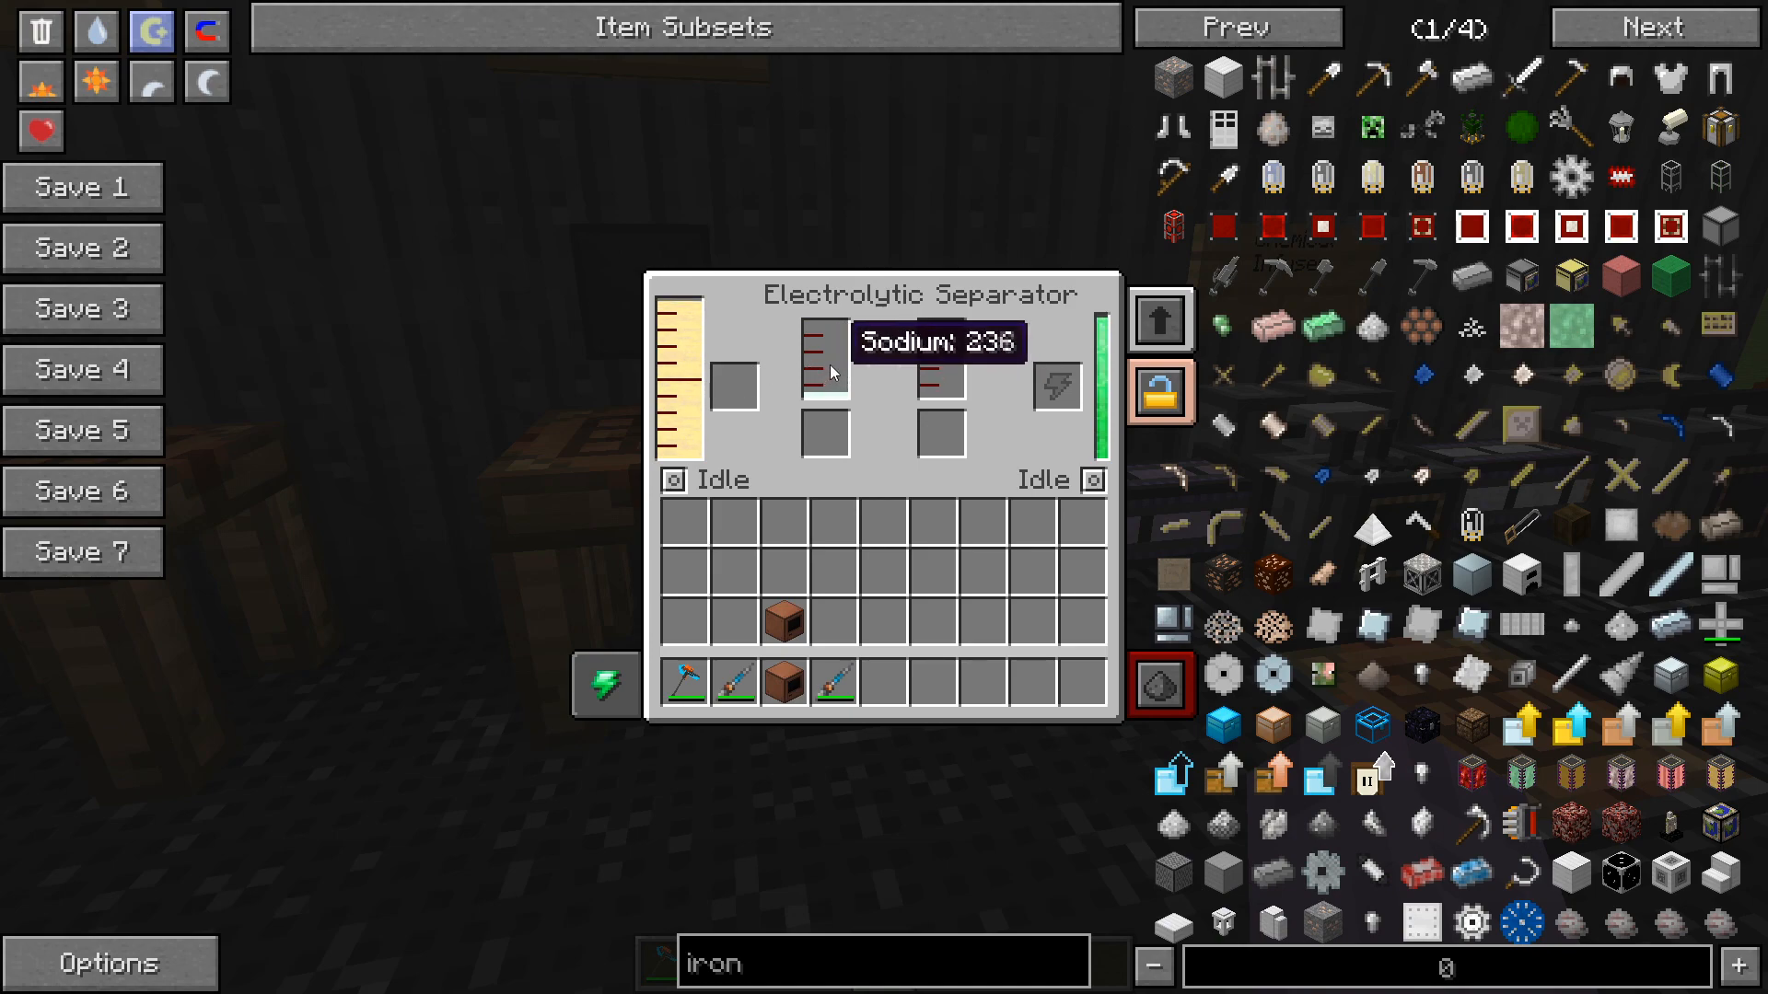
Switch the separator's sodium tank to Dumping and close its screen.
left_click(674, 481)
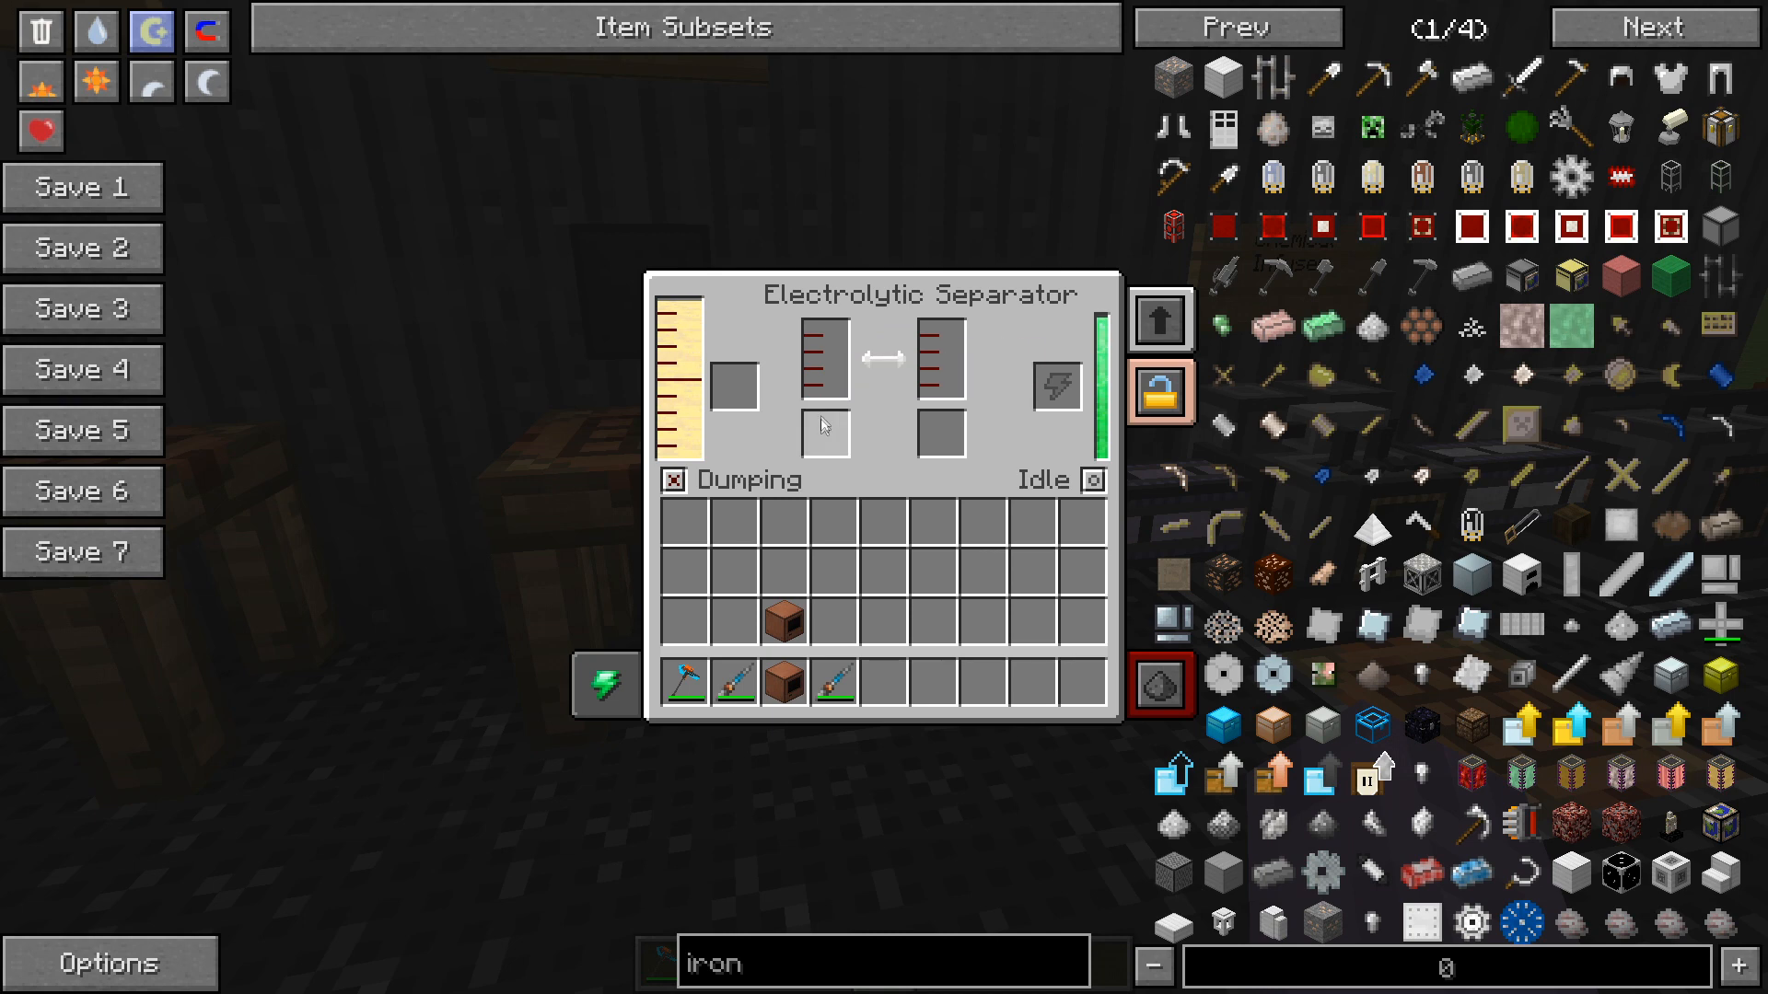
key("Escape")
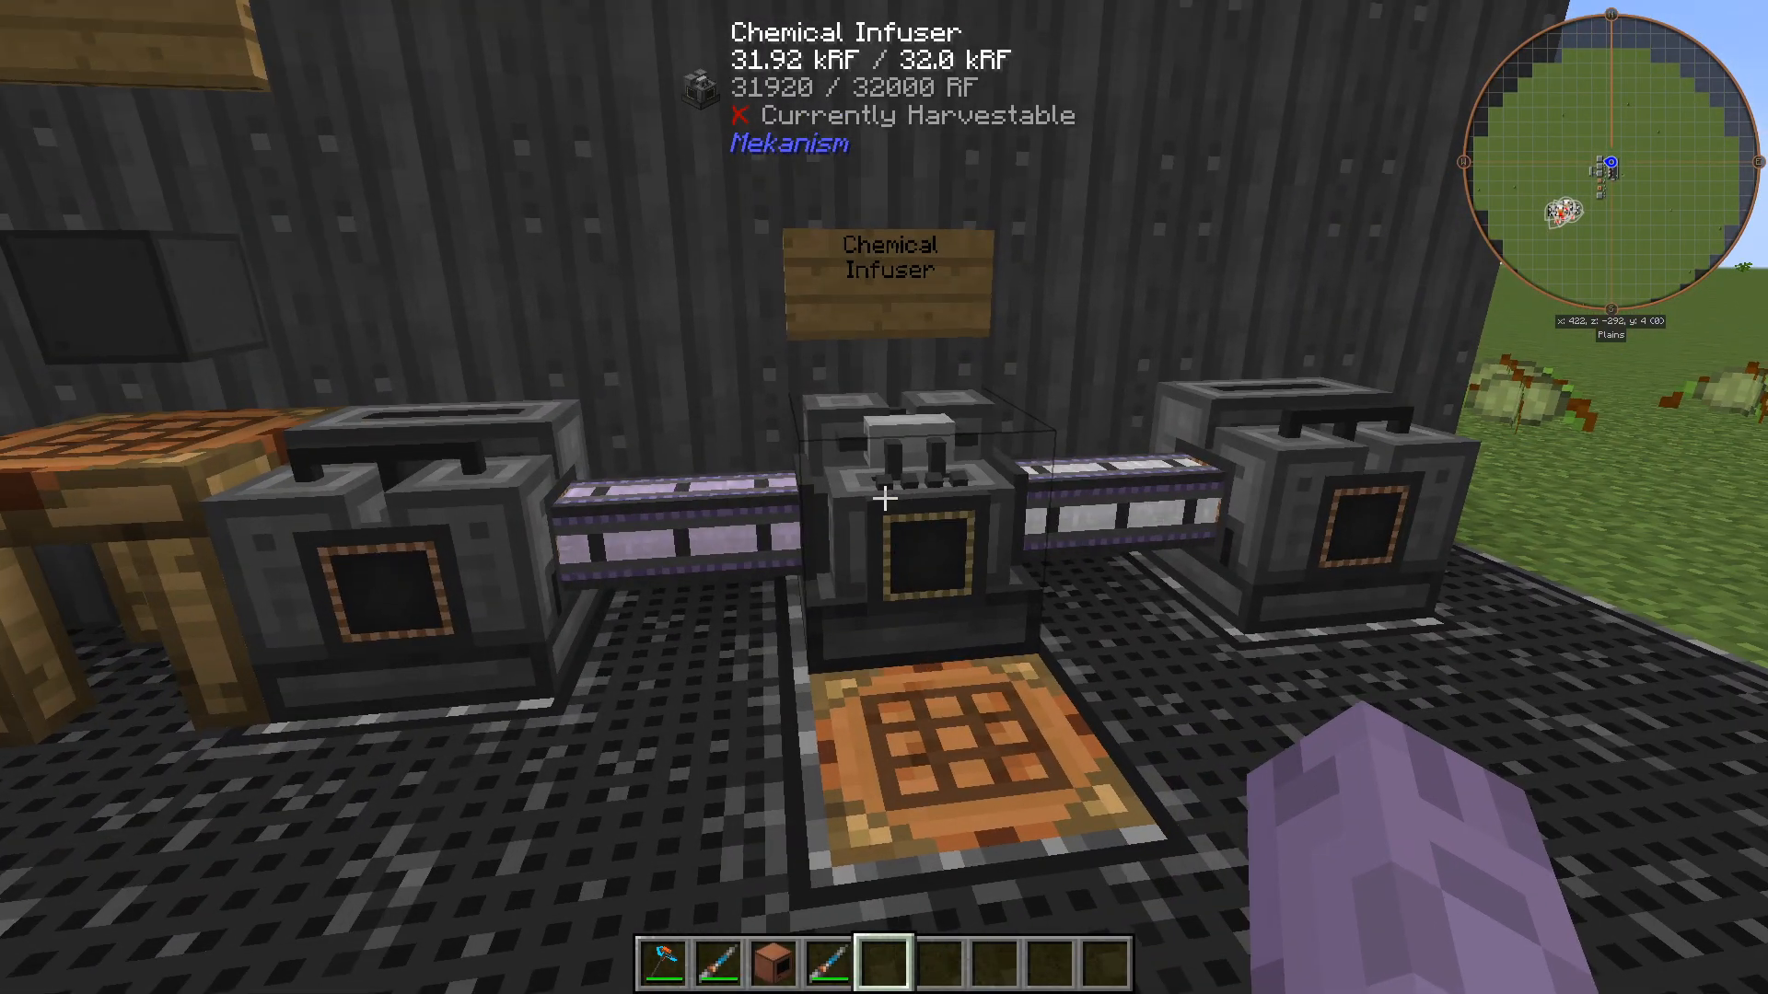
mouse_move(883, 497)
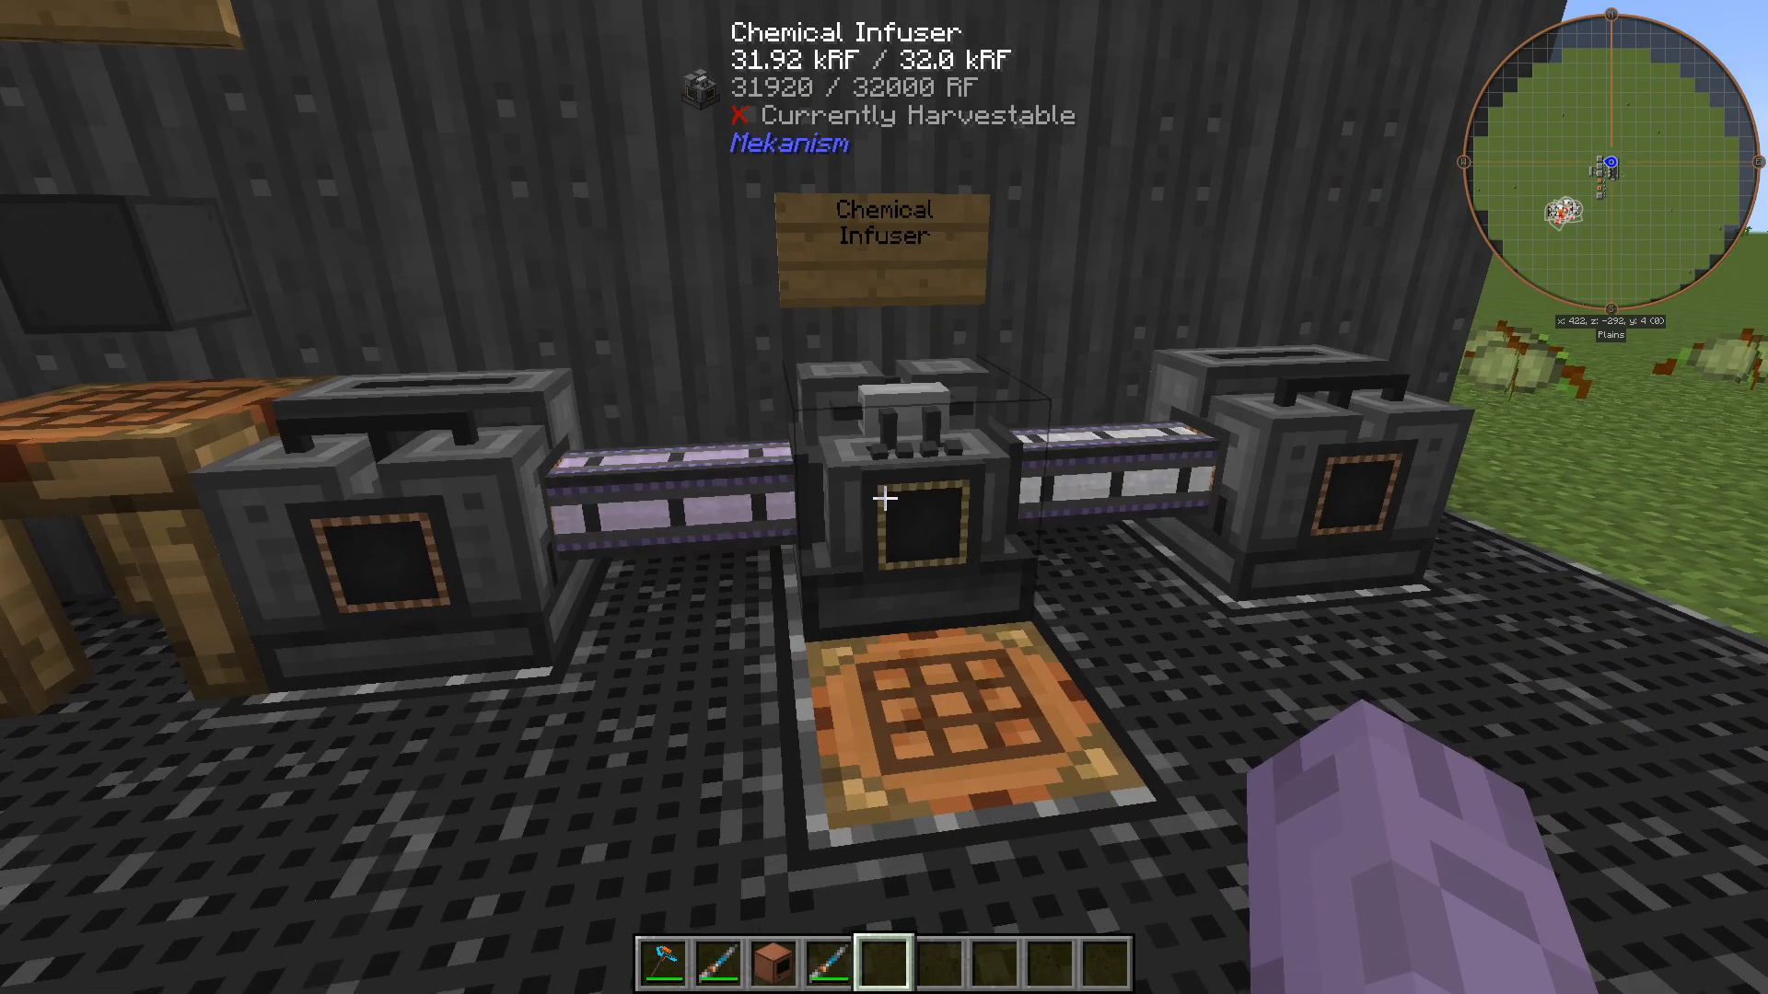
mouse_move(884, 497)
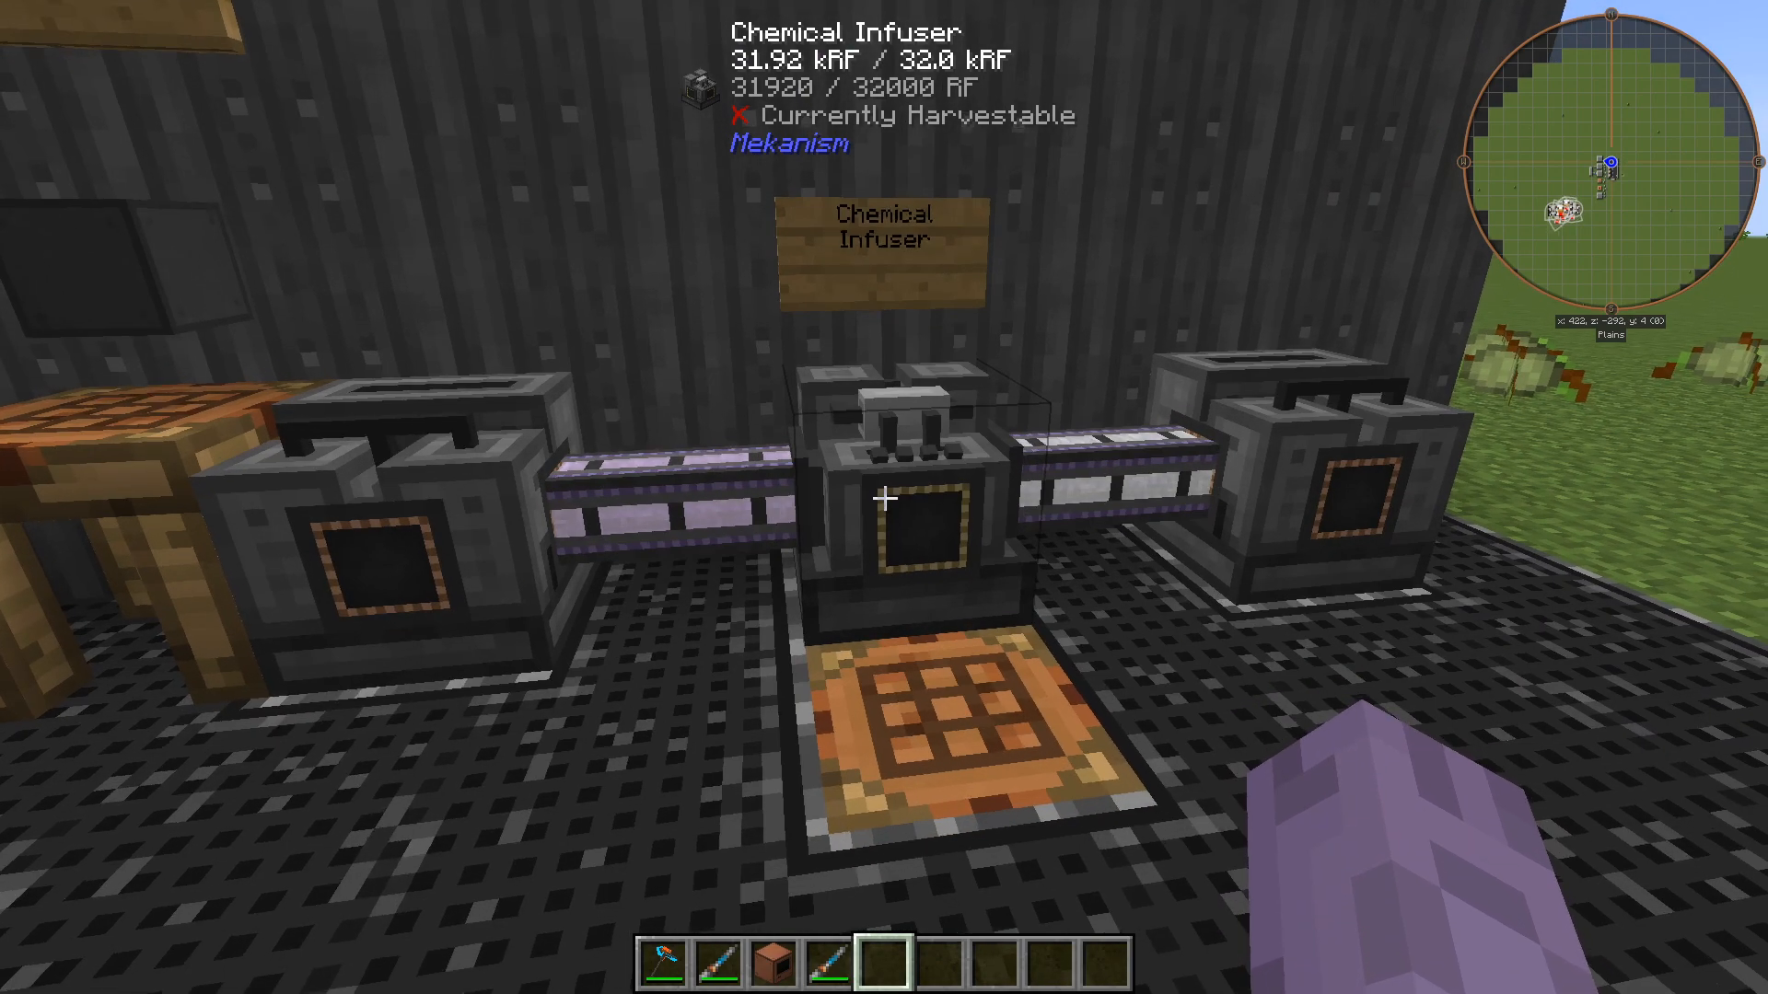
mouse_move(884, 497)
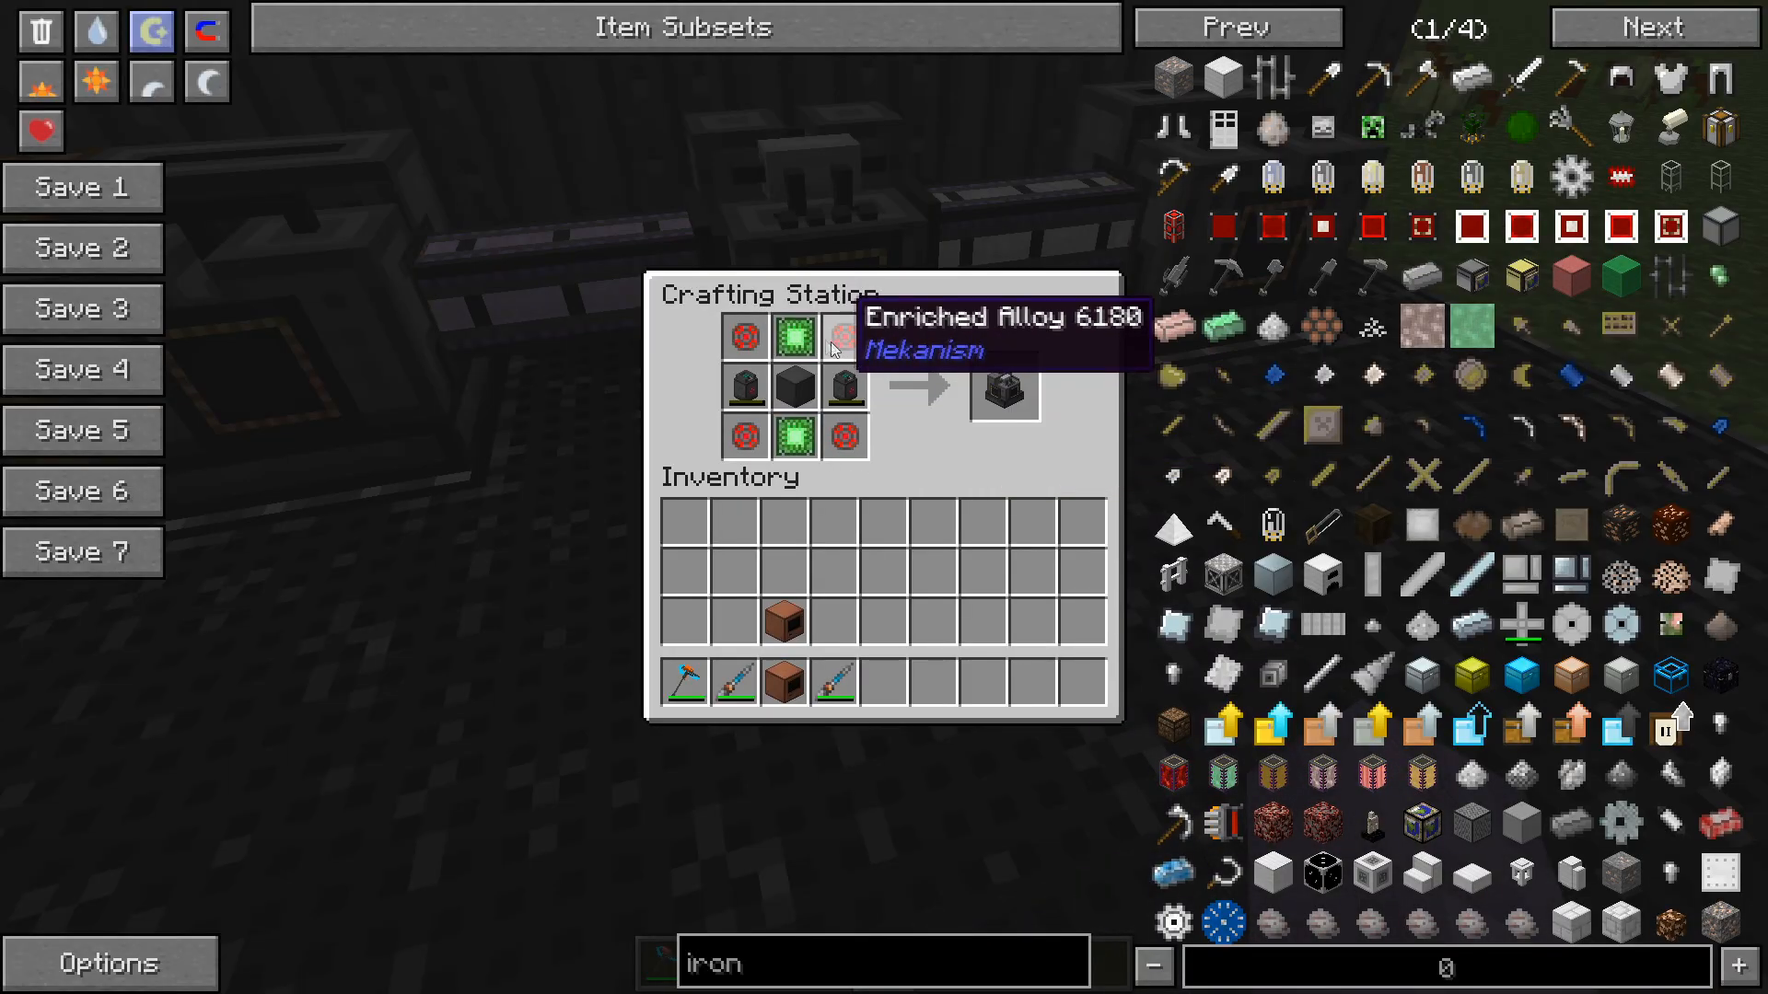
mouse_move(843, 392)
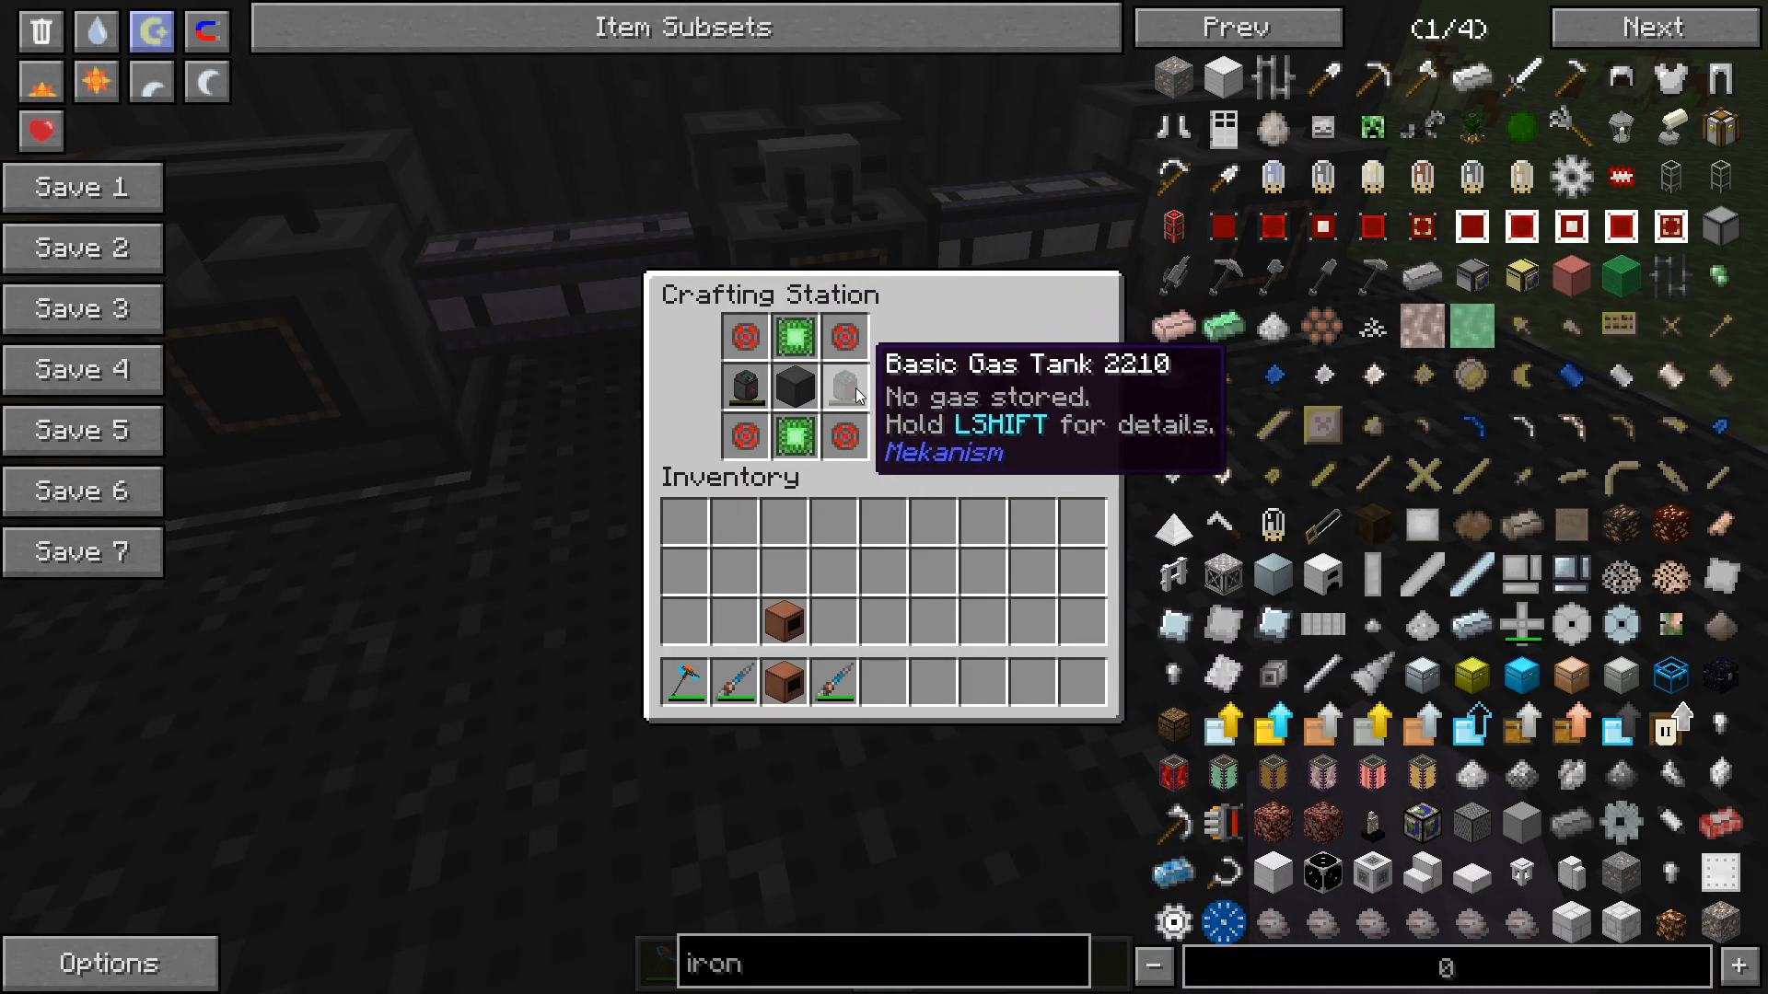
mouse_move(843, 389)
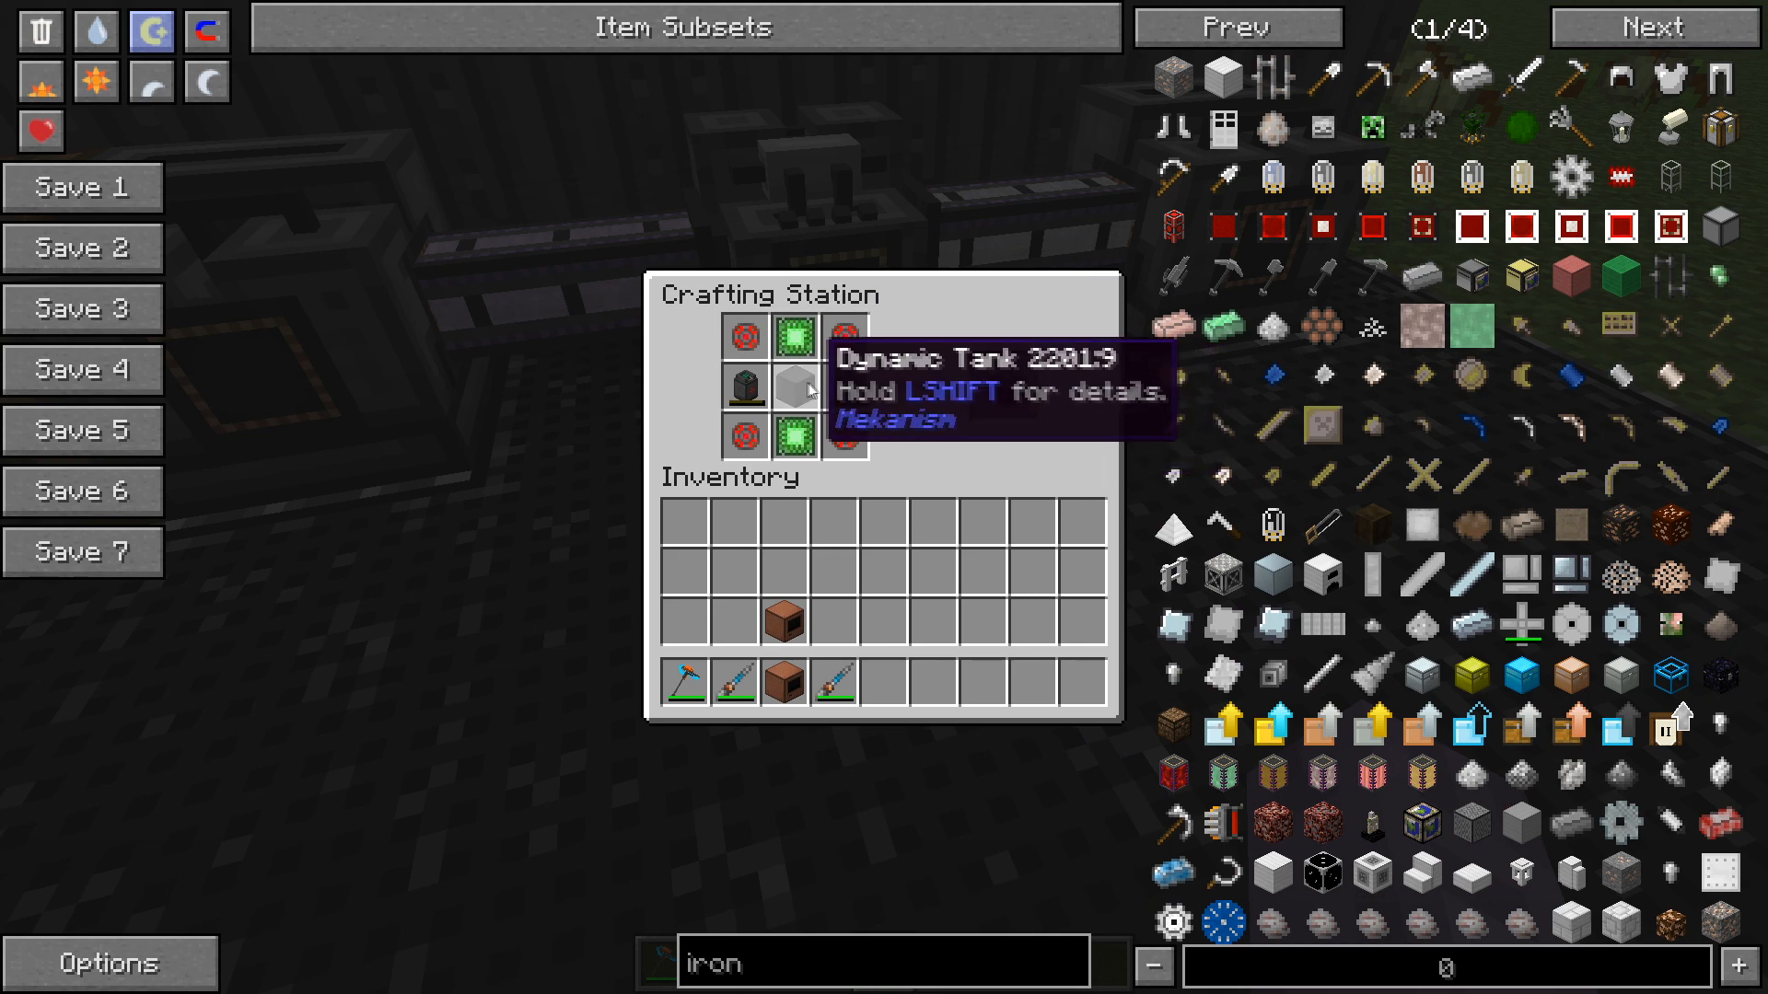
View the Dynamic Tank crafting recipe, then close the recipe viewer back to the Chemical Infuser.
key("Escape")
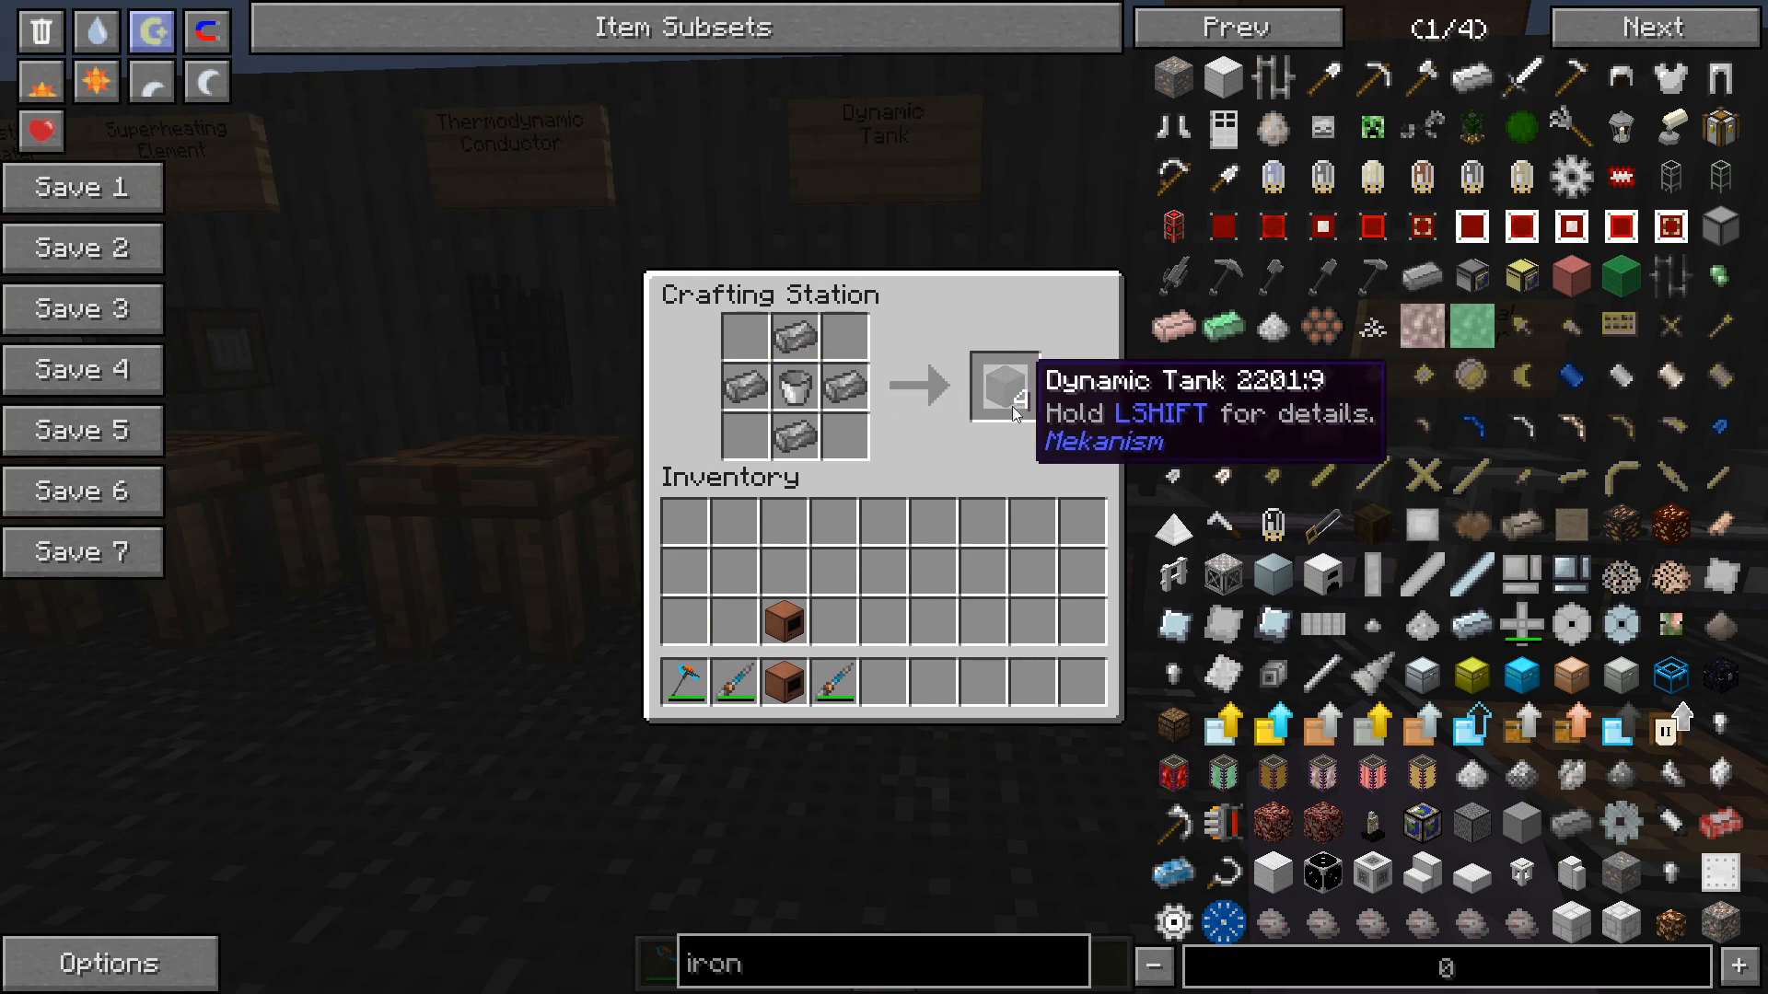
mouse_move(941, 519)
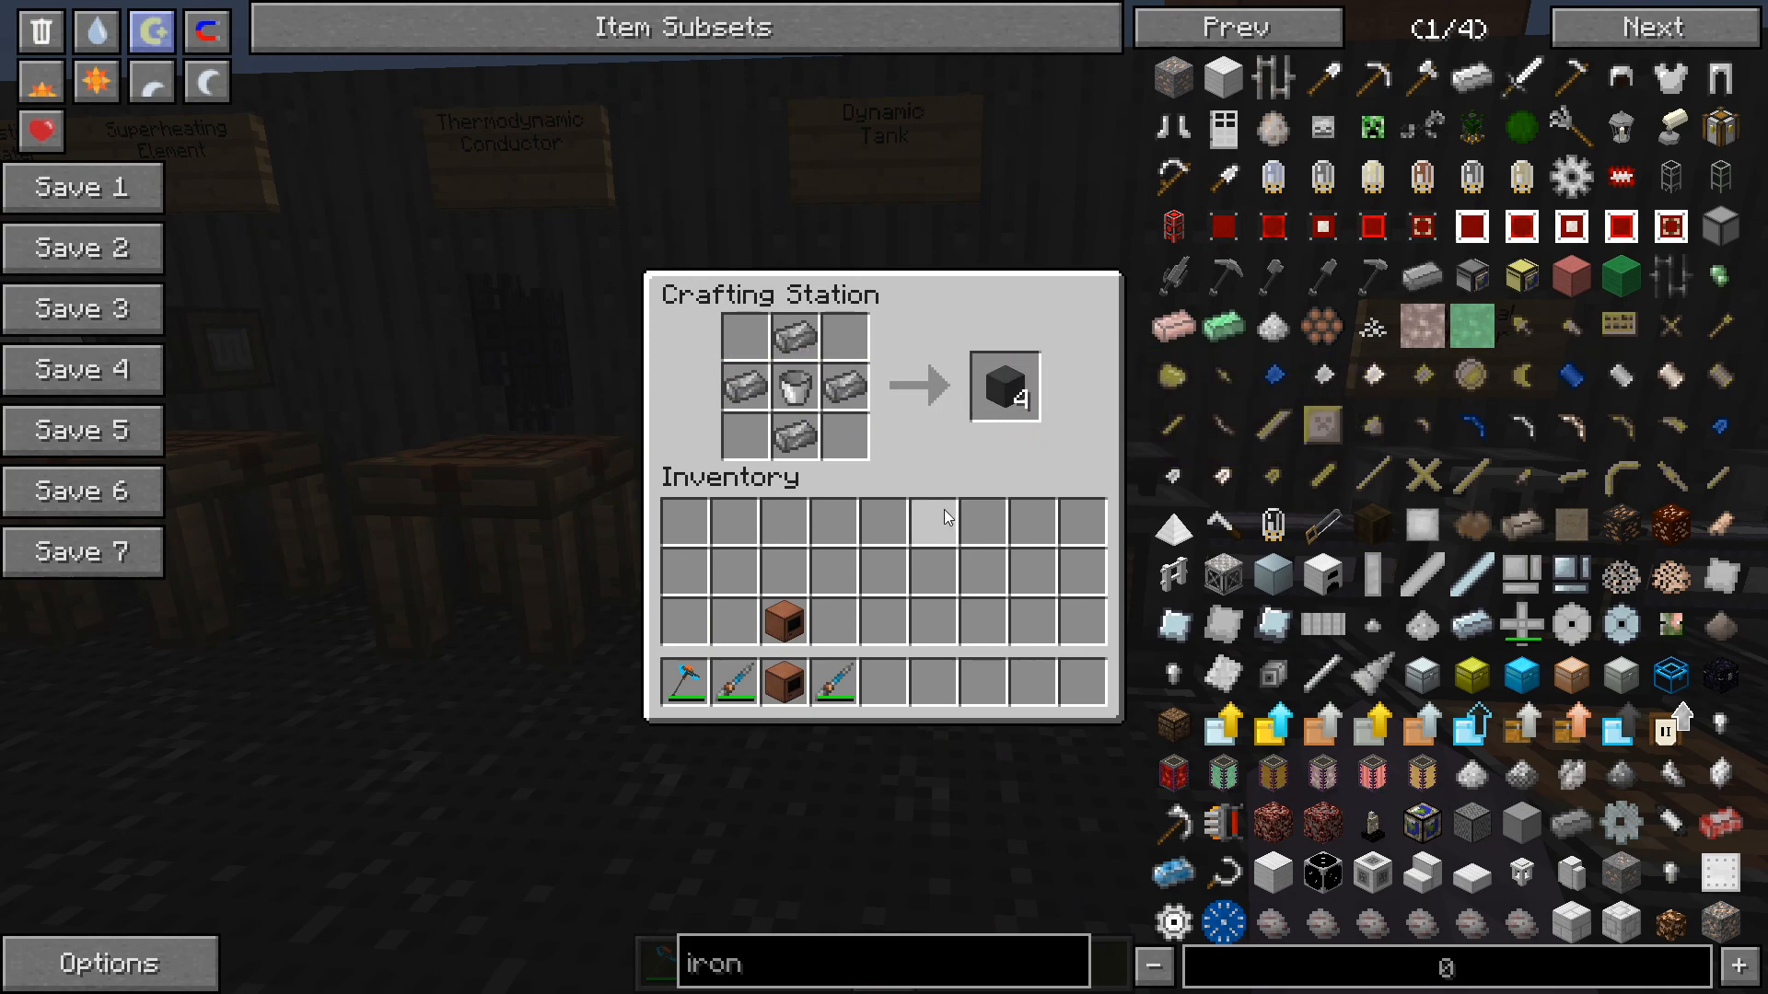
key("Escape")
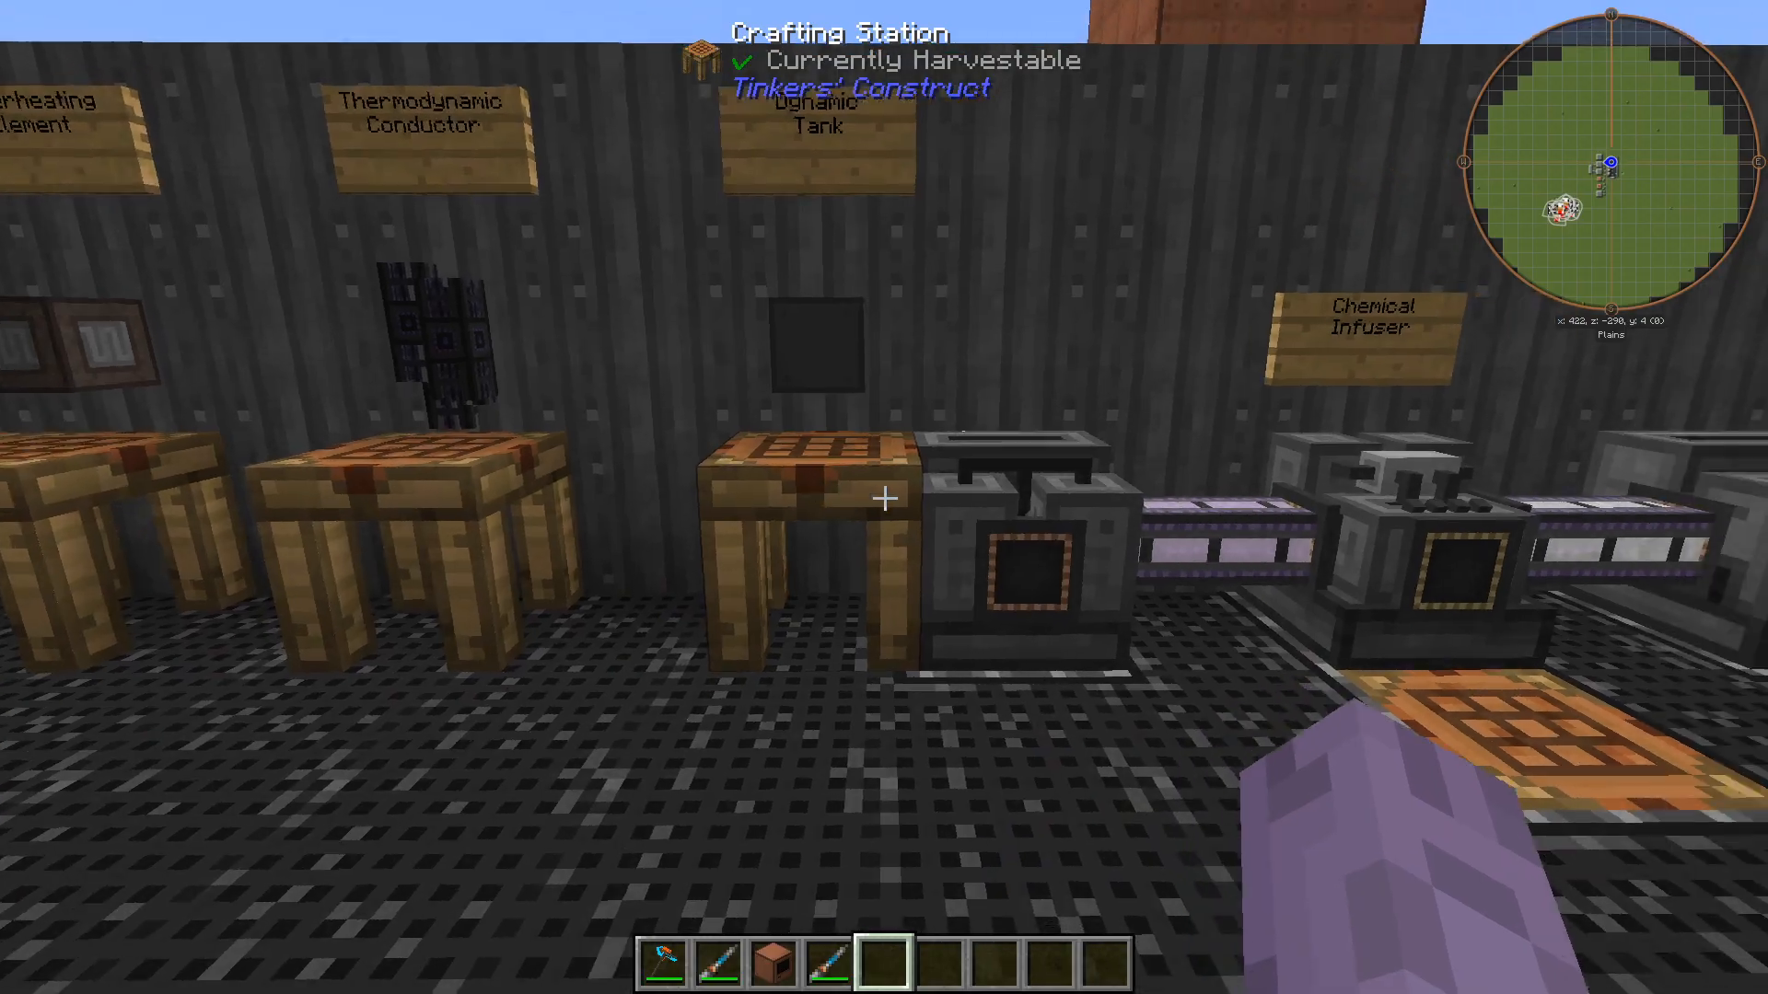
mouse_move(884, 497)
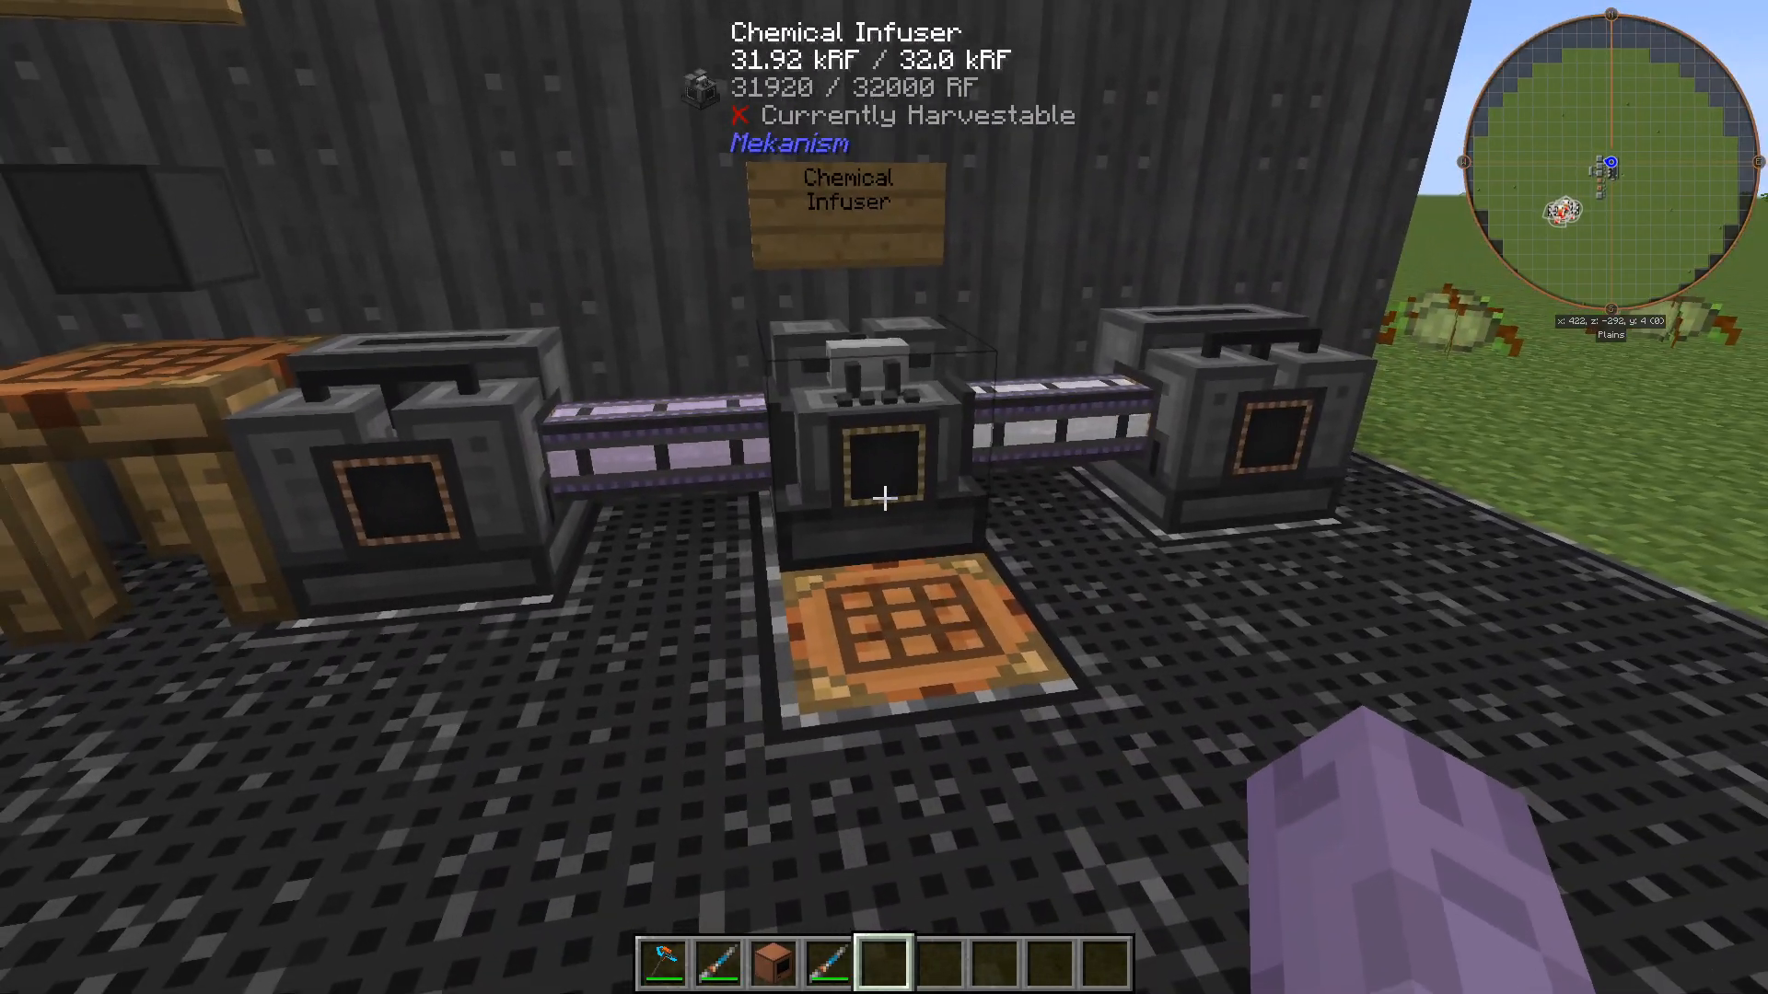
mouse_move(884, 497)
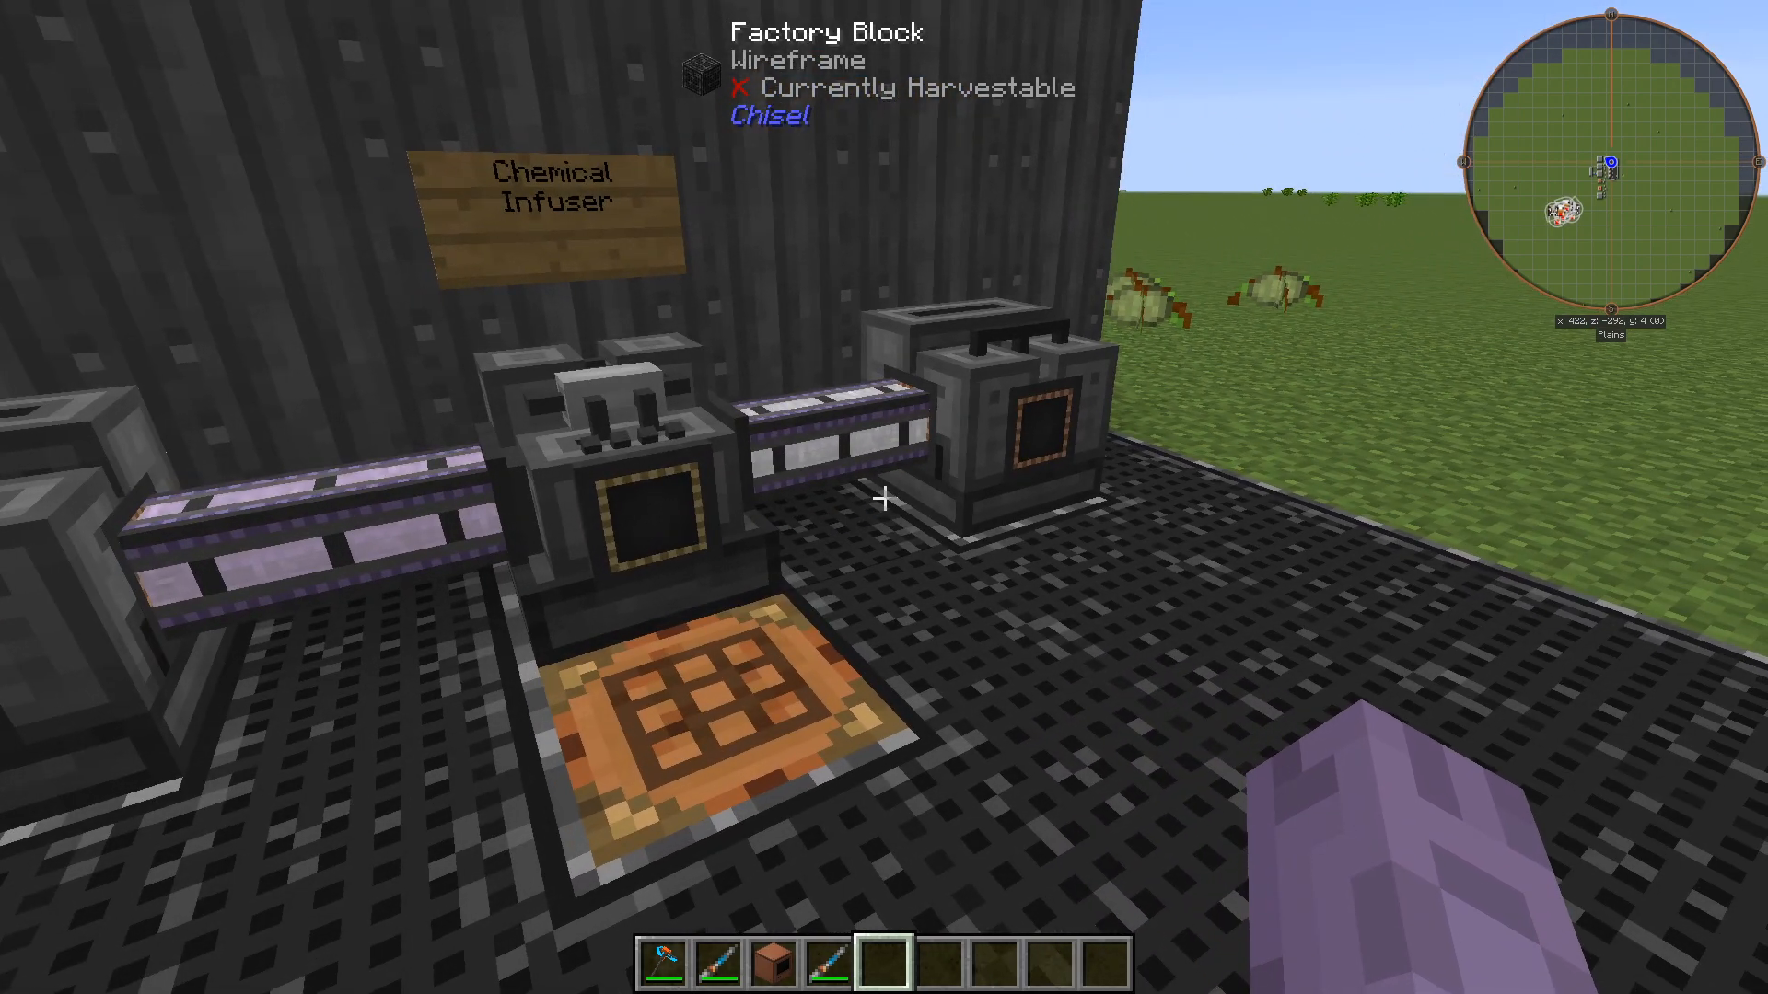
mouse_move(884, 497)
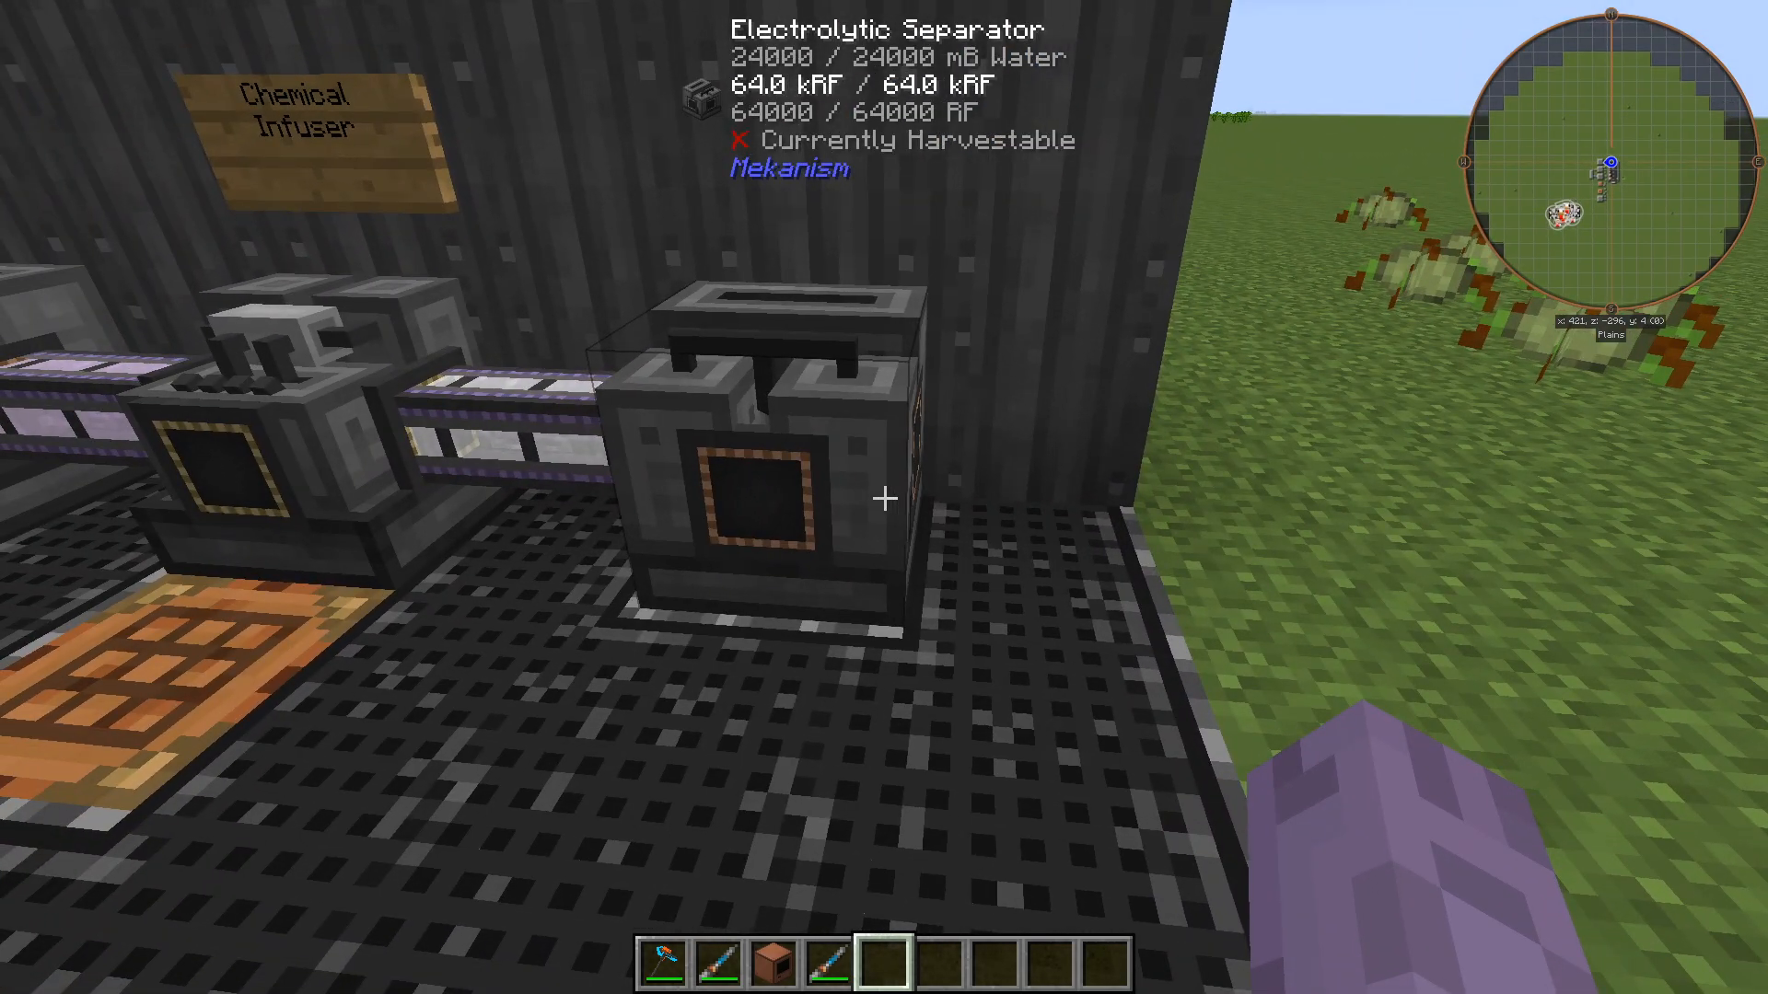
mouse_move(884, 499)
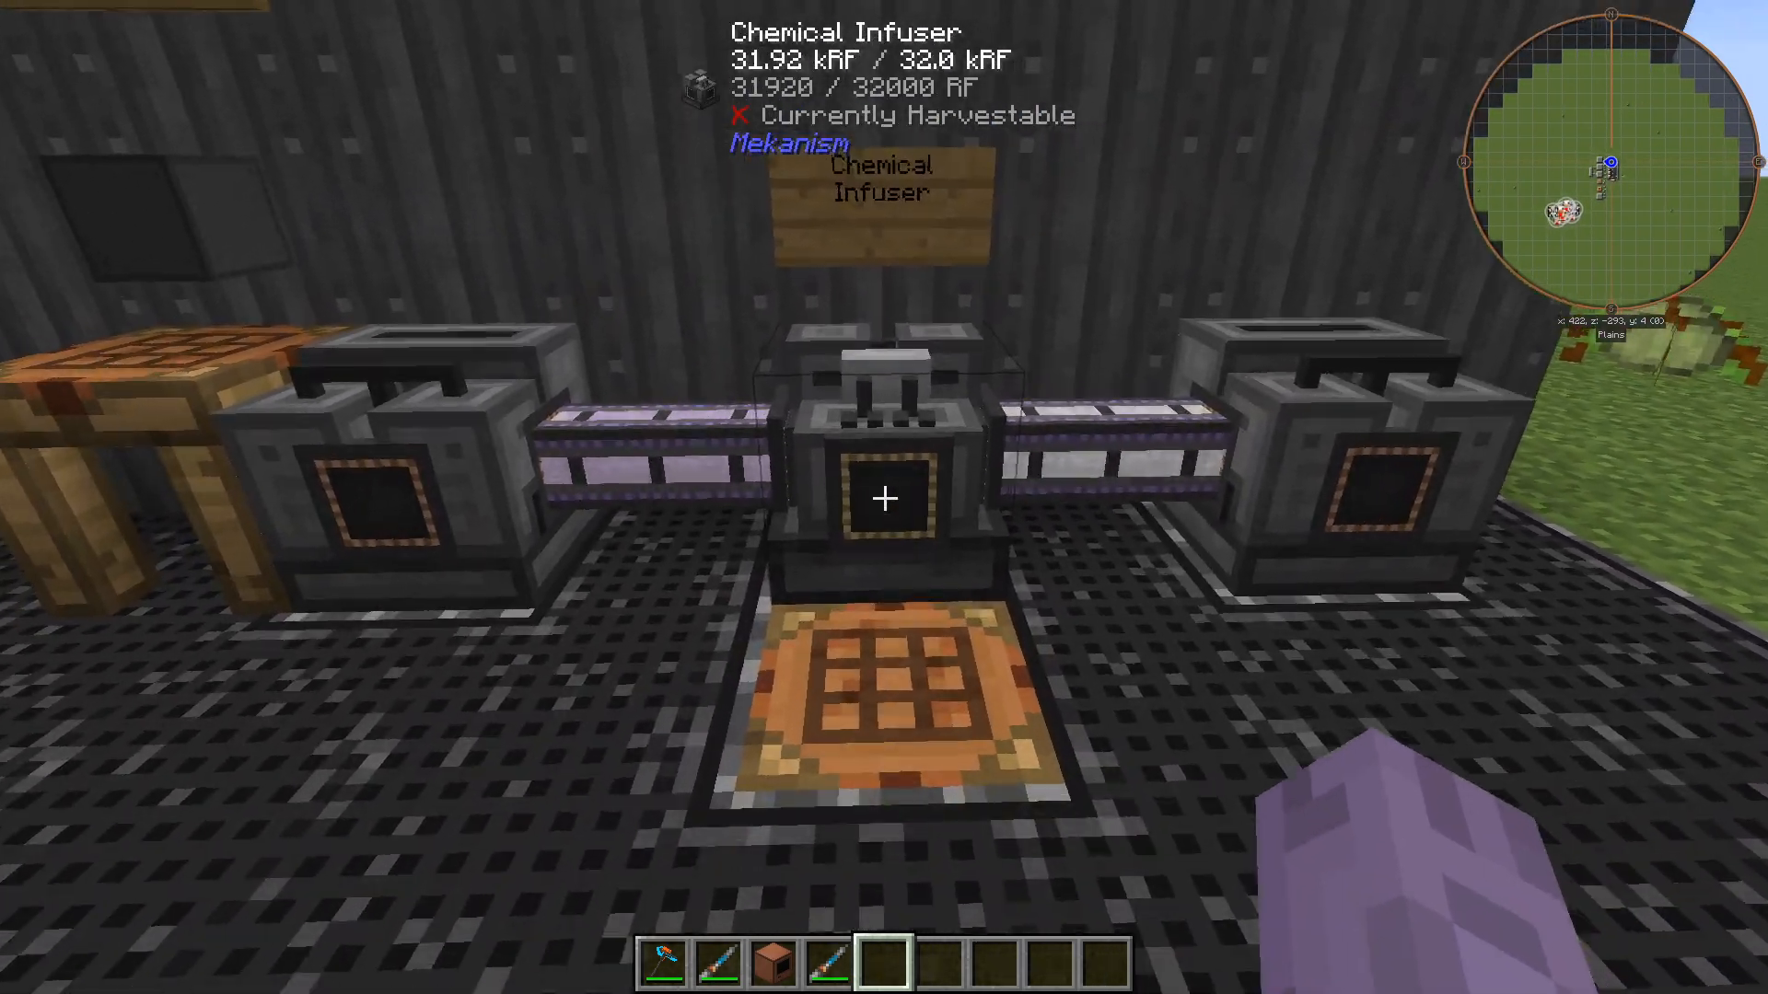
mouse_move(884, 497)
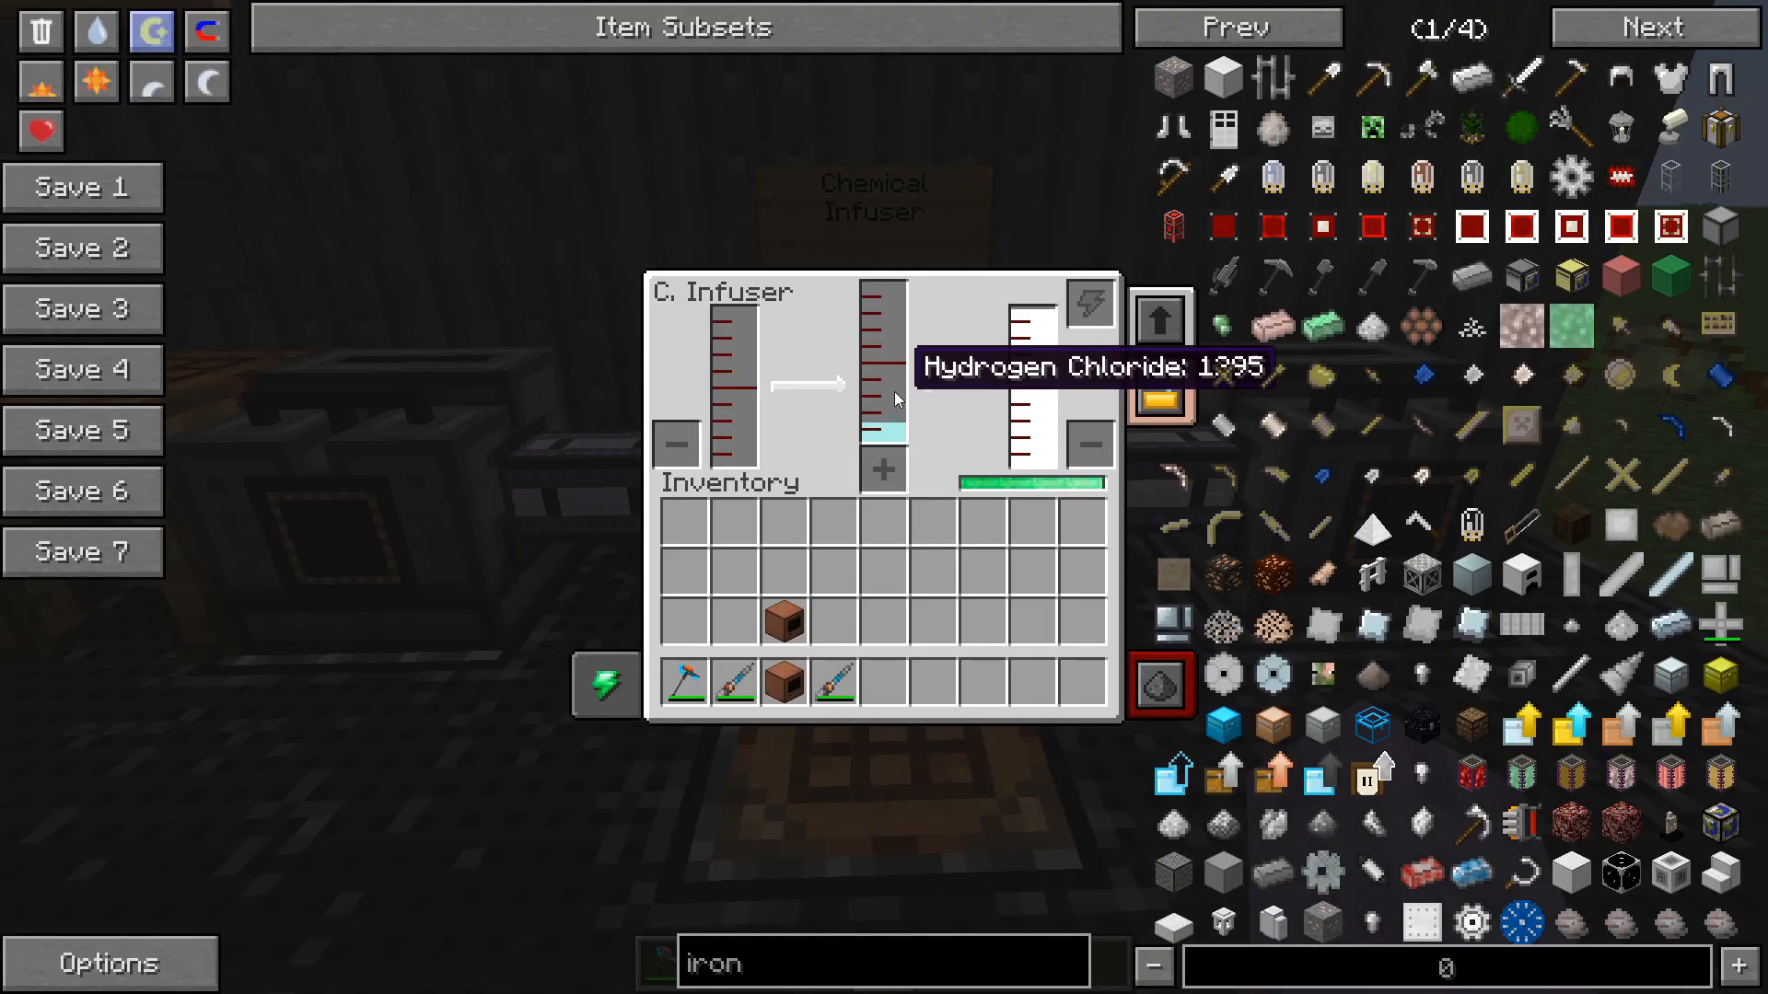
Confirm the Chemical Infuser's output tank holds Hydrogen Chloride (1,395) and close its interface.
key("Escape")
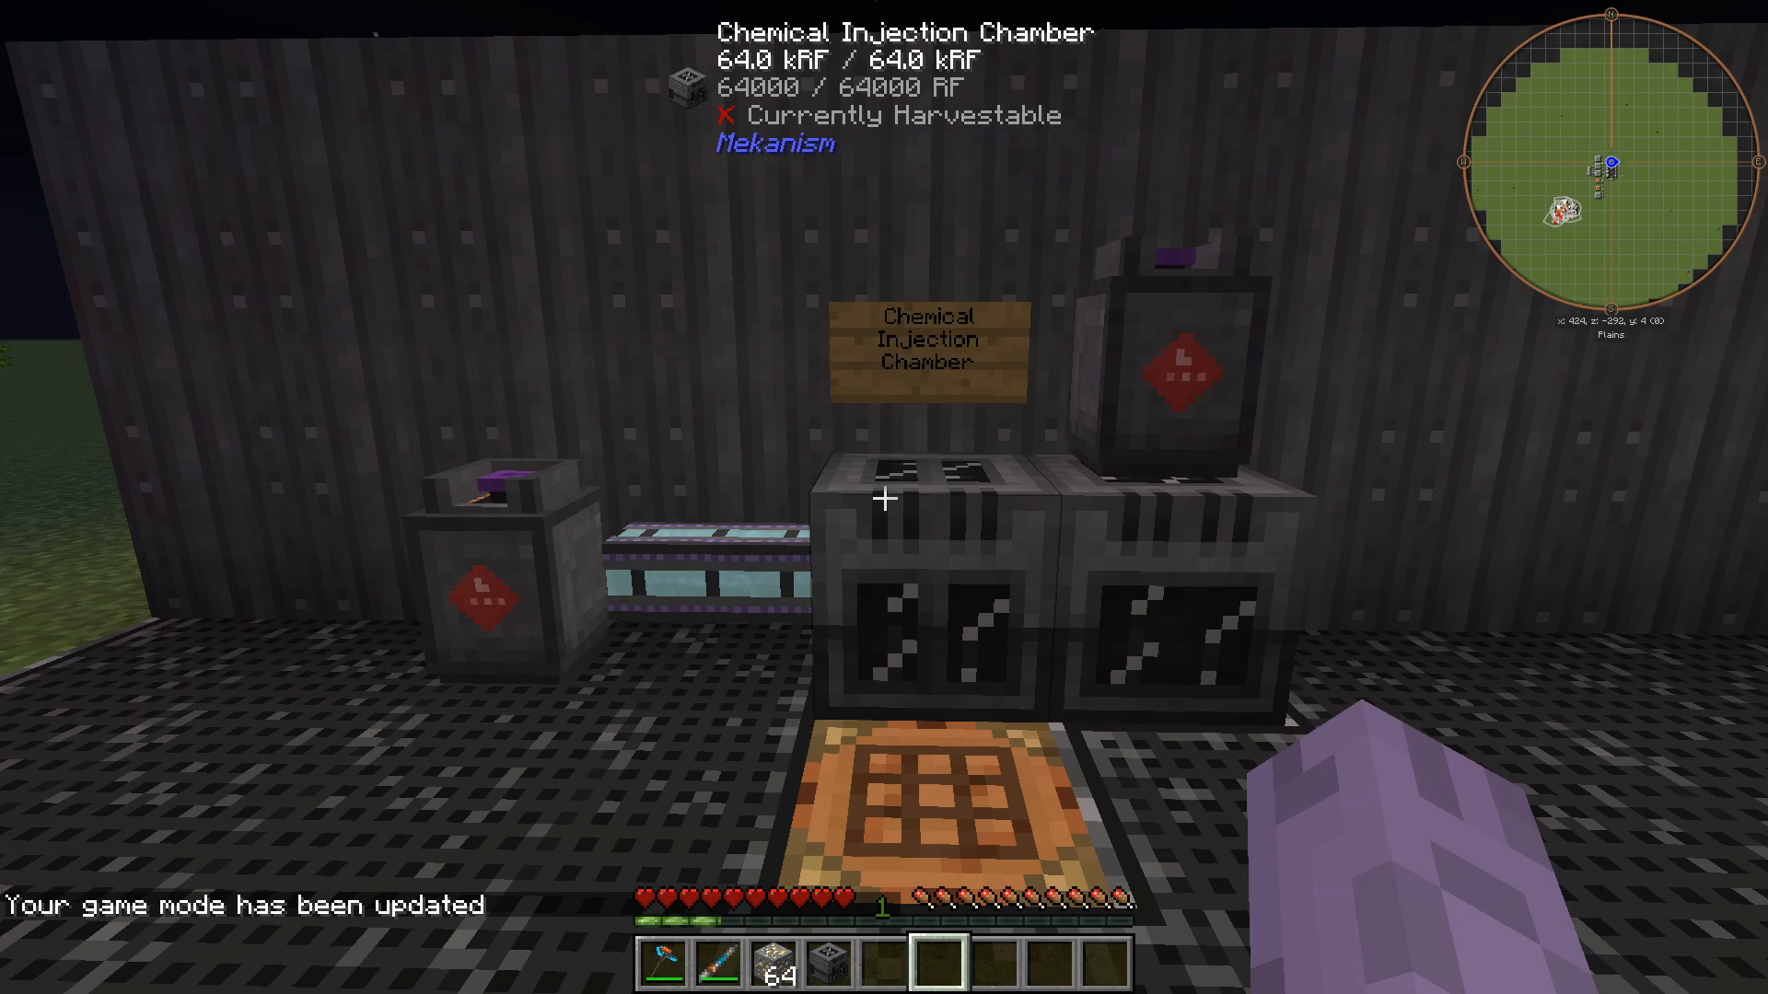
mouse_move(884, 499)
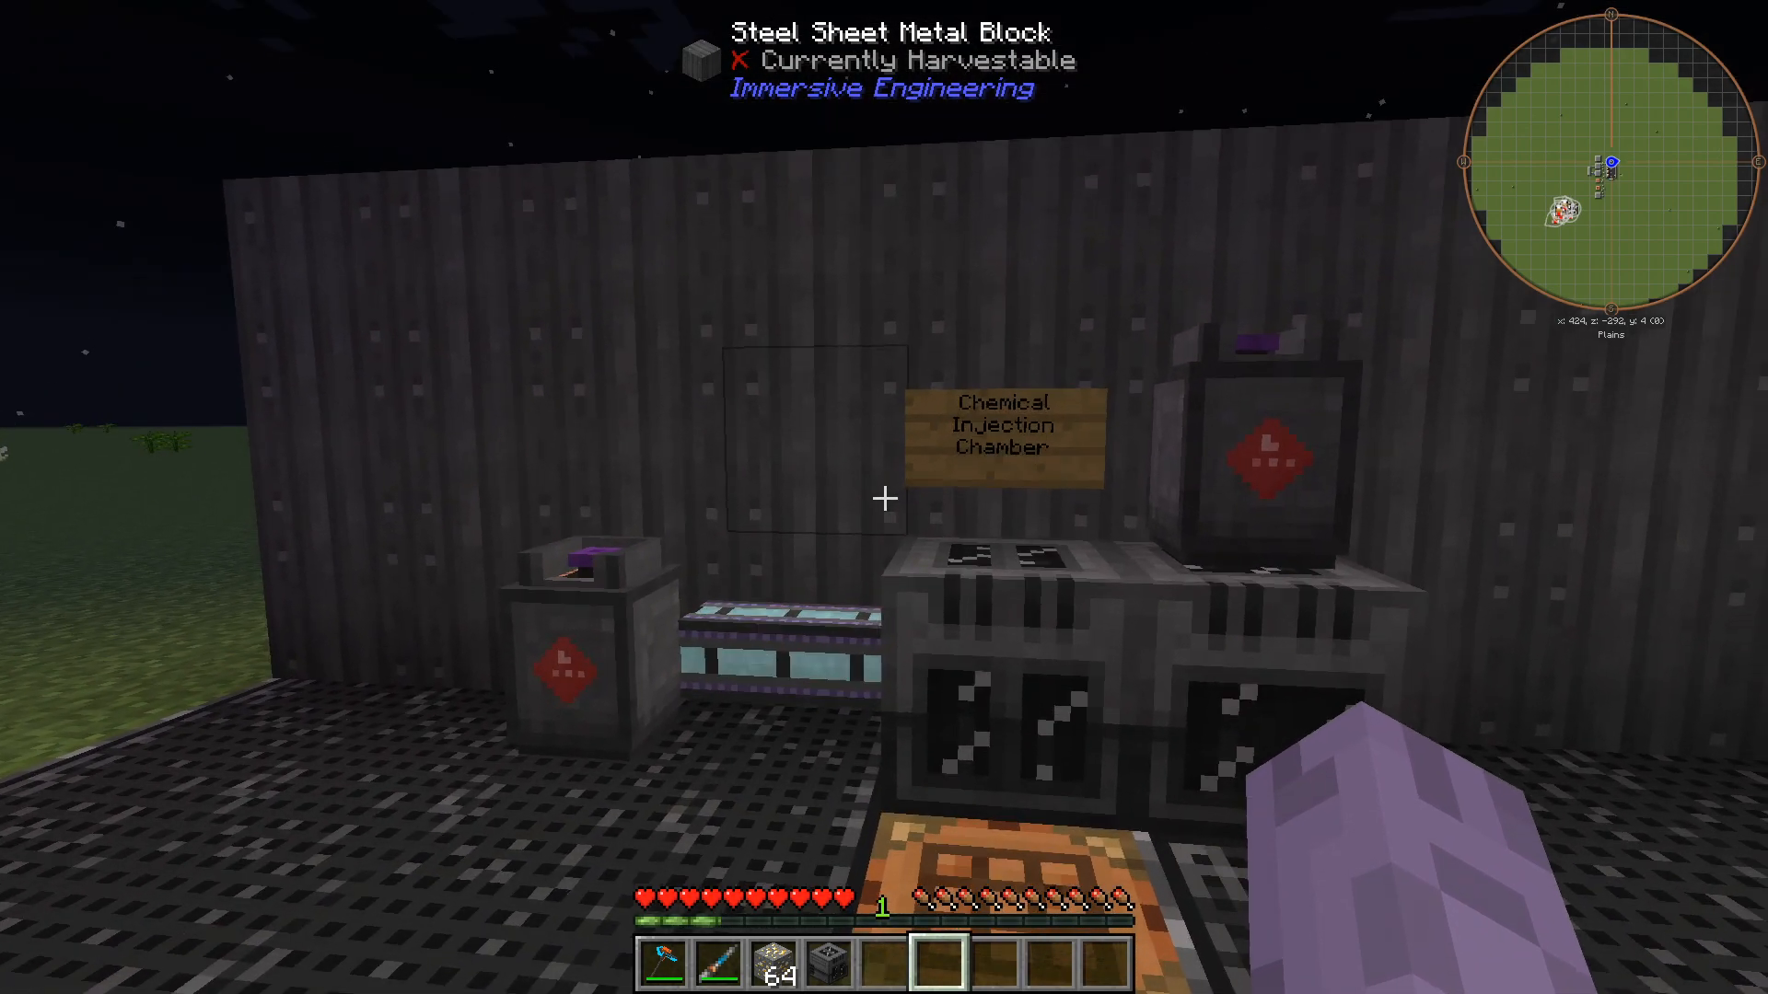
mouse_move(884, 501)
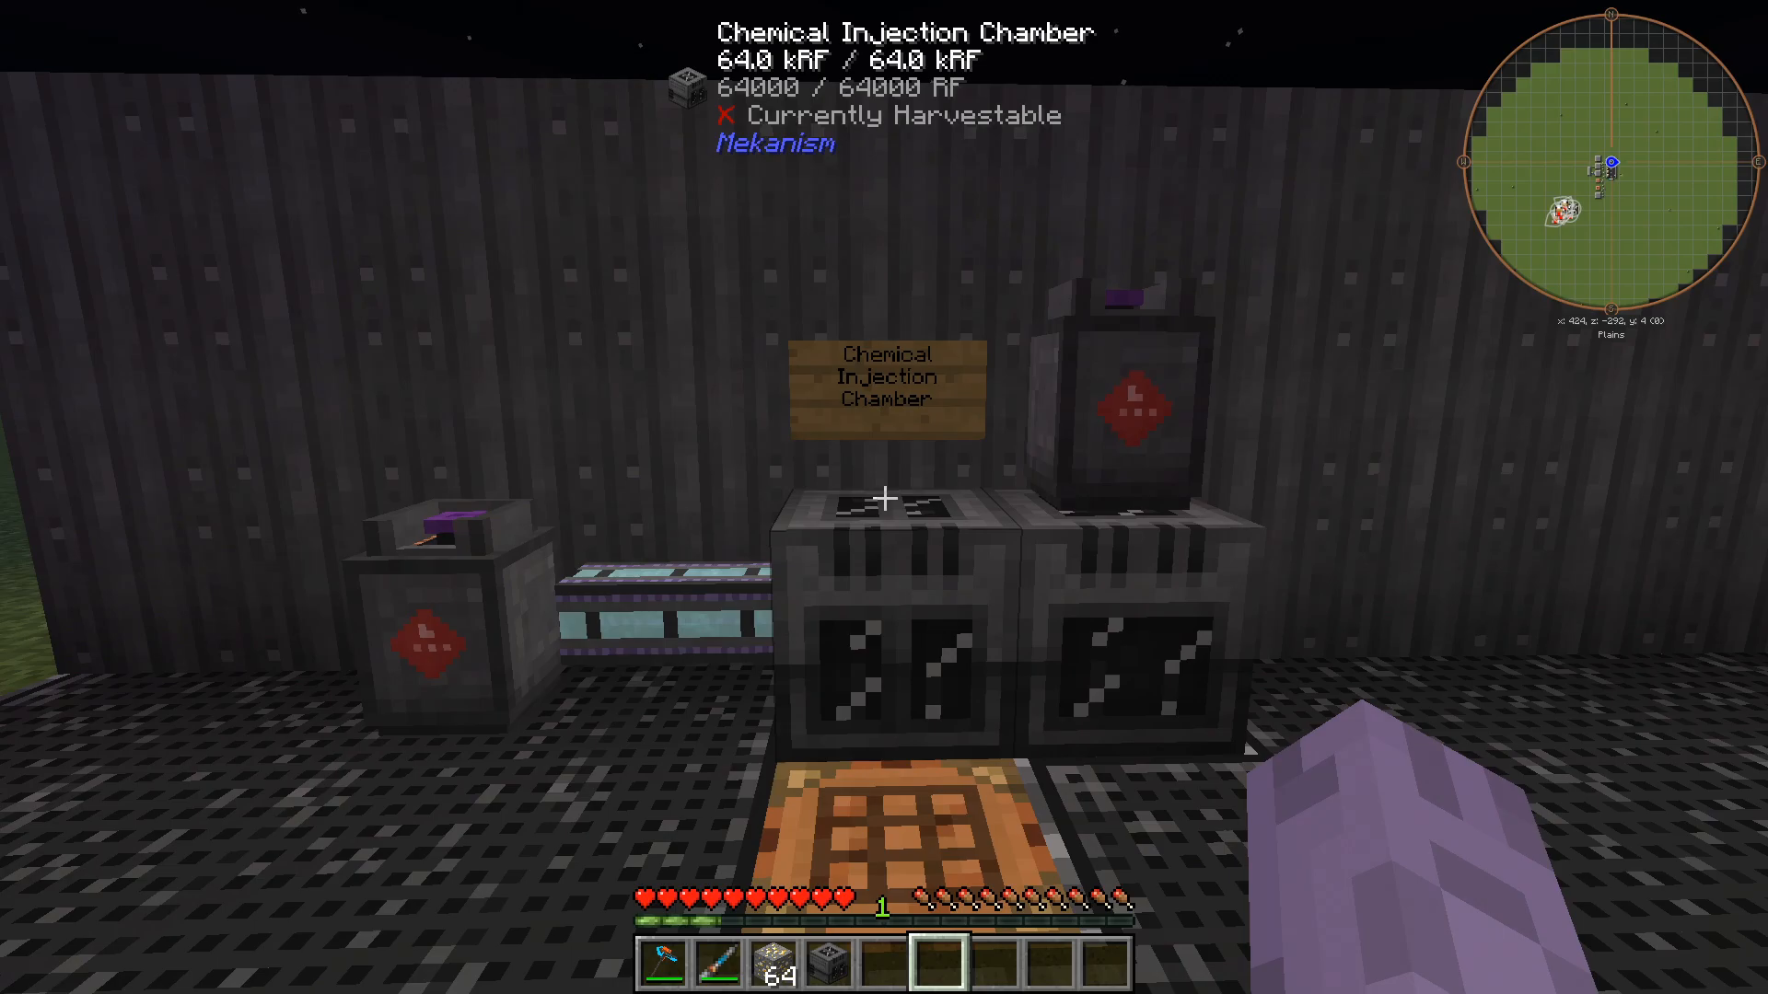
mouse_move(884, 497)
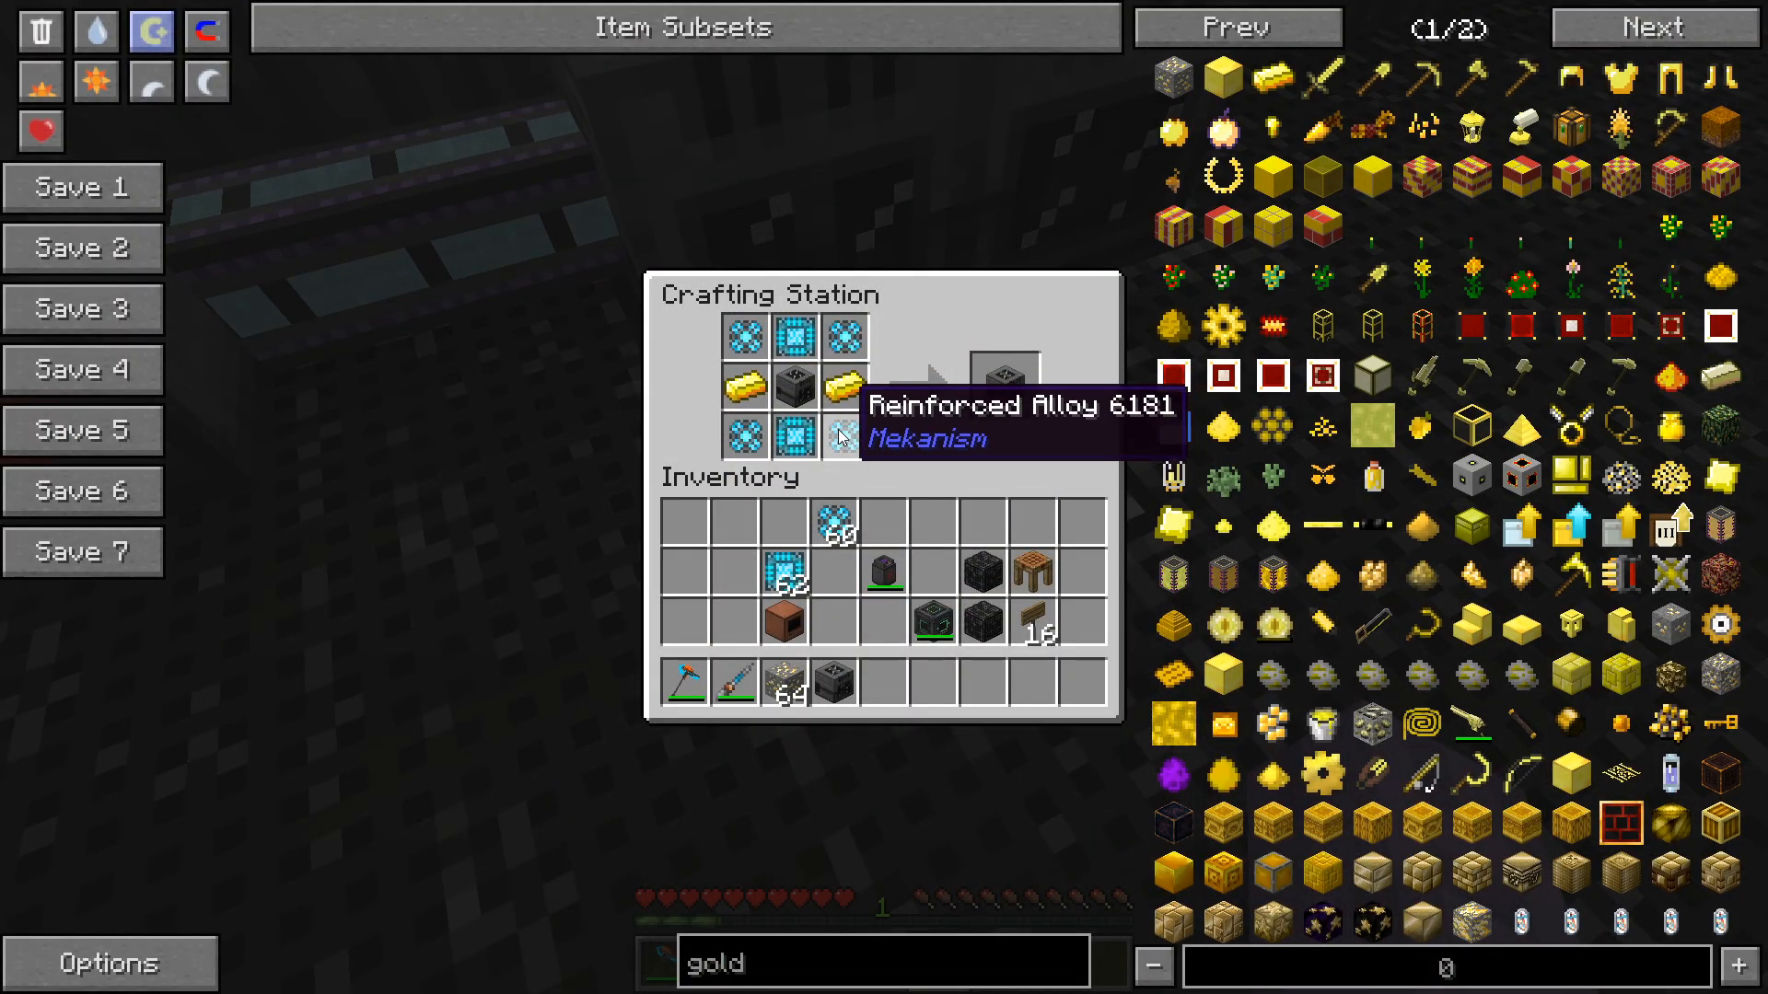
mouse_move(790, 425)
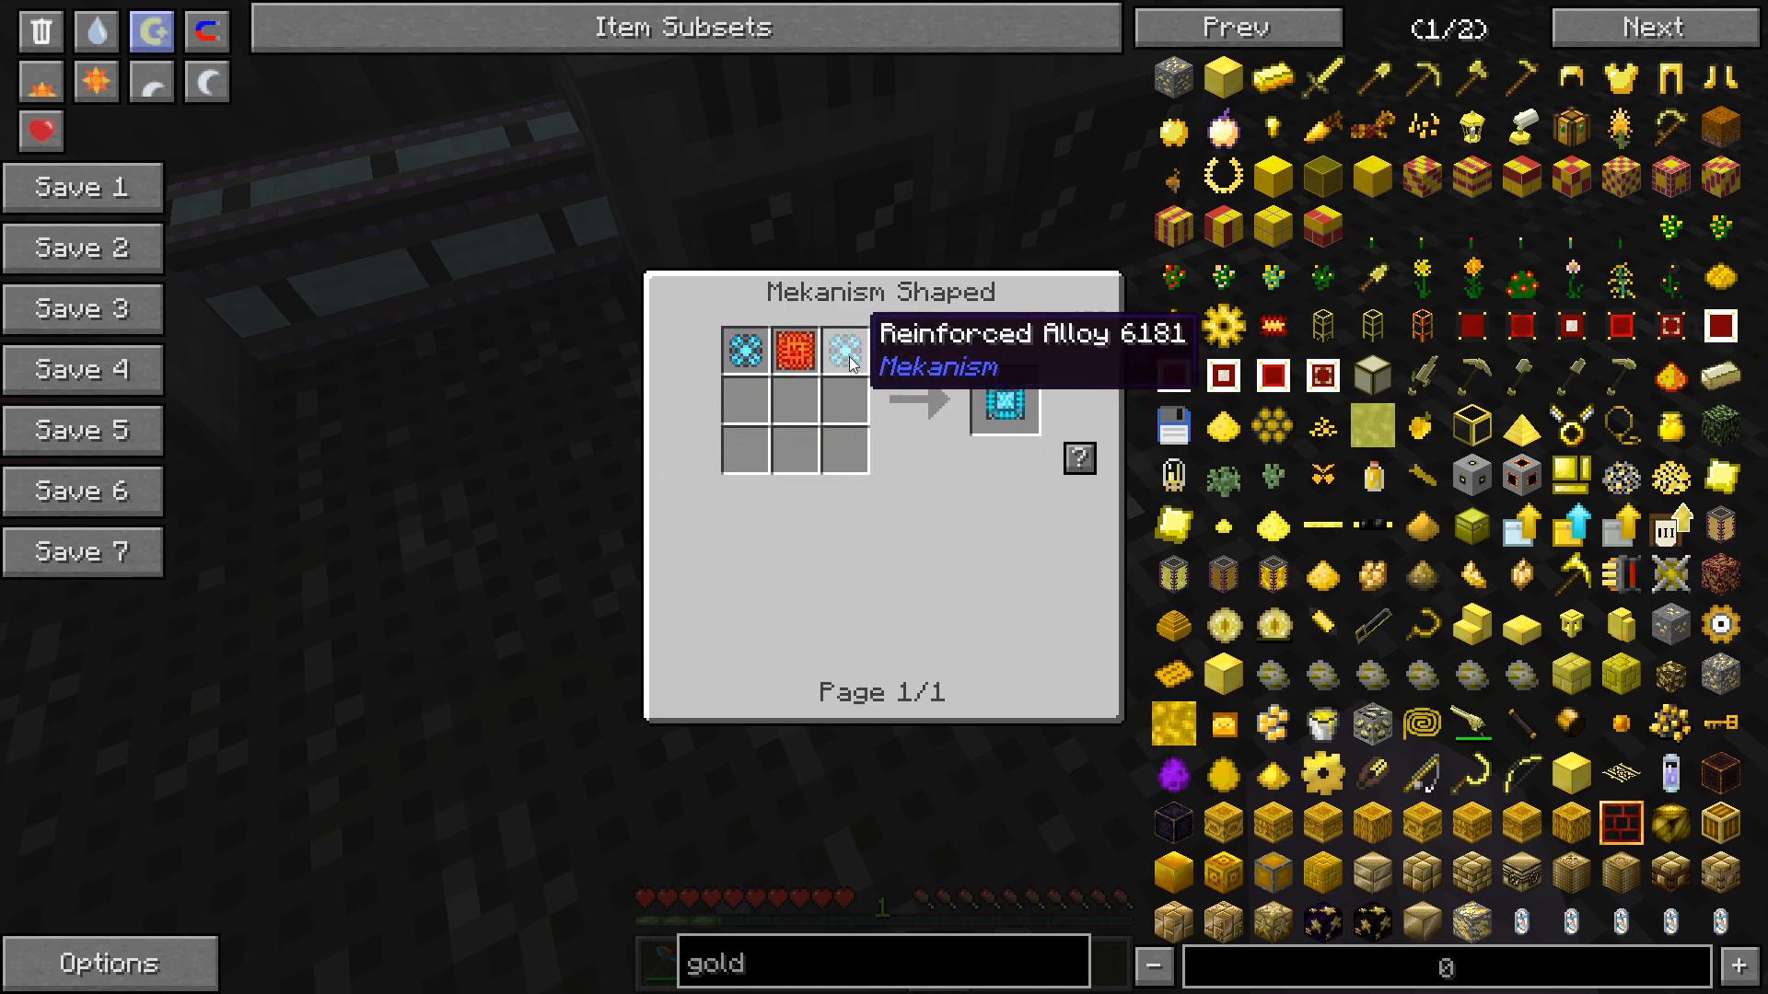
mouse_move(796, 356)
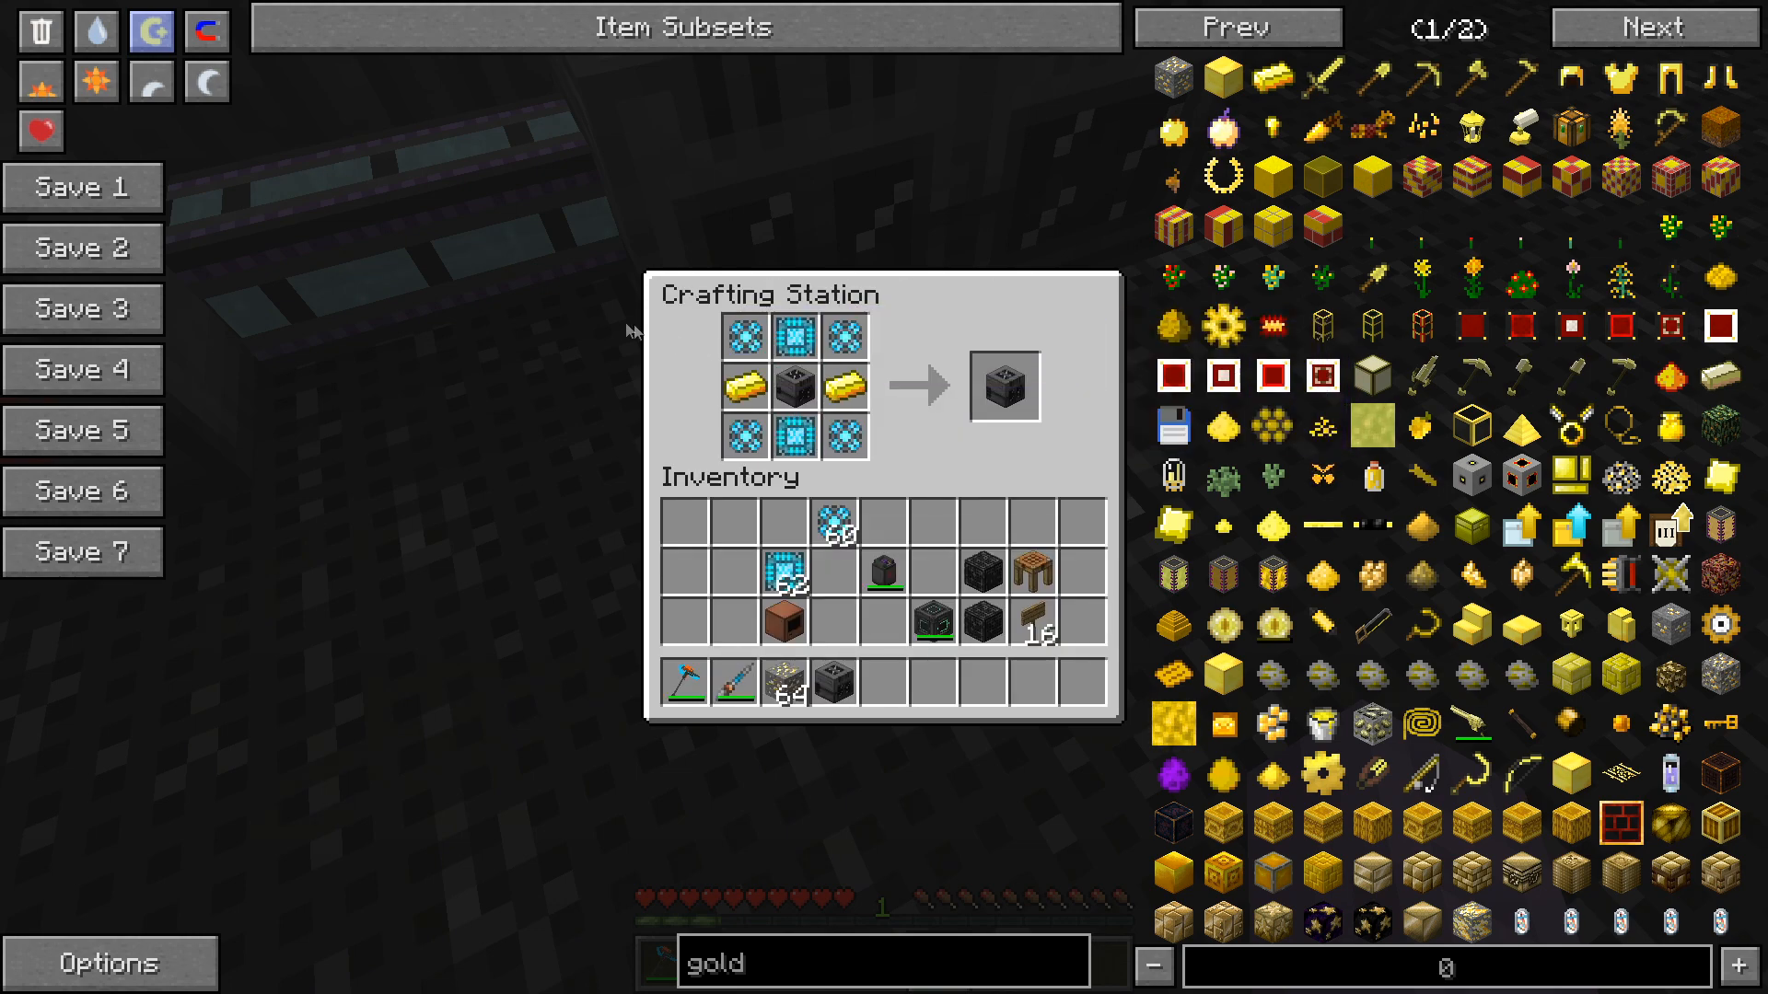
Leave the Chemical Injection Chamber recipe view and open the chamber's empty interface.
key("Escape")
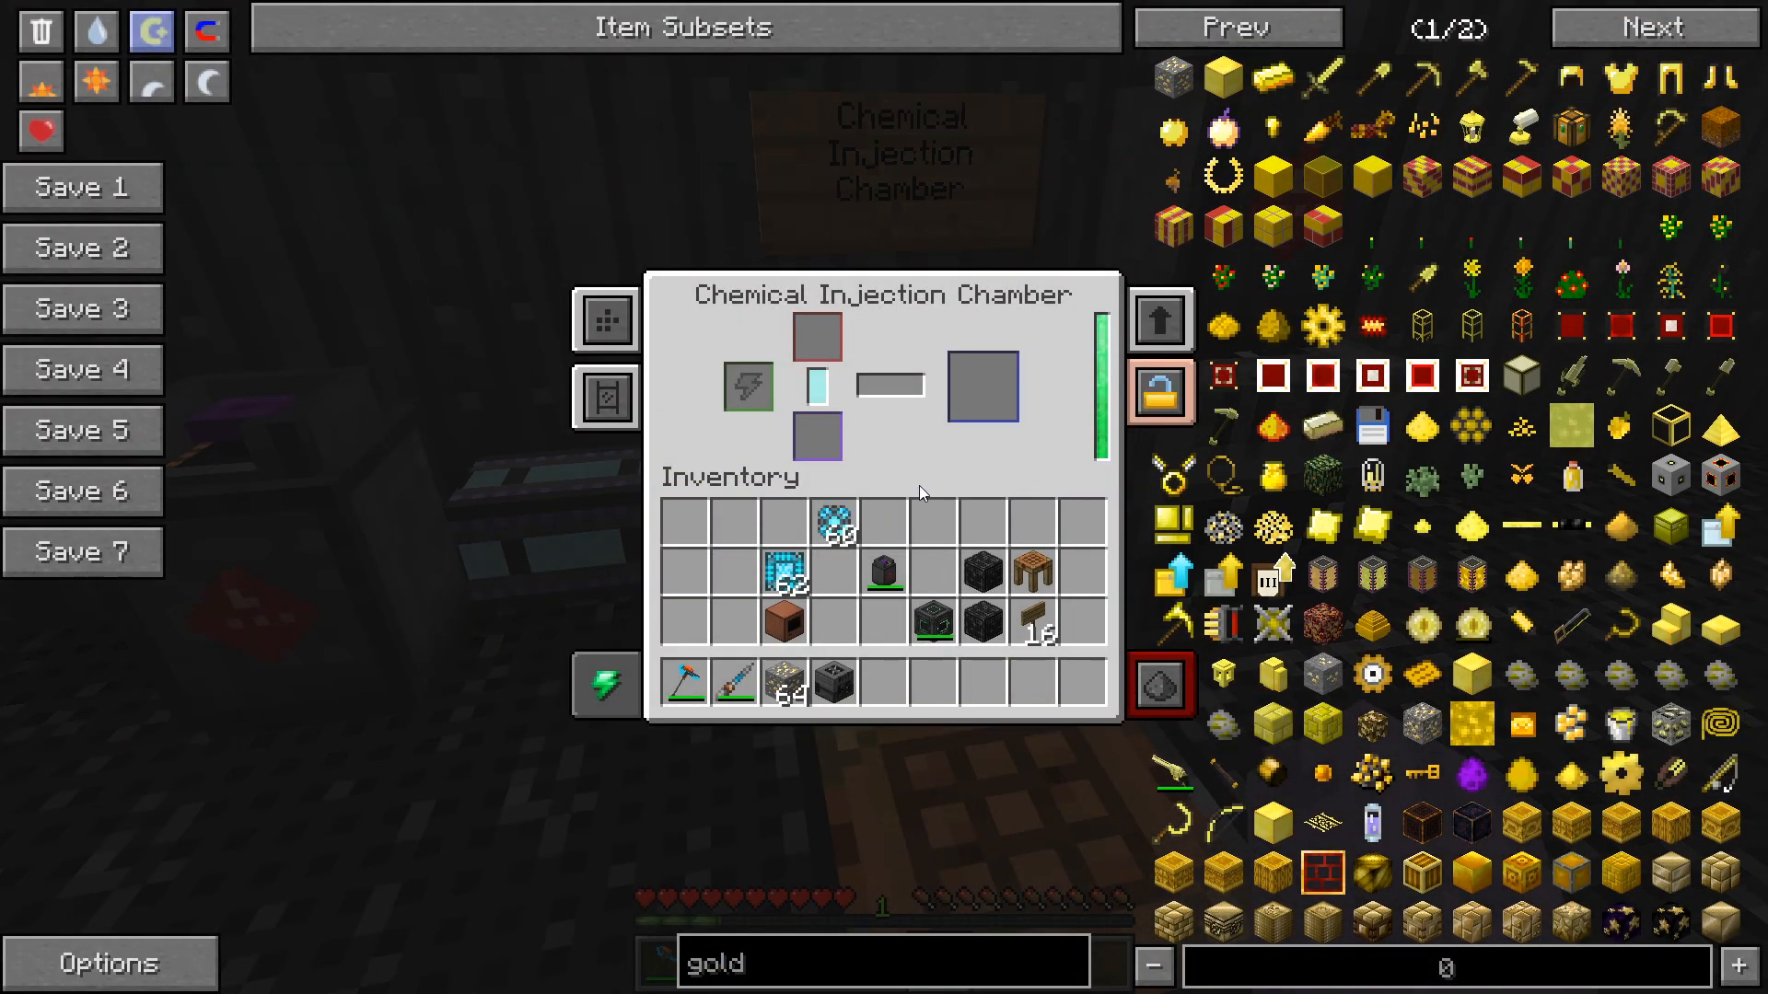
mouse_move(931, 509)
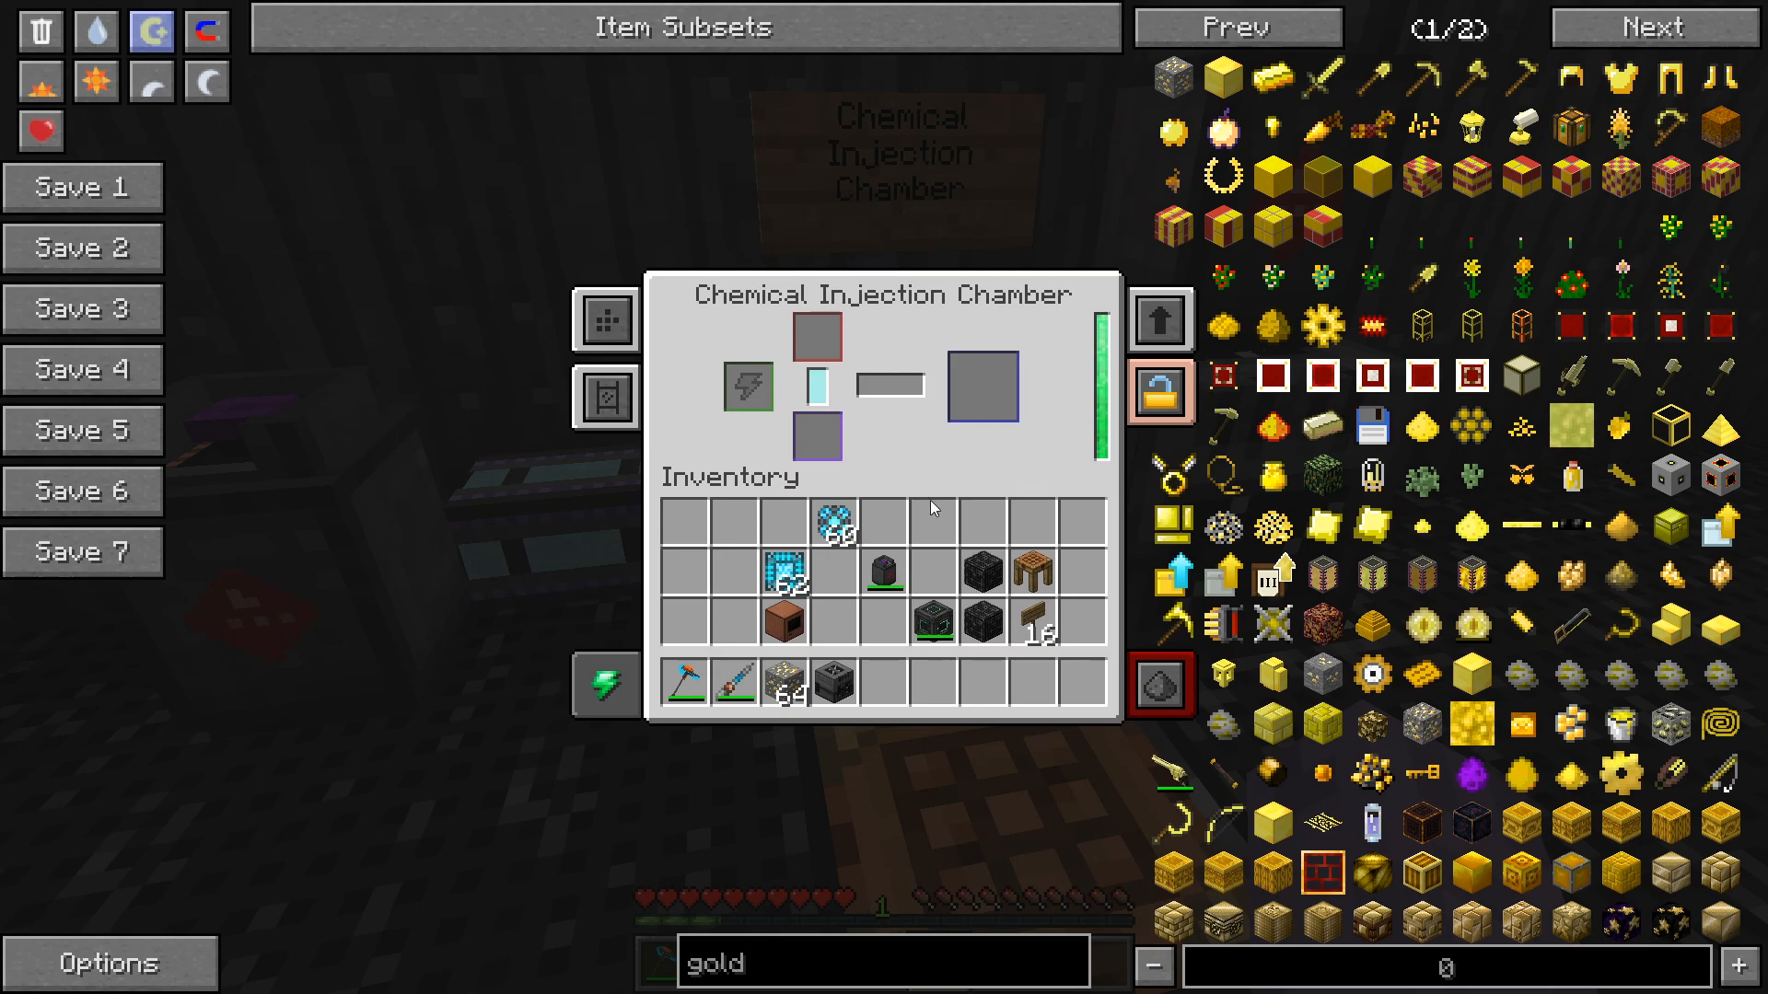
mouse_move(784, 682)
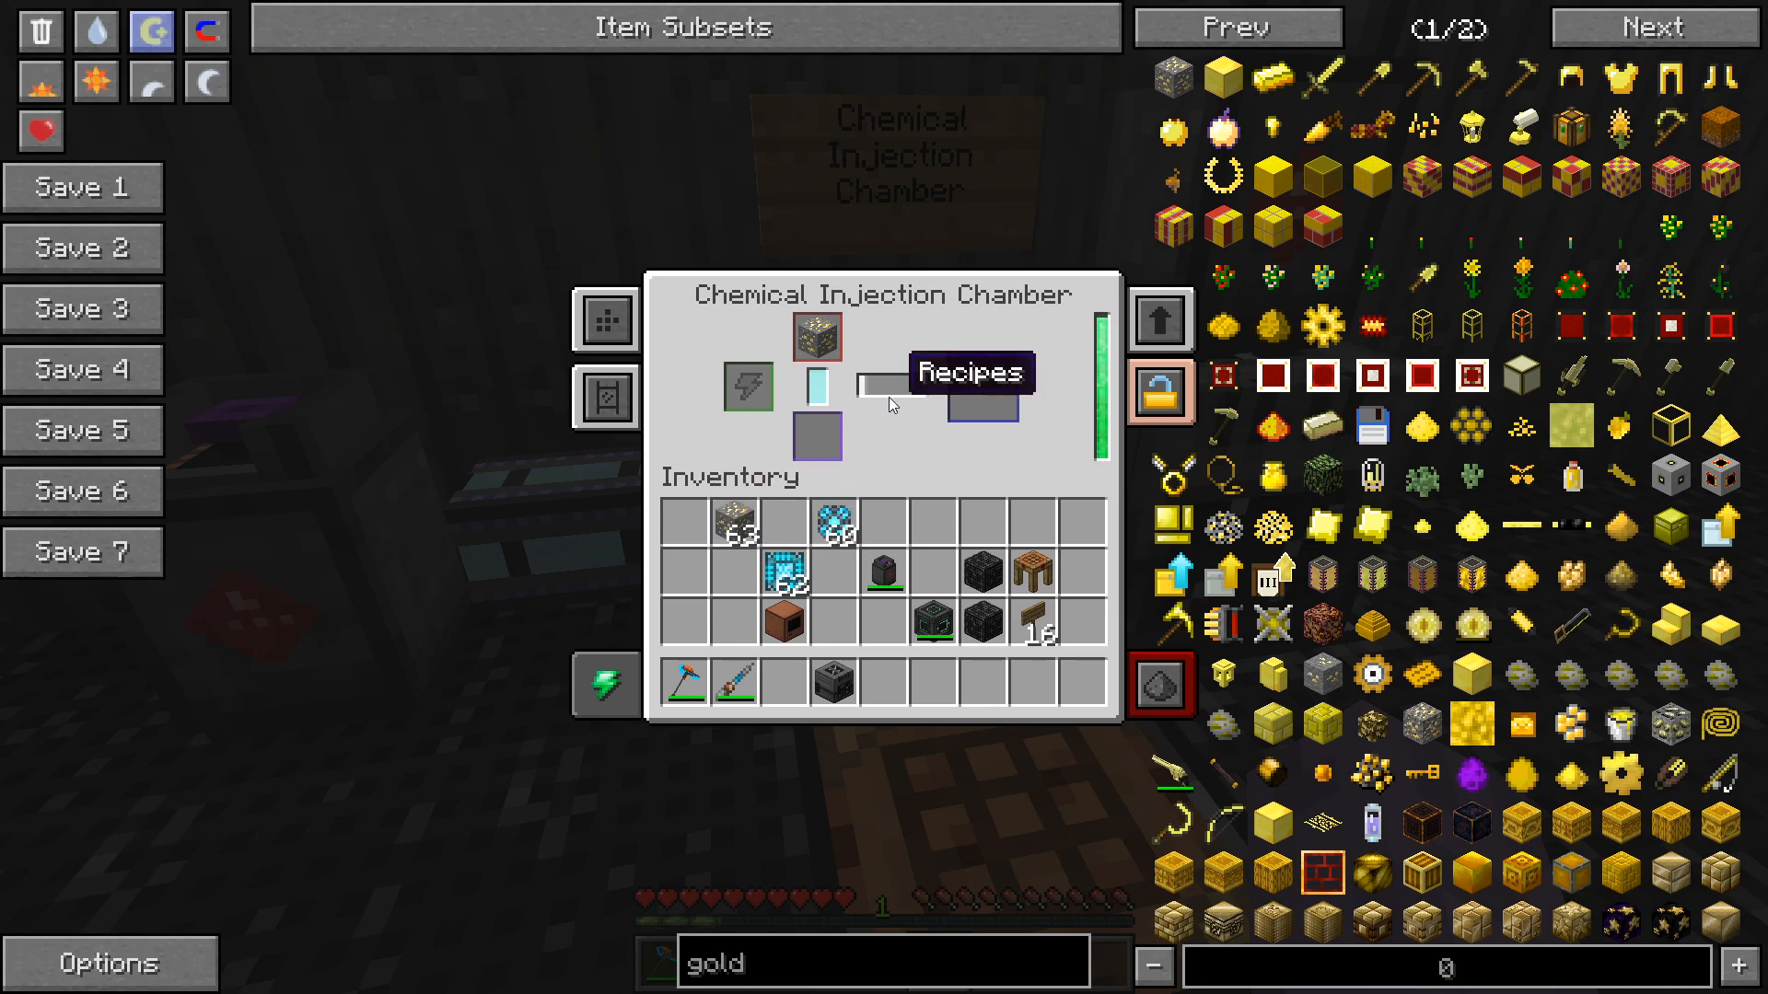
mouse_move(817, 391)
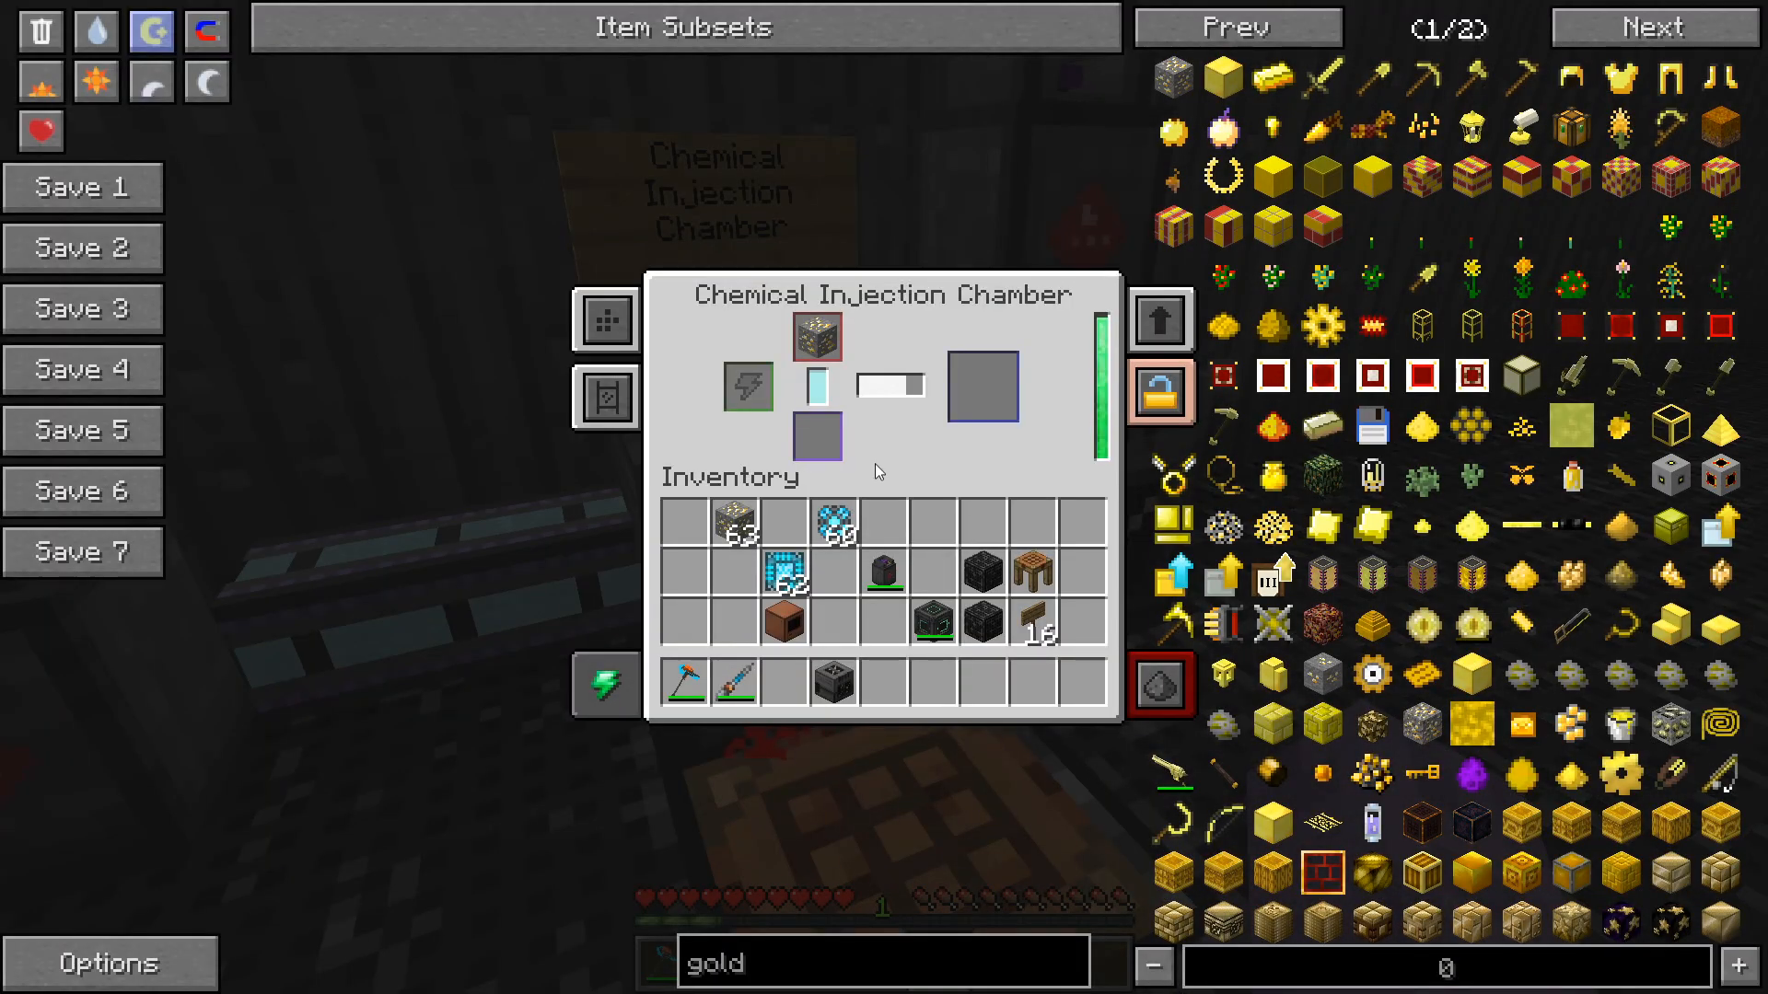
Inject gold ore into four Gold Shards and move them into the Purification Chamber input.
left_click(982, 386)
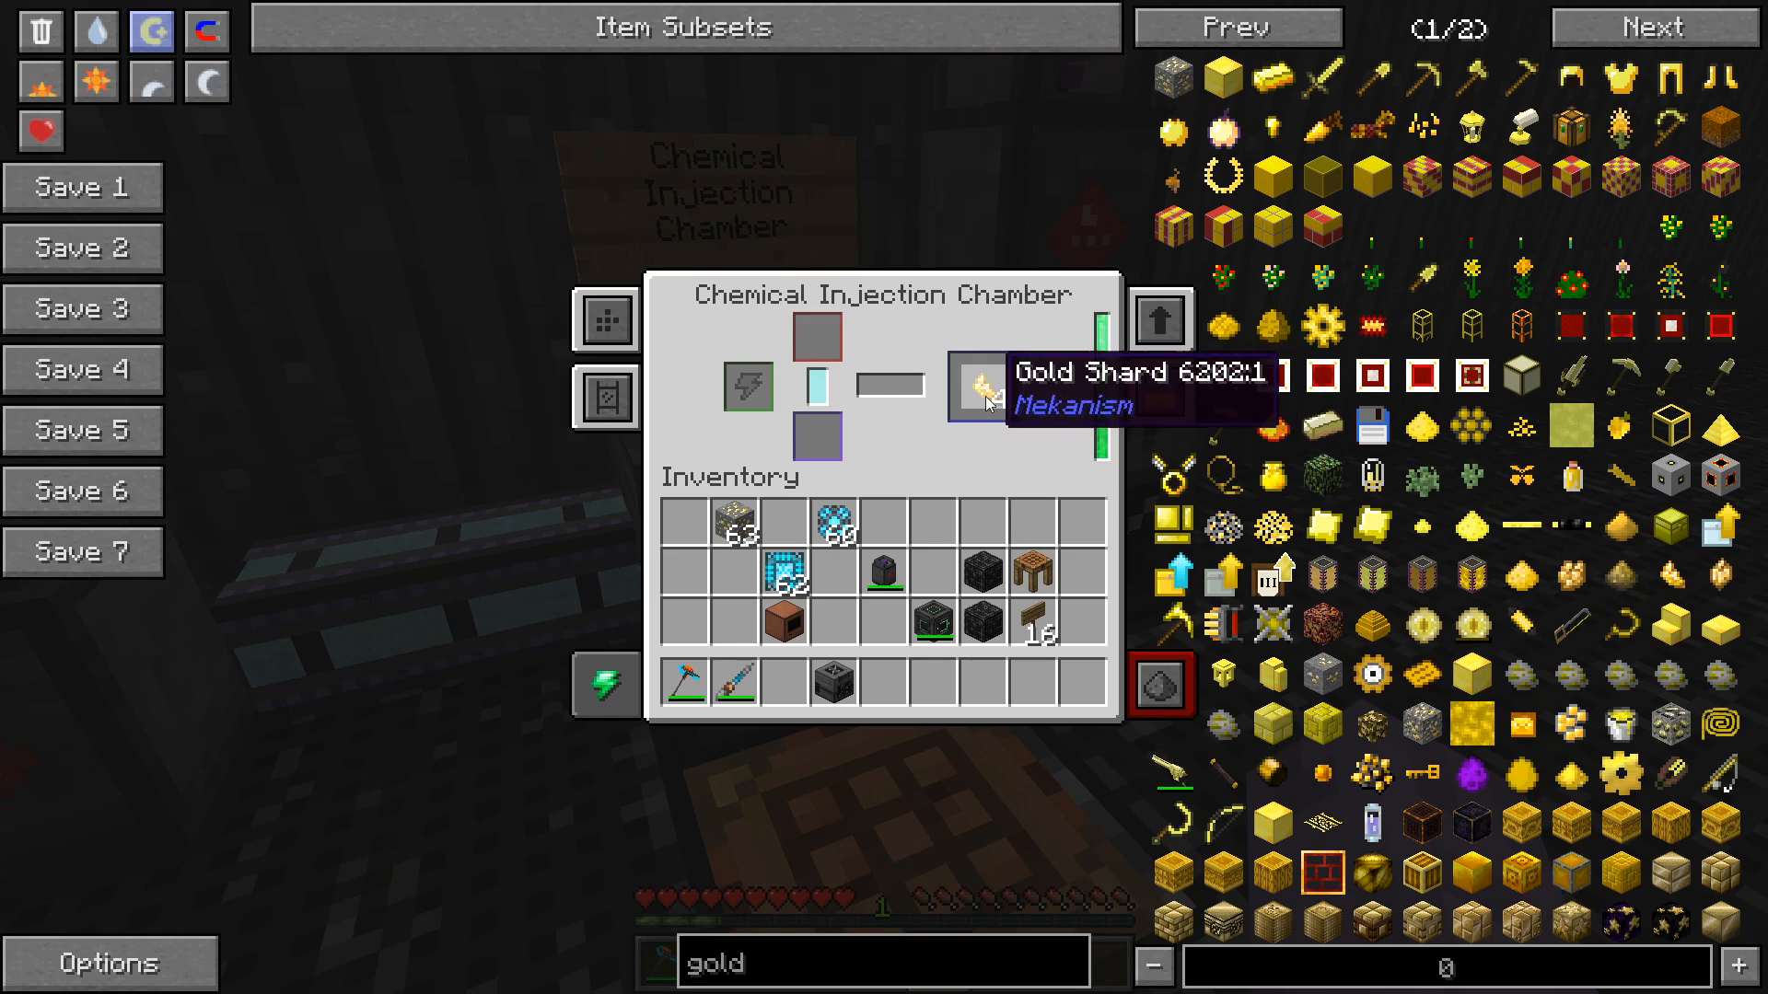
key("Escape")
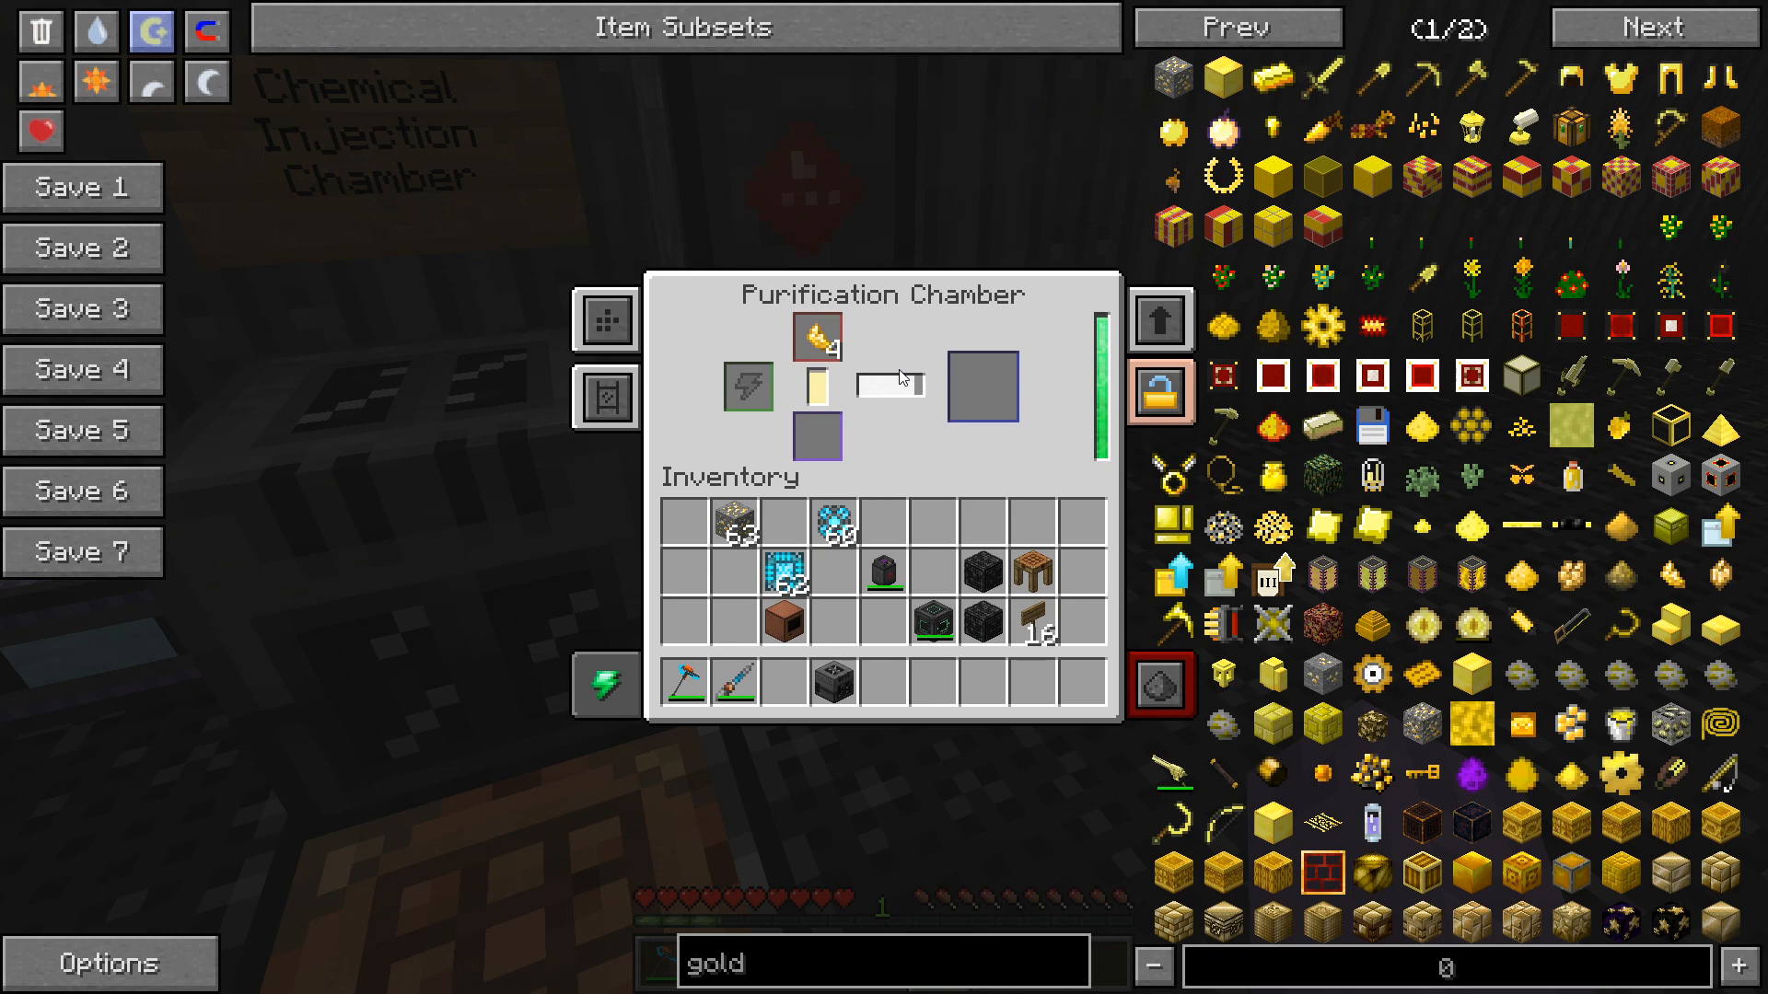
key("Escape")
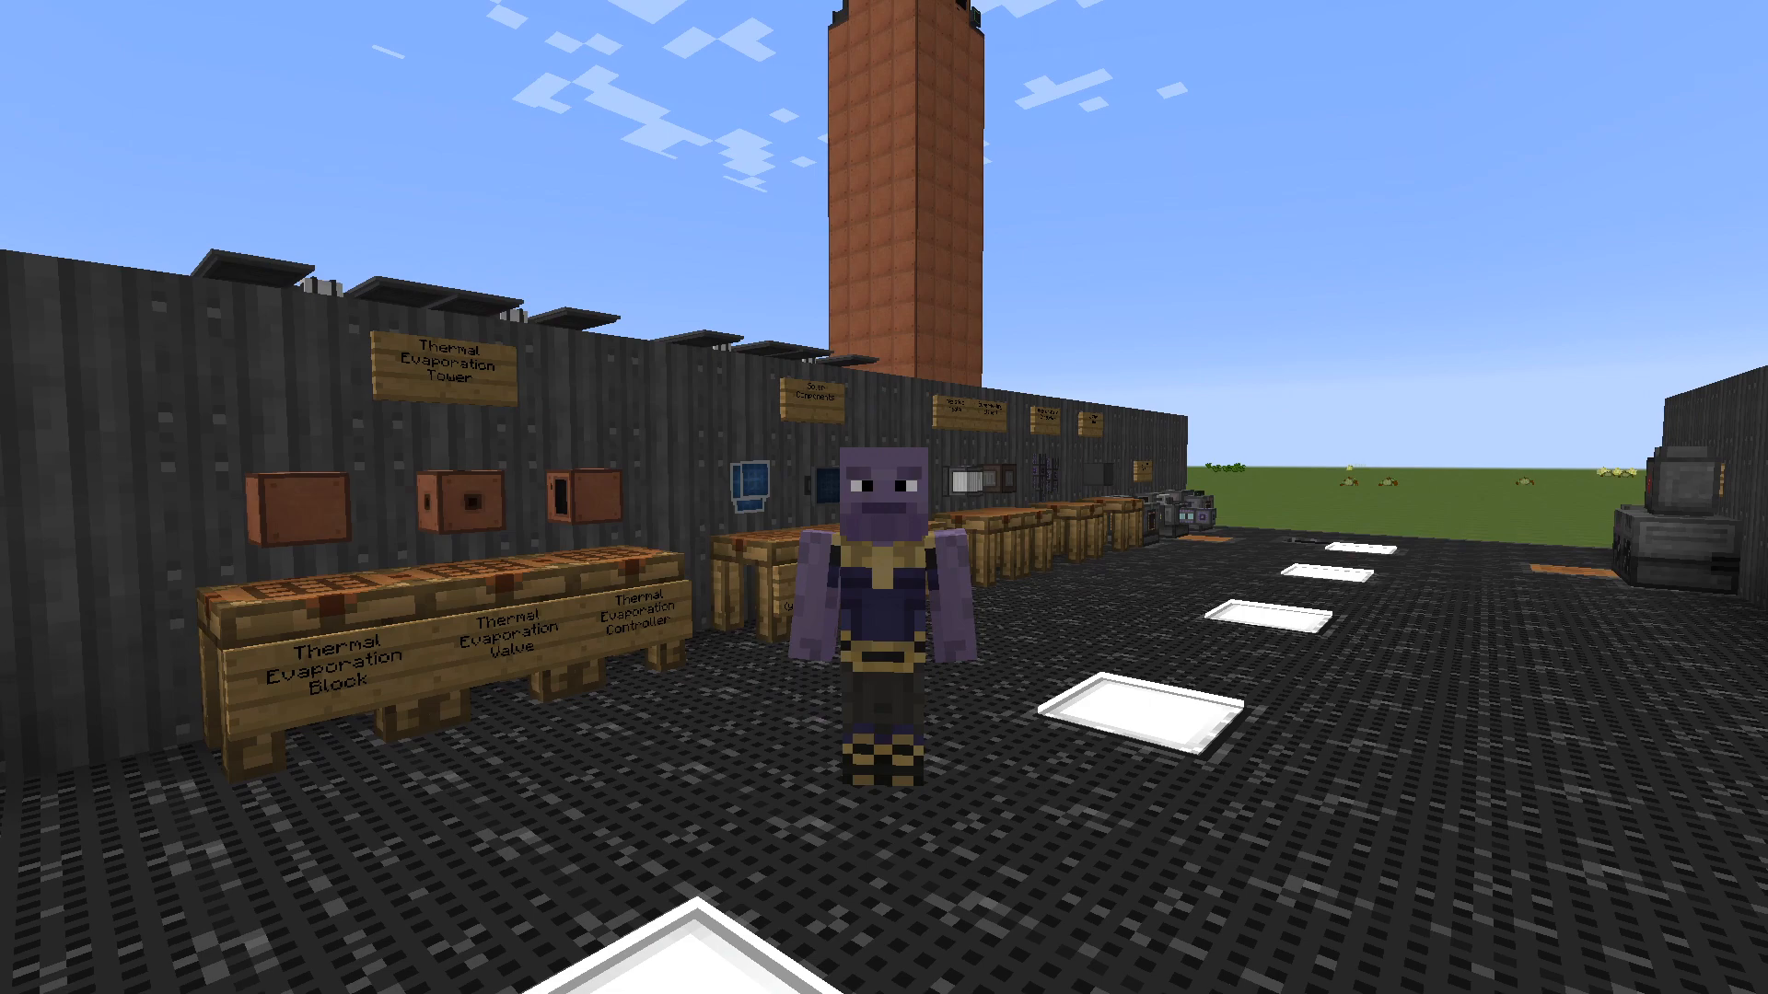
mouse_move(884, 497)
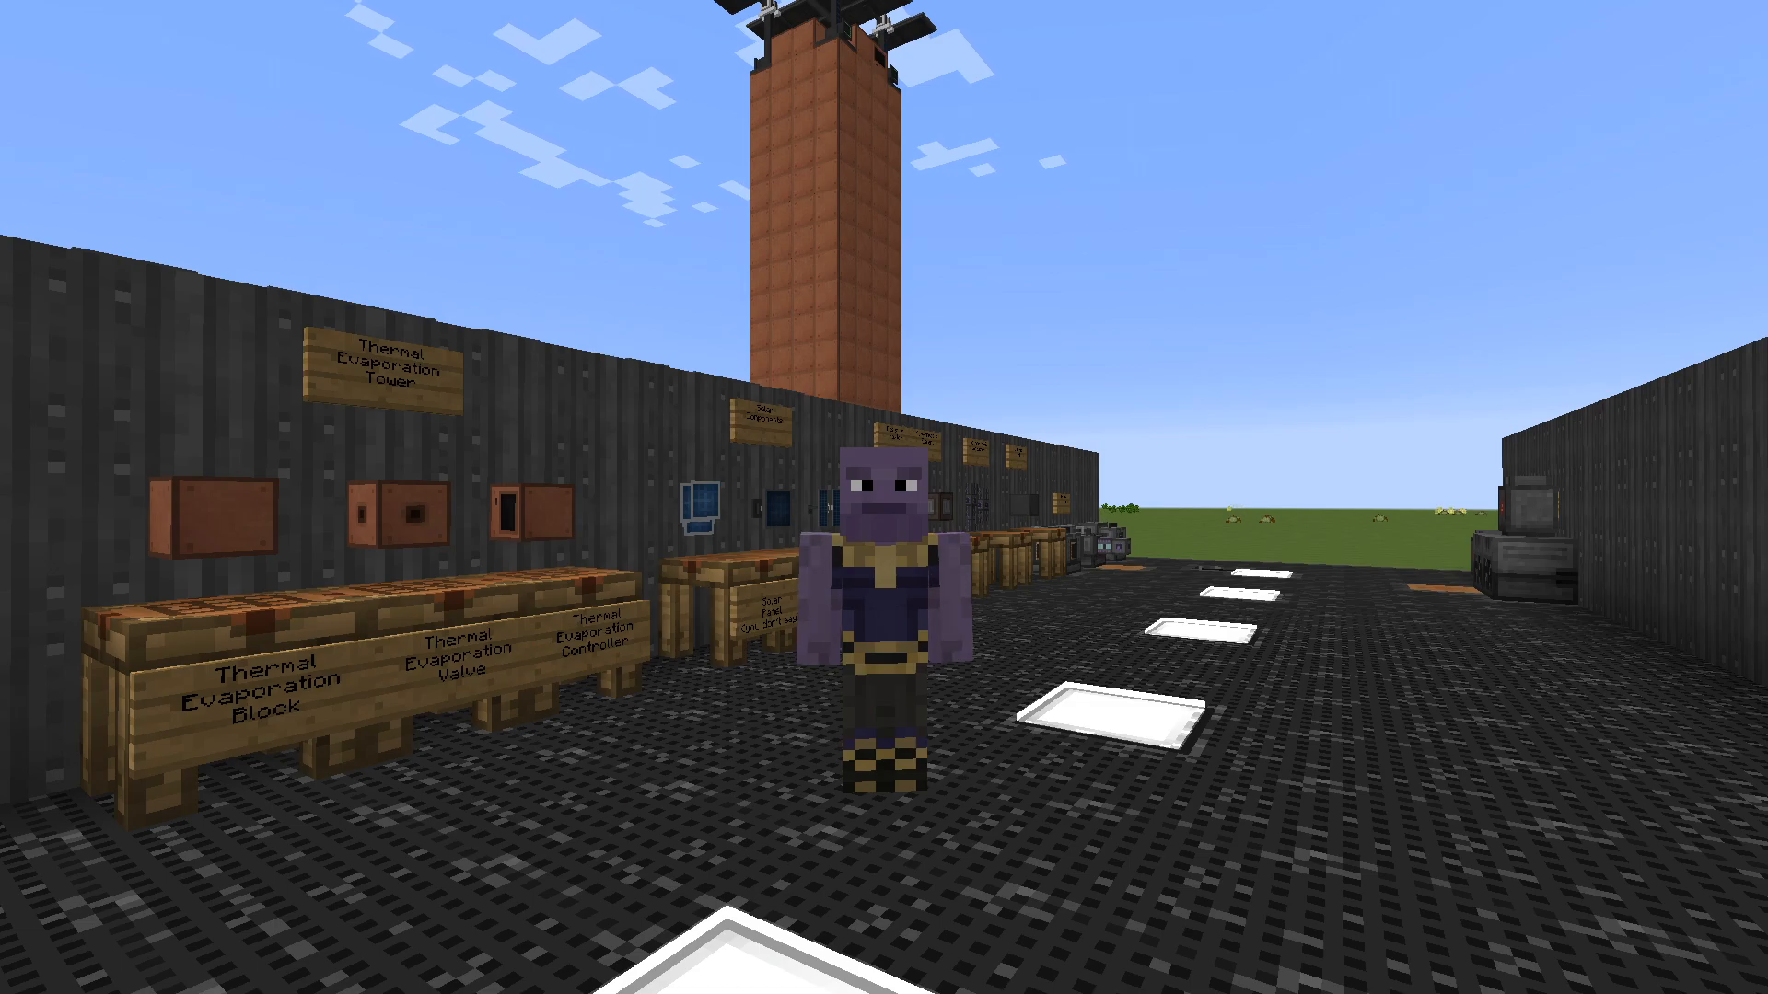
mouse_move(884, 497)
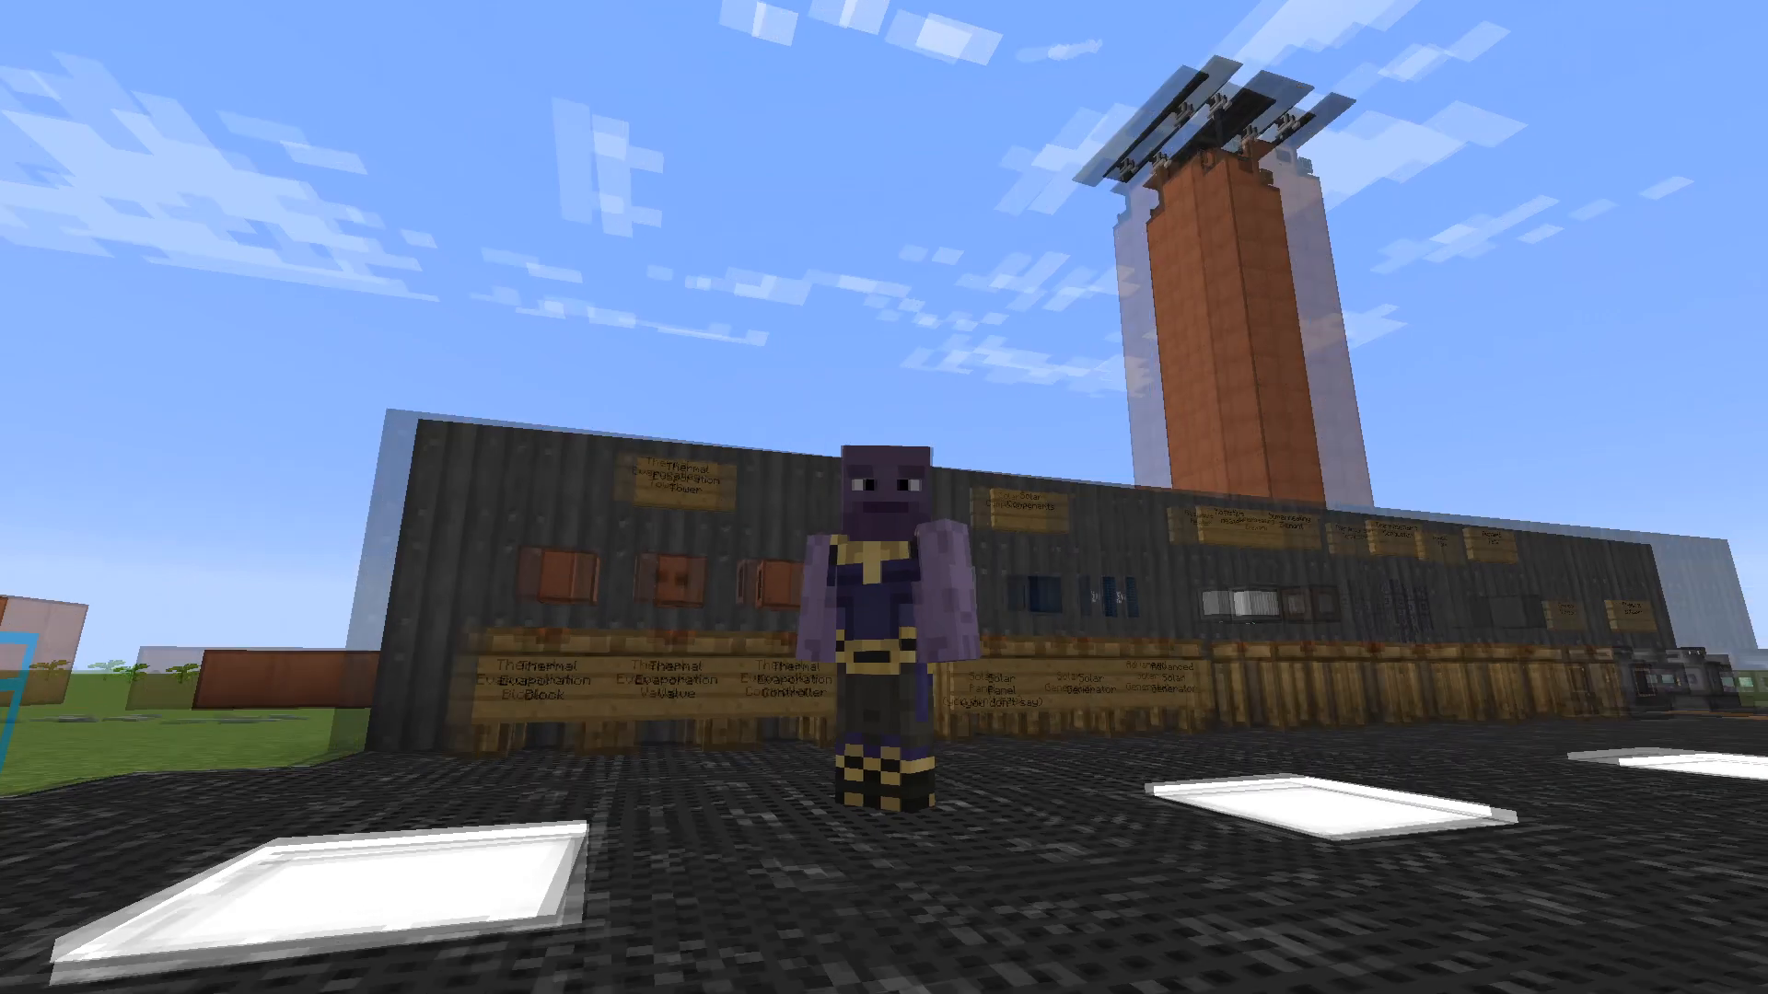
mouse_move(884, 497)
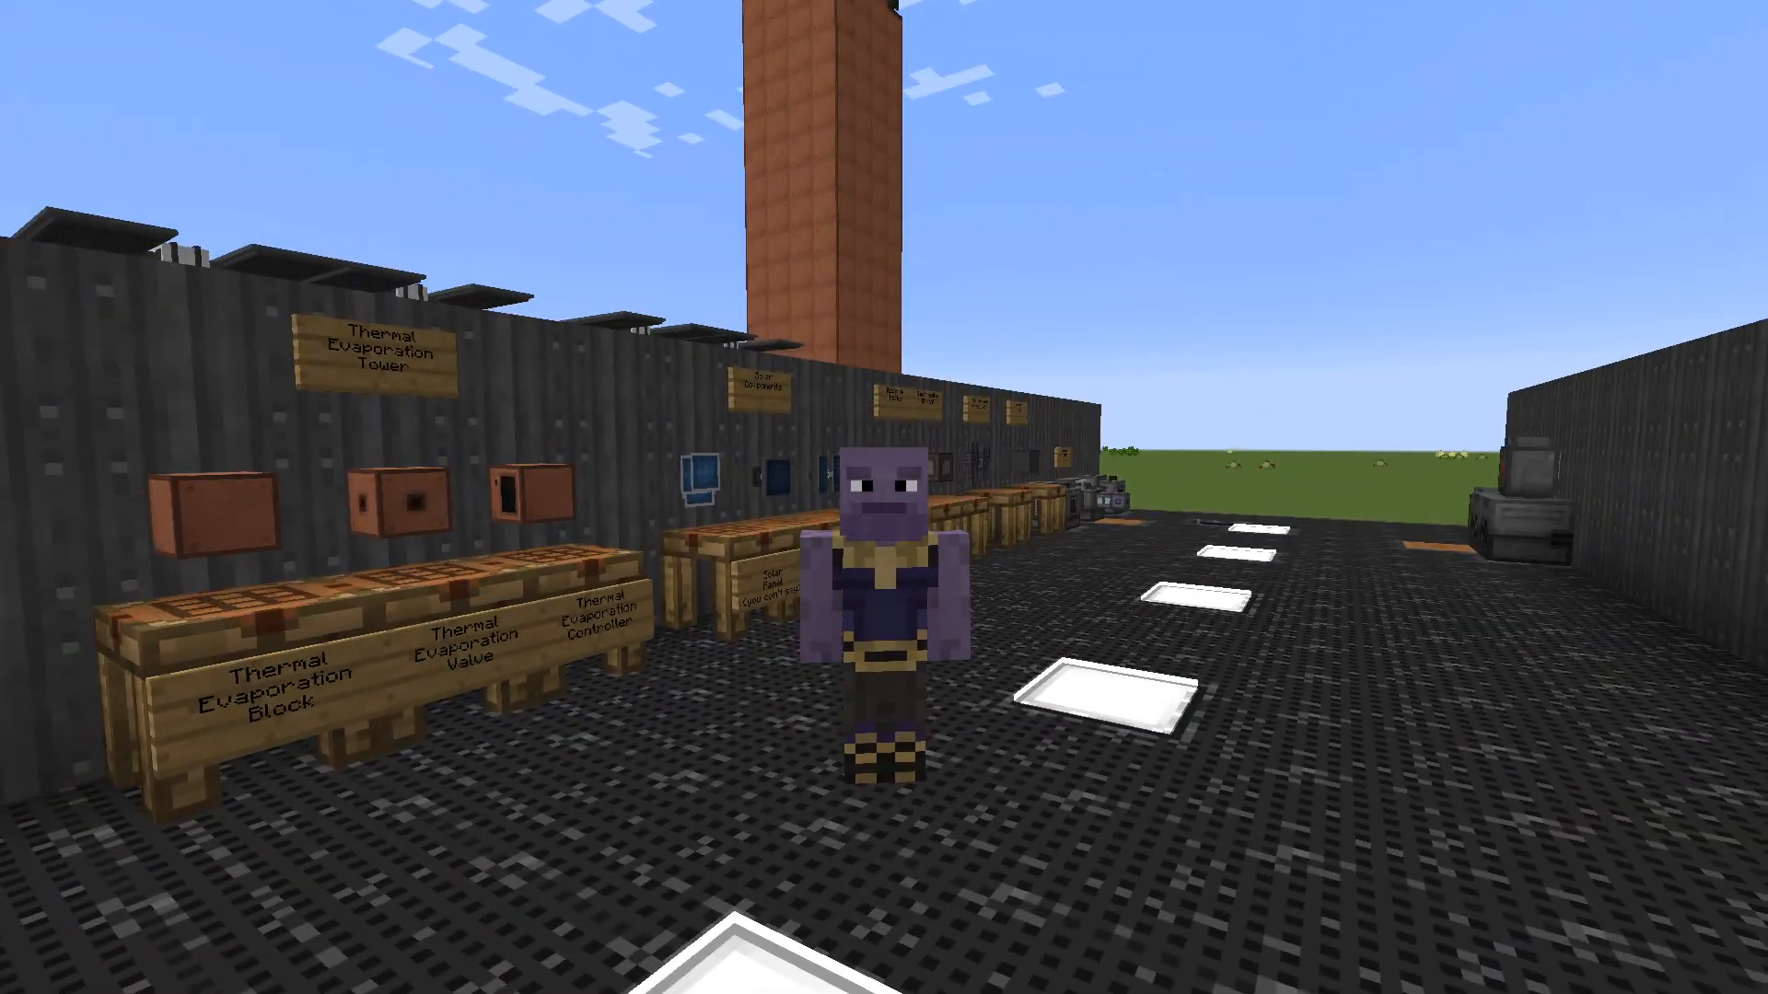